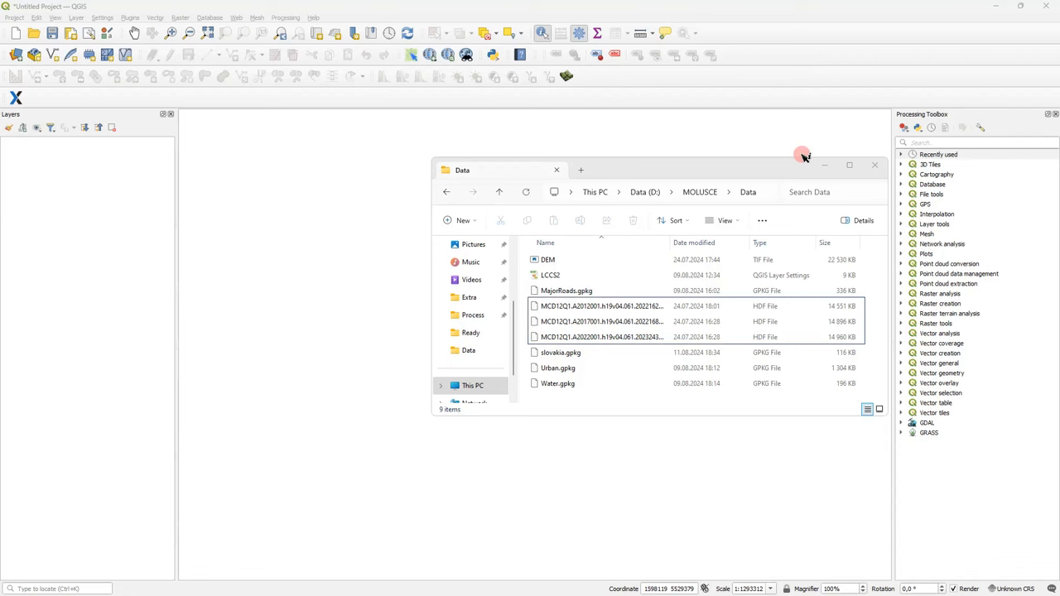
Step: Bring the first MCD12Q1 HDF file from File Explorer into QGIS so its sub-datasets are listed
{"action": "left_click", "coordinate": [566, 291]}
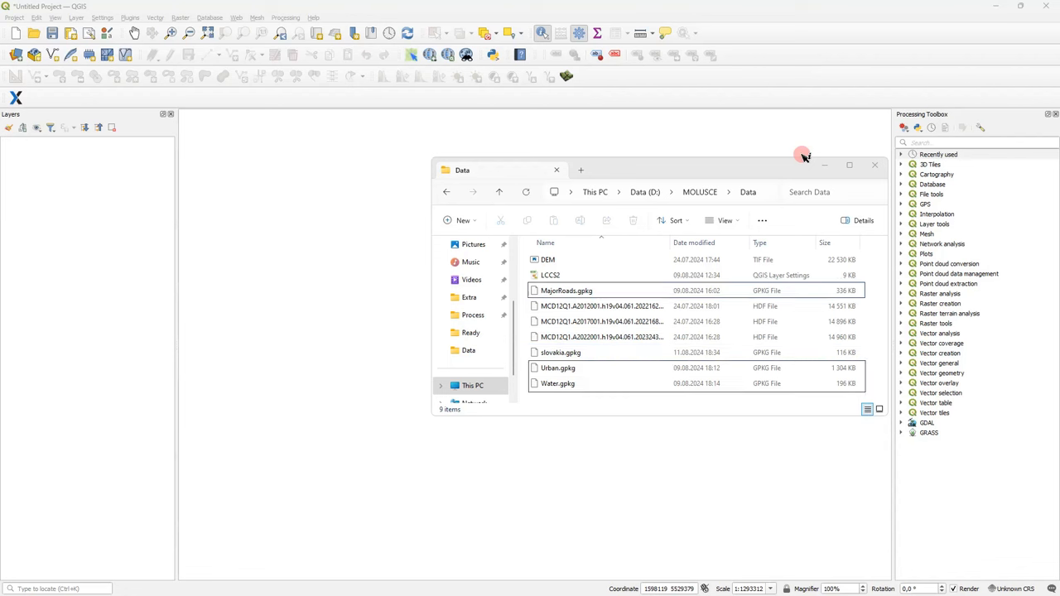
{"action": "left_click", "coordinate": [547, 258]}
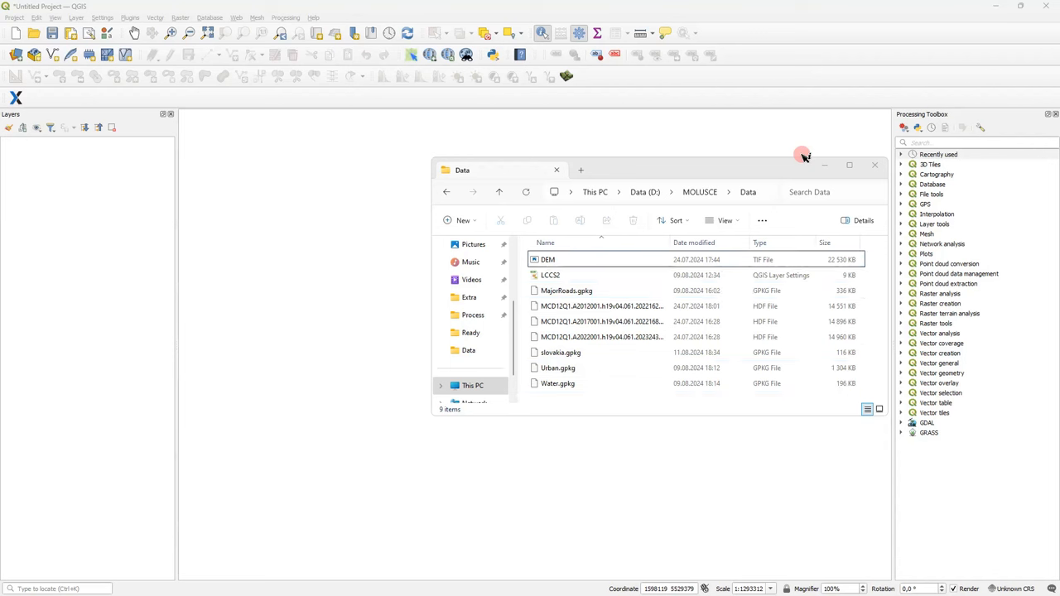
{"action": "left_click", "coordinate": [560, 351]}
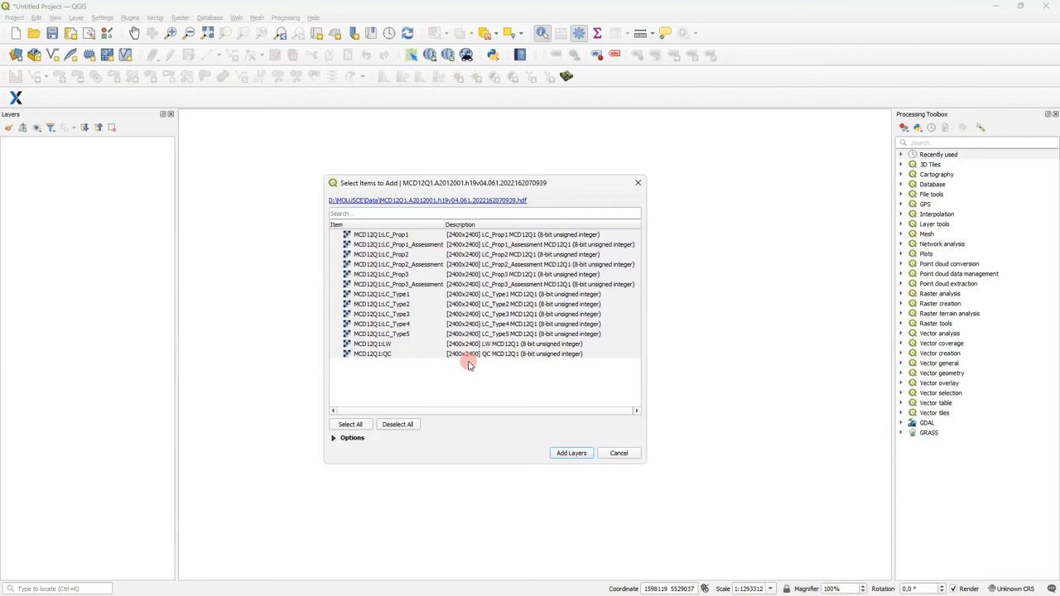
{"action": "mouse_move", "coordinate": [407, 305]}
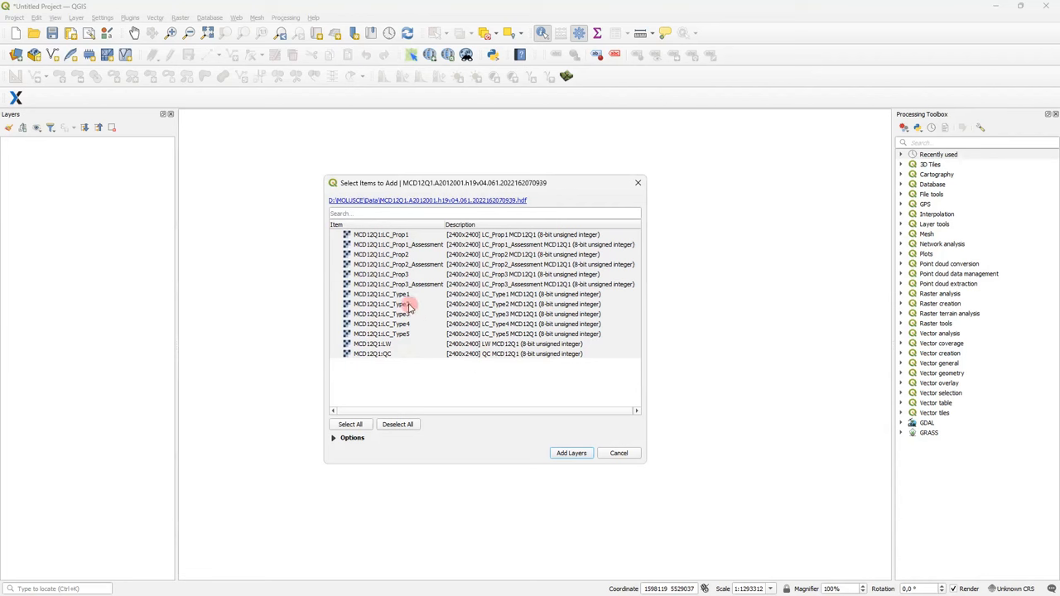
Step: Add the LC_Prop2 land-cover band from each of the three MCD12Q1 files as map layers
{"action": "left_click", "coordinate": [381, 255]}
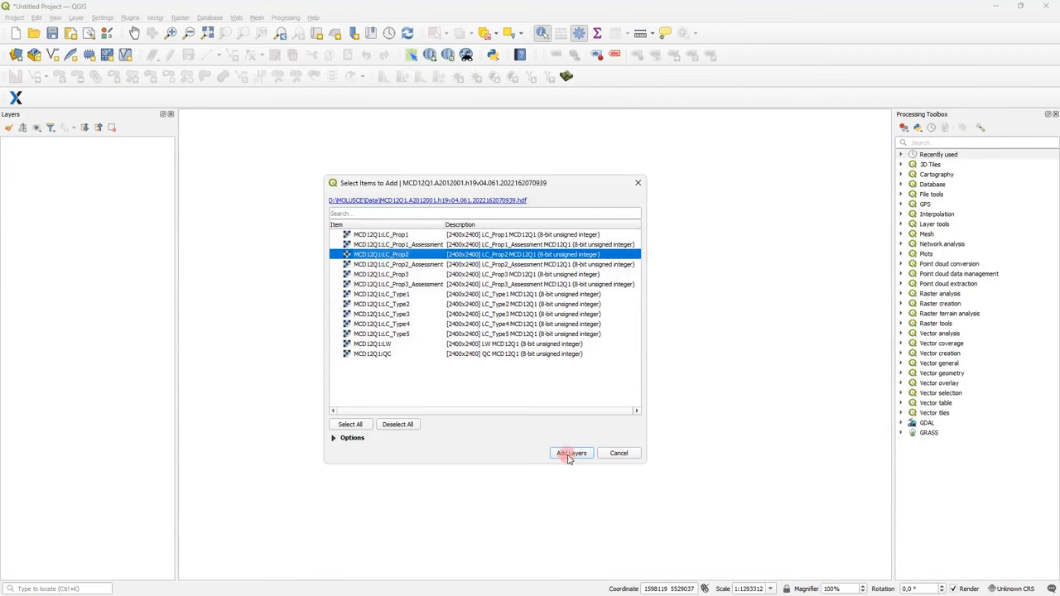
{"action": "left_click", "coordinate": [570, 454]}
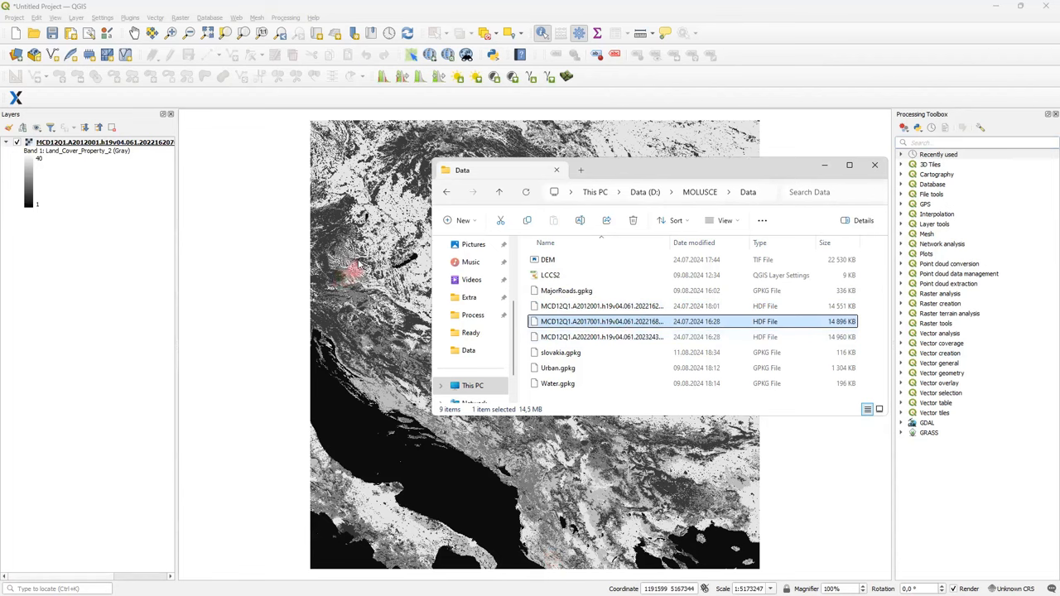
{"action": "double_click", "coordinate": [599, 321]}
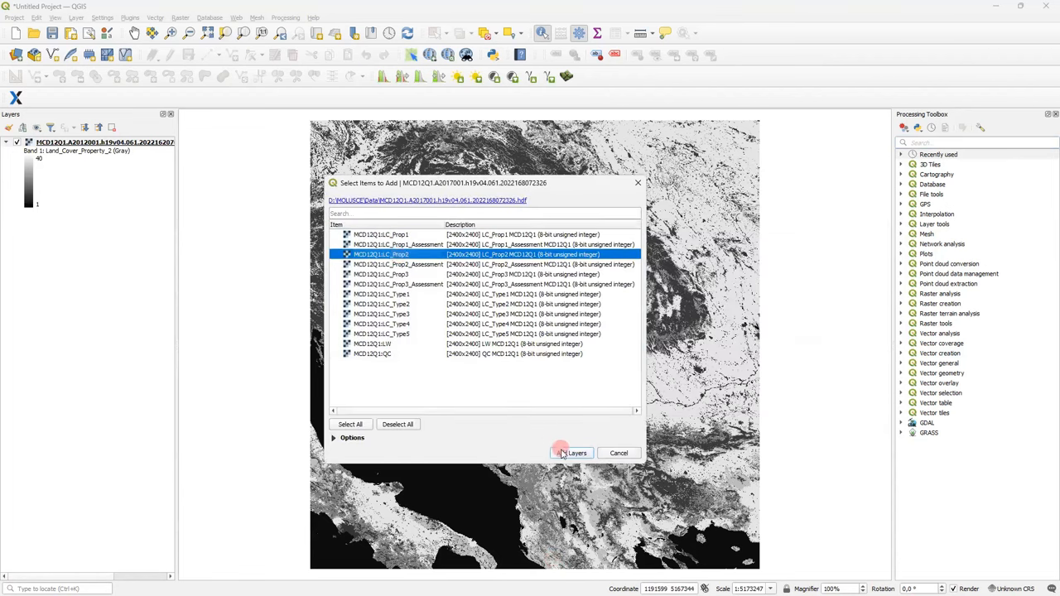
{"action": "left_click", "coordinate": [572, 454]}
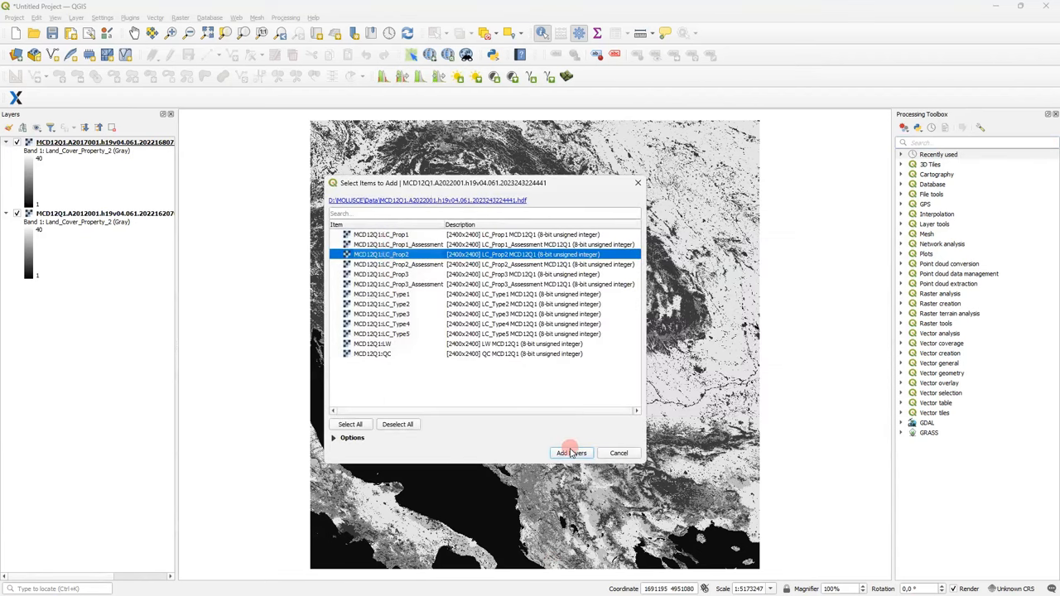
{"action": "left_click", "coordinate": [569, 454]}
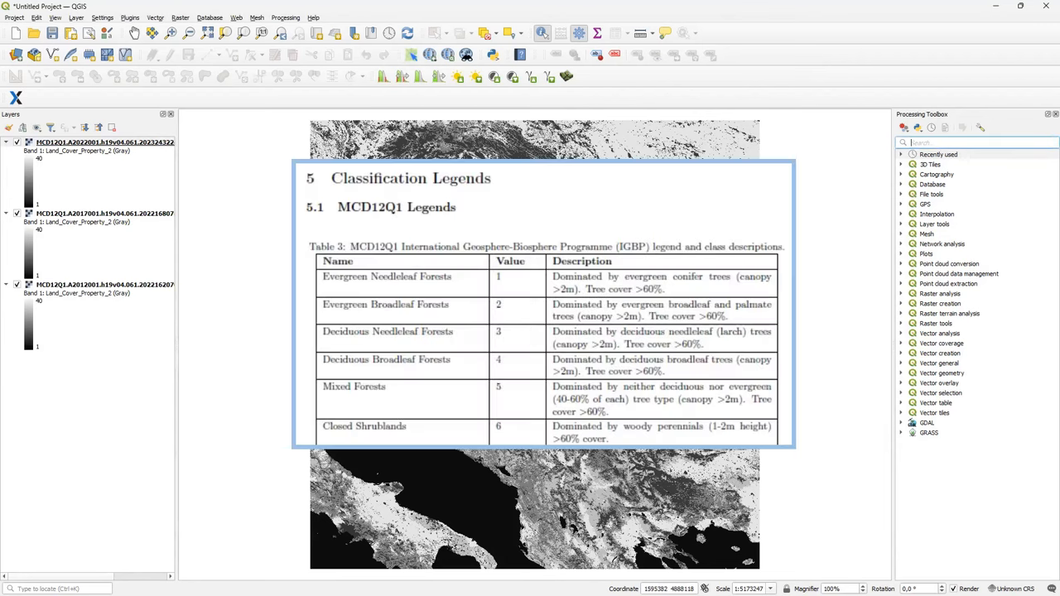
{"action": "scroll", "scroll_direction": "down", "scroll_amount": 3}
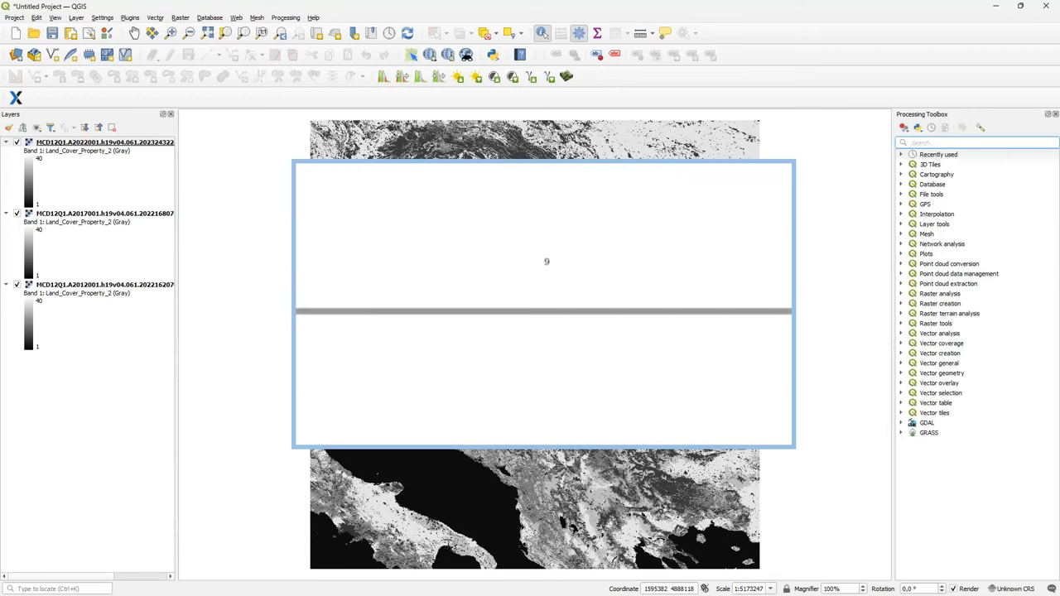
{"action": "scroll", "scroll_direction": "down", "scroll_amount": 3}
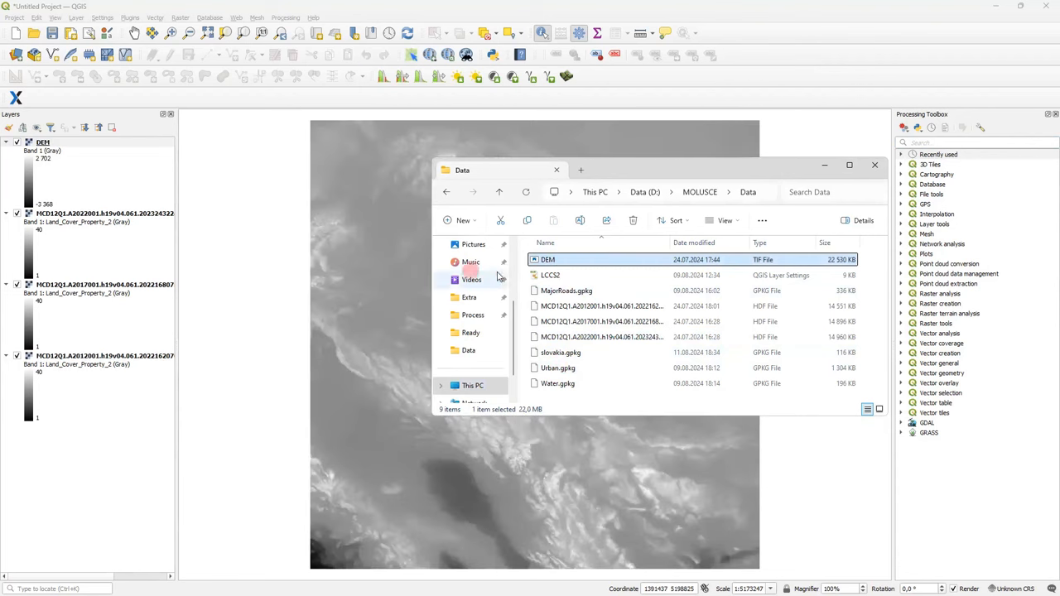
Step: Load the slovakia boundary and other vector GeoPackages into the project above the rasters
{"action": "double_click", "coordinate": [566, 291]}
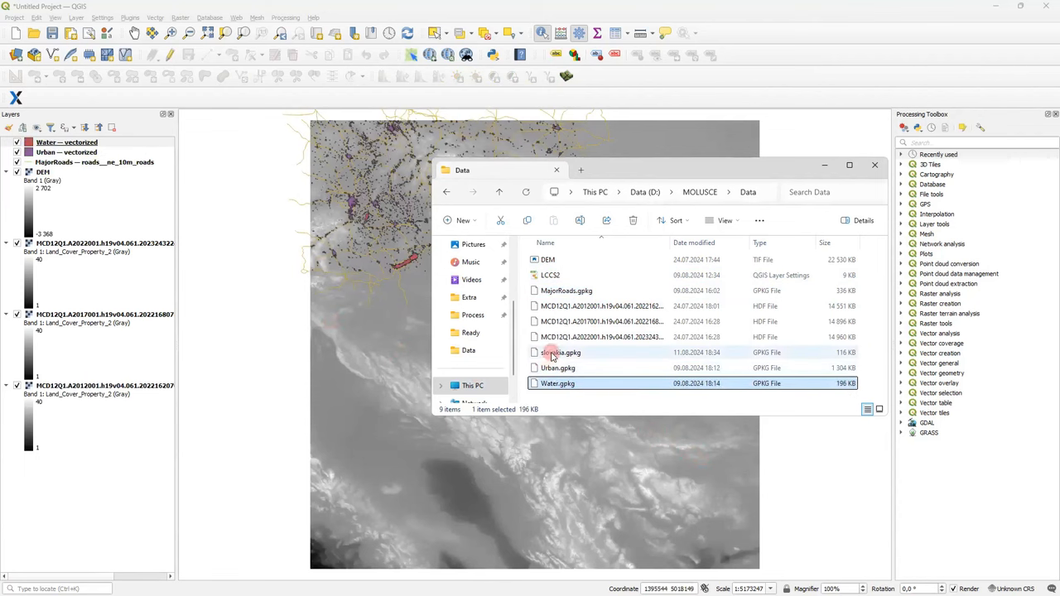
{"action": "left_click", "coordinate": [562, 351]}
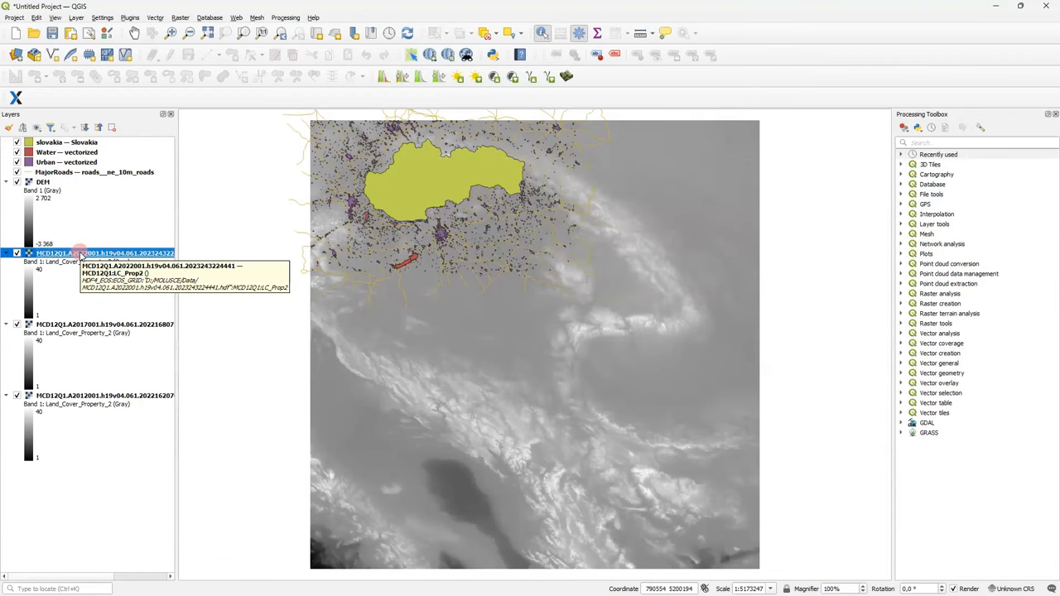
{"action": "double_click", "coordinate": [91, 252]}
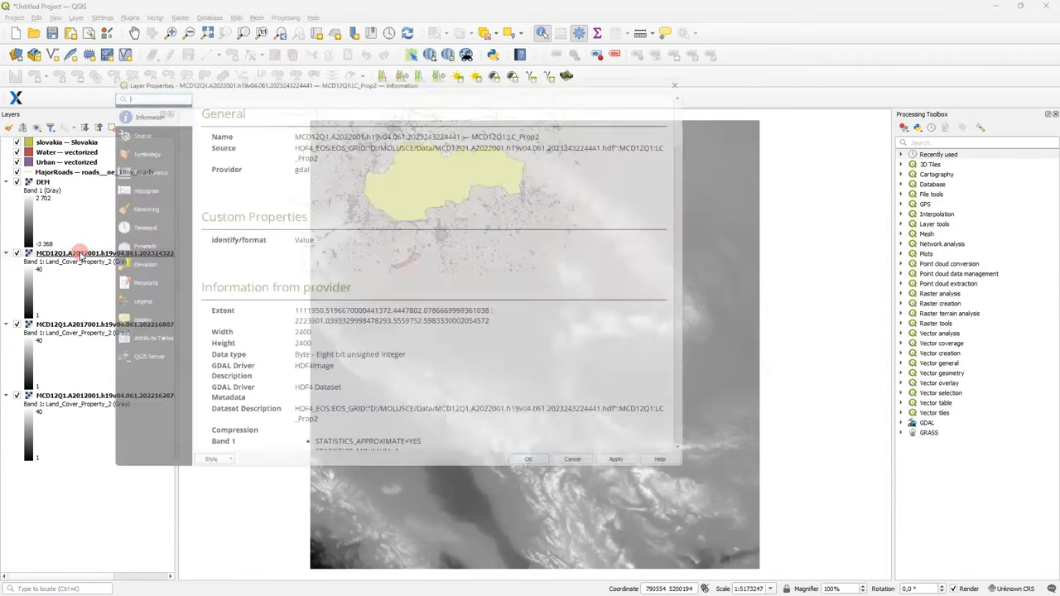
{"action": "left_click", "coordinate": [122, 124]}
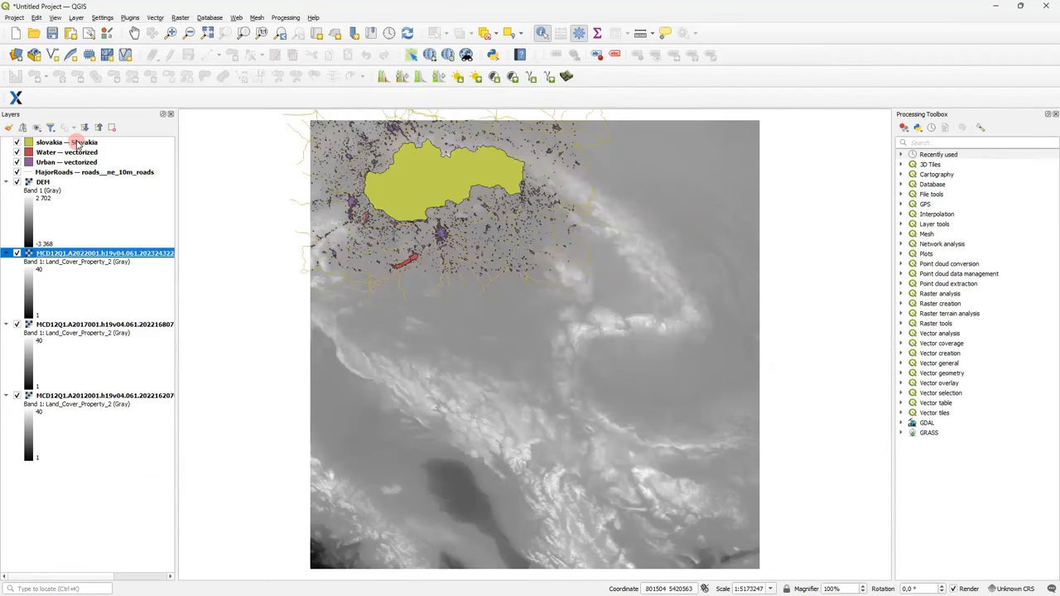
Step: Export the slovakia layer as slovakia.gpkg and let it replace the original layer
{"action": "right_click", "coordinate": [57, 142]}
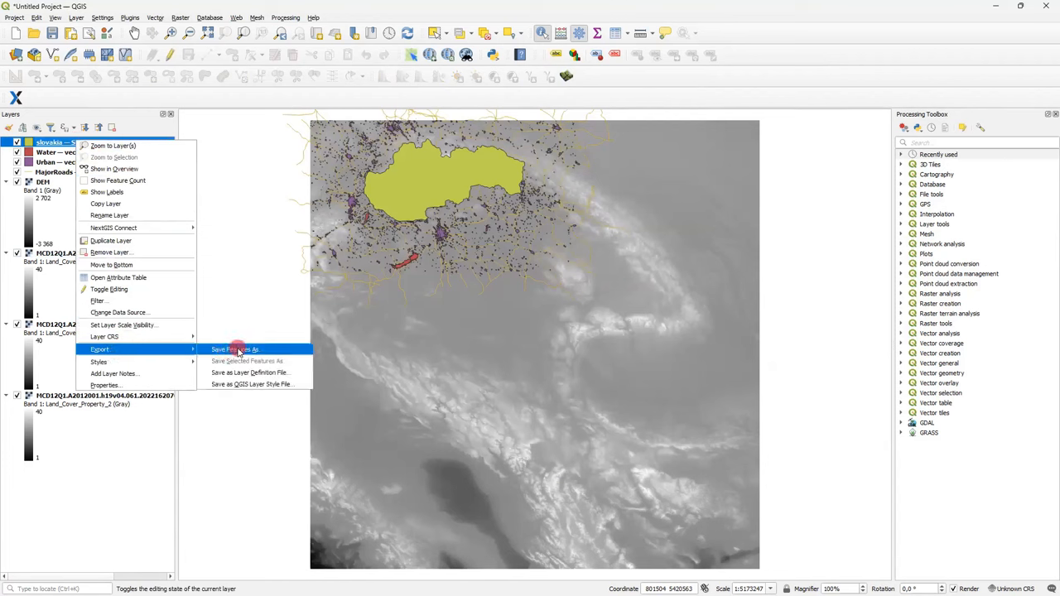
{"action": "left_click", "coordinate": [236, 347]}
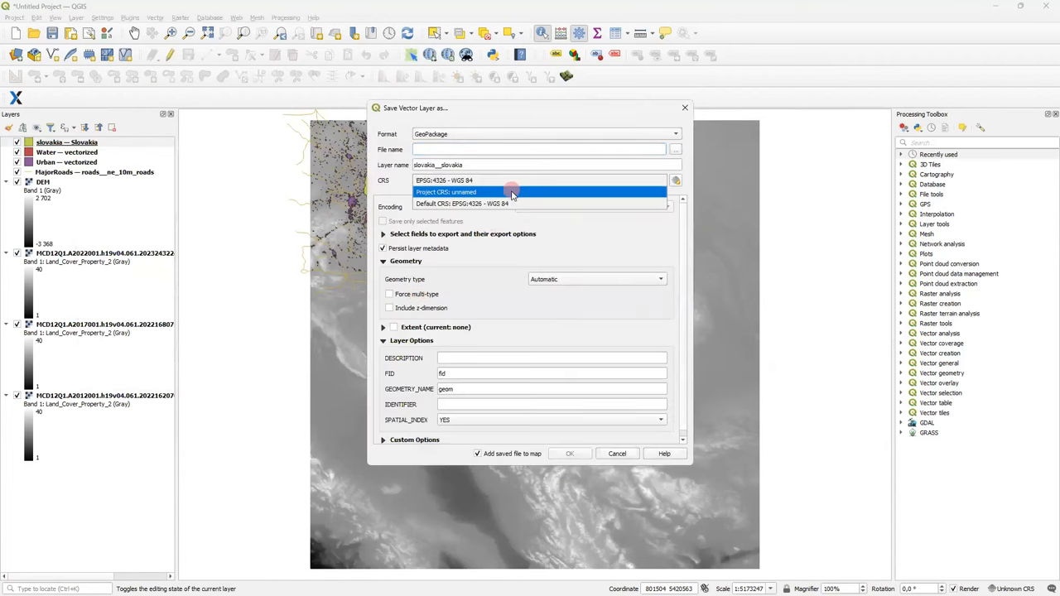
{"action": "mouse_move", "coordinate": [467, 195]}
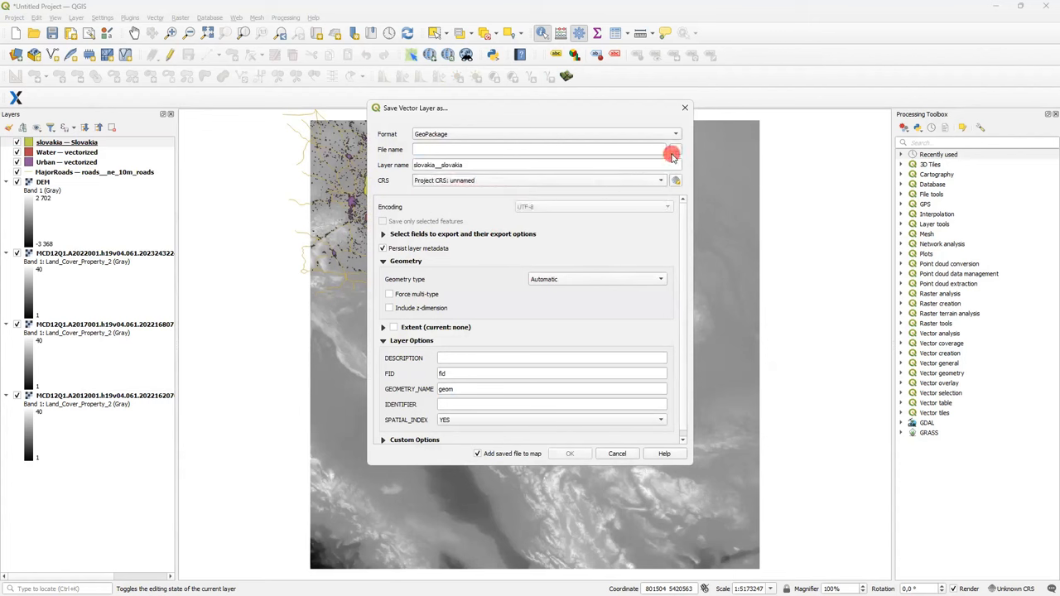
{"action": "left_click", "coordinate": [672, 152]}
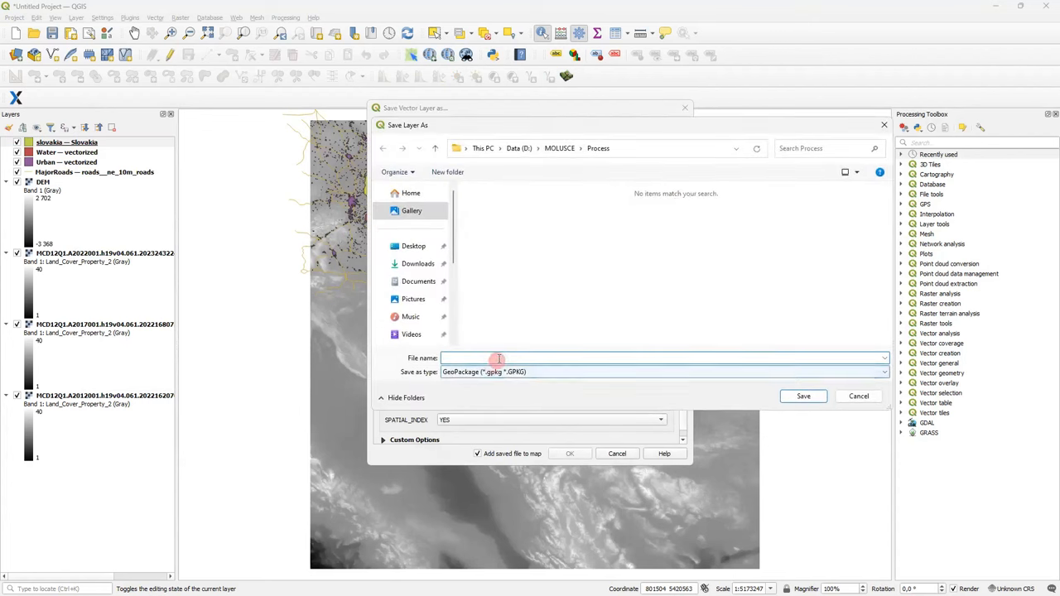
{"action": "type", "text": "slovakia.gpkg"}
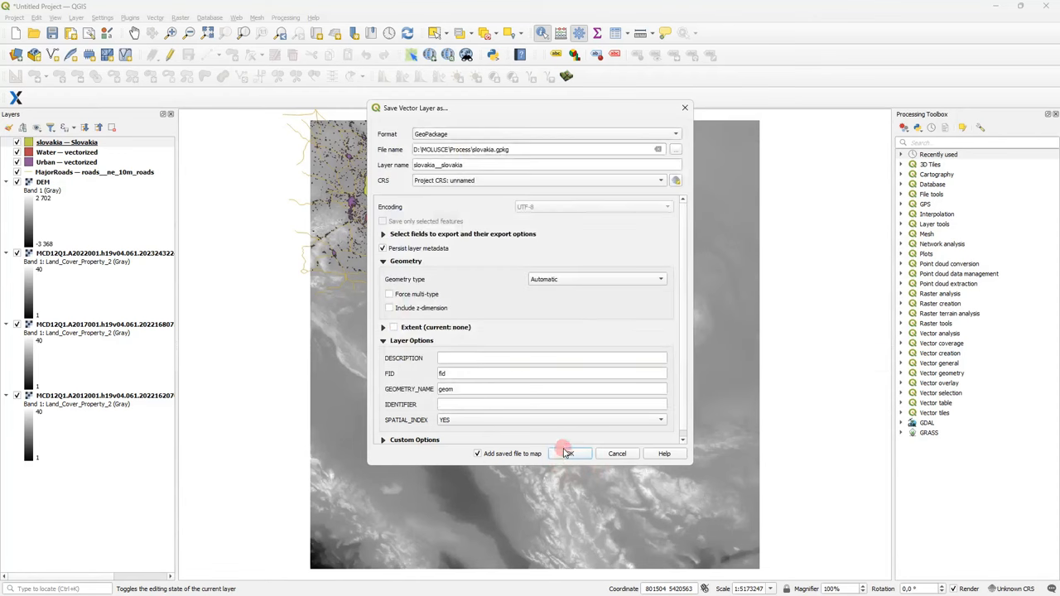
{"action": "left_click", "coordinate": [569, 453]}
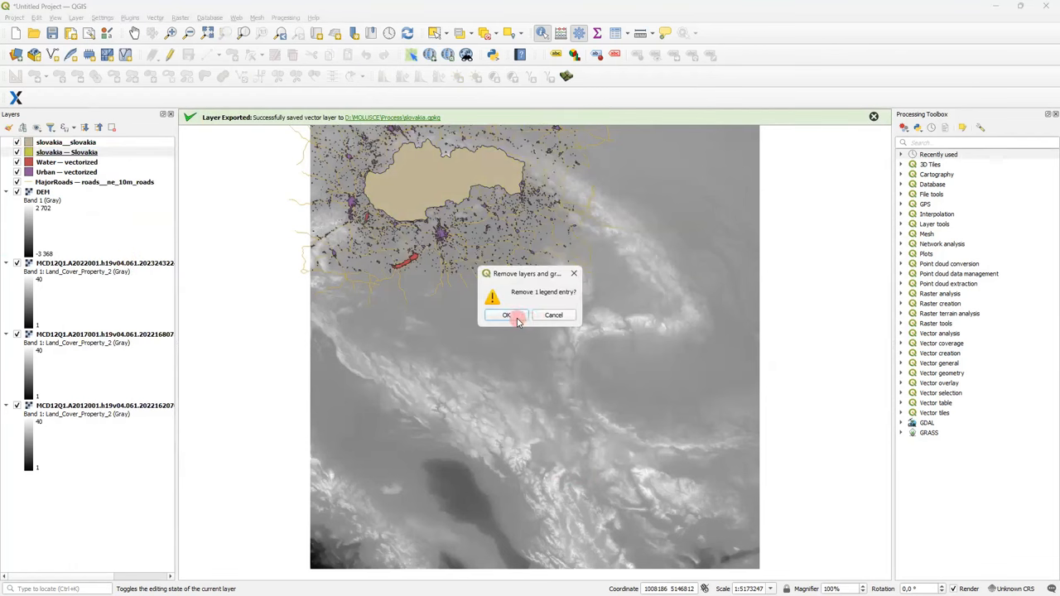
{"action": "left_click", "coordinate": [507, 315]}
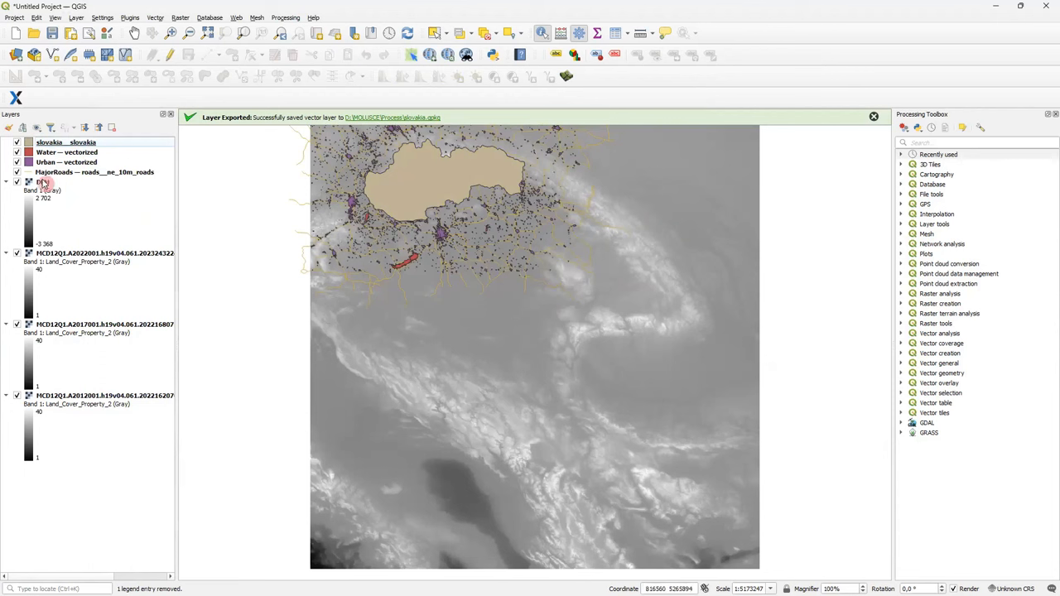
Step: Find Clip Raster by Mask Layer via 'mask' and set the 2012 land-cover raster as input
{"action": "left_click", "coordinate": [106, 323]}
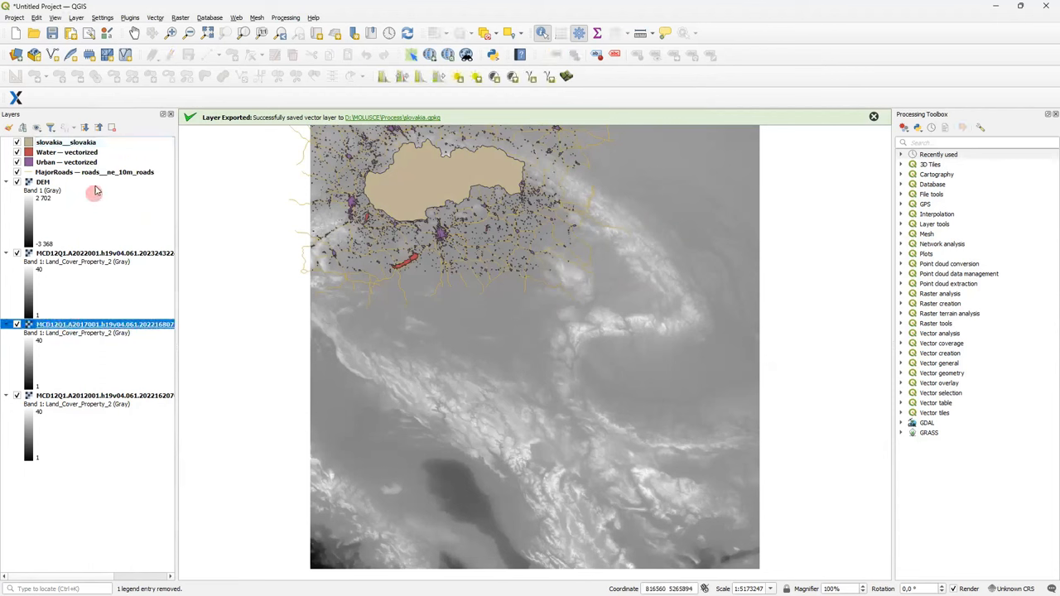
{"action": "left_click", "coordinate": [67, 142]}
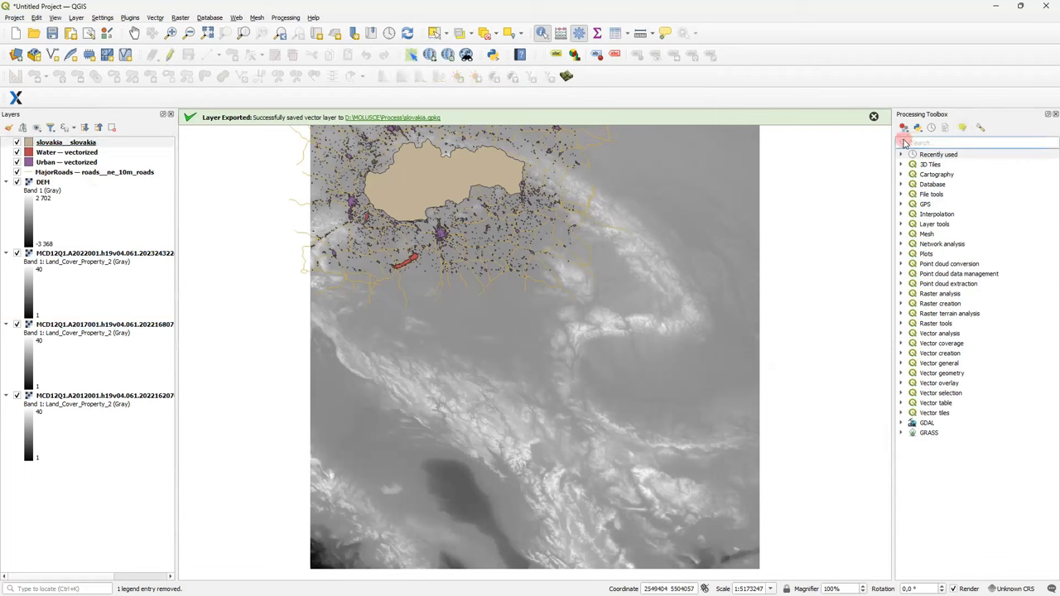
{"action": "type", "text": "mask"}
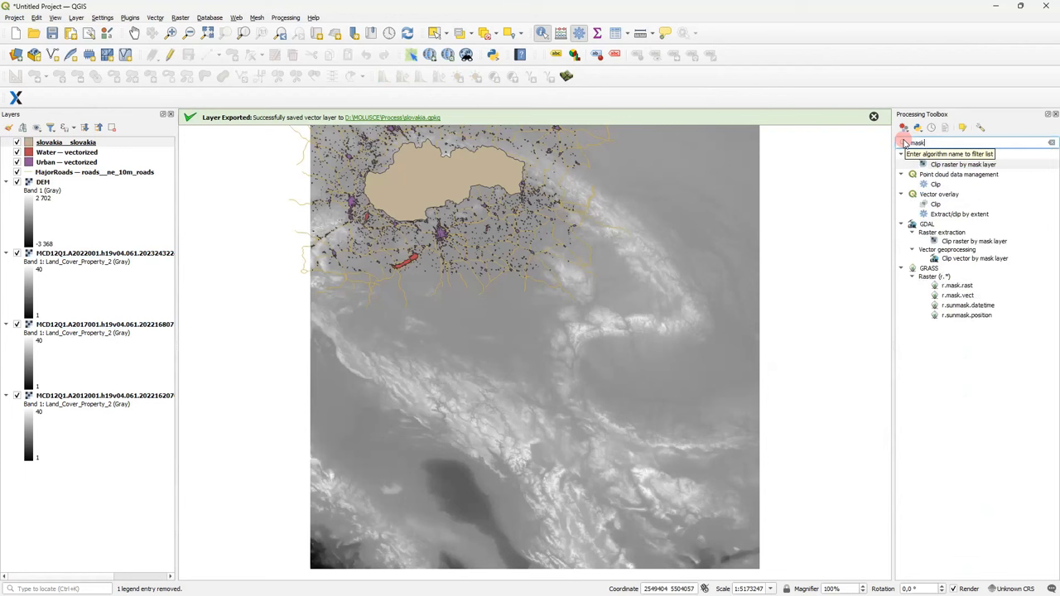
{"action": "left_click", "coordinate": [962, 164]}
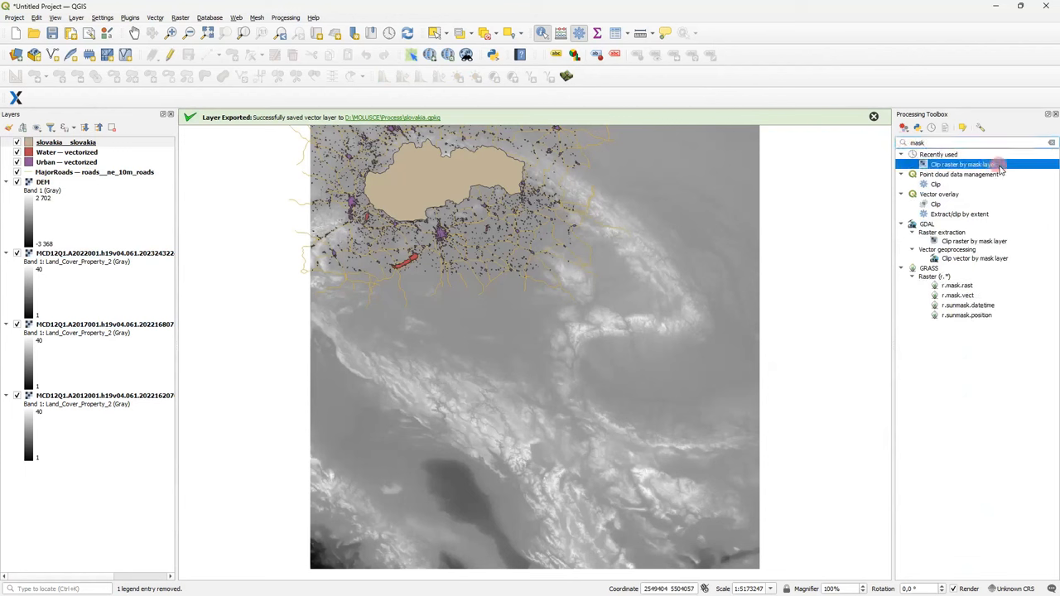
{"action": "mouse_move", "coordinate": [951, 123]}
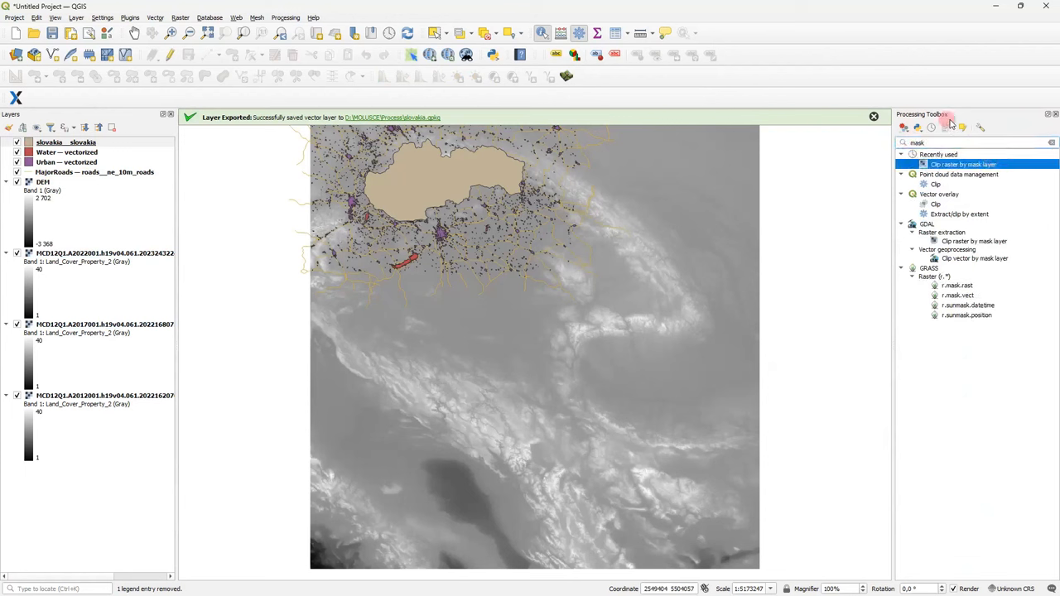
{"action": "mouse_move", "coordinate": [962, 164]}
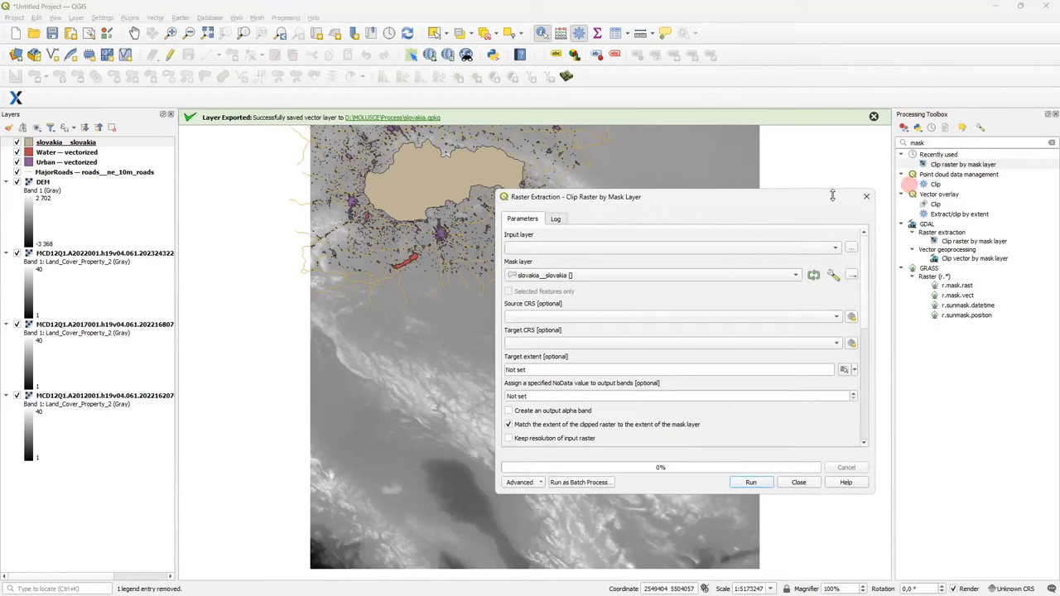
{"action": "left_click", "coordinate": [835, 248]}
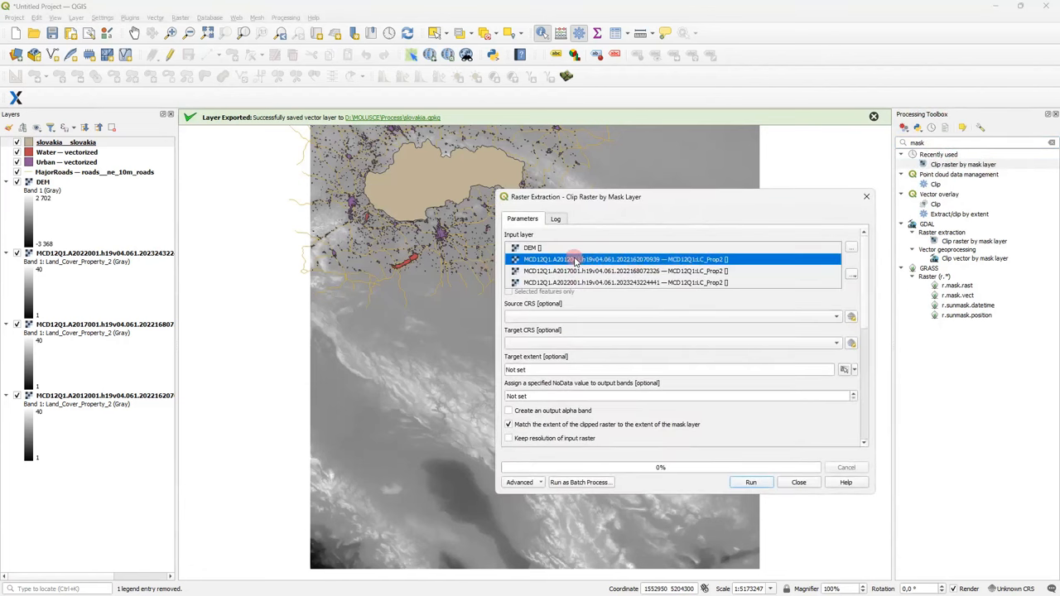
{"action": "left_click", "coordinate": [621, 258]}
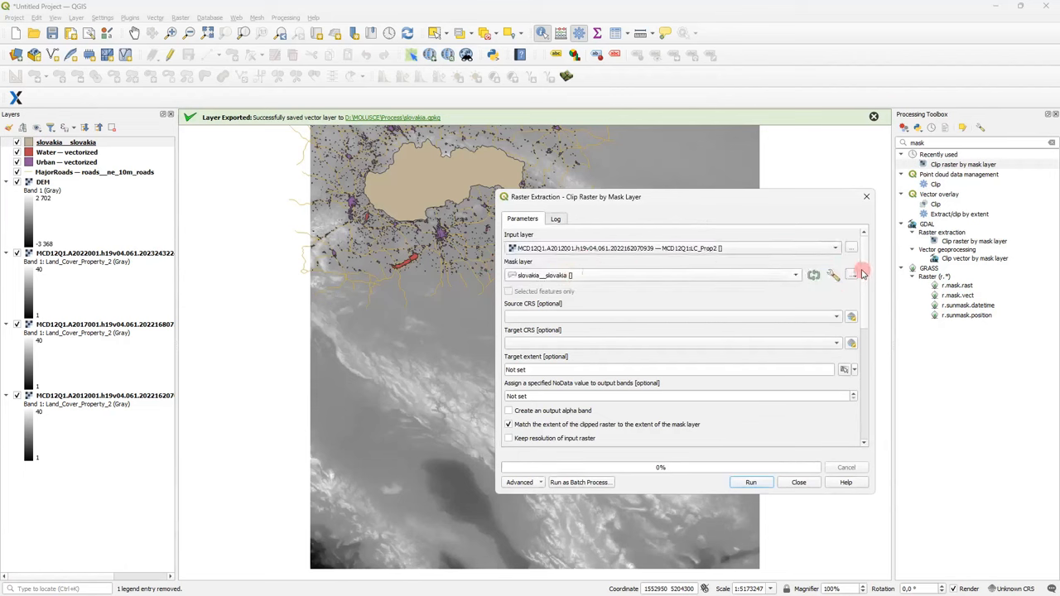
Step: Keep the input raster's resolution and save the clipped output as LU_2012.tif
{"action": "scroll", "scroll_direction": "down", "scroll_amount": 3}
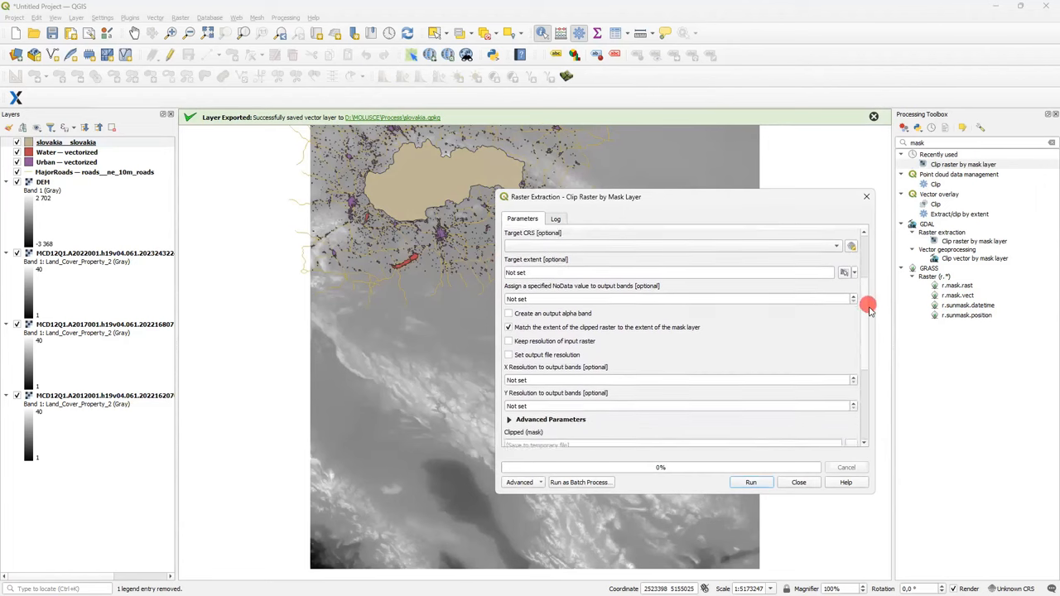
{"action": "scroll", "scroll_direction": "down", "scroll_amount": 3}
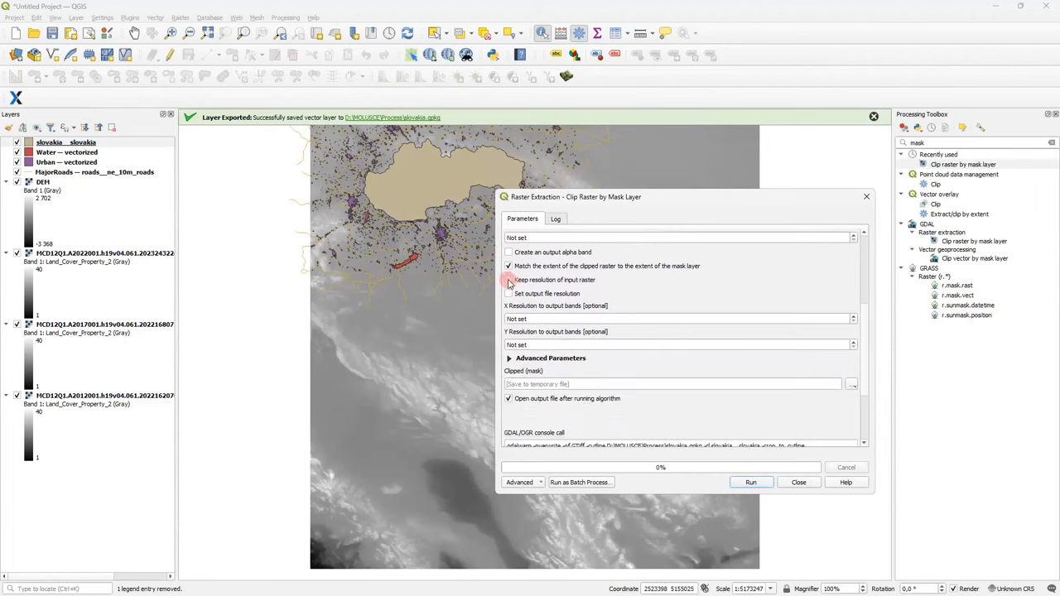
{"action": "left_click", "coordinate": [508, 280]}
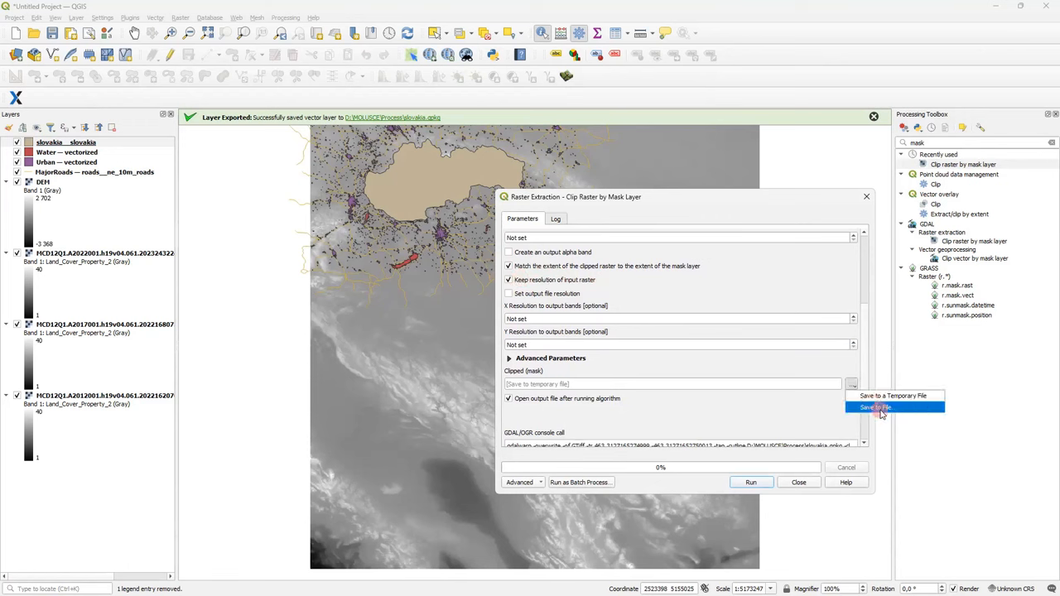
{"action": "left_click", "coordinate": [875, 407]}
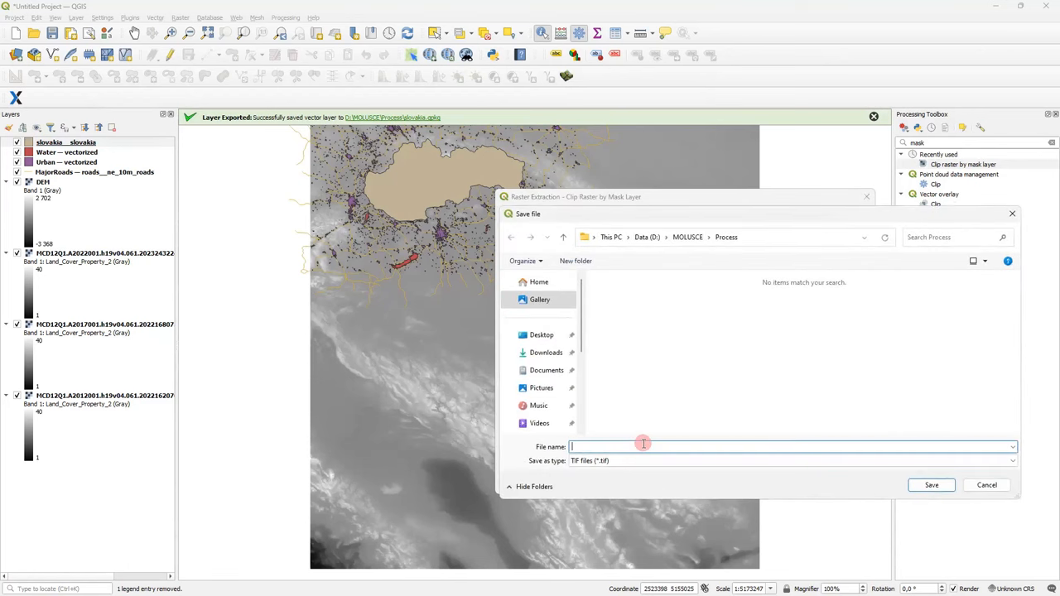
{"action": "type", "text": "LU_2012"}
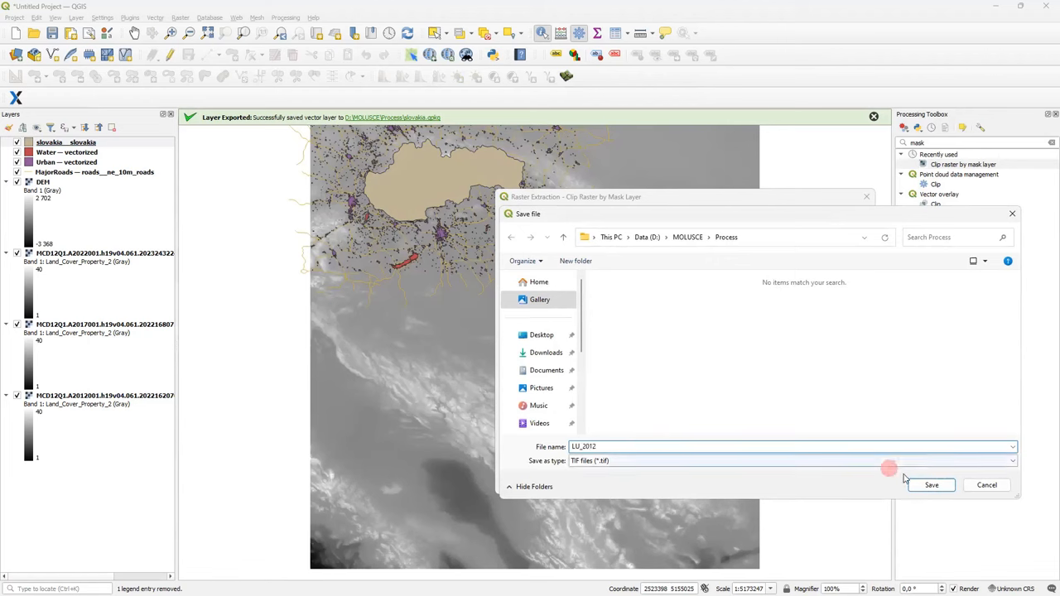
{"action": "left_click", "coordinate": [931, 483]}
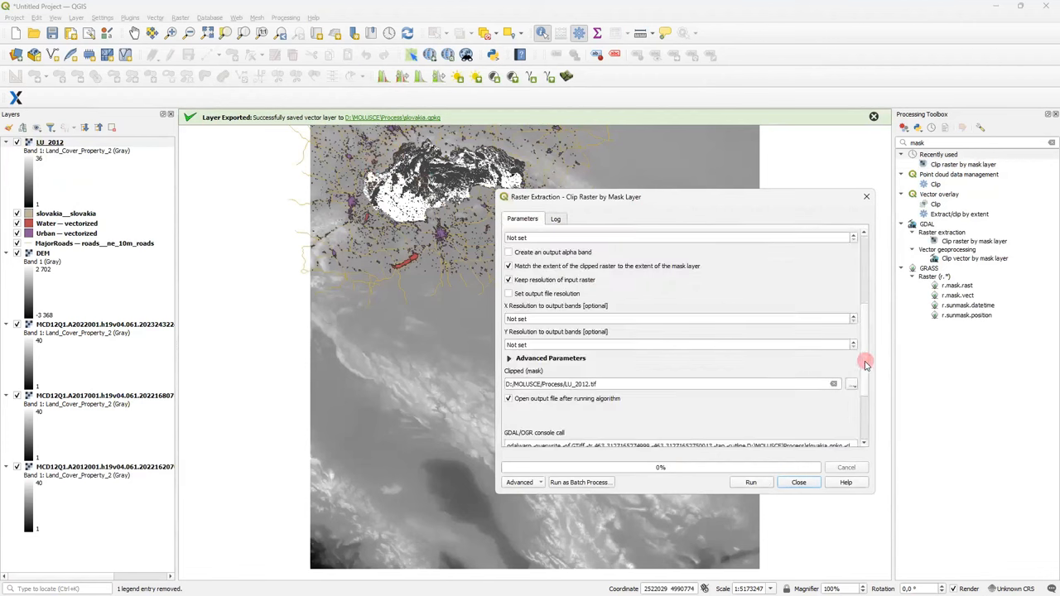
Step: Switch the input raster to the remaining years and run the clip to produce LU_2017 and LU_2022
{"action": "left_click", "coordinate": [851, 239]}
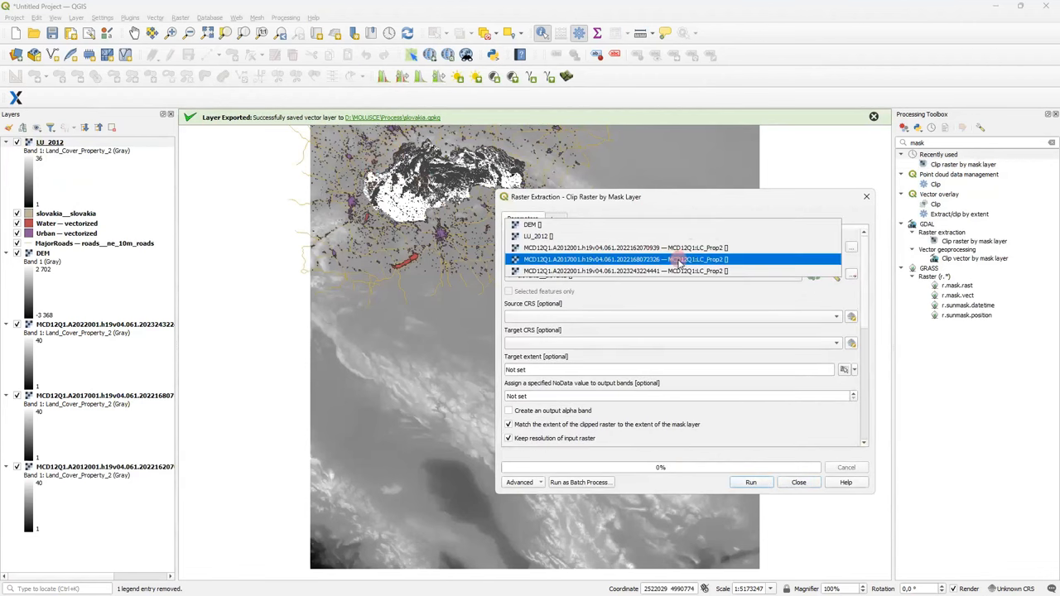
{"action": "scroll", "scroll_direction": "down", "scroll_amount": 3}
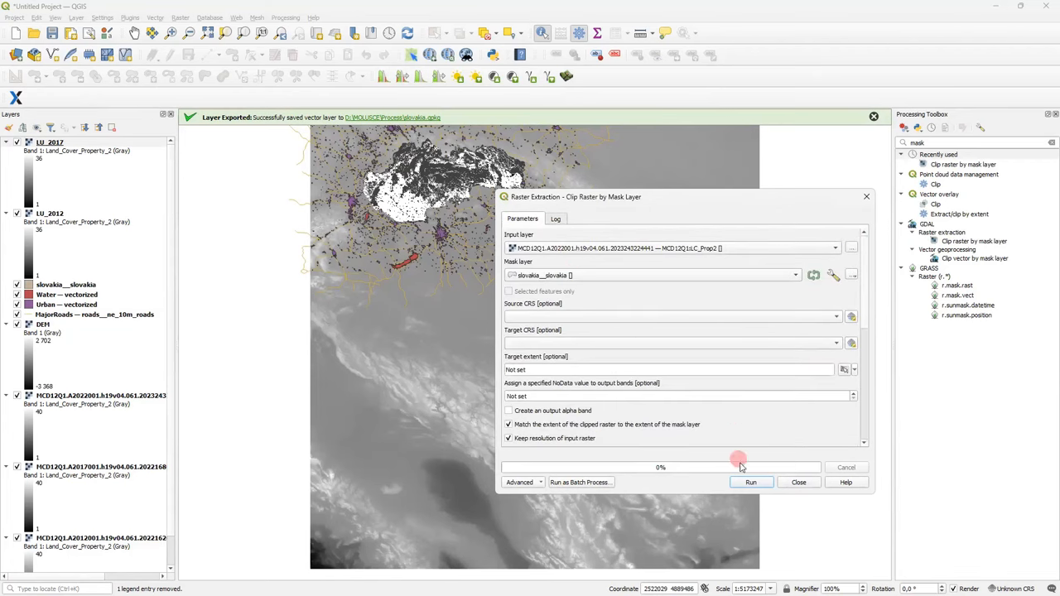
{"action": "left_click", "coordinate": [750, 482]}
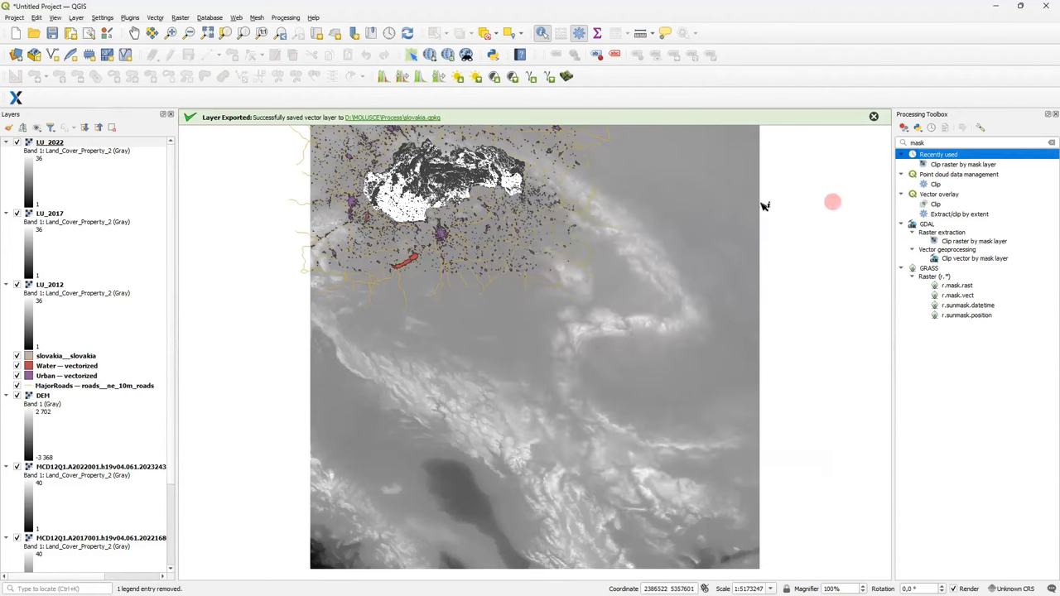
{"action": "mouse_move", "coordinate": [634, 225]}
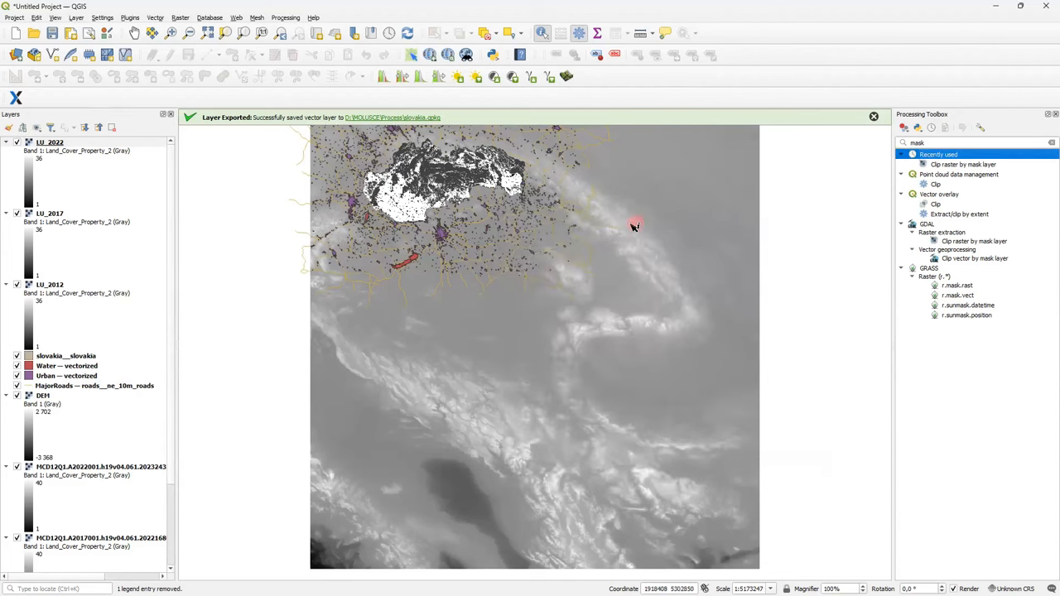
{"action": "mouse_move", "coordinate": [620, 238]}
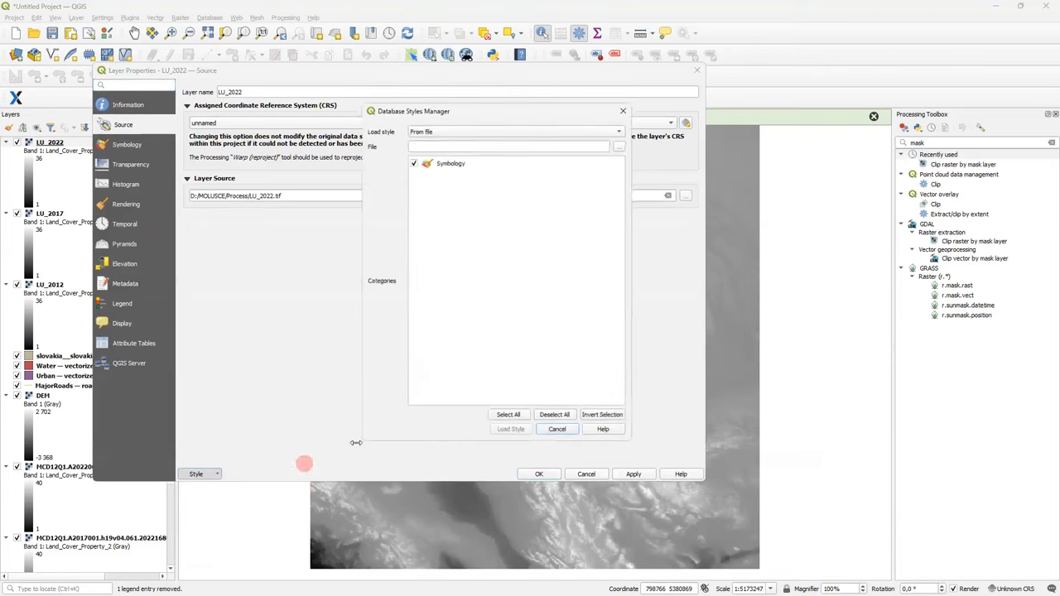
Step: Load the saved land-cover class style onto the LU rasters and gather them in a layer group
{"action": "left_click", "coordinate": [618, 146]}
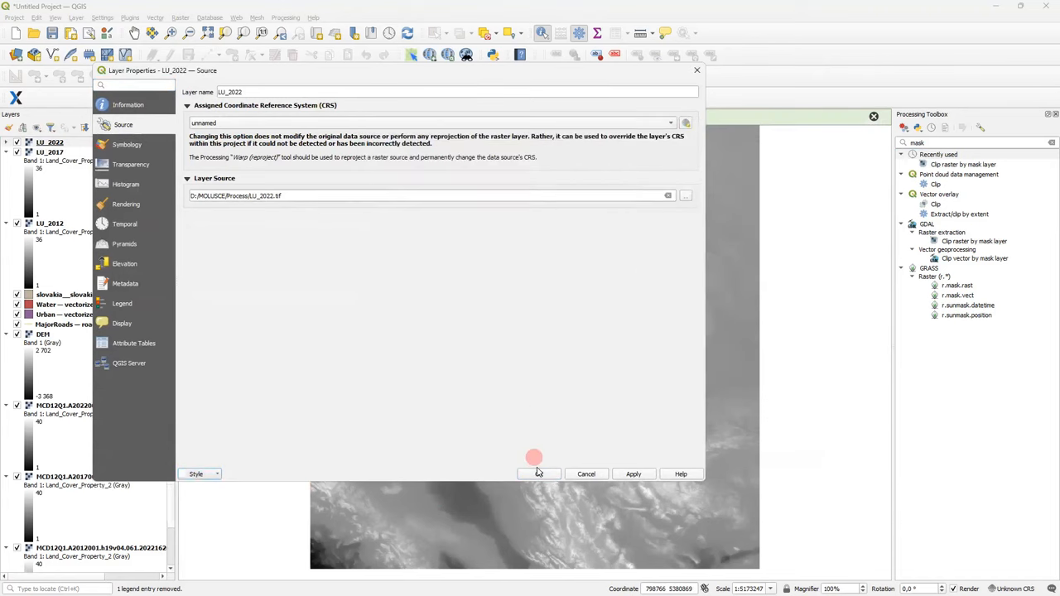
{"action": "left_click", "coordinate": [540, 474]}
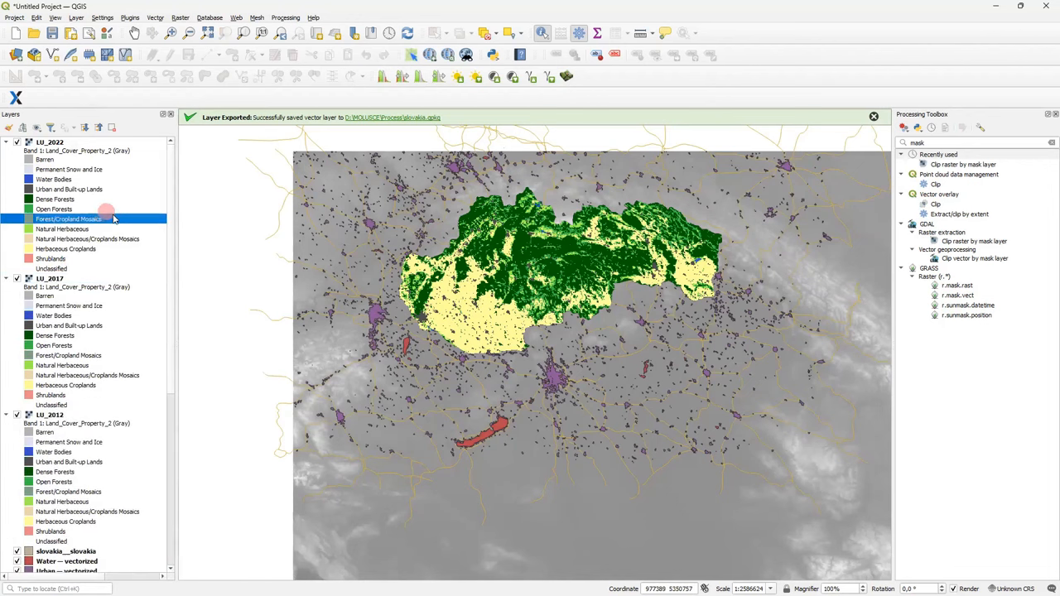
{"action": "mouse_move", "coordinate": [132, 217]}
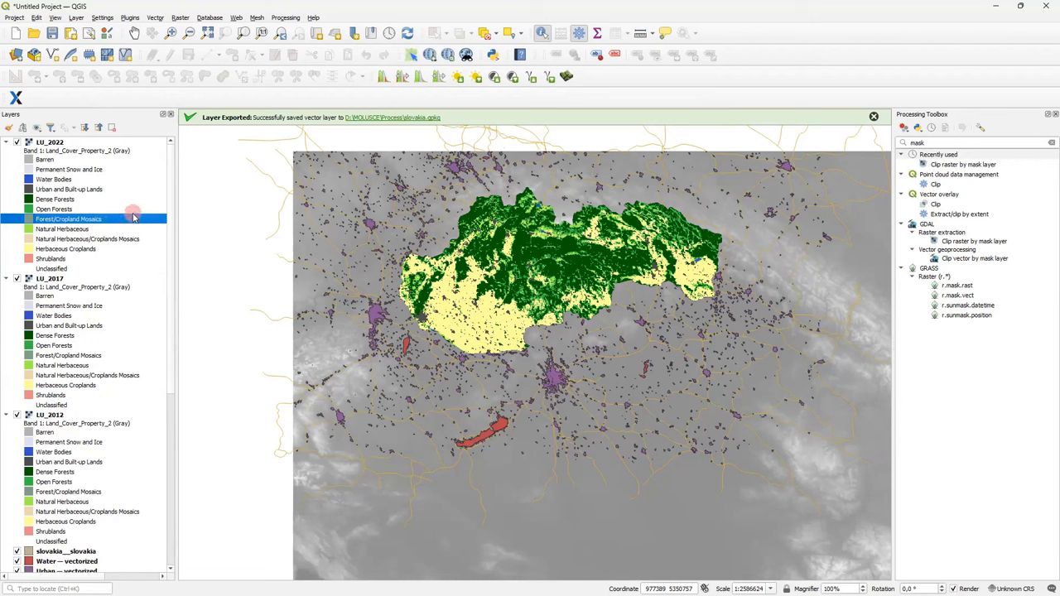
{"action": "mouse_move", "coordinate": [175, 200]}
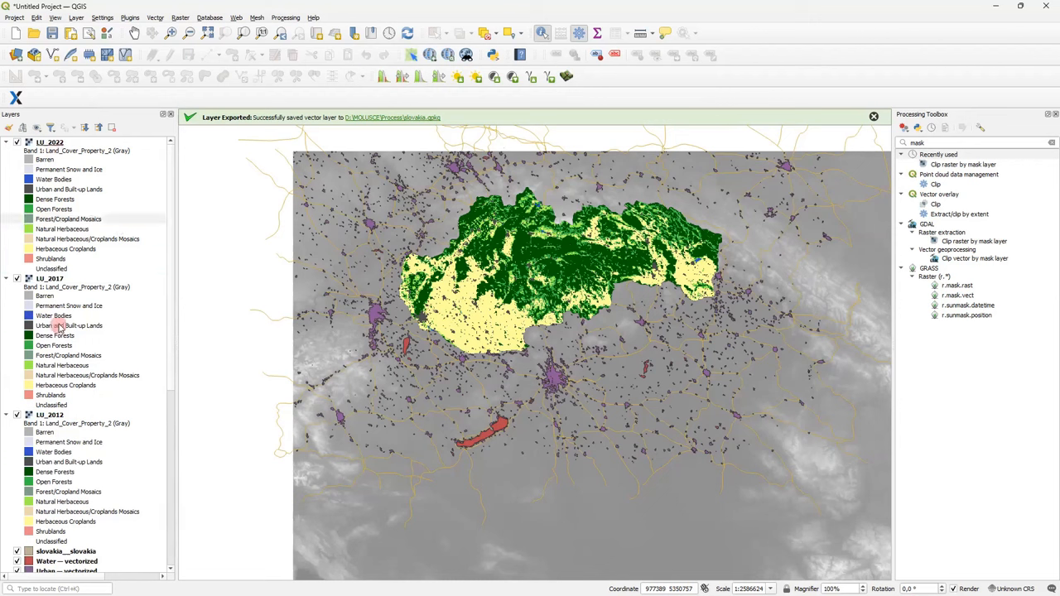
{"action": "left_click", "coordinate": [55, 199]}
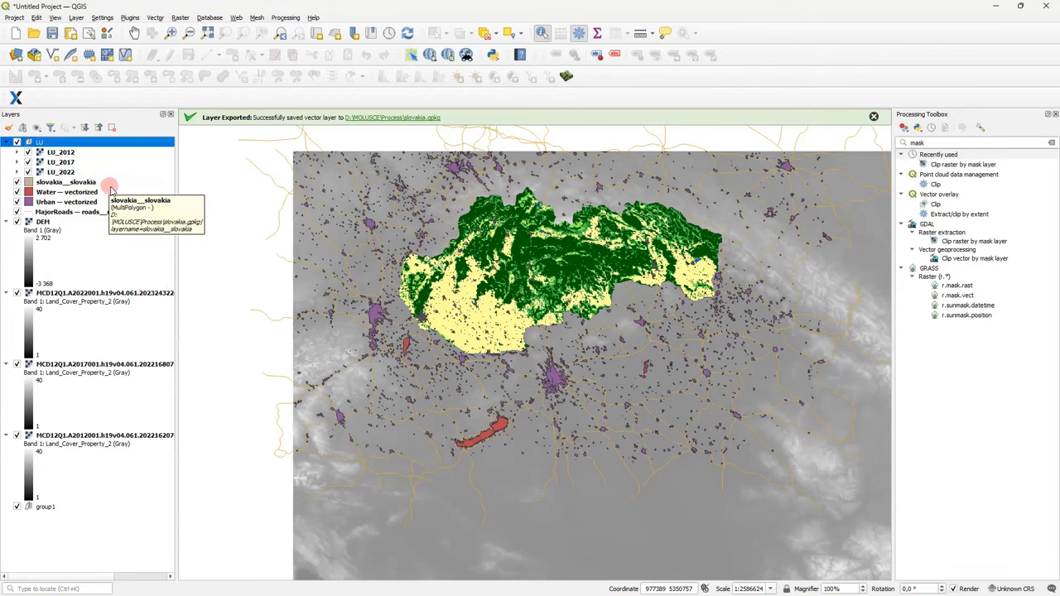
{"action": "double_click", "coordinate": [60, 153]}
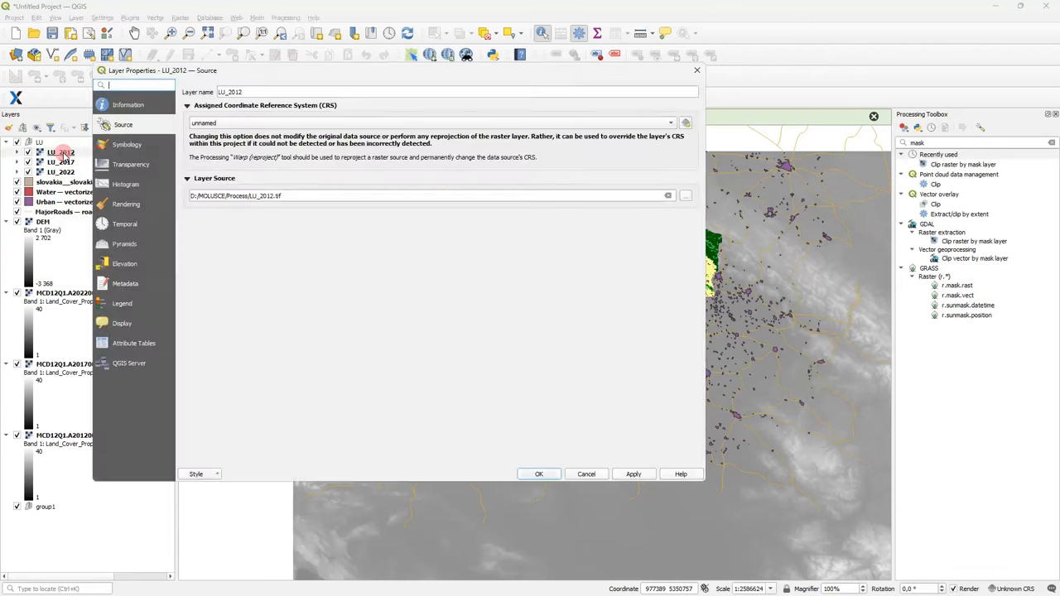
{"action": "left_click", "coordinate": [129, 144]}
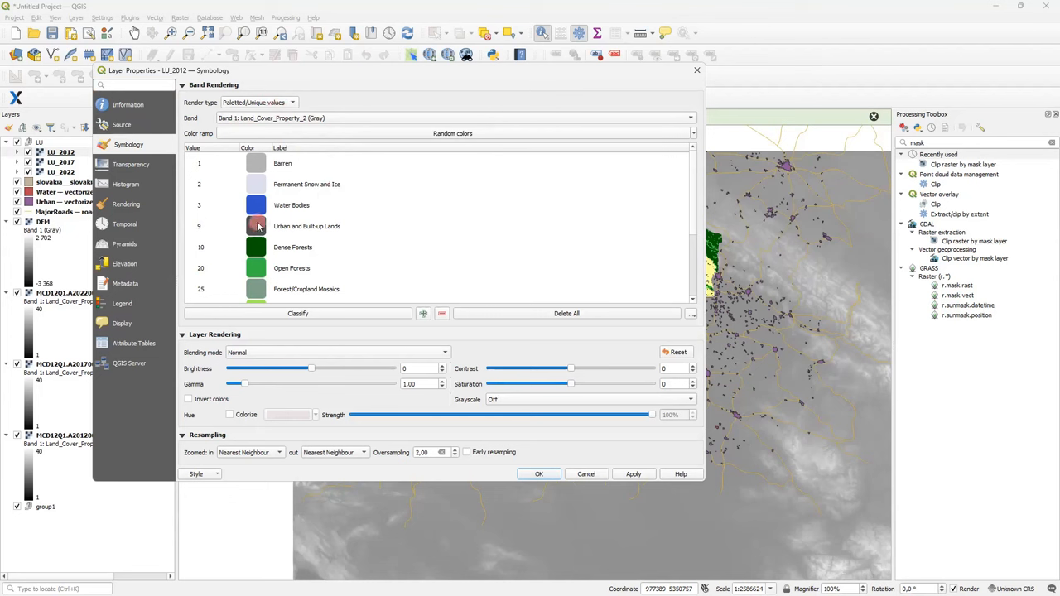
{"action": "left_click", "coordinate": [306, 225]}
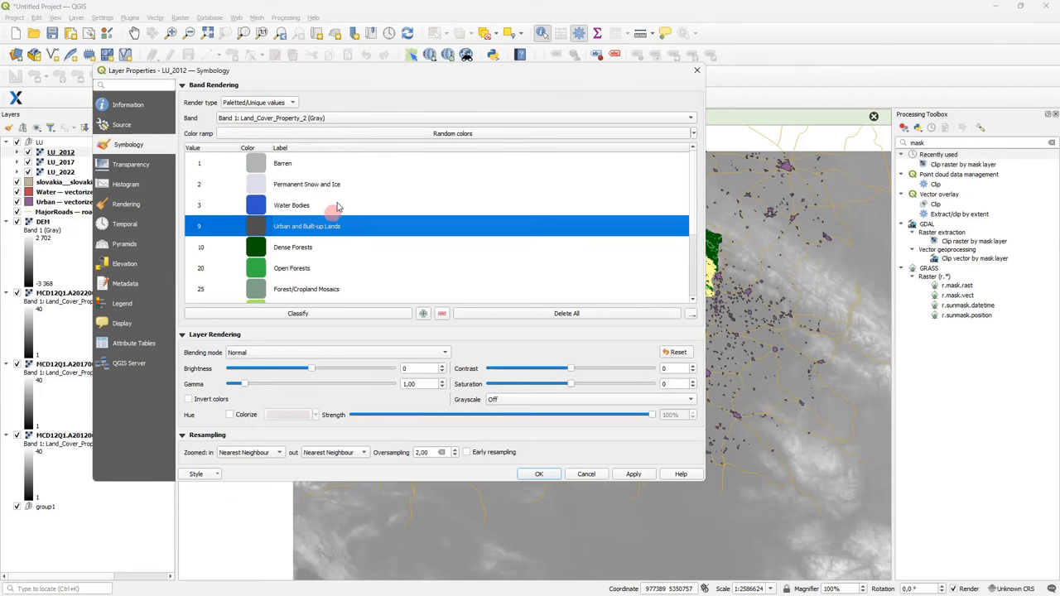
{"action": "left_click", "coordinate": [306, 184]}
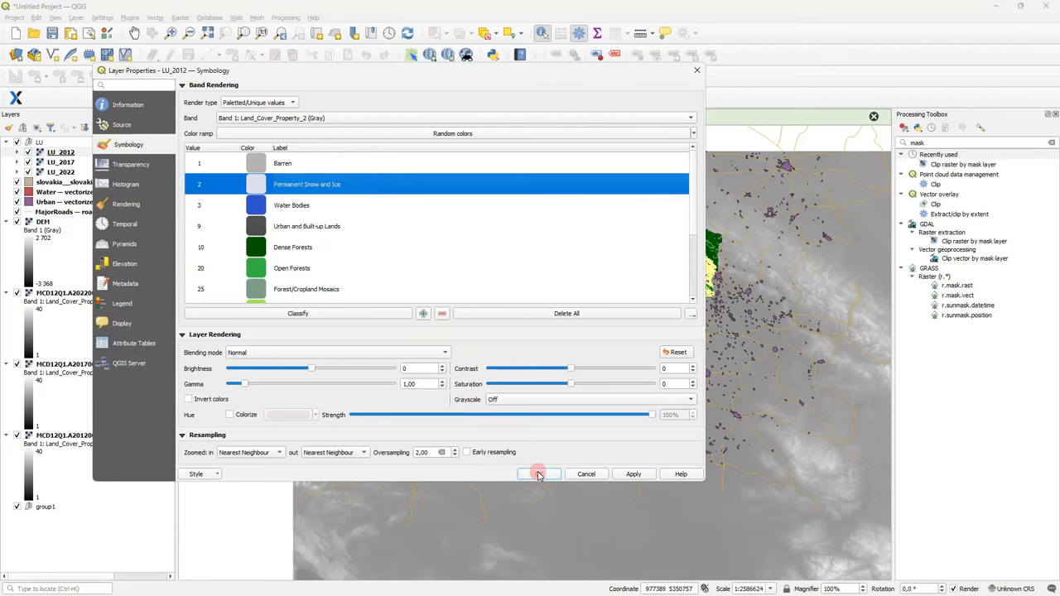
{"action": "left_click", "coordinate": [538, 474]}
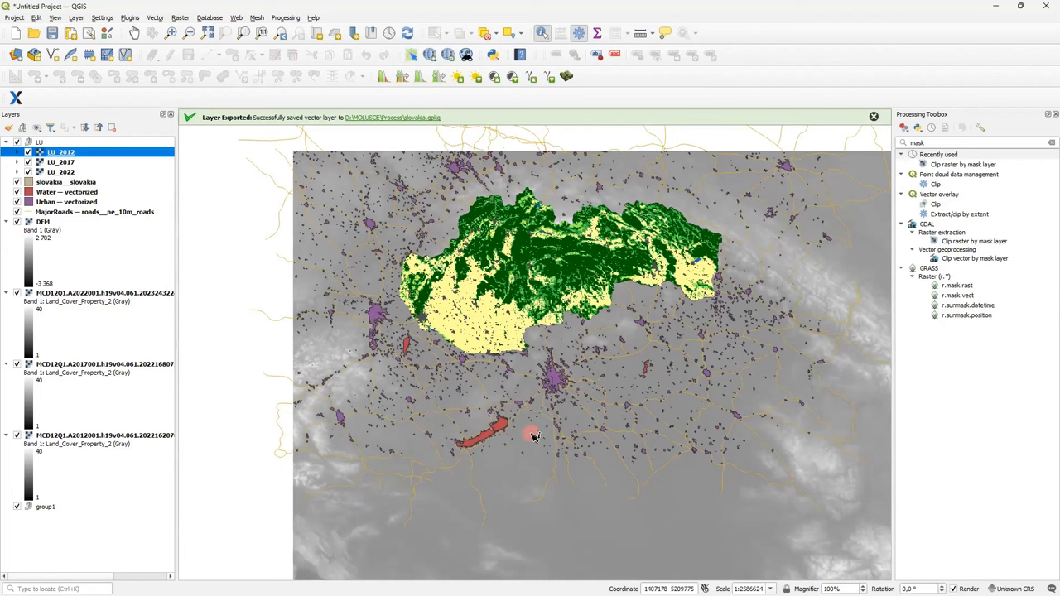
Step: Start a Raster Calculator expression using the DEM@1 band
{"action": "left_click", "coordinate": [179, 16]}
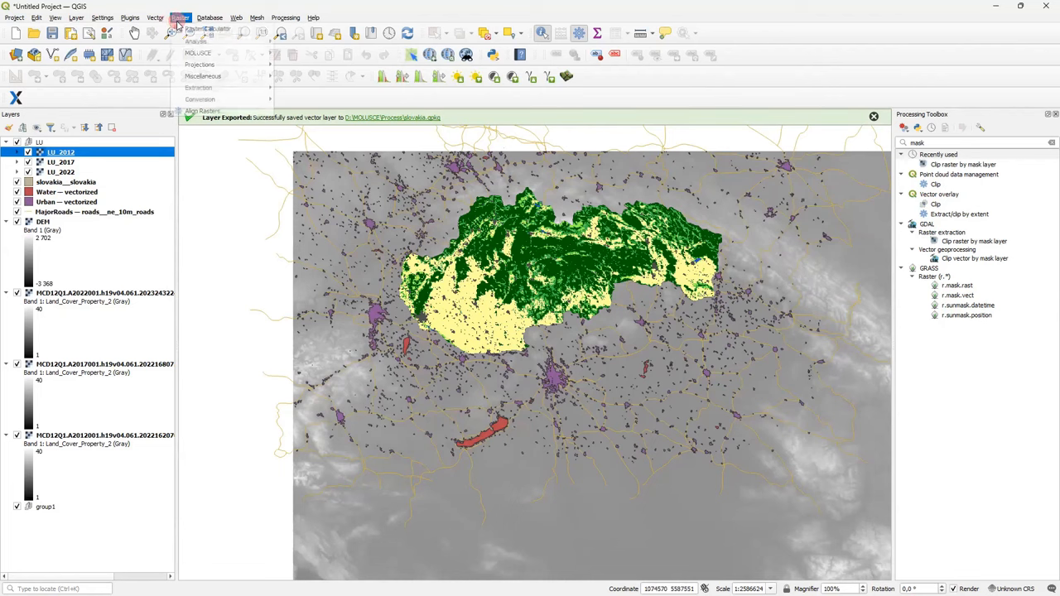
{"action": "left_click", "coordinate": [200, 28]}
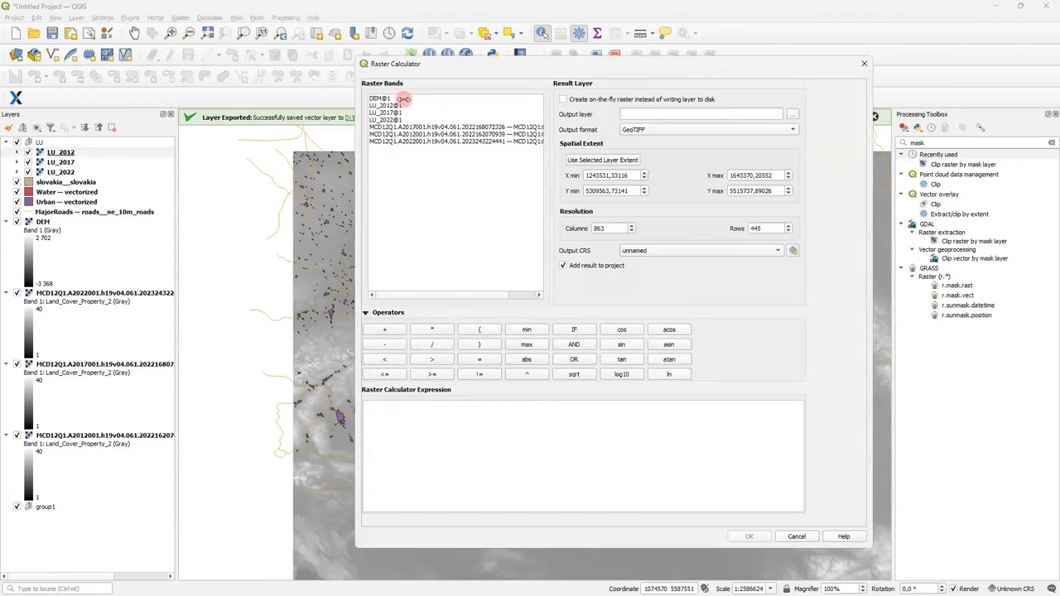
{"action": "mouse_move", "coordinate": [383, 99]}
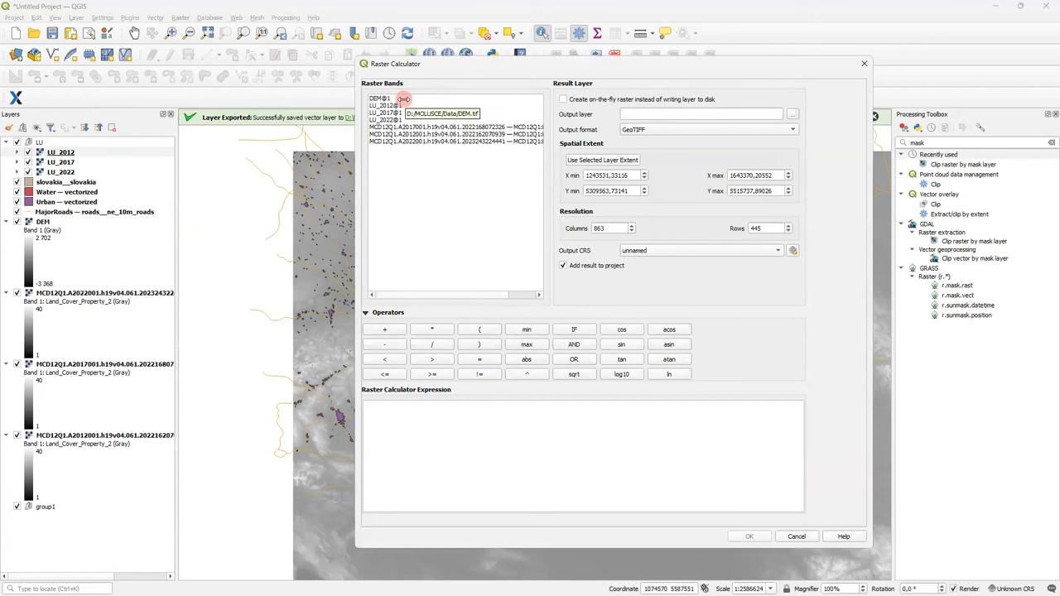
{"action": "double_click", "coordinate": [381, 97]}
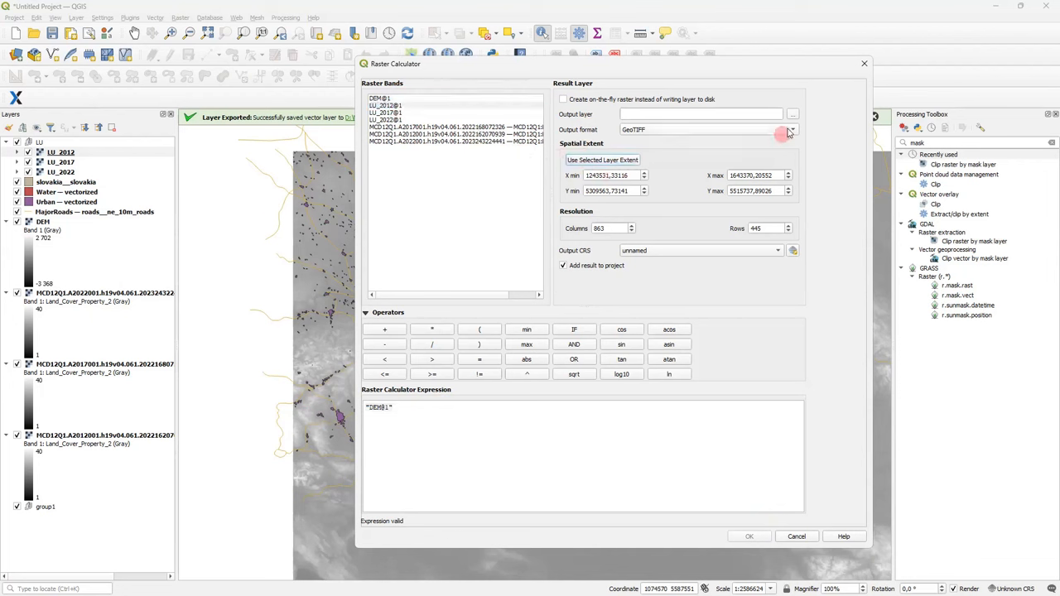
Step: Save the result as DEM_transformed.tif and run the calculation to create the layer
{"action": "left_click", "coordinate": [791, 114]}
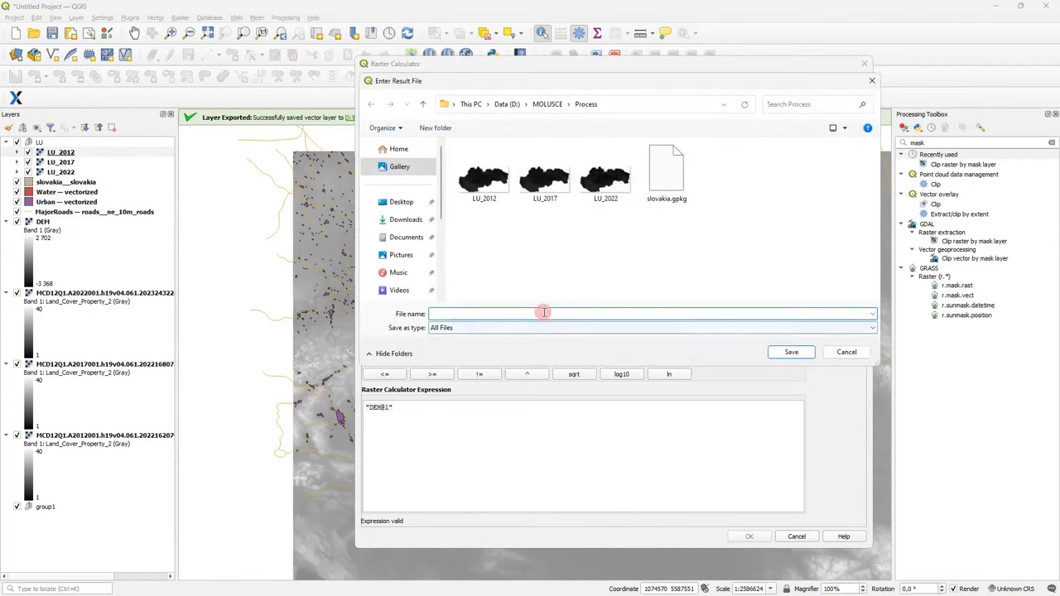
{"action": "type", "text": "DEM"}
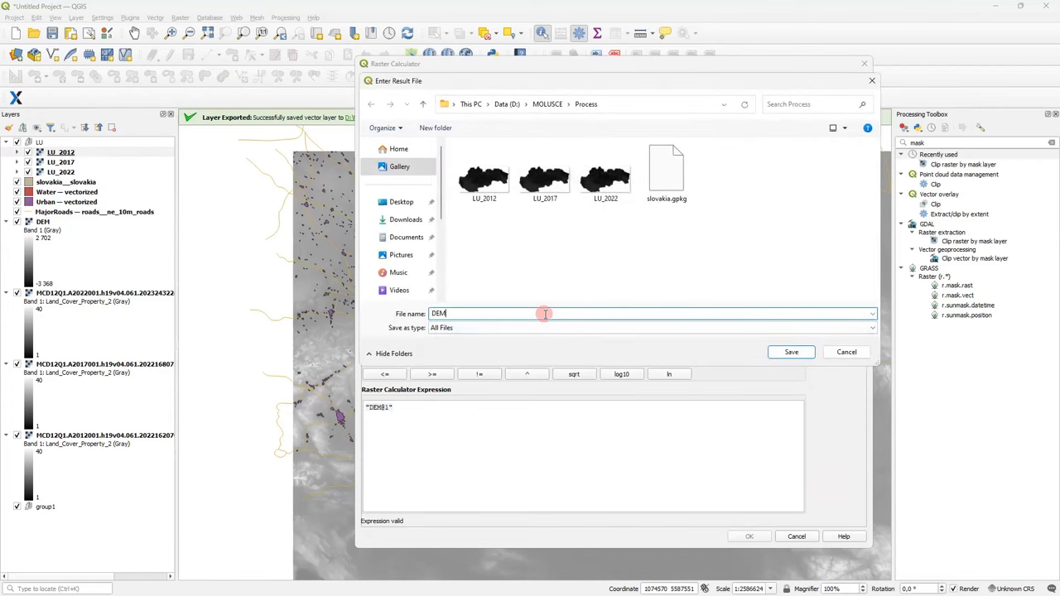
{"action": "type", "text": "_tra"}
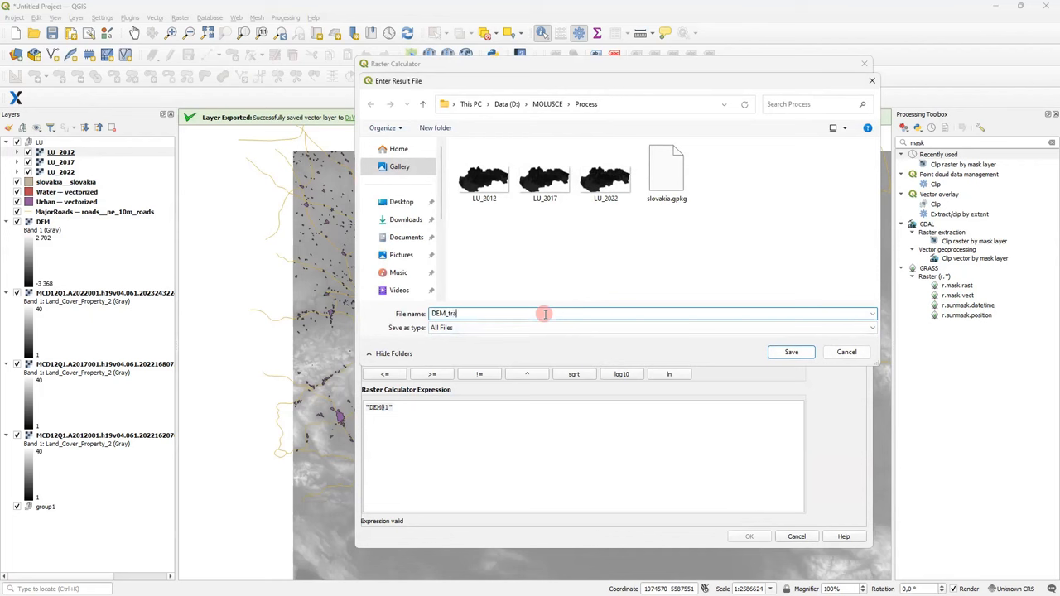
{"action": "type", "text": "nso"}
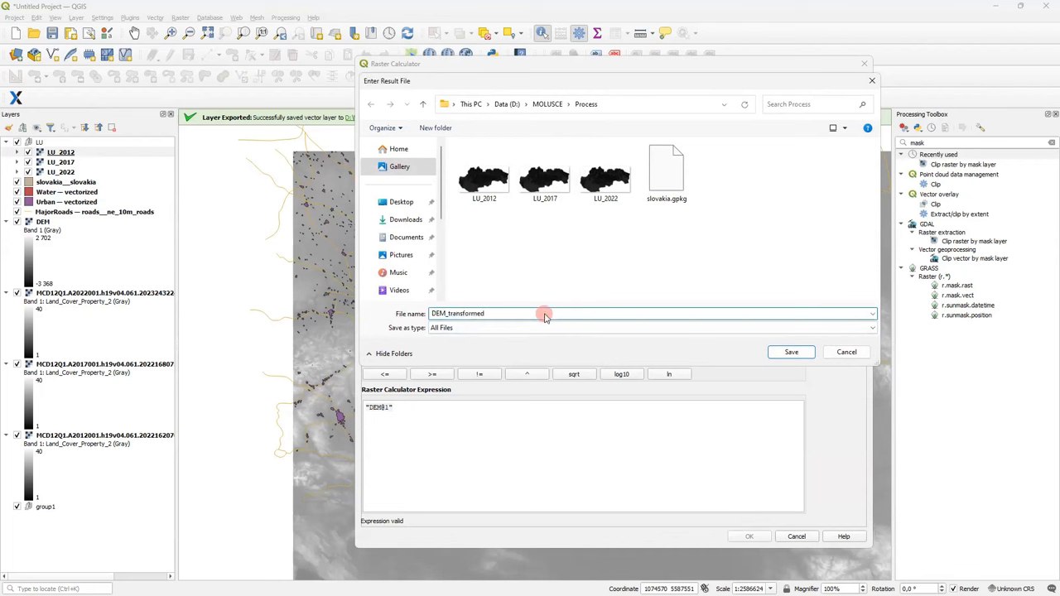
{"action": "left_click", "coordinate": [790, 351]}
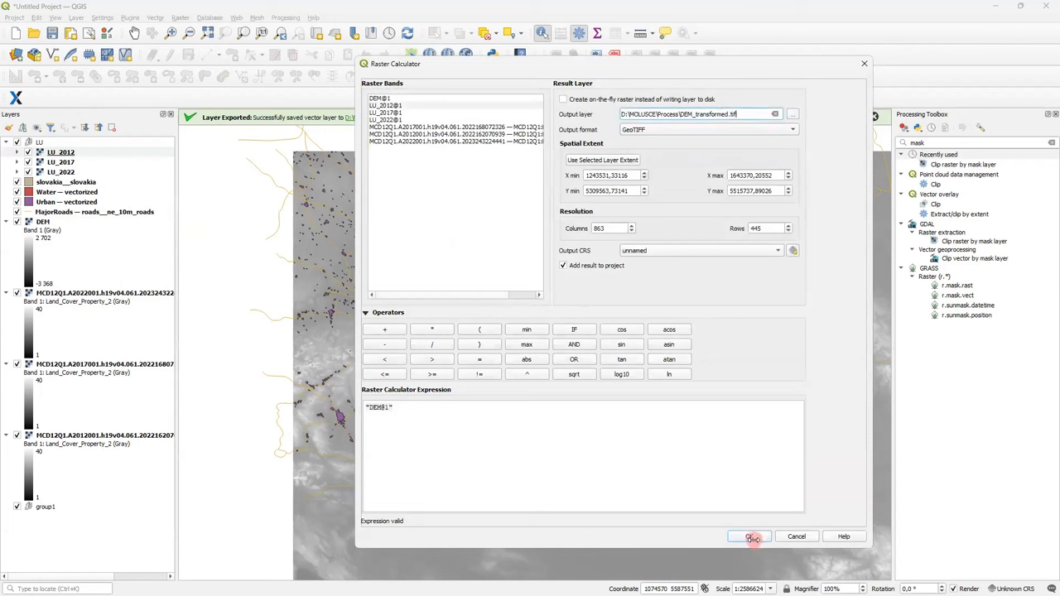
{"action": "left_click", "coordinate": [748, 536]}
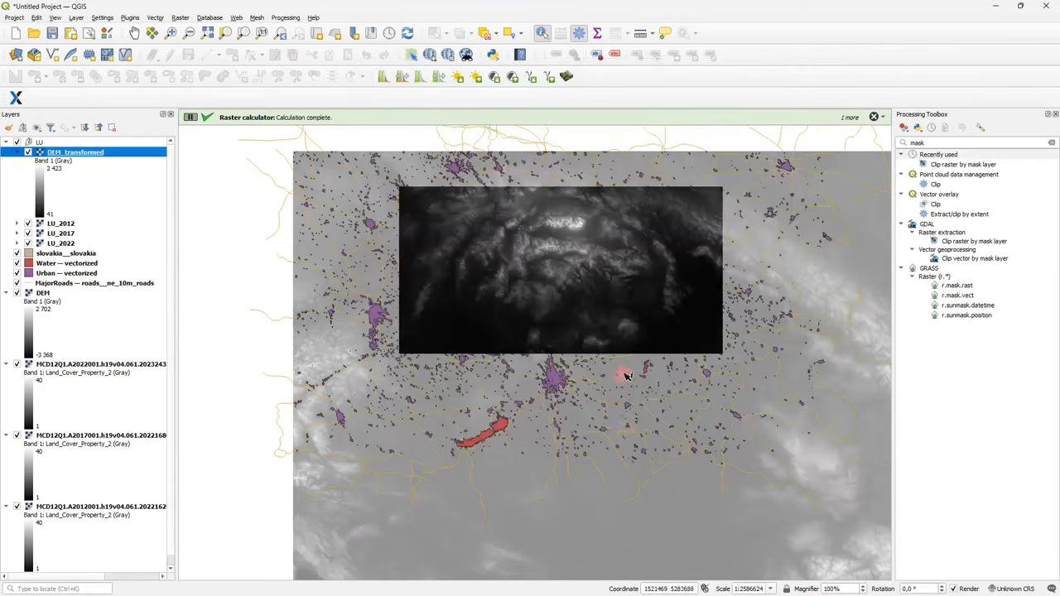
Step: Run the Slope terrain analysis on DEM_transformed, saving the output as slope.tif
{"action": "left_click_drag", "start_coordinate": [626, 376], "coordinate": [621, 339]}
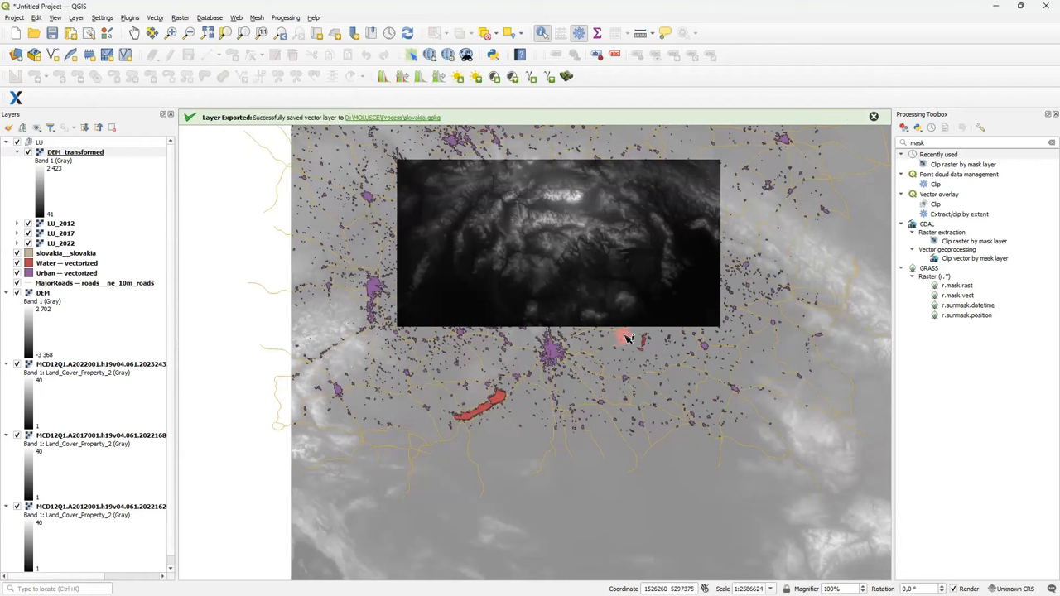
{"action": "mouse_move", "coordinate": [632, 334]}
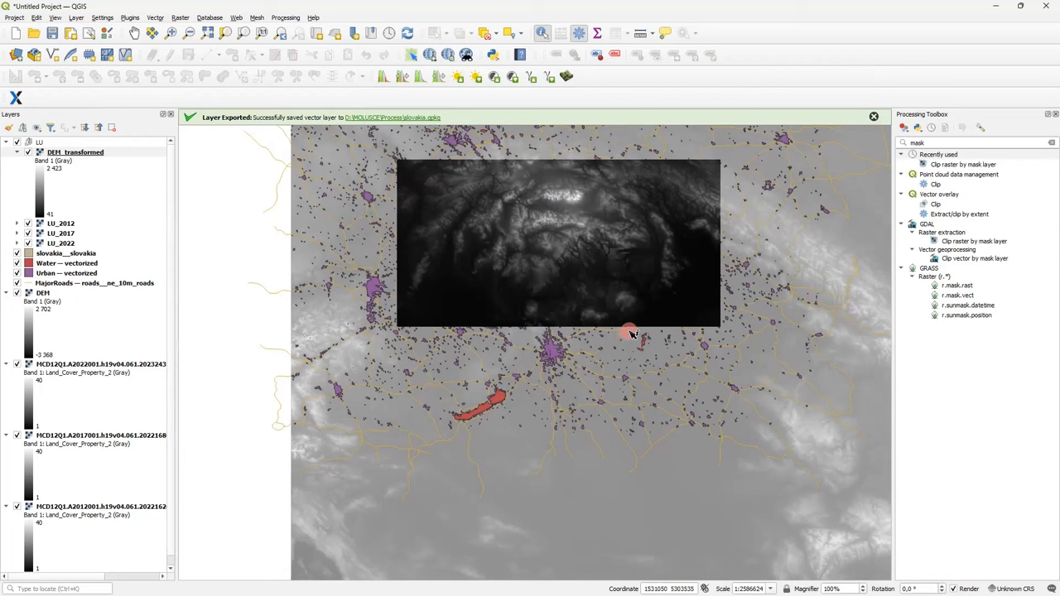
{"action": "mouse_move", "coordinate": [967, 198]}
{"action": "type", "text": "slope"}
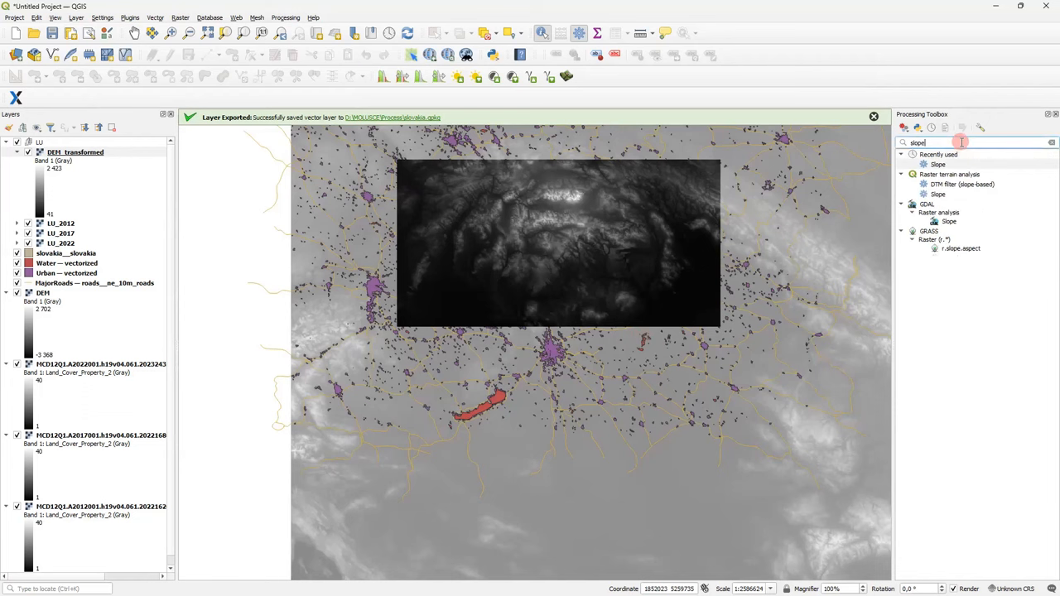
{"action": "left_click", "coordinate": [937, 164]}
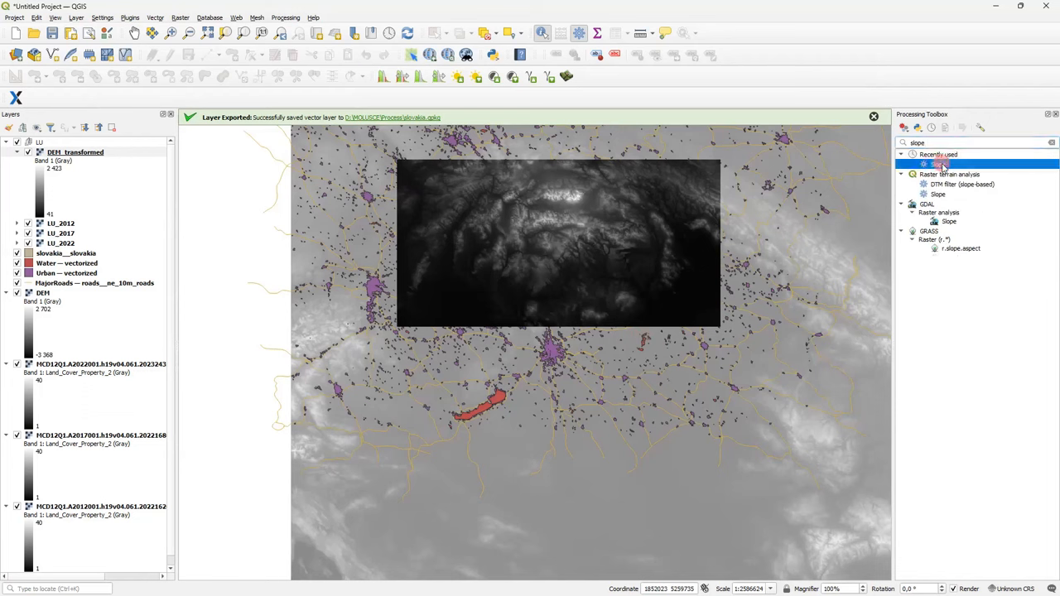
{"action": "double_click", "coordinate": [937, 163]}
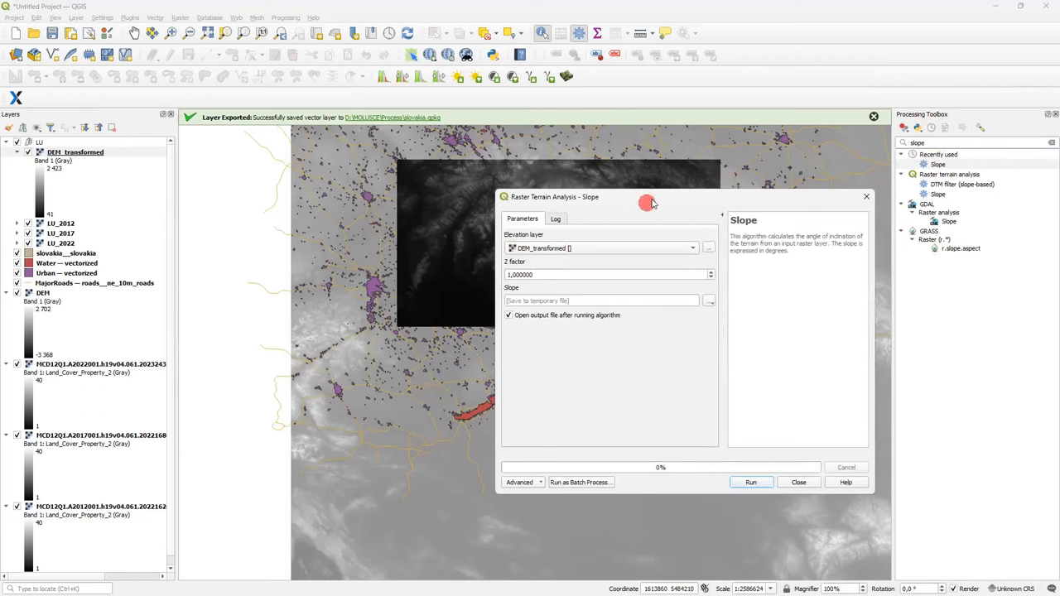
{"action": "left_click_drag", "start_coordinate": [649, 202], "coordinate": [639, 232]}
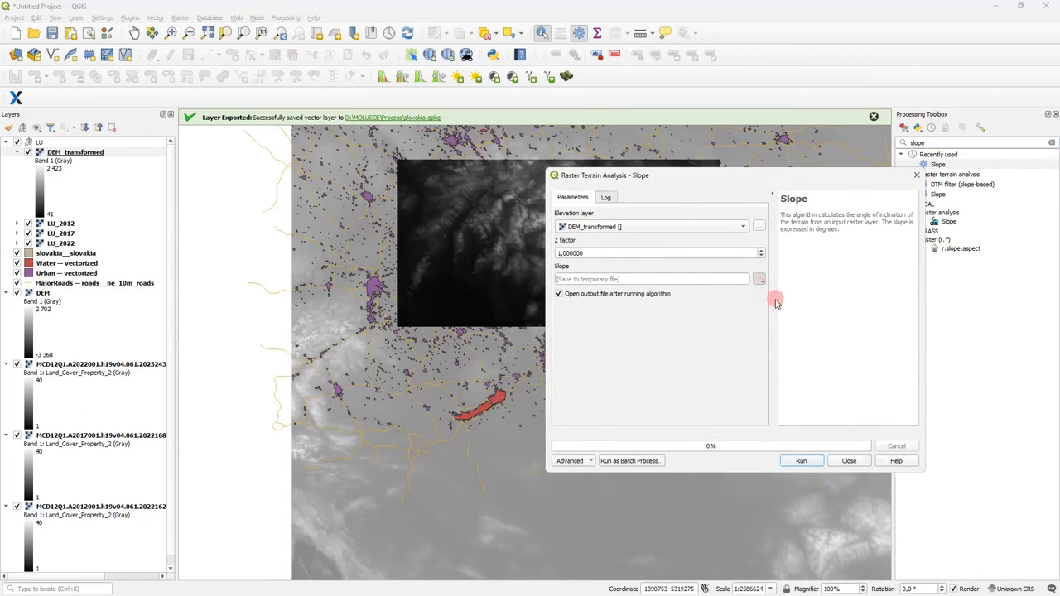
{"action": "left_click", "coordinate": [759, 279]}
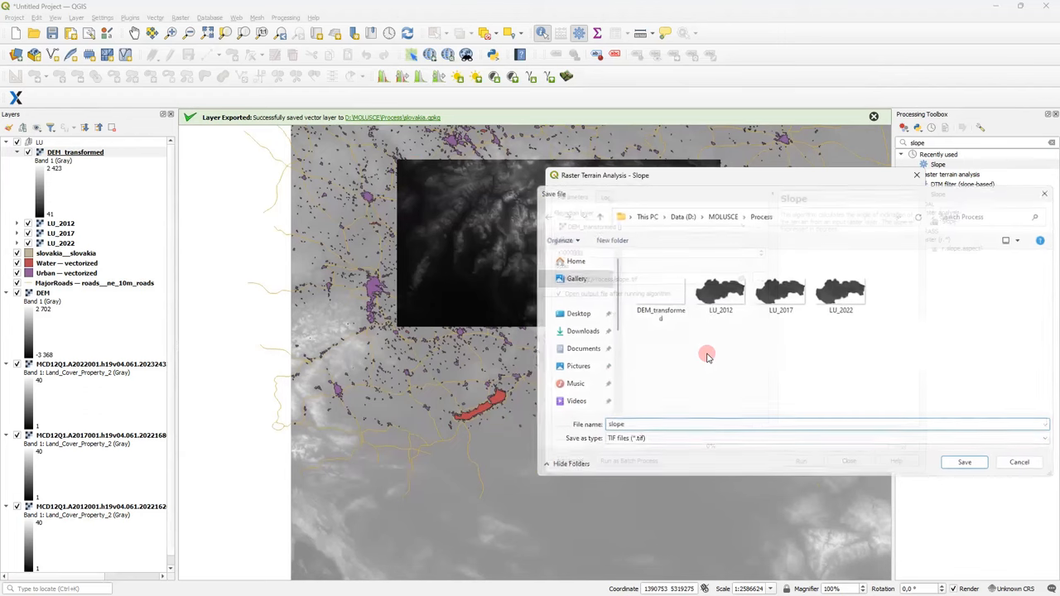
{"action": "left_click", "coordinate": [964, 462]}
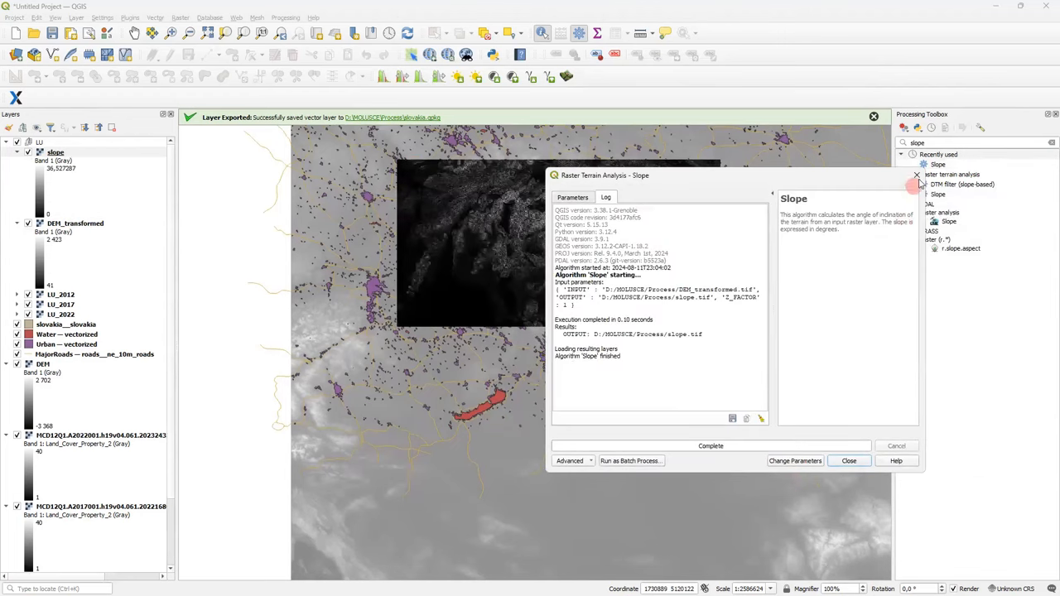
{"action": "left_click", "coordinate": [847, 461]}
{"action": "type", "text": "mask"}
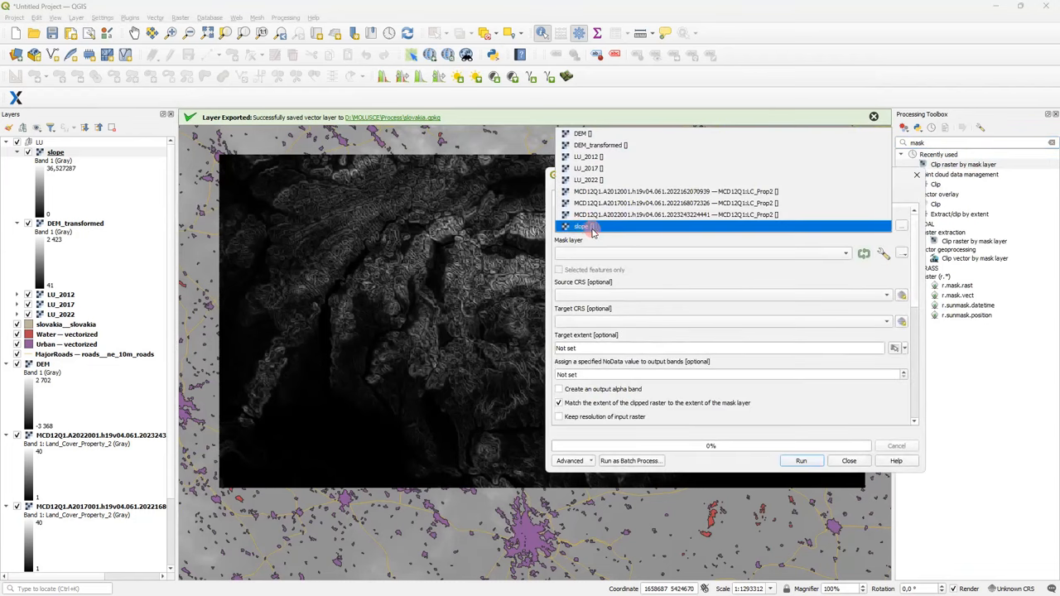
Step: Clip the slope raster to the Slovakia boundary at input resolution, saved as slope_clip.tif
{"action": "left_click", "coordinate": [583, 225]}
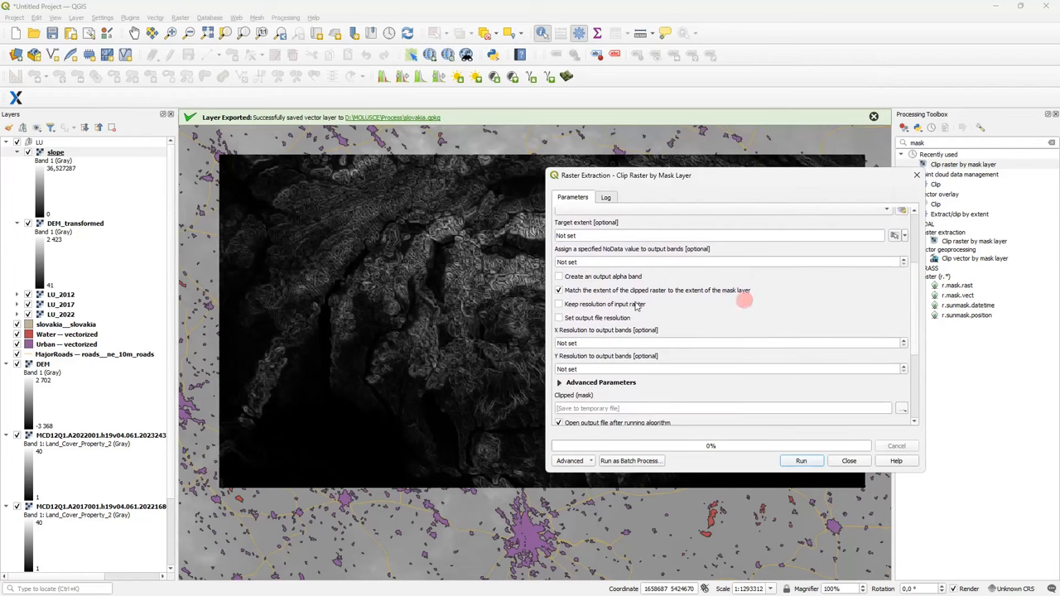
{"action": "scroll", "scroll_direction": "down", "scroll_amount": 3}
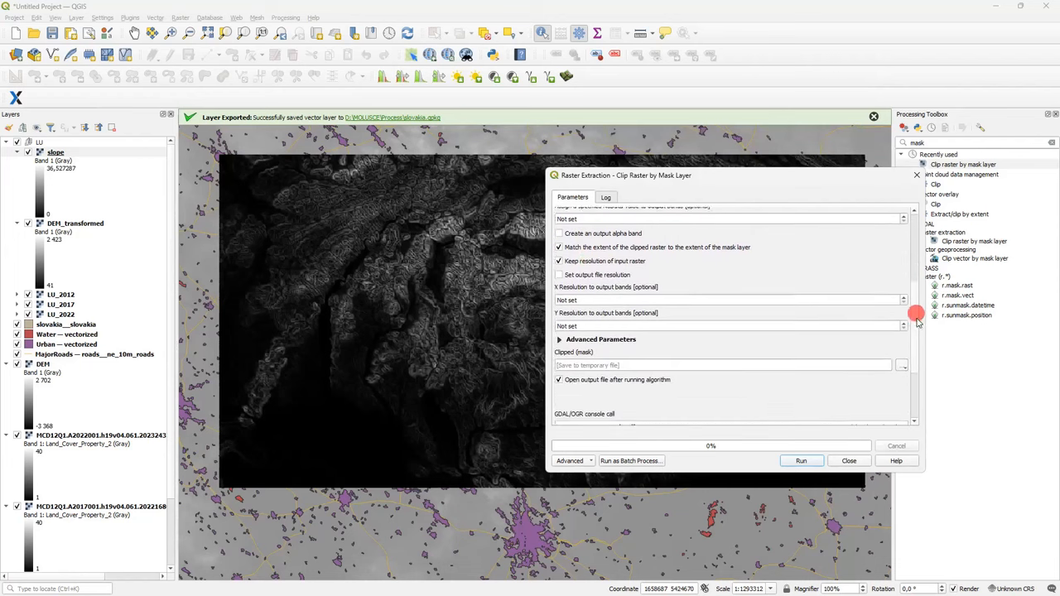
{"action": "scroll", "scroll_direction": "down", "scroll_amount": 3}
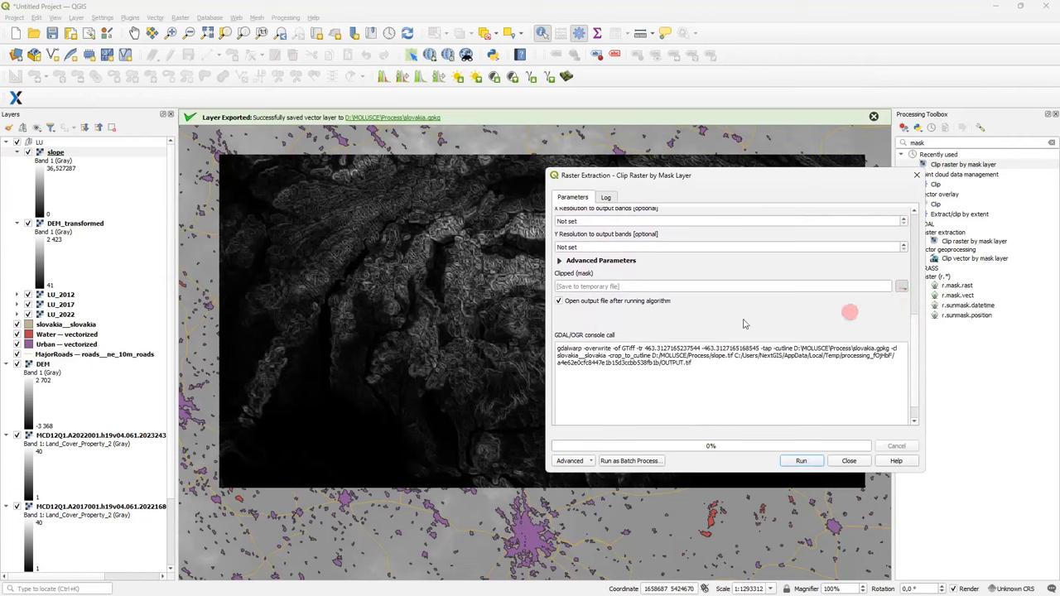
{"action": "left_click", "coordinate": [900, 285]}
{"action": "type", "text": "slope_cli"}
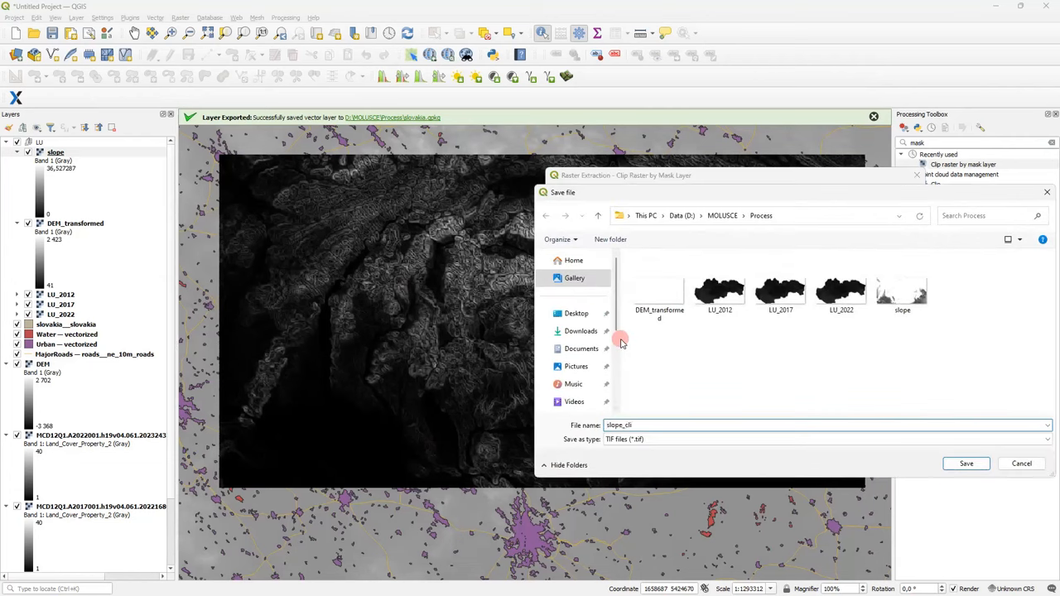
{"action": "left_click", "coordinate": [966, 464]}
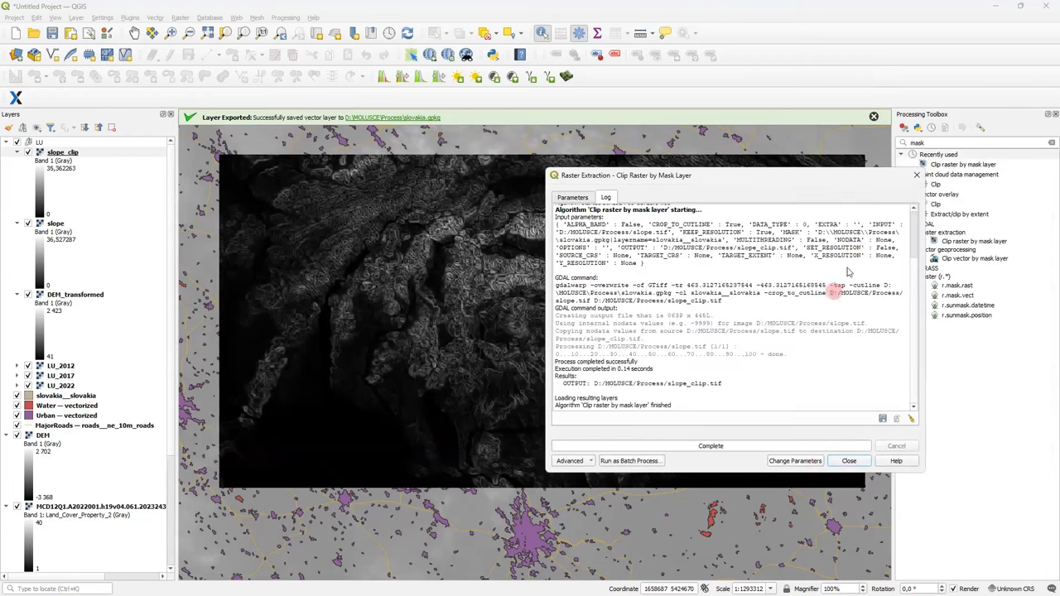
{"action": "left_click", "coordinate": [848, 460]}
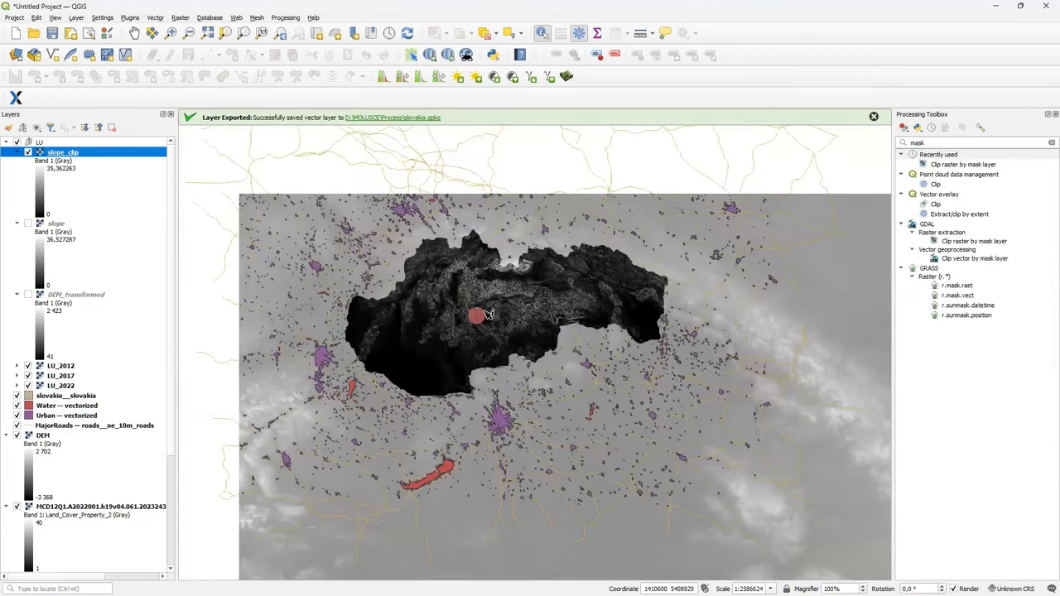
Step: Remove the intermediate slope, DEM_transformed, DEM and raw MCD12Q1 layers, confirming the removal prompt
{"action": "left_click_drag", "start_coordinate": [477, 315], "coordinate": [596, 361]}
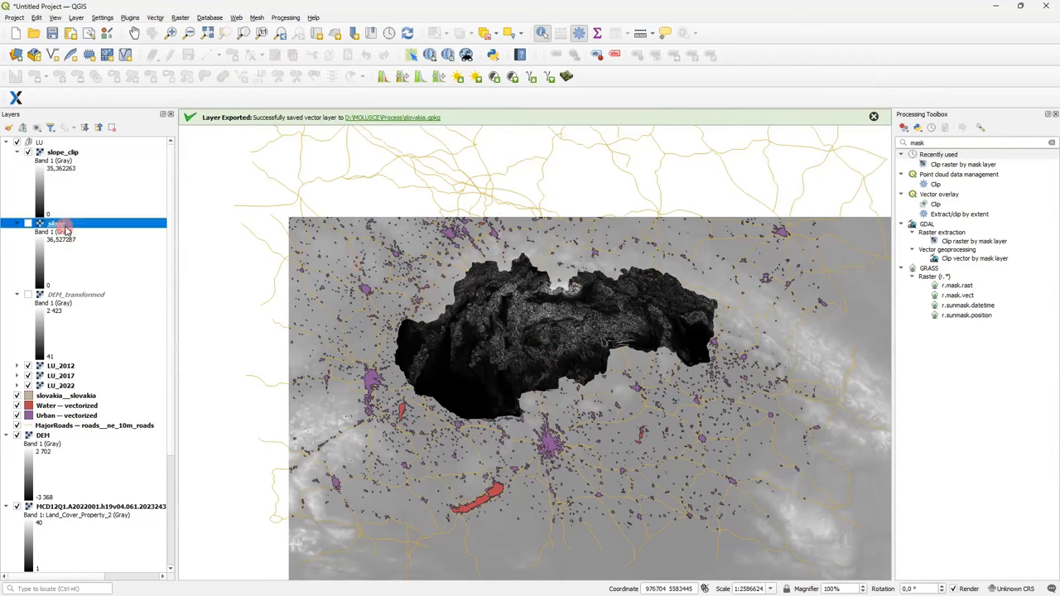
{"action": "left_click", "coordinate": [74, 295]}
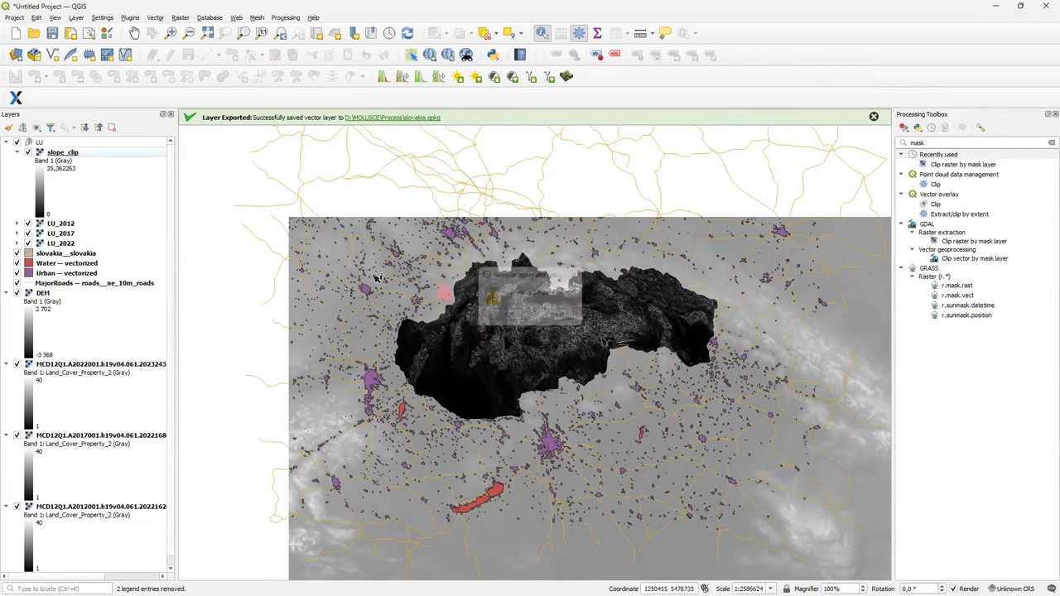
{"action": "right_click", "coordinate": [43, 292]}
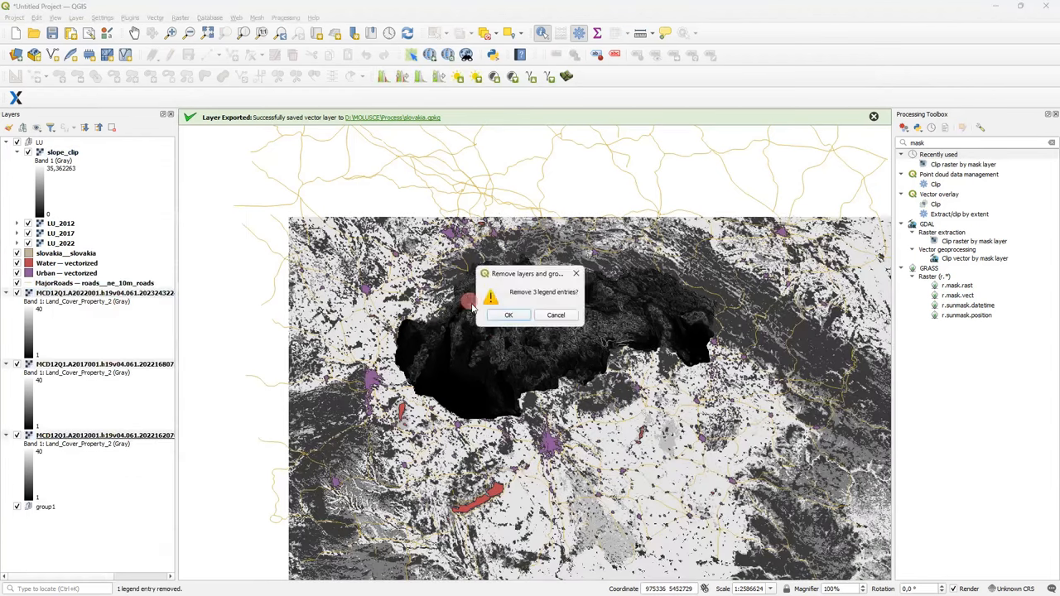
{"action": "left_click", "coordinate": [509, 315]}
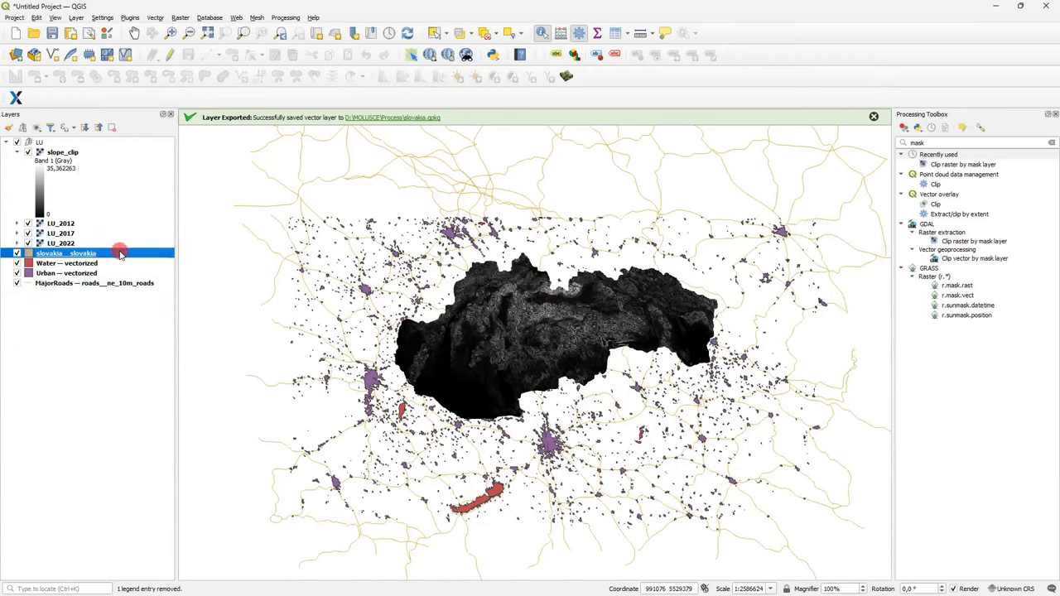
{"action": "mouse_move", "coordinate": [129, 242]}
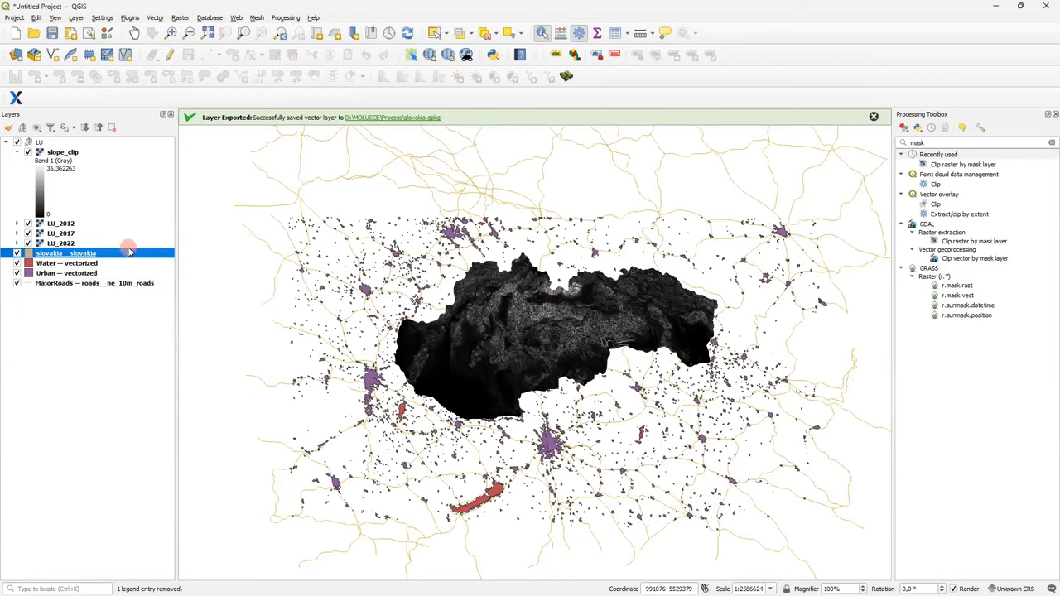
{"action": "mouse_move", "coordinate": [141, 251]}
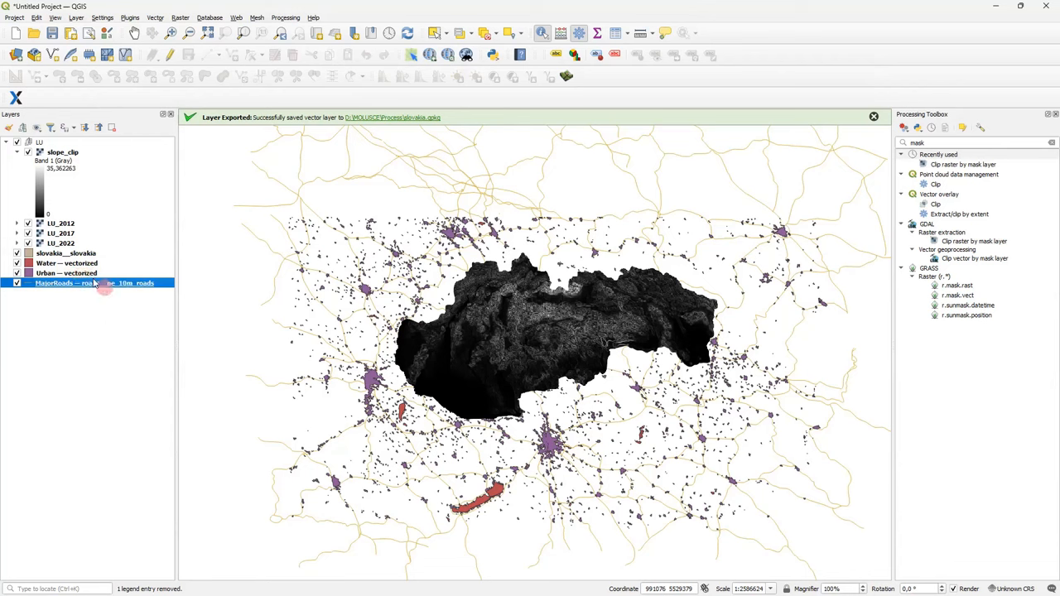
Step: Export MajorRoads in the project CRS to roads_reprojected.gpkg and add it to the project
{"action": "right_click", "coordinate": [93, 283]}
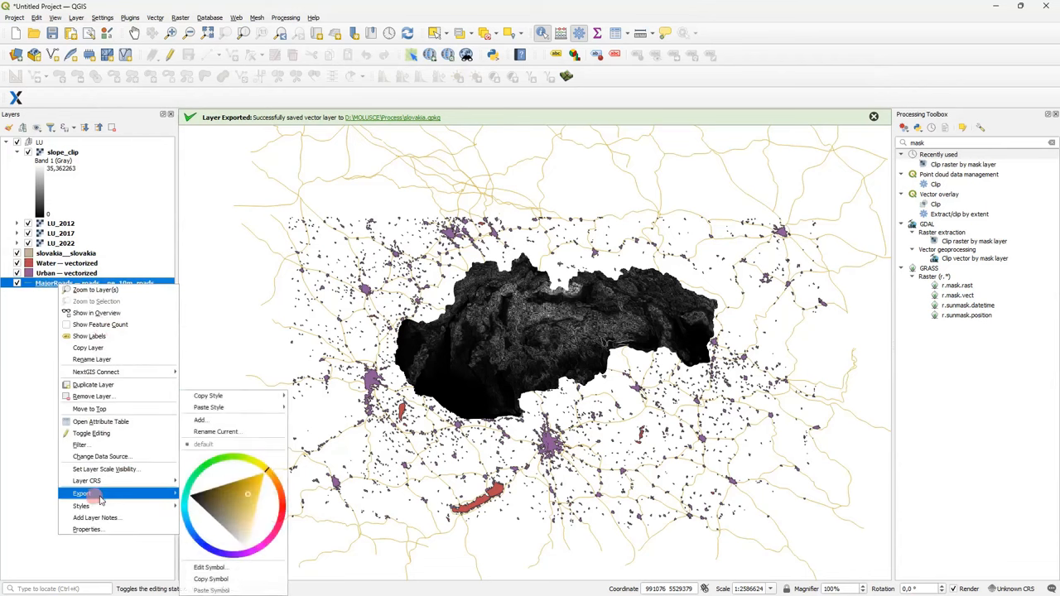
{"action": "left_click", "coordinate": [81, 493]}
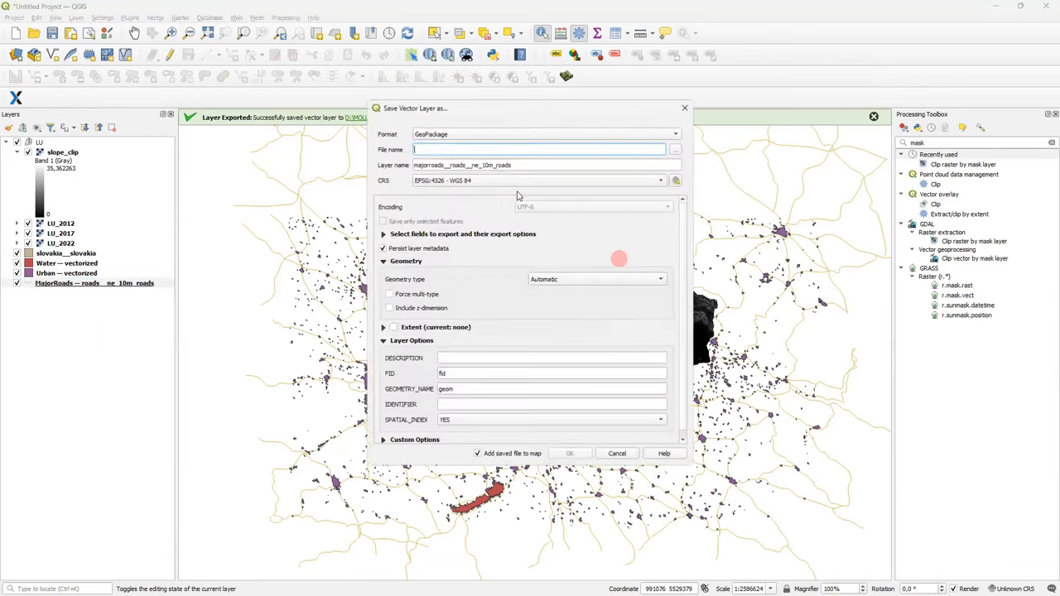
{"action": "left_click", "coordinate": [659, 180]}
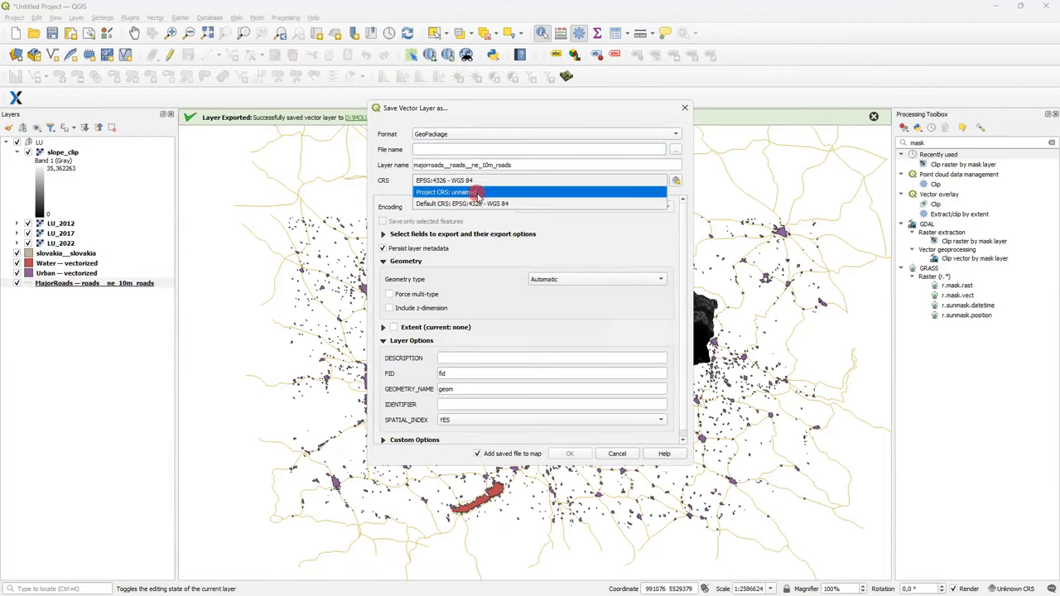
{"action": "left_click", "coordinate": [675, 149]}
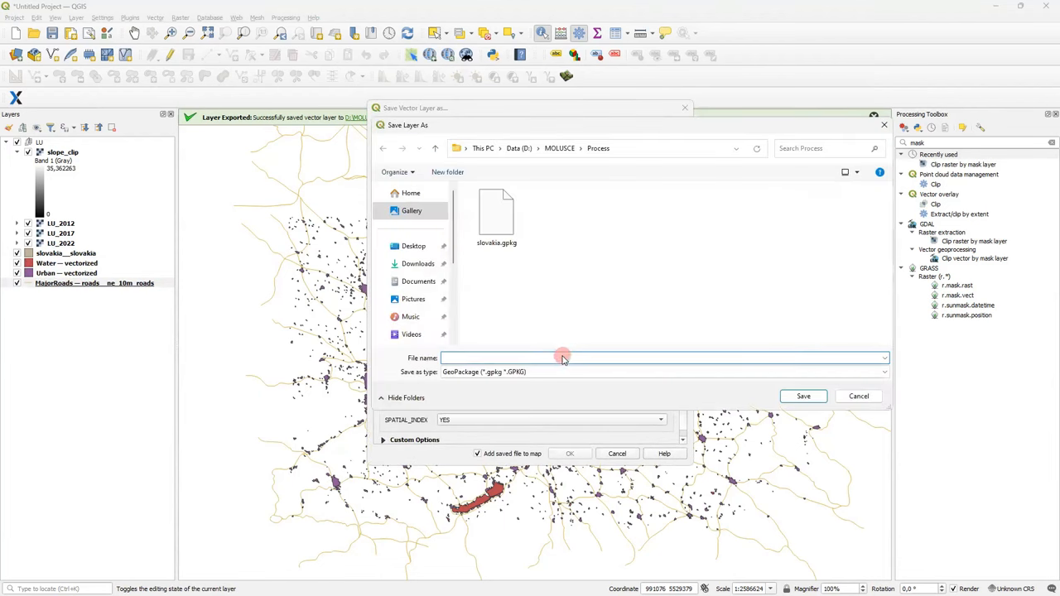
{"action": "type", "text": "roads_re"}
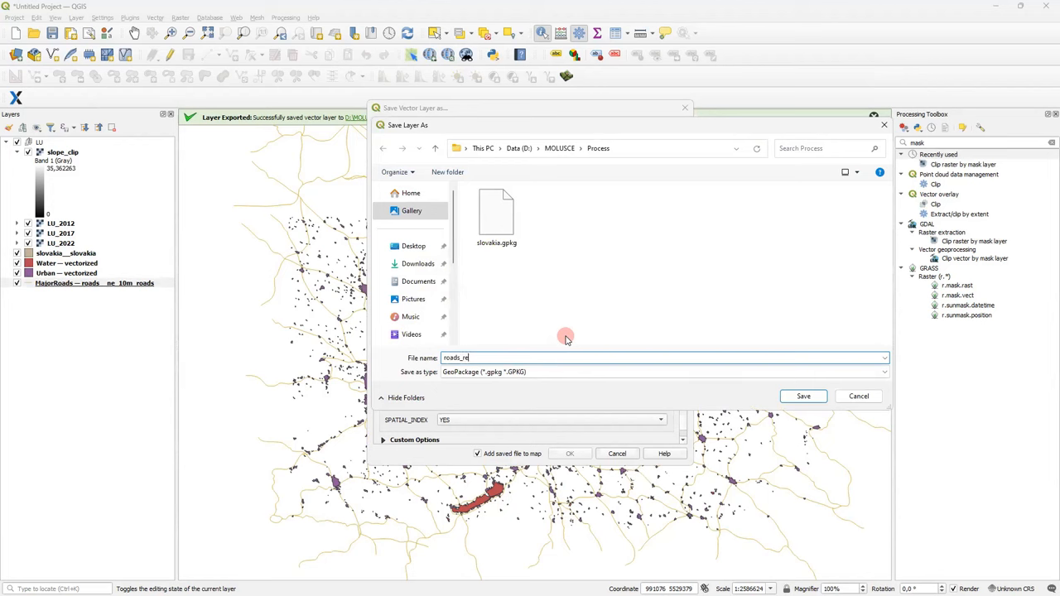
{"action": "left_click", "coordinate": [802, 396]}
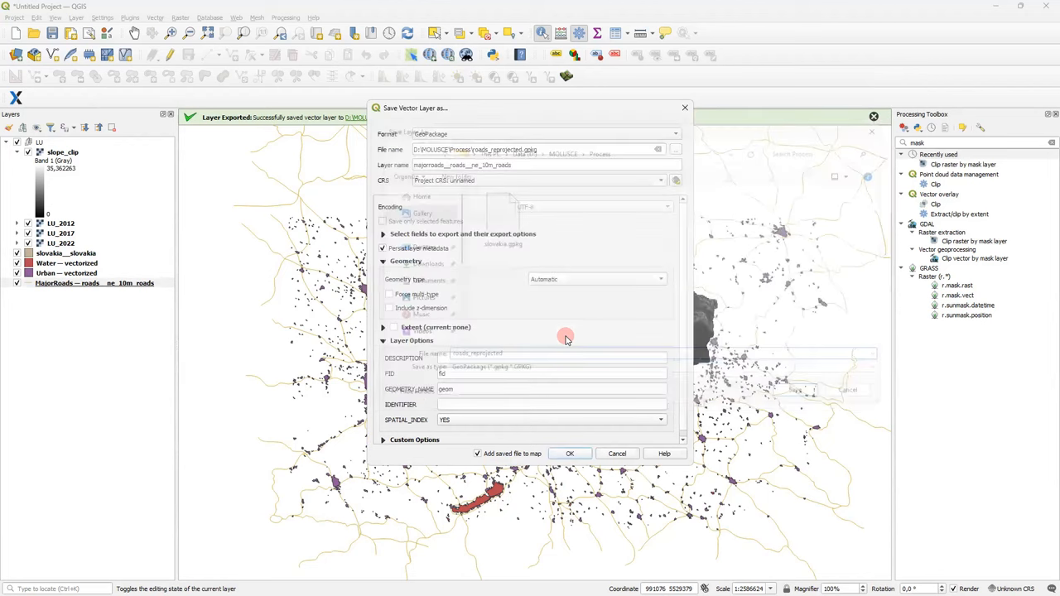
{"action": "left_click", "coordinate": [570, 454]}
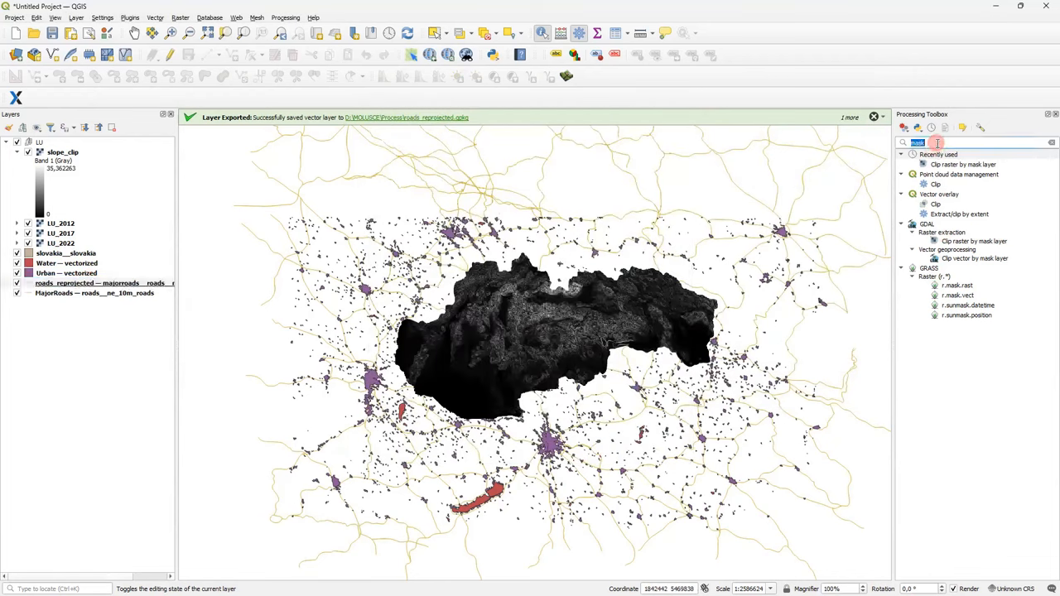
Step: Find 'rast' in the Processing Toolbox and launch Rasterize (vector to raster)
{"action": "type", "text": "rast"}
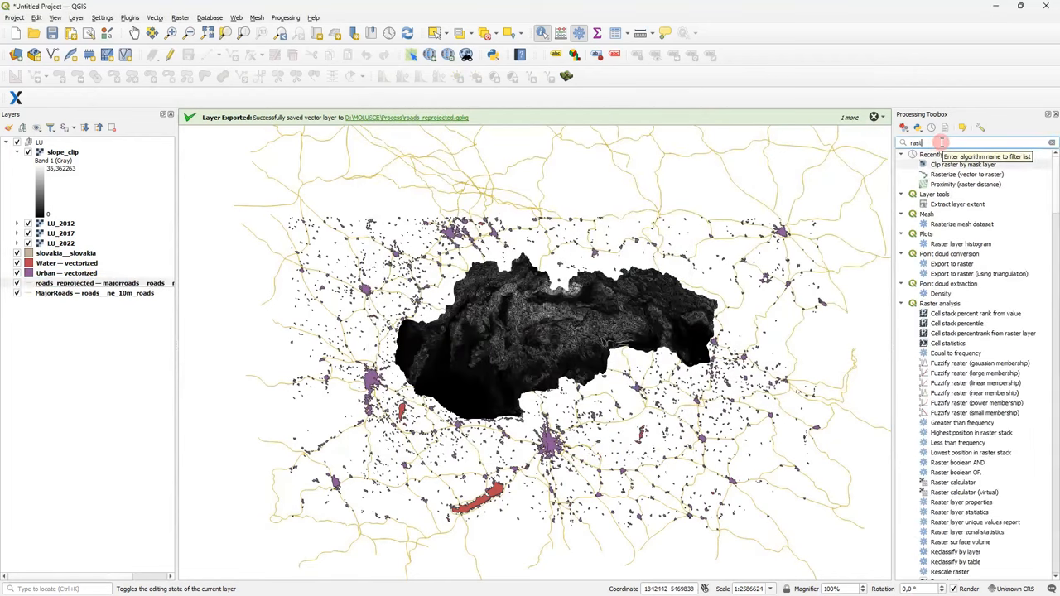
{"action": "left_click", "coordinate": [964, 184]}
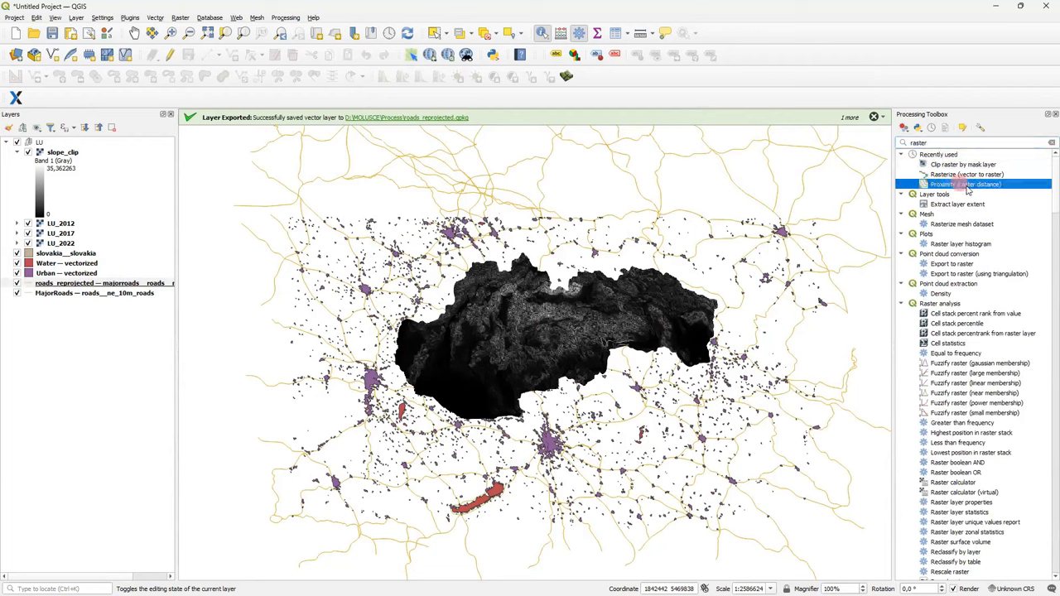
{"action": "left_click", "coordinate": [967, 174]}
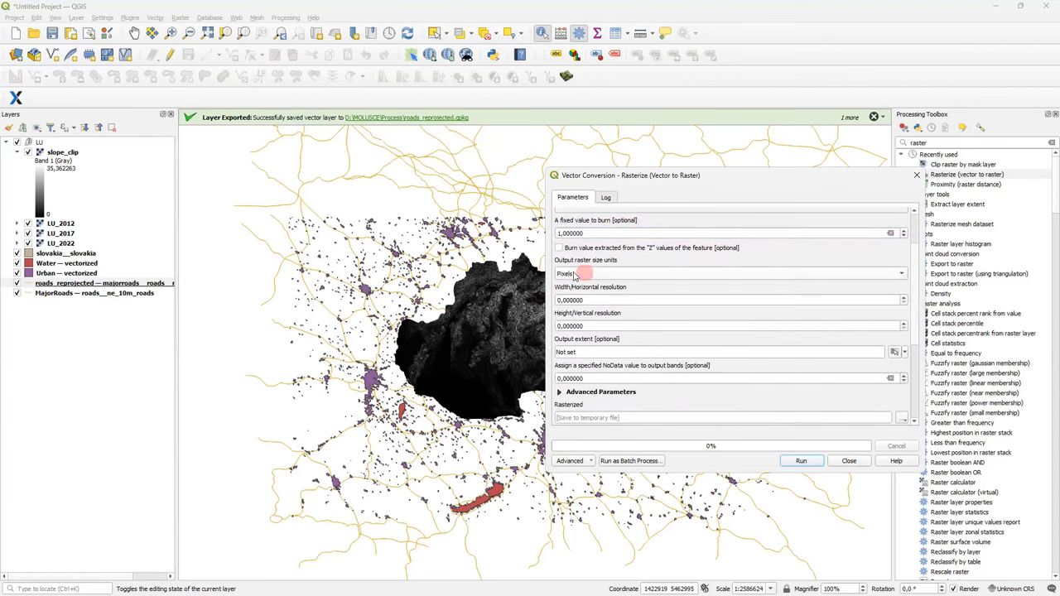
{"action": "mouse_move", "coordinate": [605, 300]}
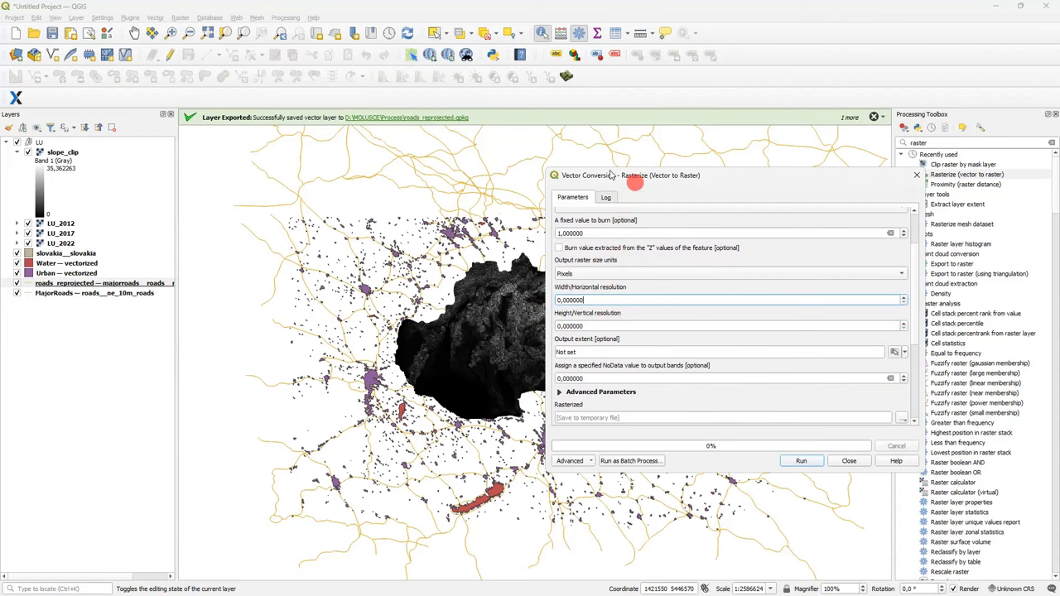
Step: Read LU_2017's raster dimensions from its layer properties Information page
{"action": "right_click", "coordinate": [60, 231]}
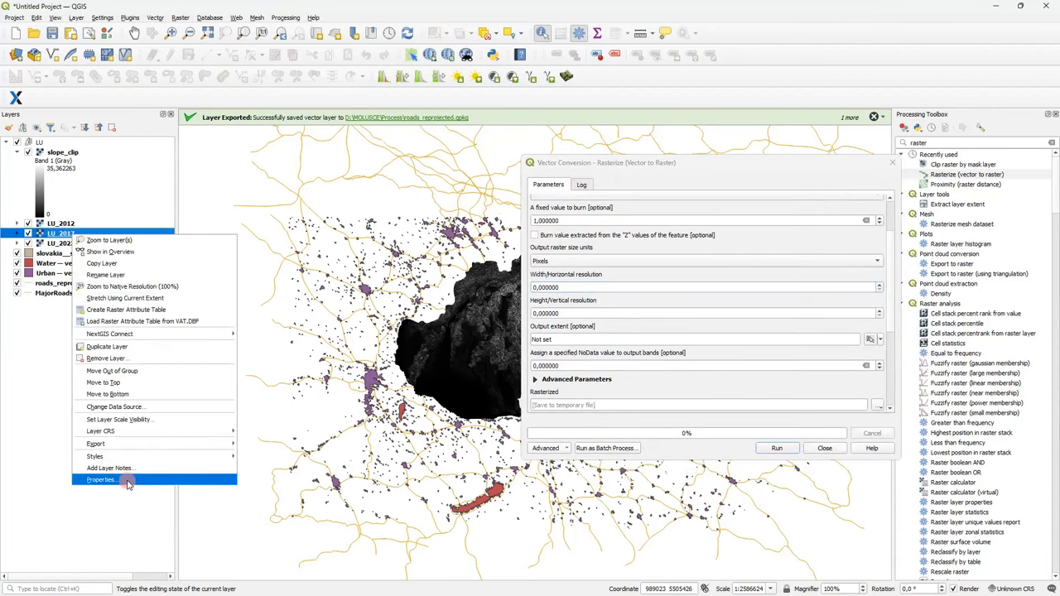
{"action": "left_click", "coordinate": [101, 480]}
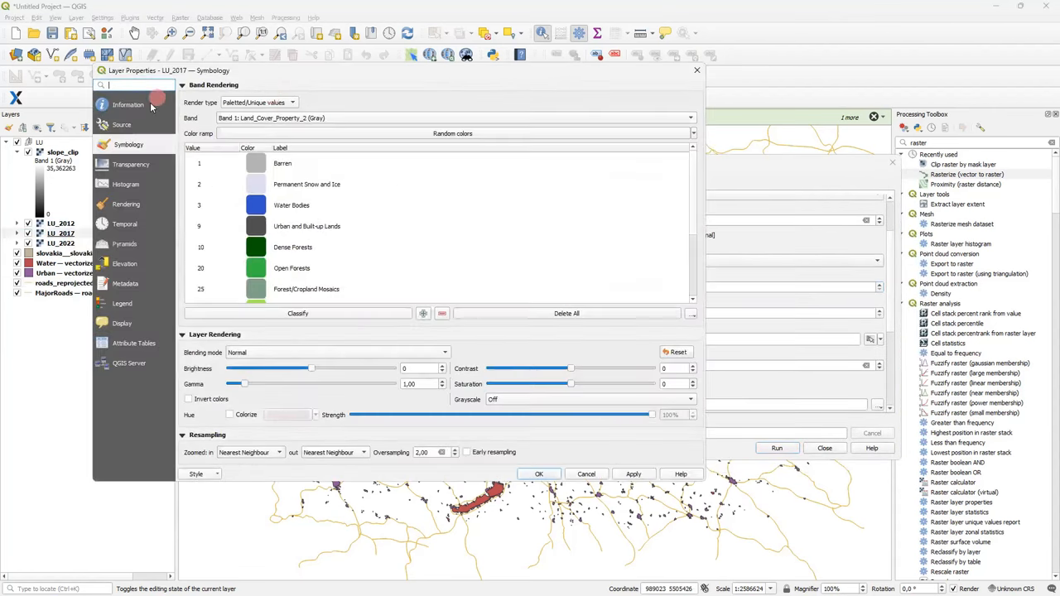
{"action": "left_click", "coordinate": [129, 102]}
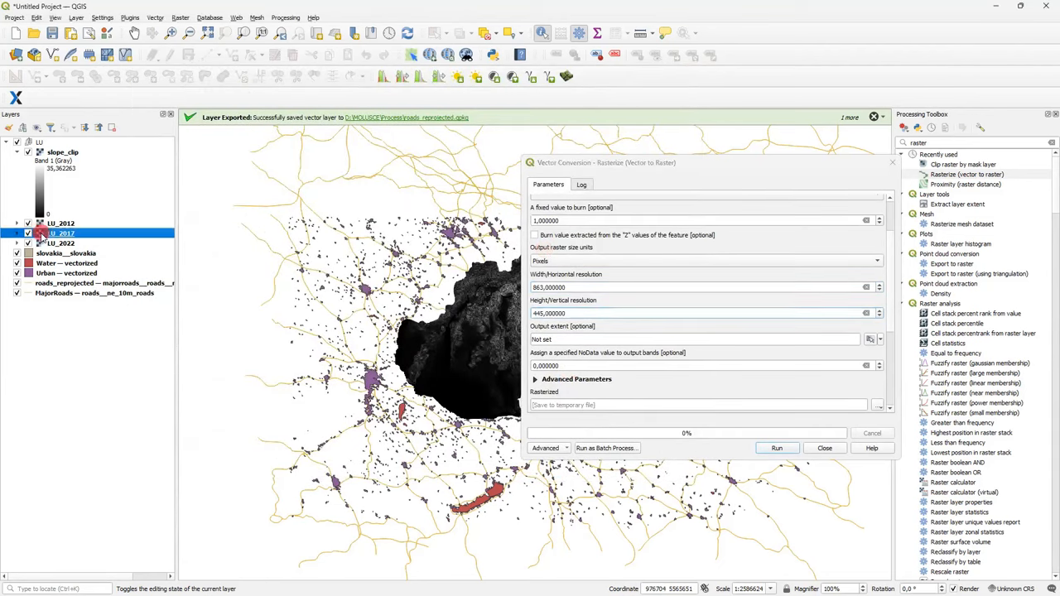
Step: Set the output extent, save to D:/MOLUSCE/Process/roads_rasterized.tif and run the rasterization
{"action": "double_click", "coordinate": [58, 232]}
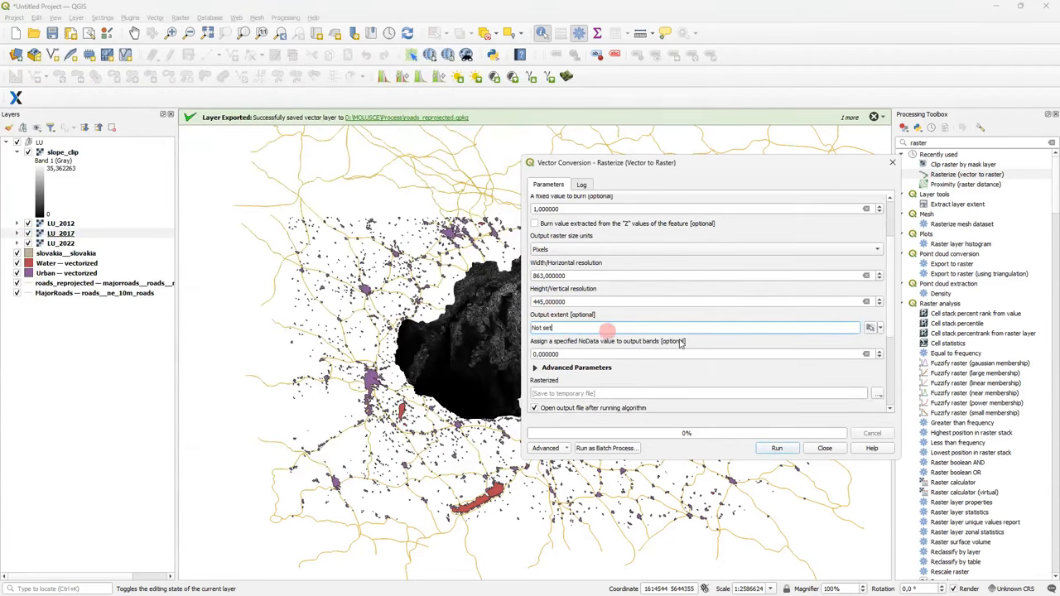
{"action": "left_click", "coordinate": [871, 328]}
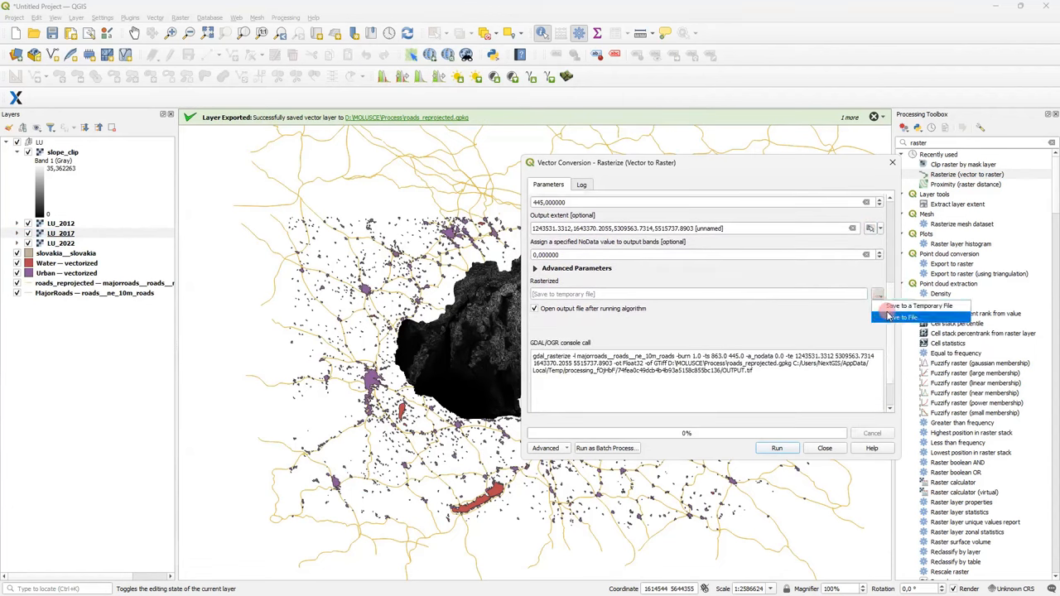
{"action": "left_click", "coordinate": [896, 318]}
{"action": "type", "text": "roads_rasteriz"}
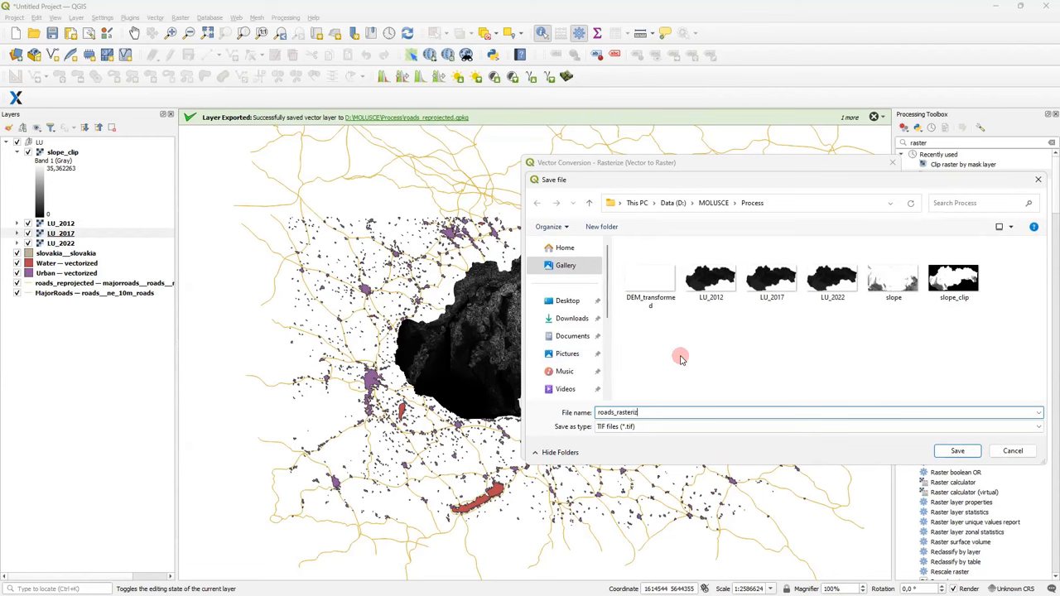
{"action": "left_click", "coordinate": [957, 450]}
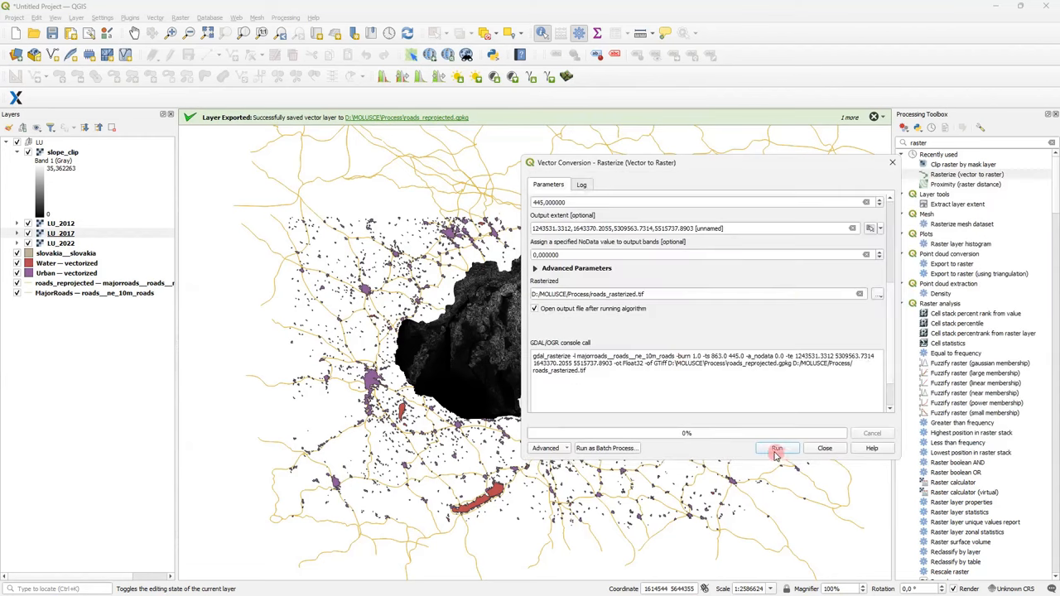
{"action": "left_click", "coordinate": [775, 447]}
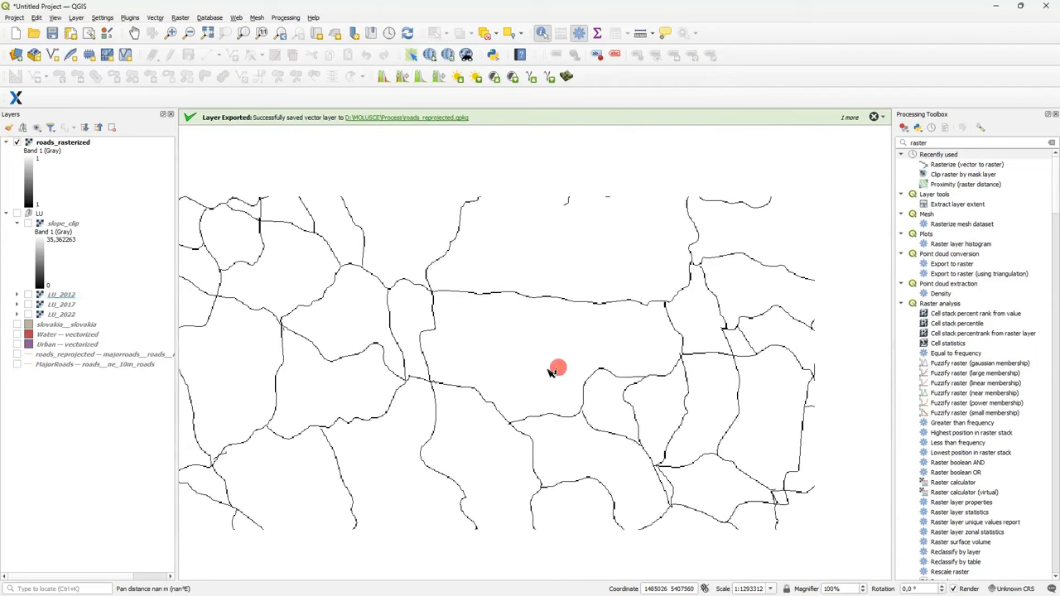
Step: Pan across the roads_rasterized output and return to the Processing Toolbox search
{"action": "left_click_drag", "start_coordinate": [556, 368], "coordinate": [543, 311]}
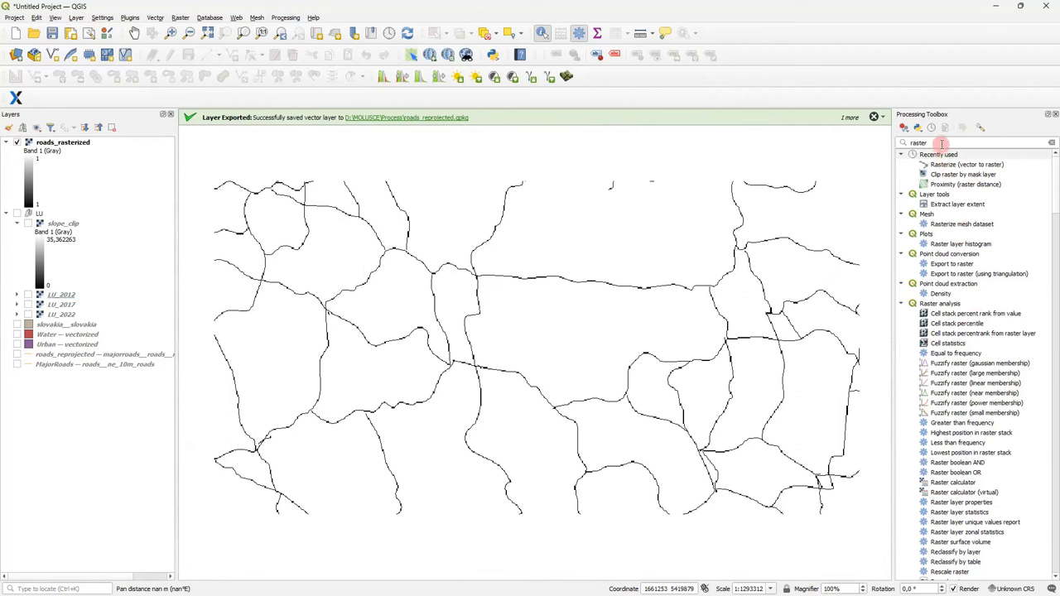
{"action": "left_click", "coordinate": [965, 184]}
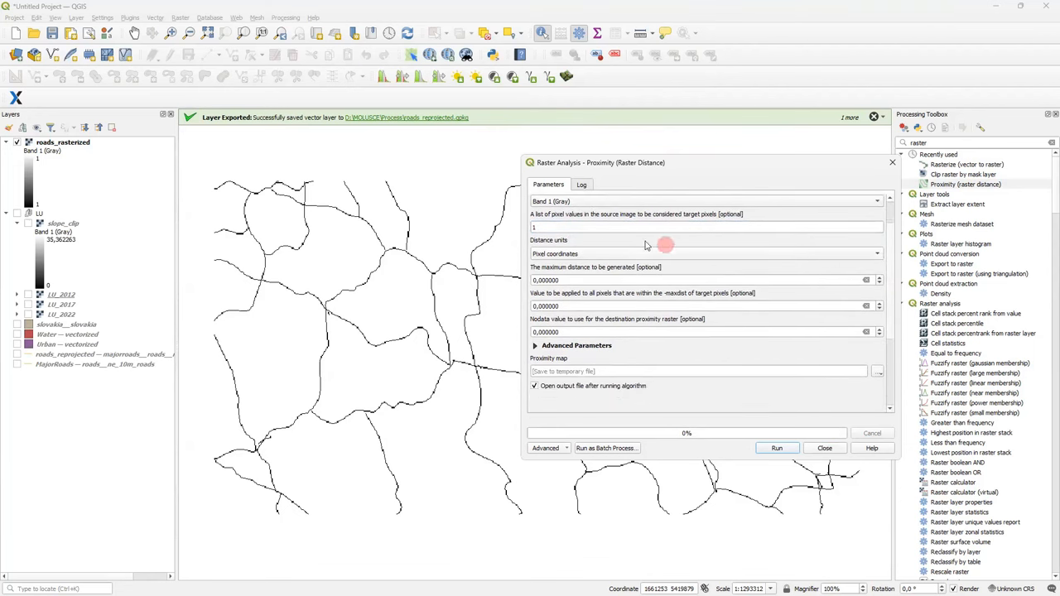
{"action": "mouse_move", "coordinate": [897, 278]}
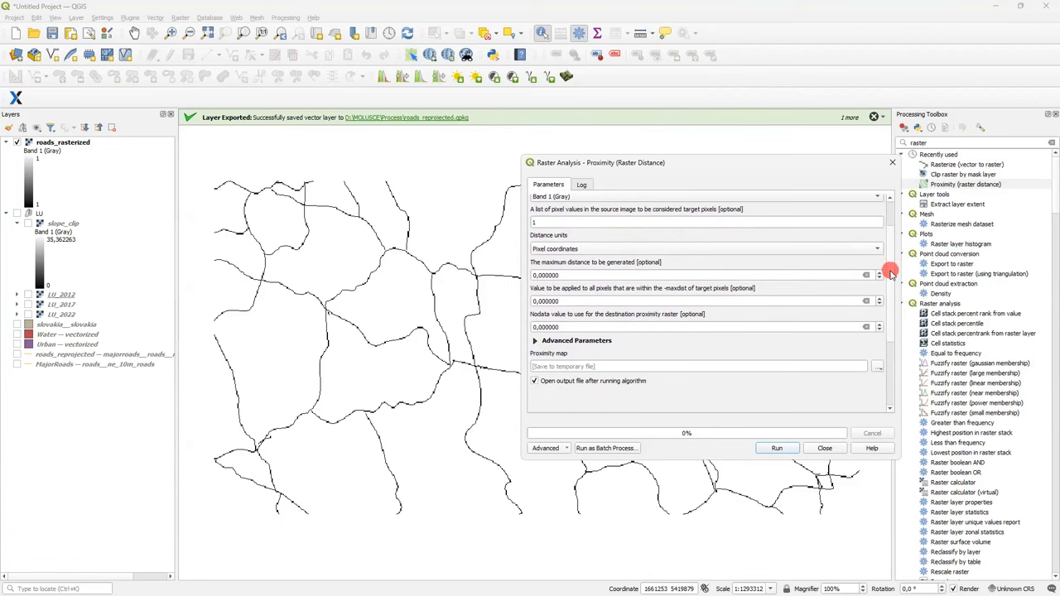
Step: Keep pixel-coordinate distances and save the Proximity output as roads_proximity.tif
{"action": "left_click", "coordinate": [878, 248]}
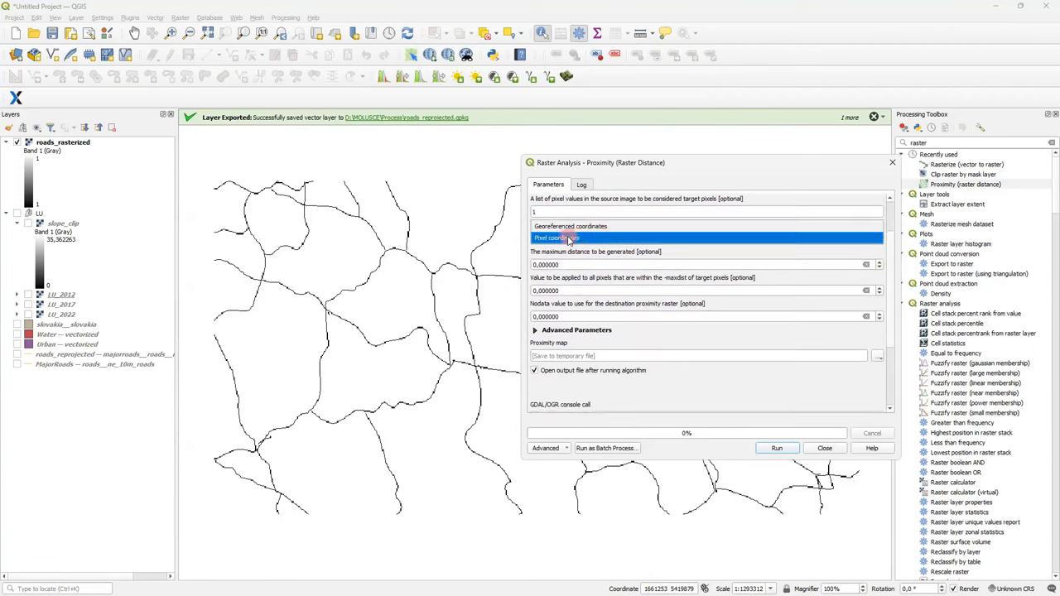
{"action": "left_click", "coordinate": [570, 239]}
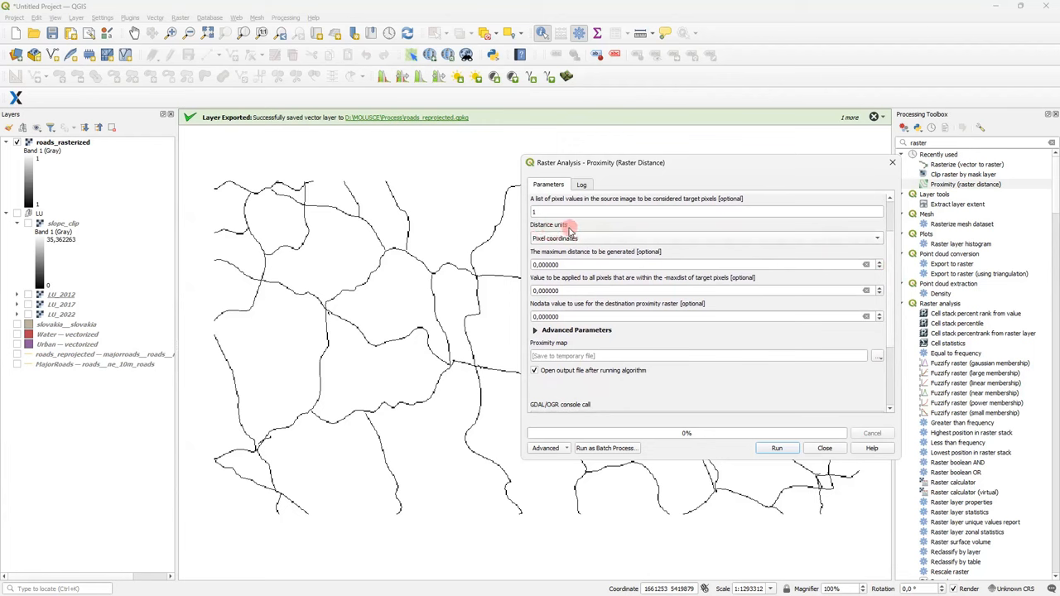
{"action": "scroll", "scroll_direction": "down", "scroll_amount": 3}
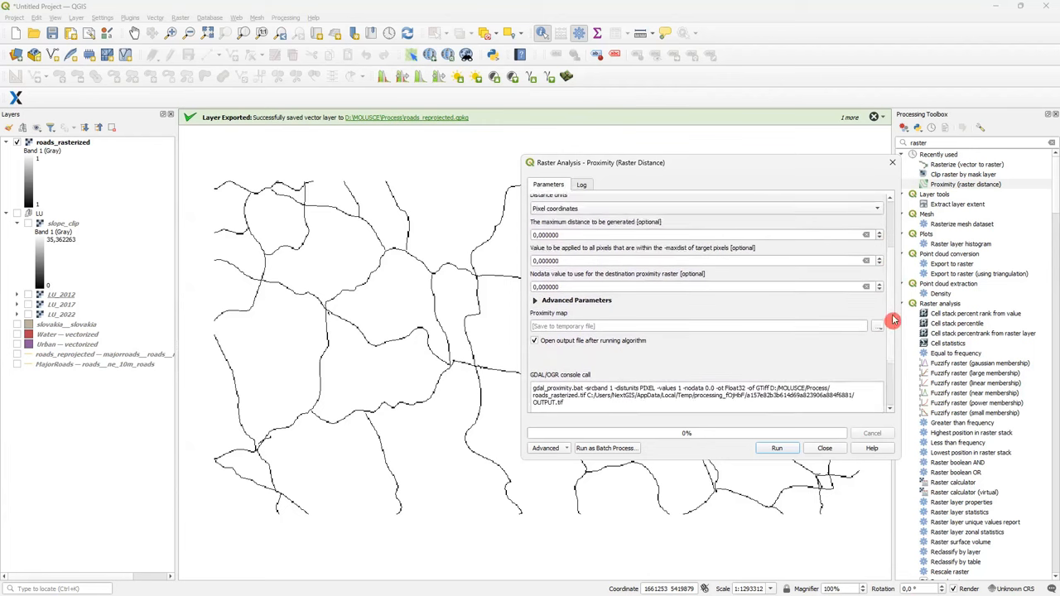
{"action": "left_click", "coordinate": [878, 324]}
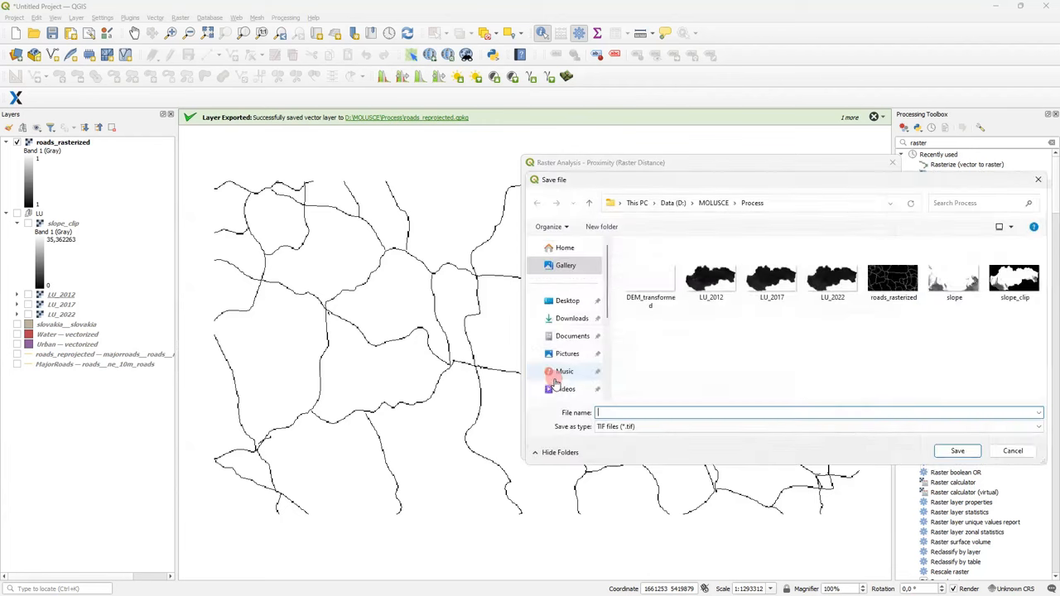
{"action": "type", "text": "roads_proximity"}
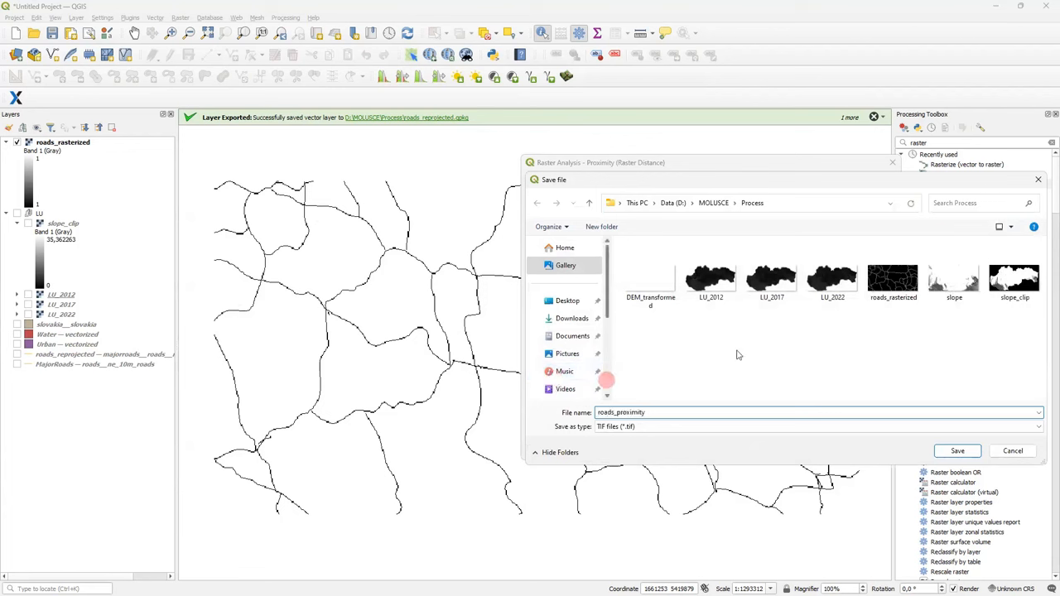
{"action": "left_click", "coordinate": [957, 450]}
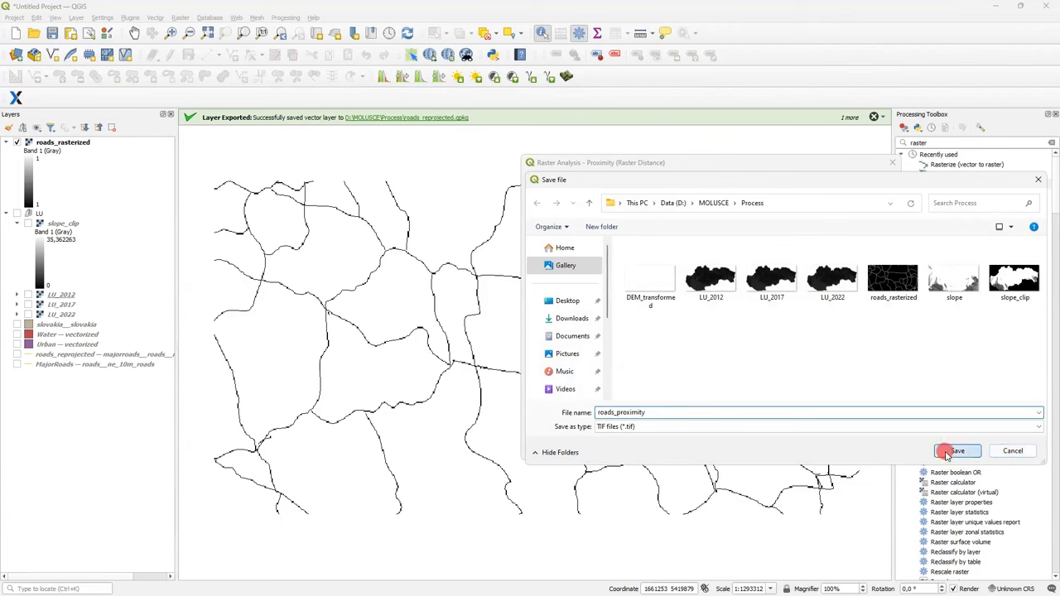
{"action": "left_click", "coordinate": [957, 450]}
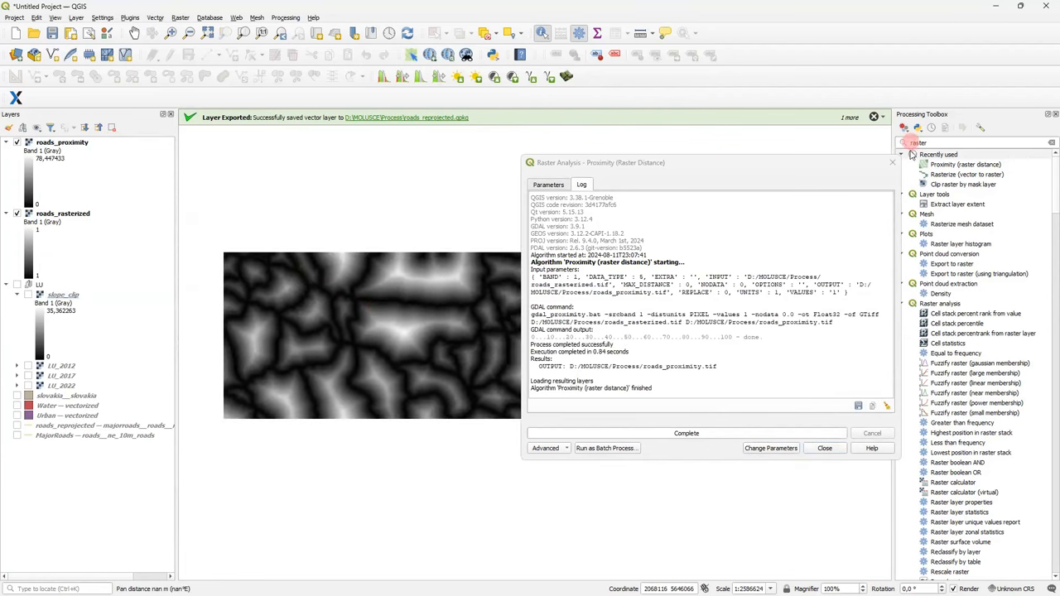
Step: Close the Proximity dialog and identify a roads_proximity pixel, reading Band 1 value 61
{"action": "left_click", "coordinate": [825, 447]}
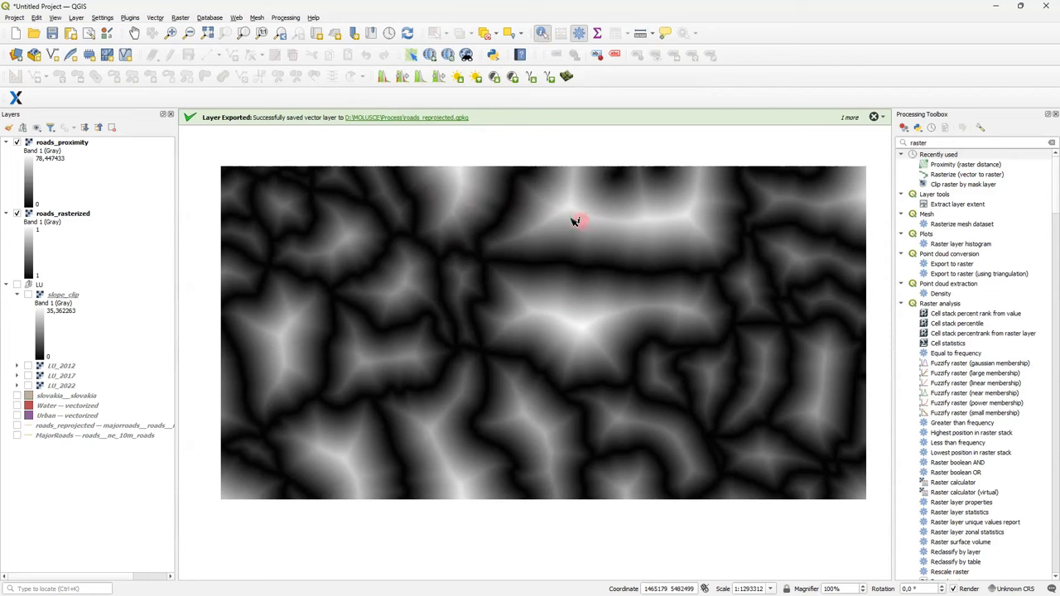
{"action": "left_click", "coordinate": [571, 212]}
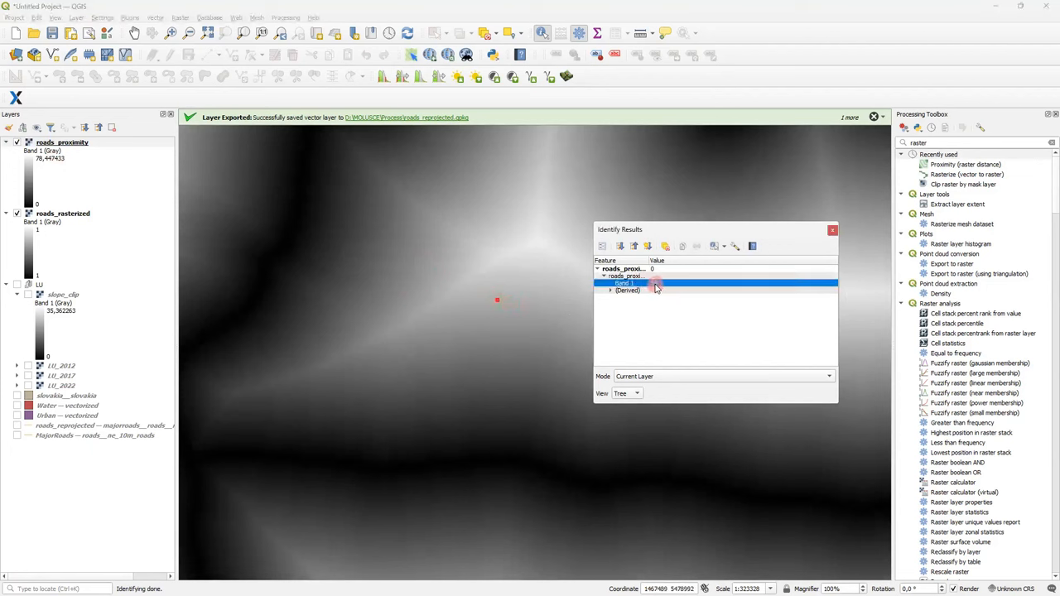
{"action": "left_click", "coordinate": [480, 279]}
{"action": "type", "text": "mask"}
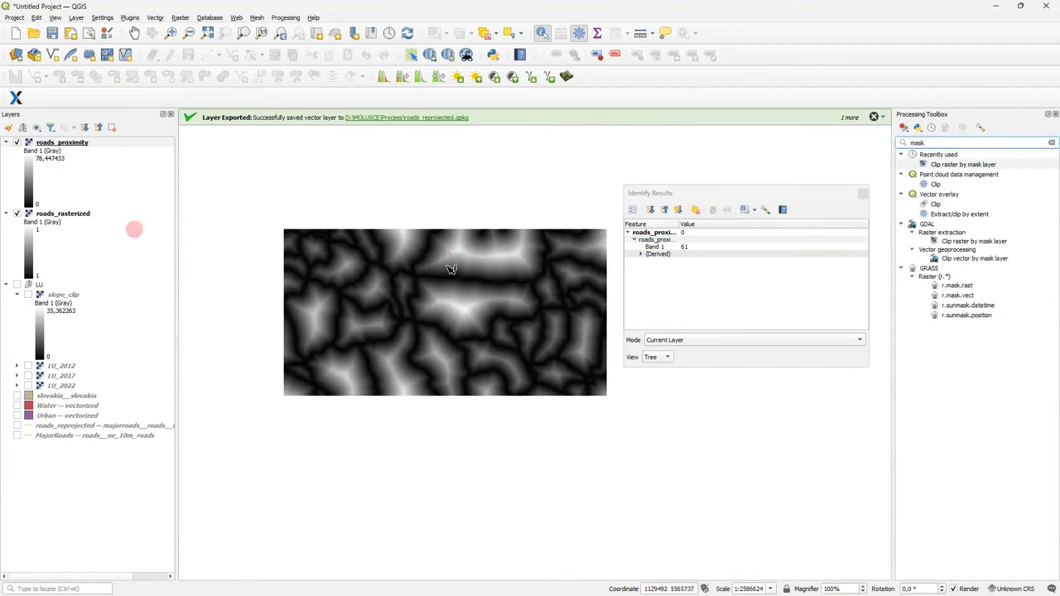
Step: Configure Clip Raster by Mask Layer with the slovakia mask, keeping the original resolution
{"action": "left_click", "coordinate": [963, 164]}
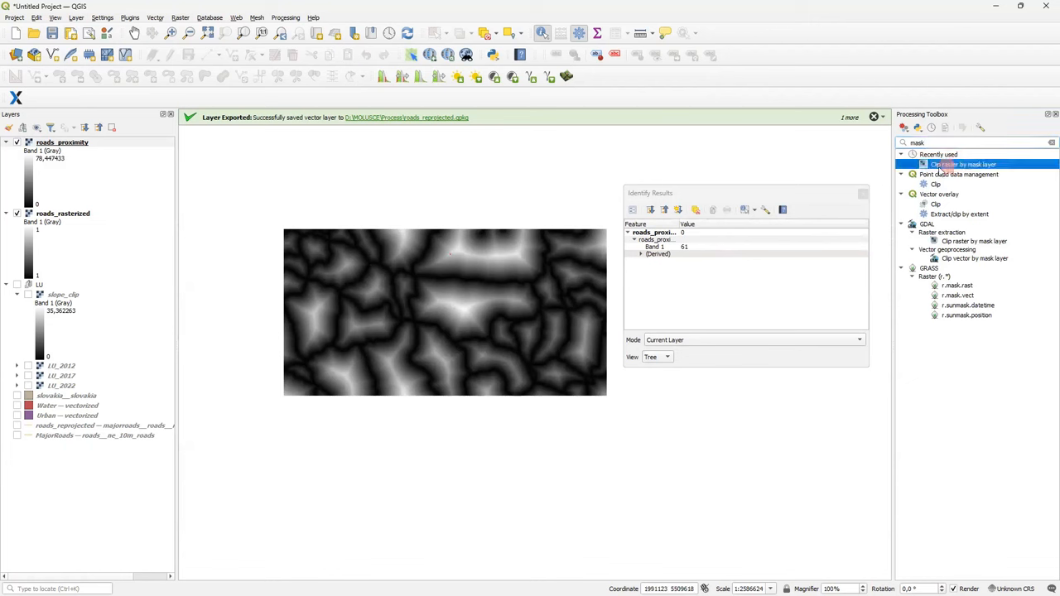
{"action": "double_click", "coordinate": [962, 164]}
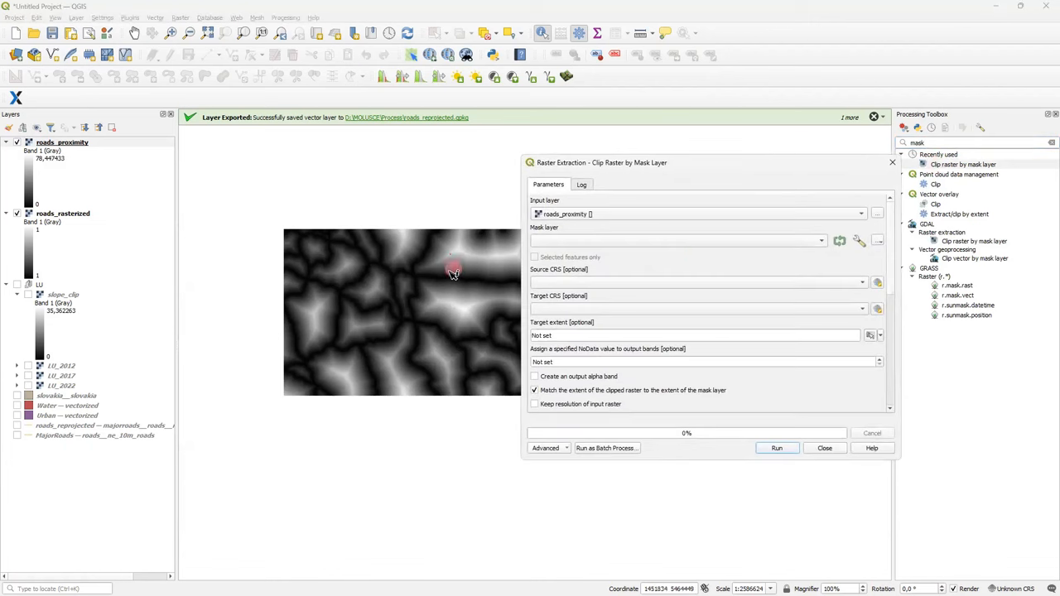
{"action": "left_click", "coordinate": [678, 242]}
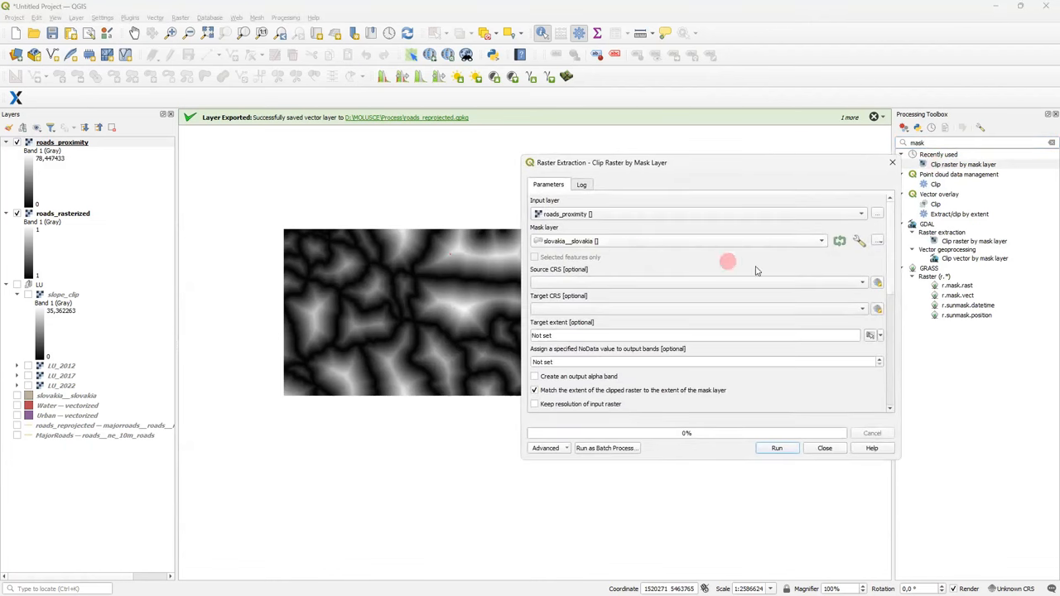
{"action": "mouse_move", "coordinate": [886, 271]}
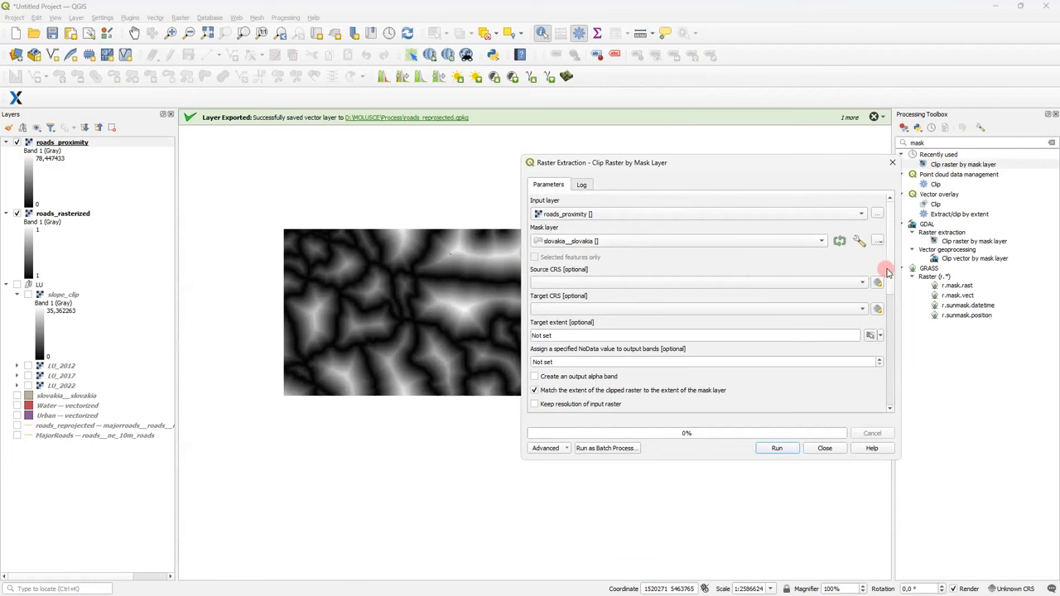
{"action": "scroll", "scroll_direction": "down", "scroll_amount": 3}
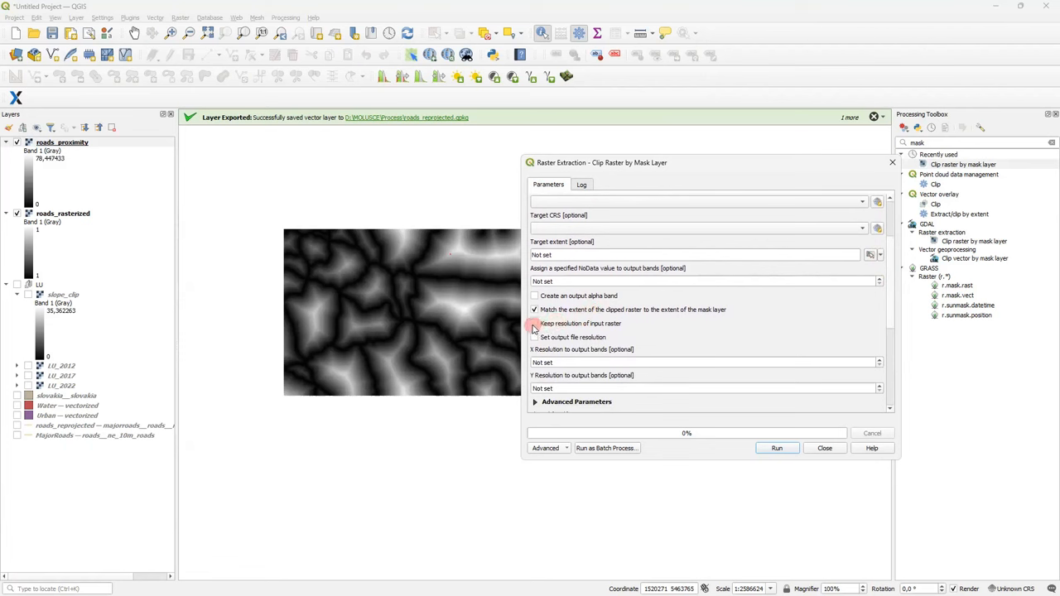
{"action": "left_click", "coordinate": [533, 323]}
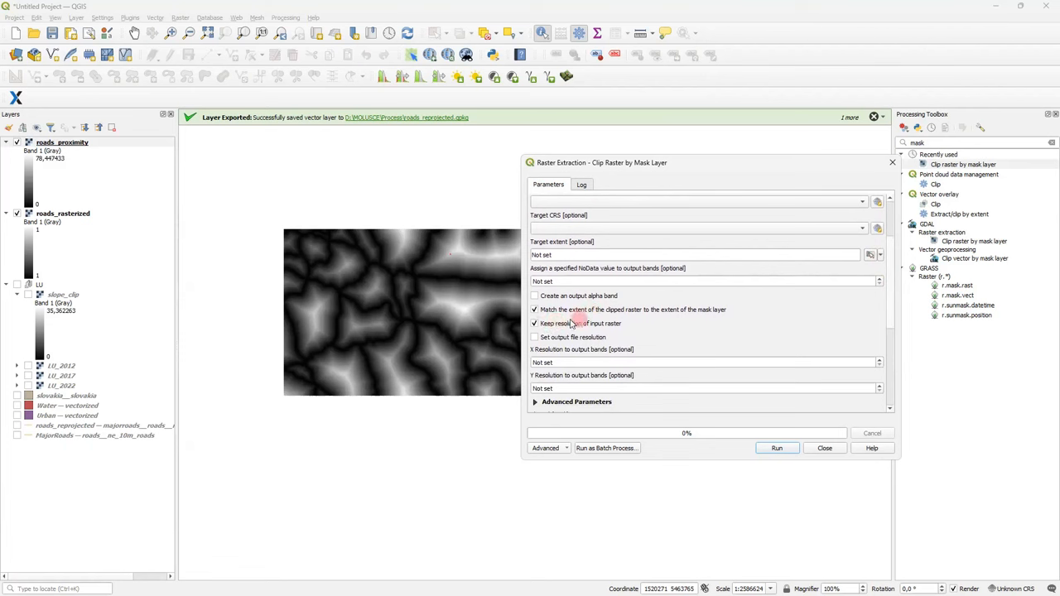
Step: Save the clipped output as roads_proximity_clipped.tif and run the clip
{"action": "left_click", "coordinate": [878, 322]}
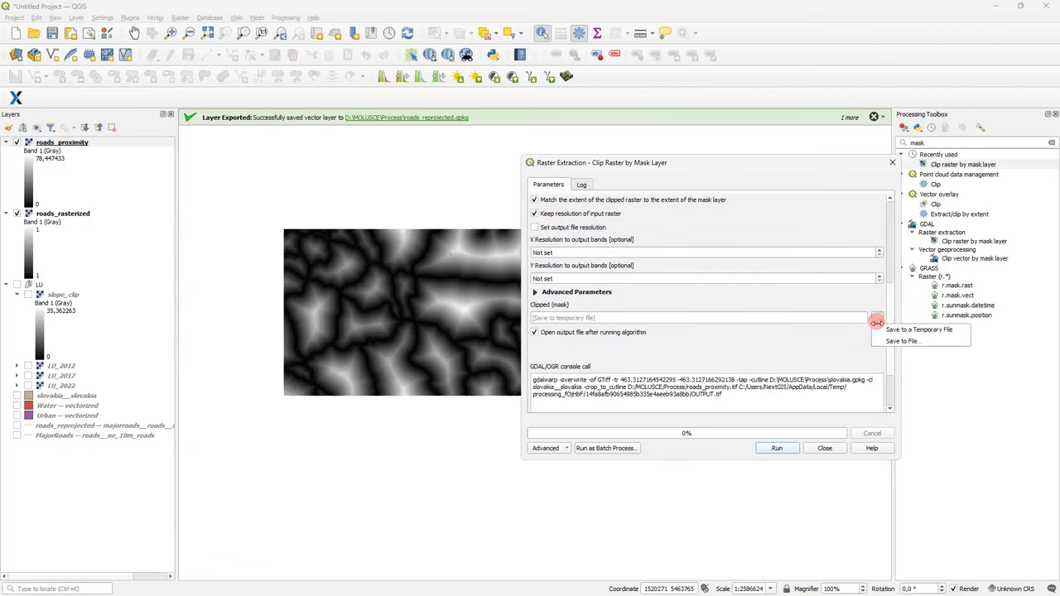
{"action": "left_click", "coordinate": [900, 341]}
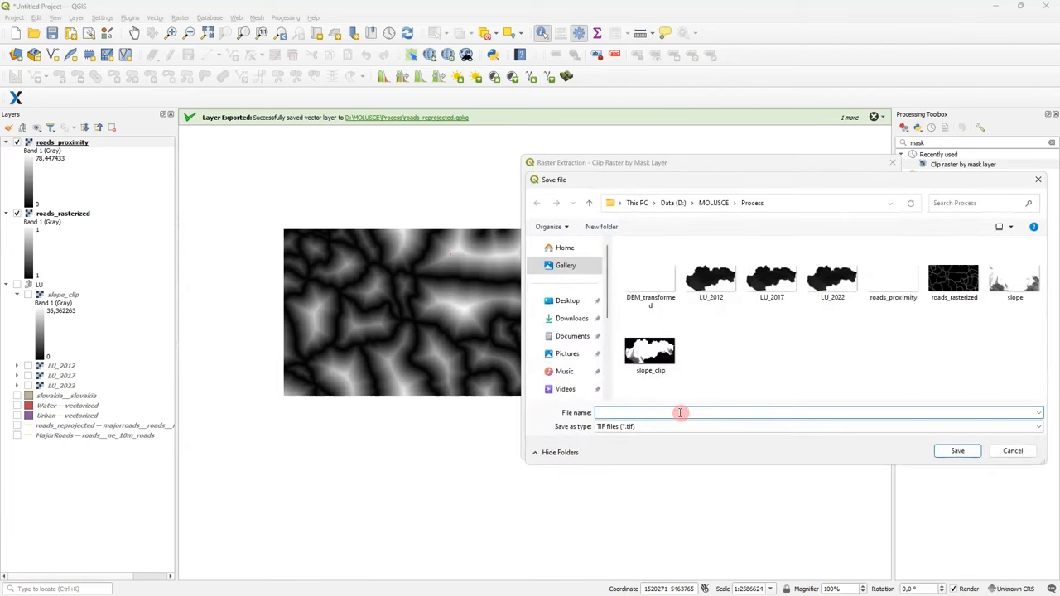
{"action": "type", "text": "roads"}
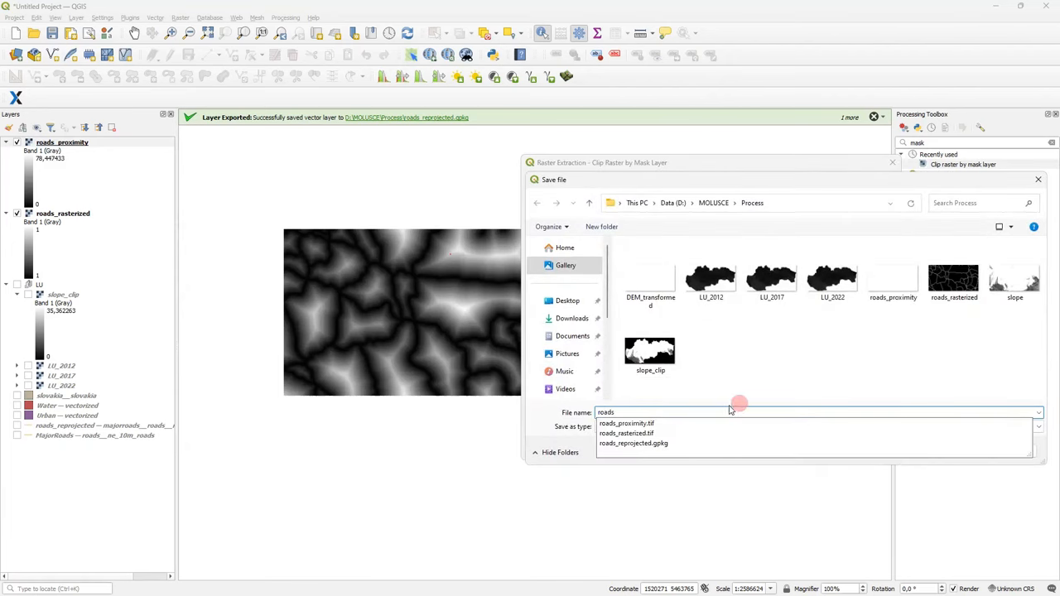
{"action": "left_click", "coordinate": [626, 424]}
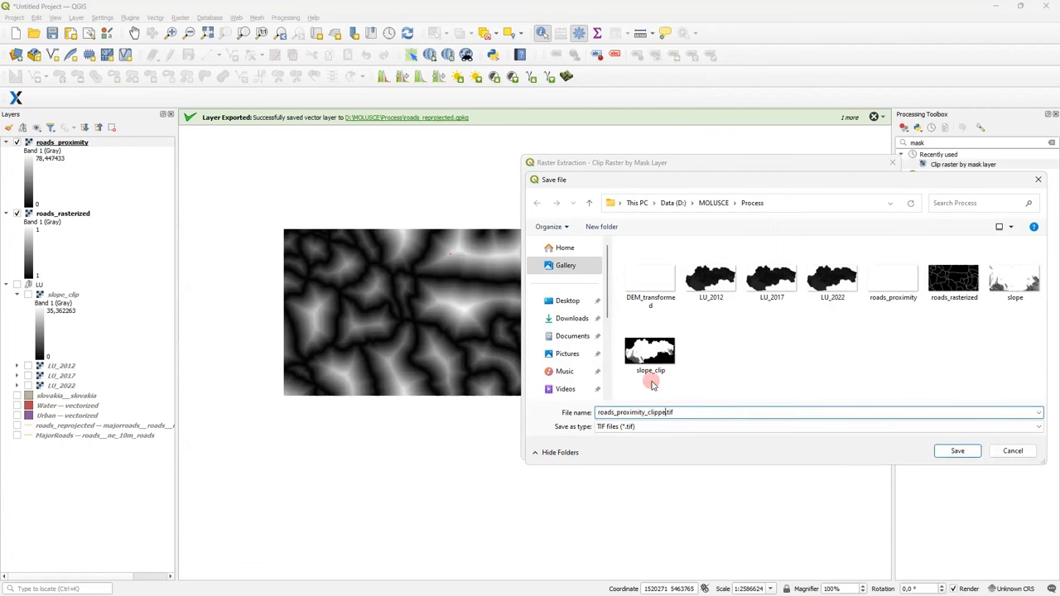
{"action": "left_click", "coordinate": [957, 450]}
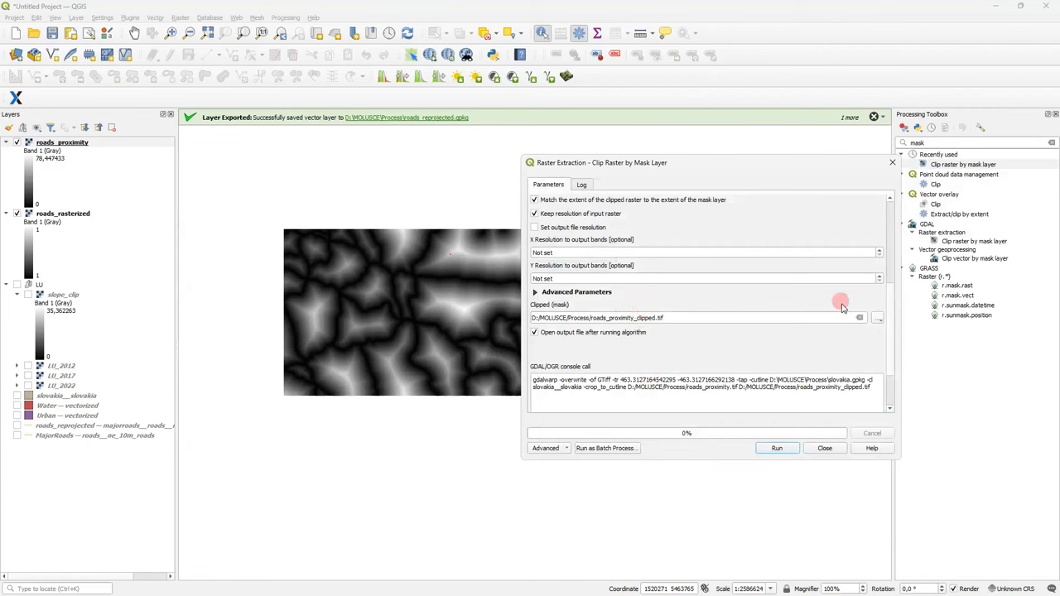
{"action": "scroll", "scroll_direction": "up", "scroll_amount": 3}
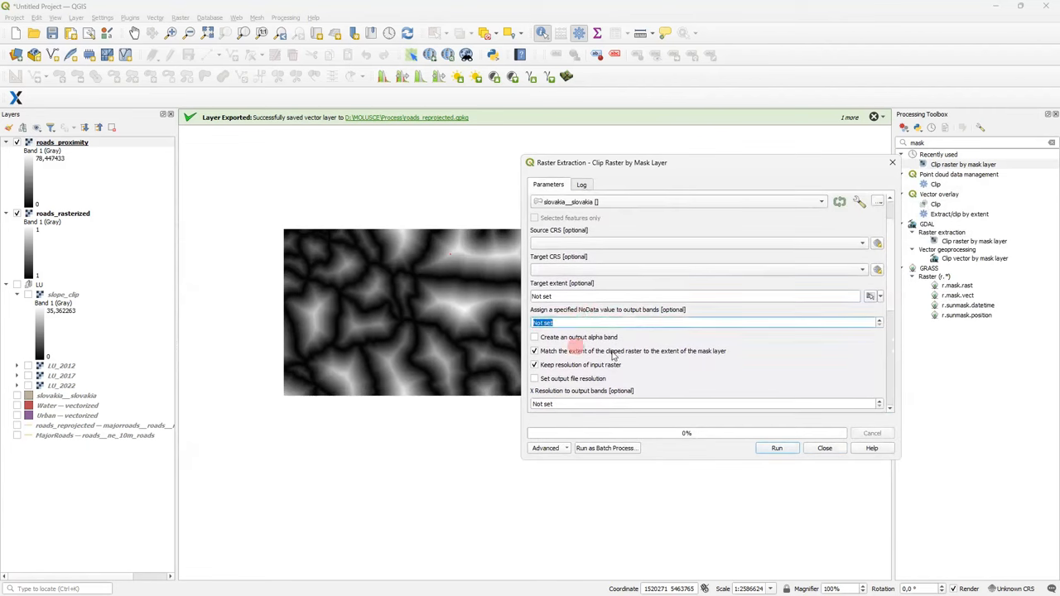
{"action": "mouse_move", "coordinate": [781, 341]}
{"action": "type", "text": "-1"}
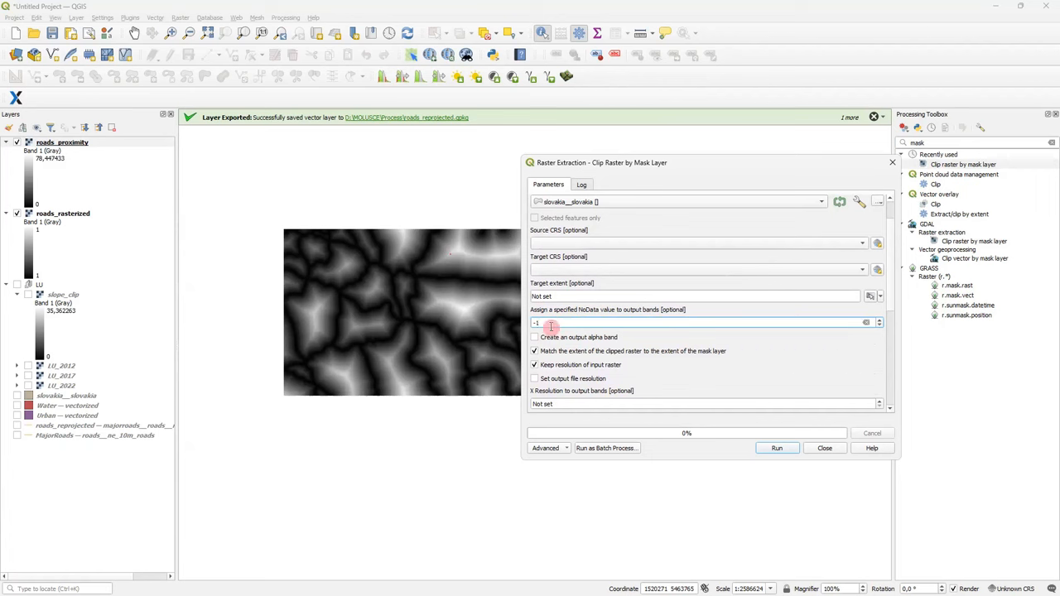
{"action": "scroll", "scroll_direction": "down", "scroll_amount": 3}
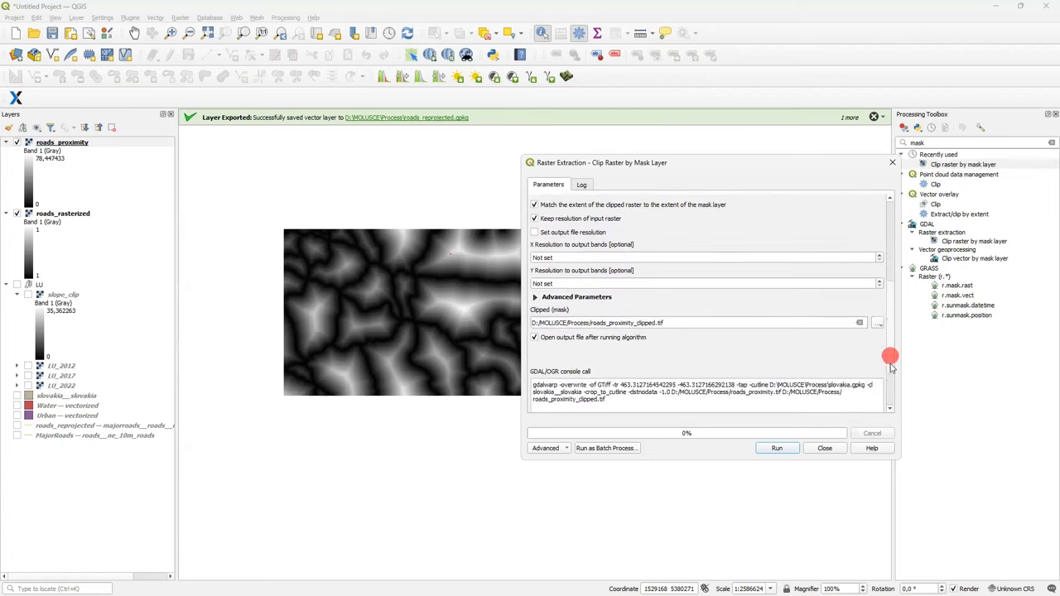
{"action": "left_click", "coordinate": [777, 448]}
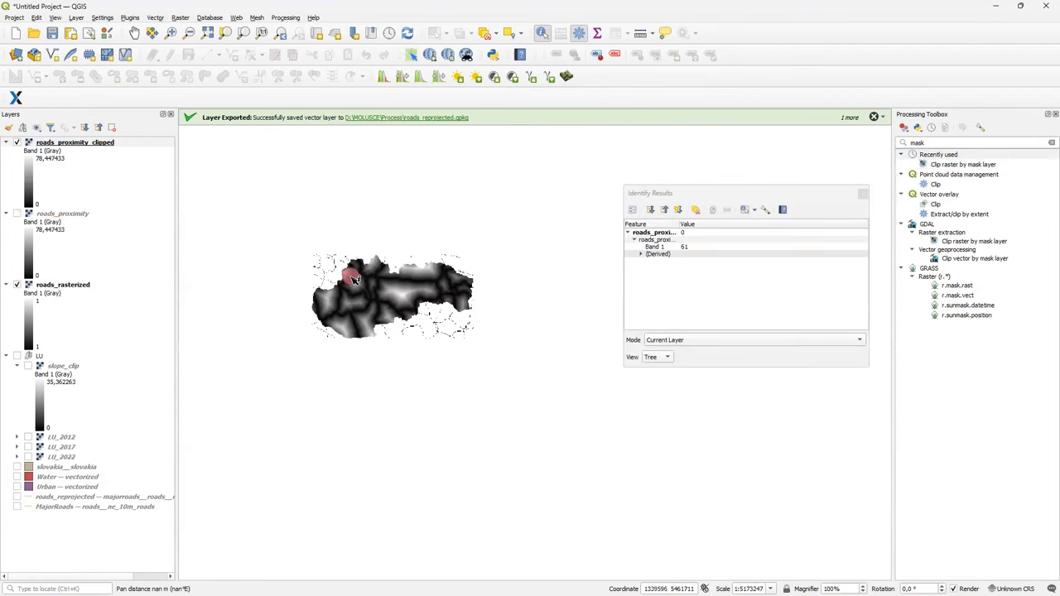
Step: Remove the unclipped roads_proximity and roads_rasterized layers, keeping roads_proximity_clipped
{"action": "scroll", "scroll_direction": "up", "scroll_amount": 3}
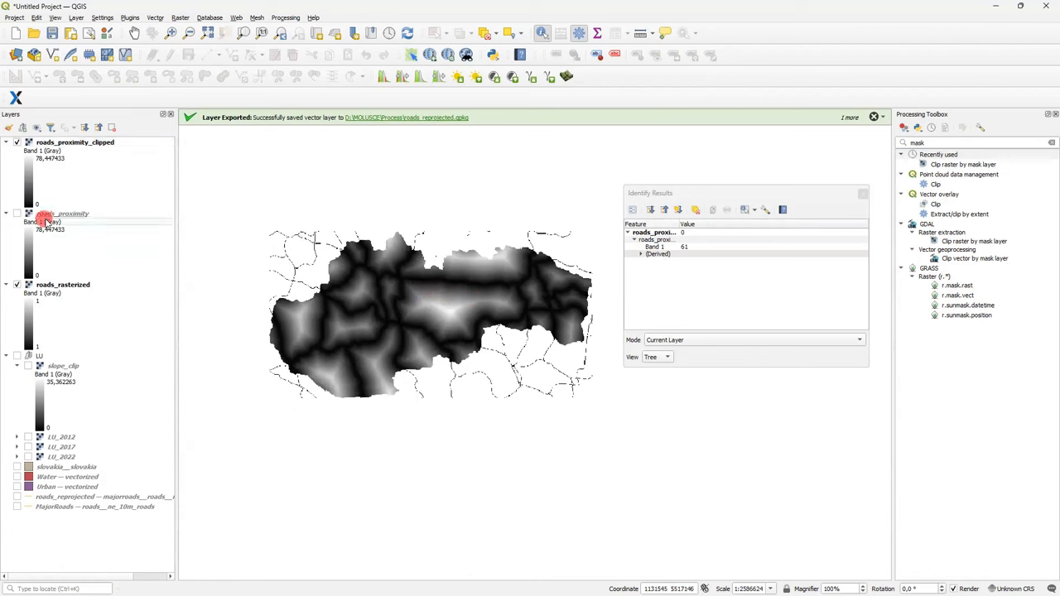
{"action": "right_click", "coordinate": [63, 284]}
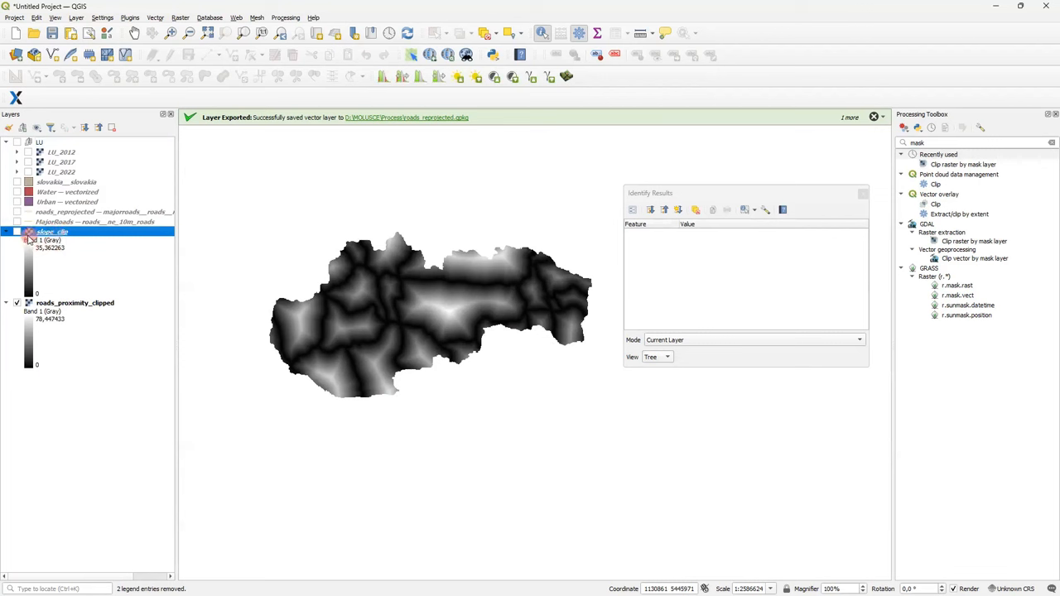
{"action": "left_click", "coordinate": [27, 232]}
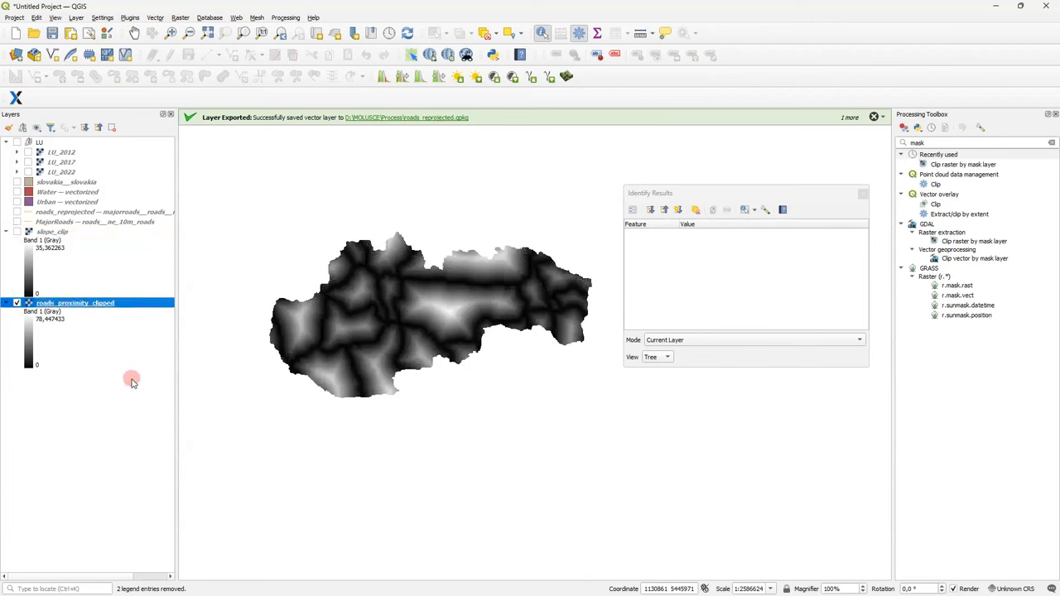
{"action": "mouse_move", "coordinate": [143, 355]}
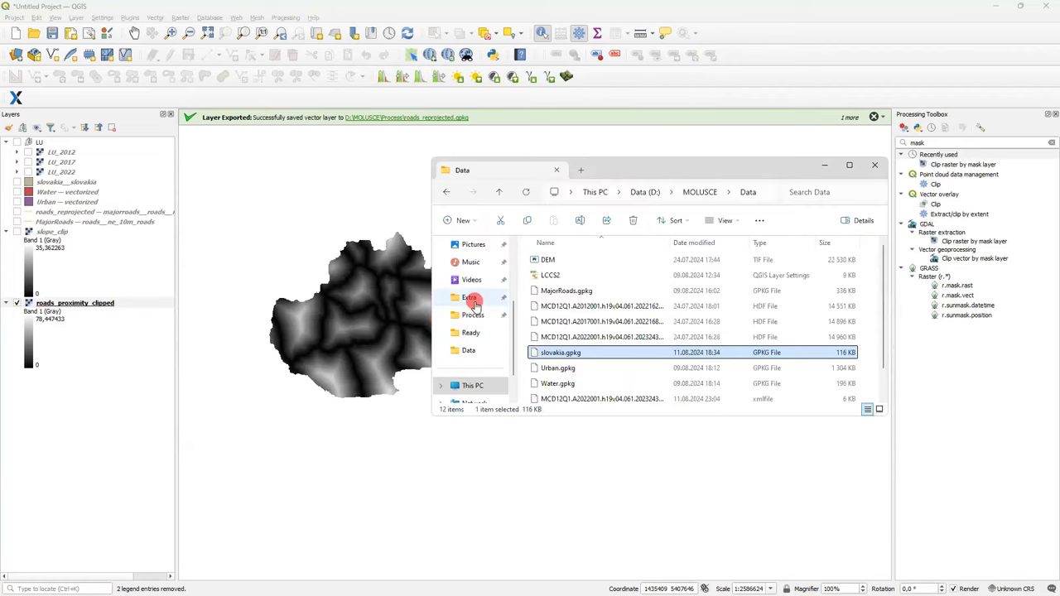
Step: Add the clipped water_proximity_clip and urban_proximity_clip rasters to the project
{"action": "left_click", "coordinate": [472, 298]}
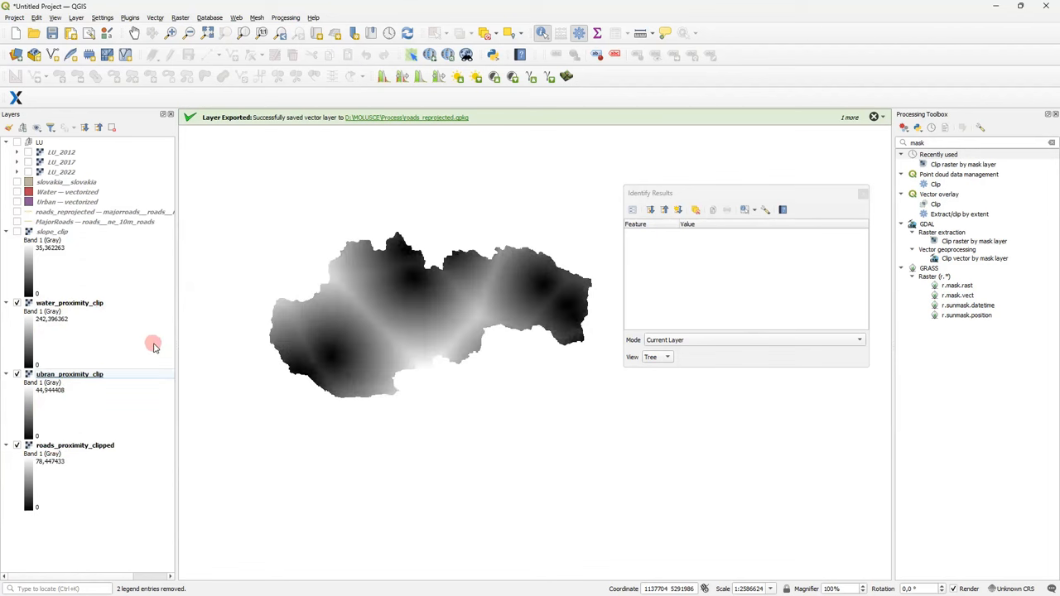
{"action": "mouse_move", "coordinate": [197, 369]}
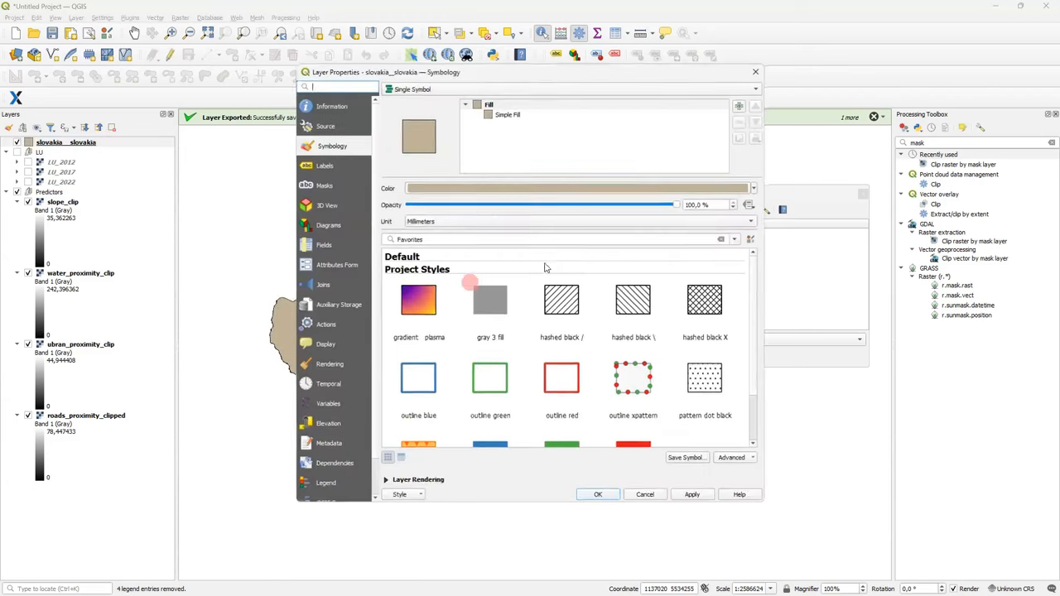
Step: Give the slovakia boundary a solid tan Simple Fill colour and group the clipped rasters as Predictors
{"action": "left_click", "coordinate": [506, 115]}
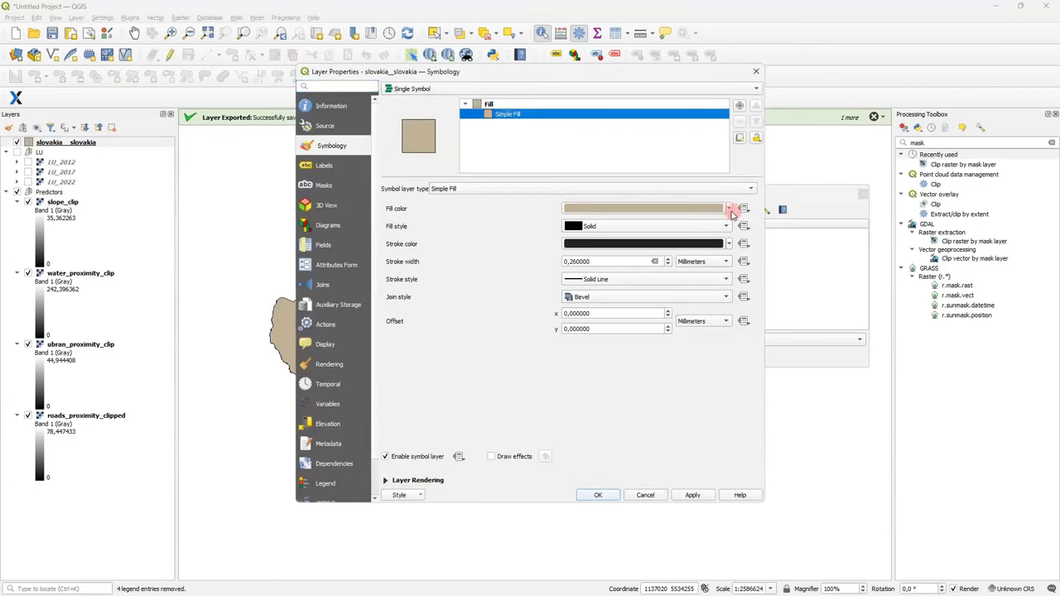
{"action": "left_click", "coordinate": [732, 209]}
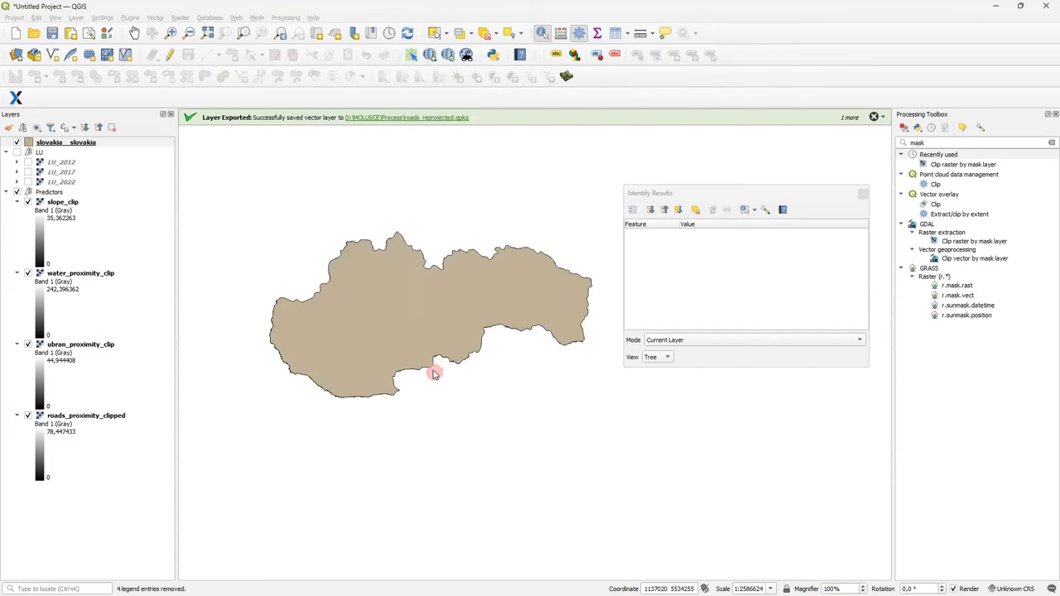
{"action": "left_click", "coordinate": [16, 142]}
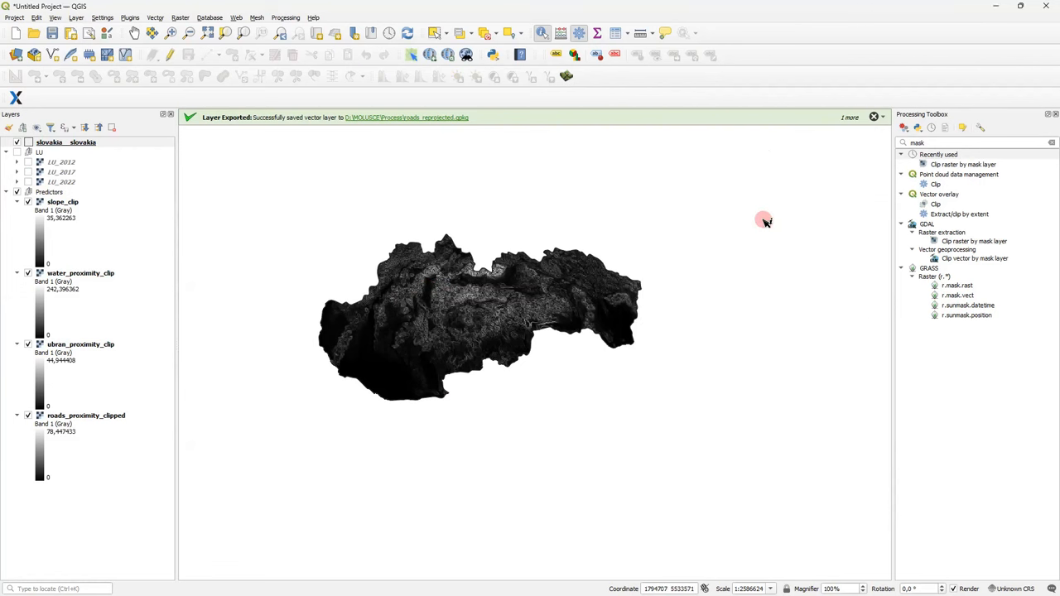
Step: Search the plugin manager for MOLUSCE and show its installed 4.0.0 details
{"action": "left_click", "coordinate": [129, 17]}
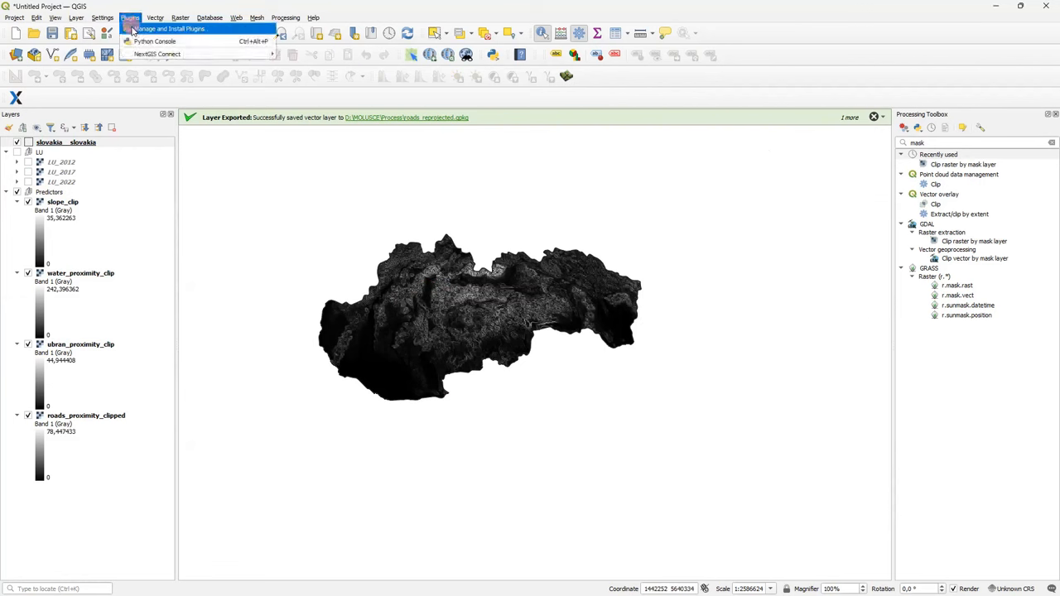
{"action": "left_click", "coordinate": [169, 29]}
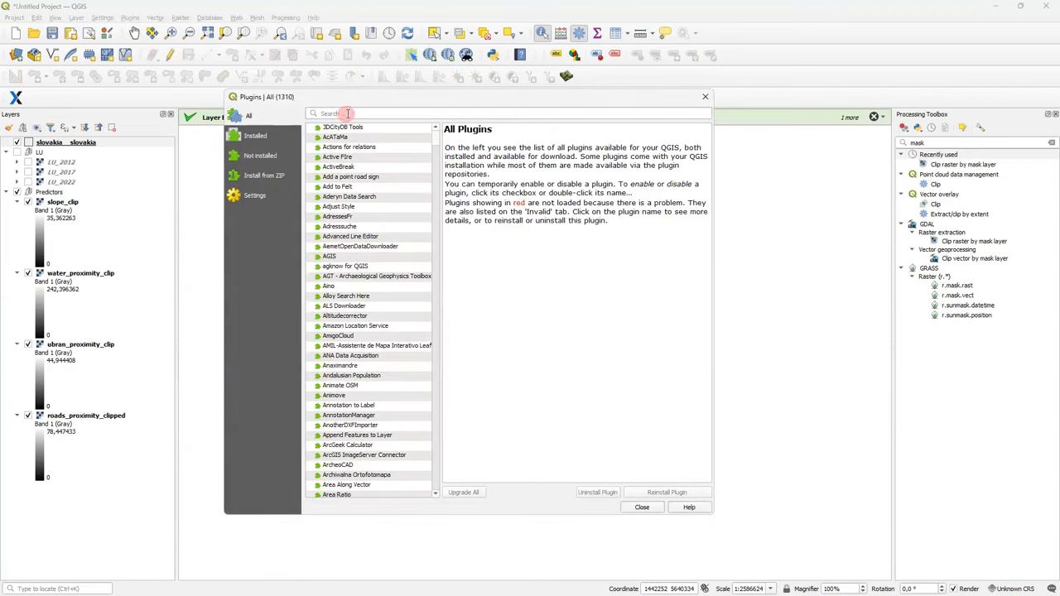
{"action": "type", "text": "moul"}
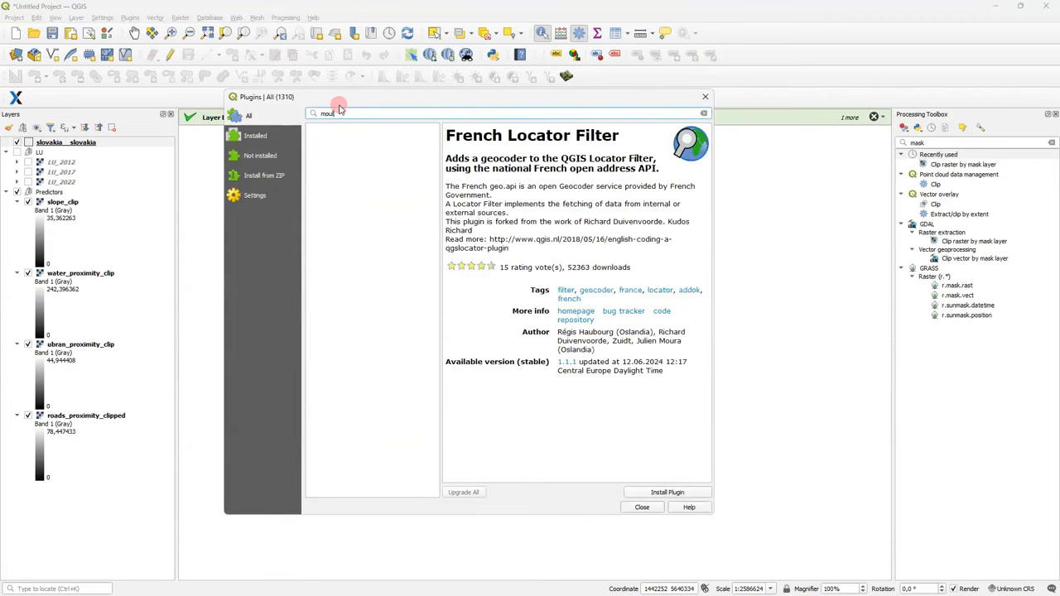
{"action": "type", "text": "mou"}
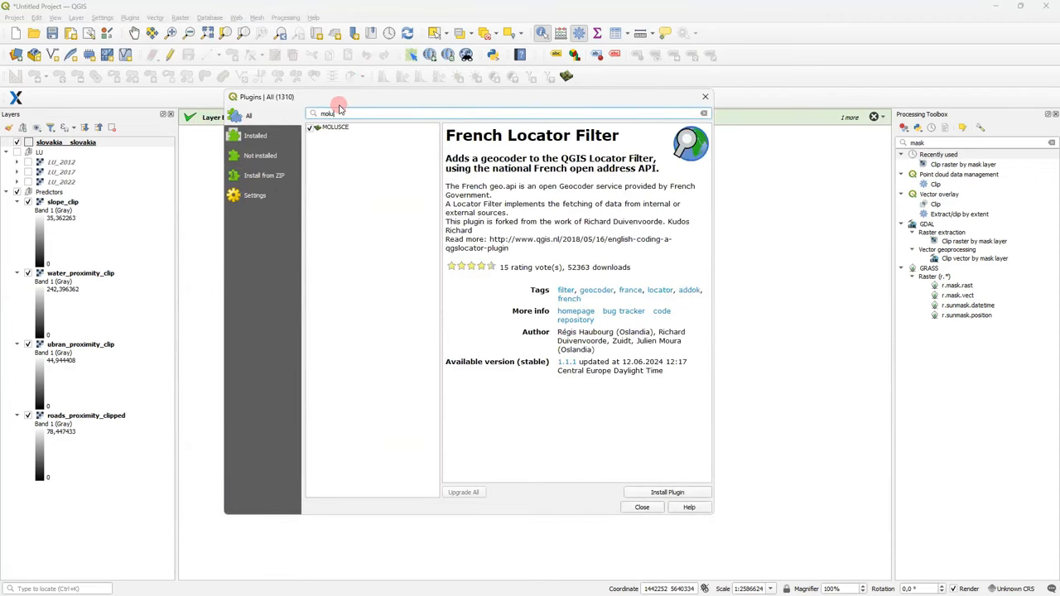
{"action": "left_click", "coordinate": [335, 126]}
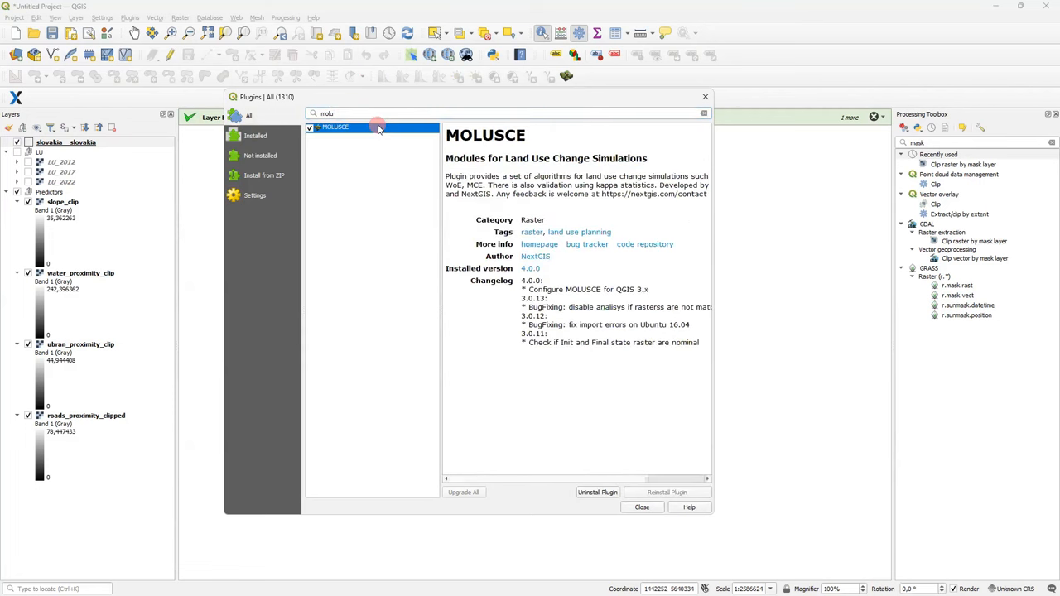
{"action": "mouse_move", "coordinate": [421, 157]}
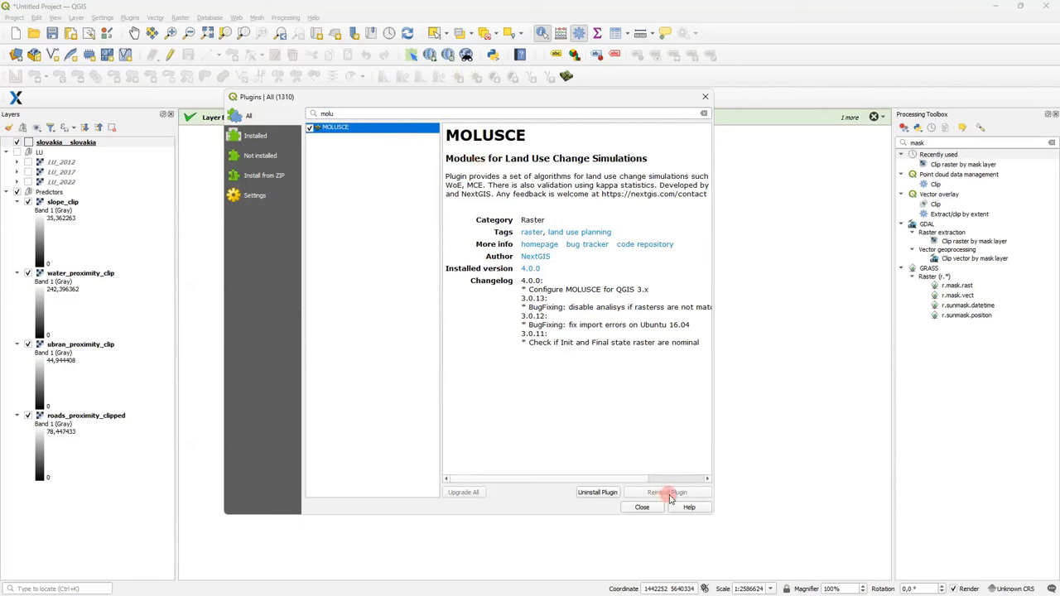
{"action": "mouse_move", "coordinate": [699, 357]}
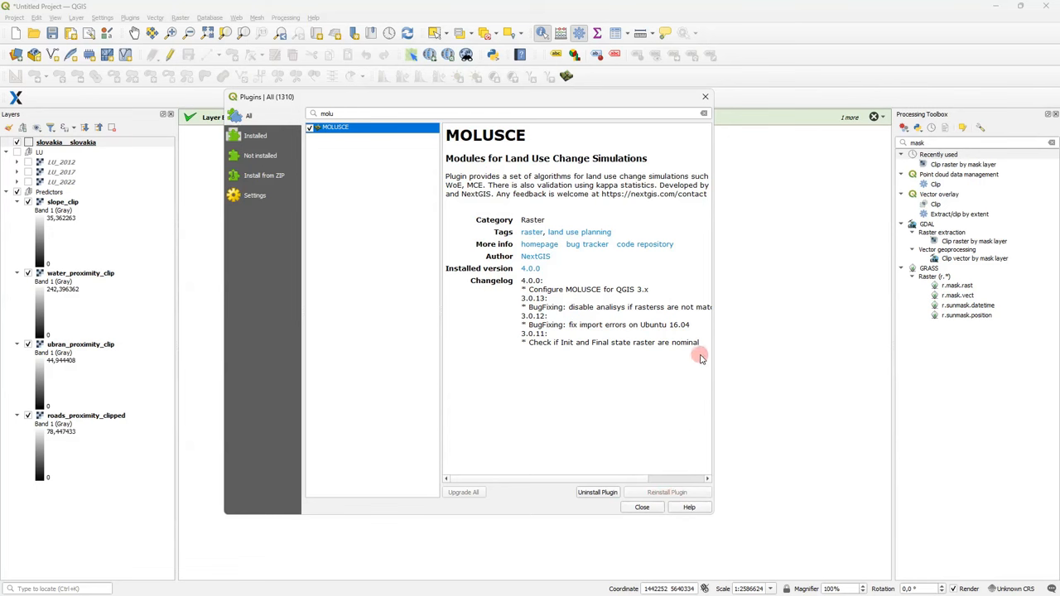
{"action": "mouse_move", "coordinate": [705, 96]}
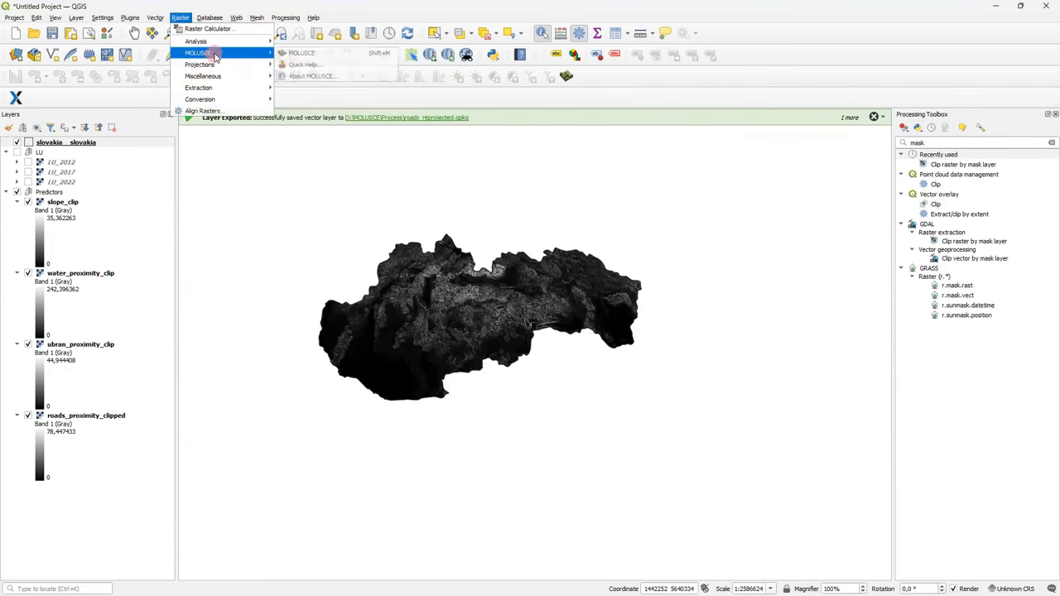
{"action": "mouse_move", "coordinate": [301, 53]}
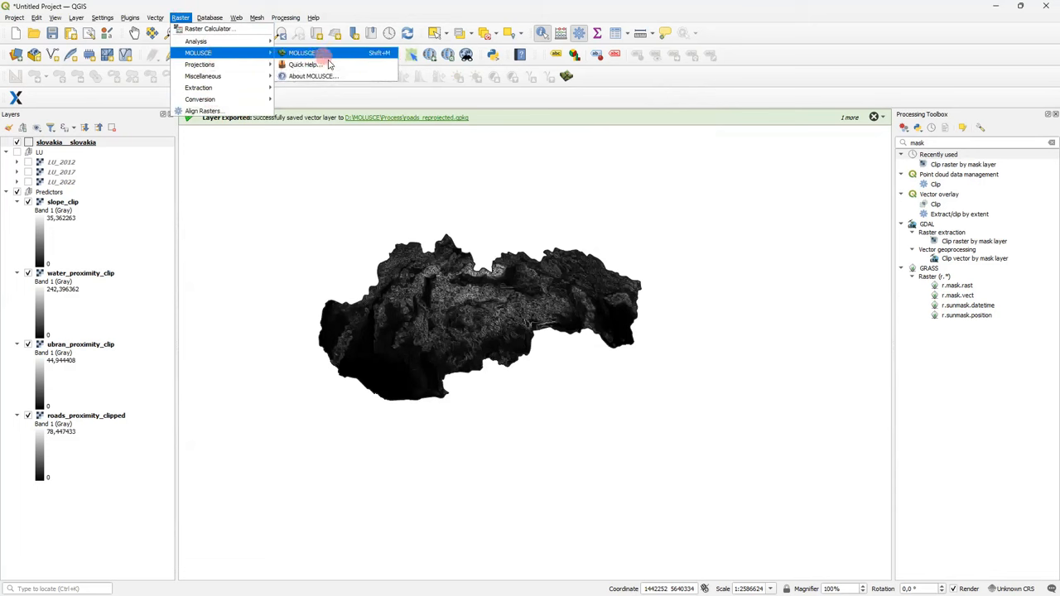
{"action": "mouse_move", "coordinate": [313, 76]}
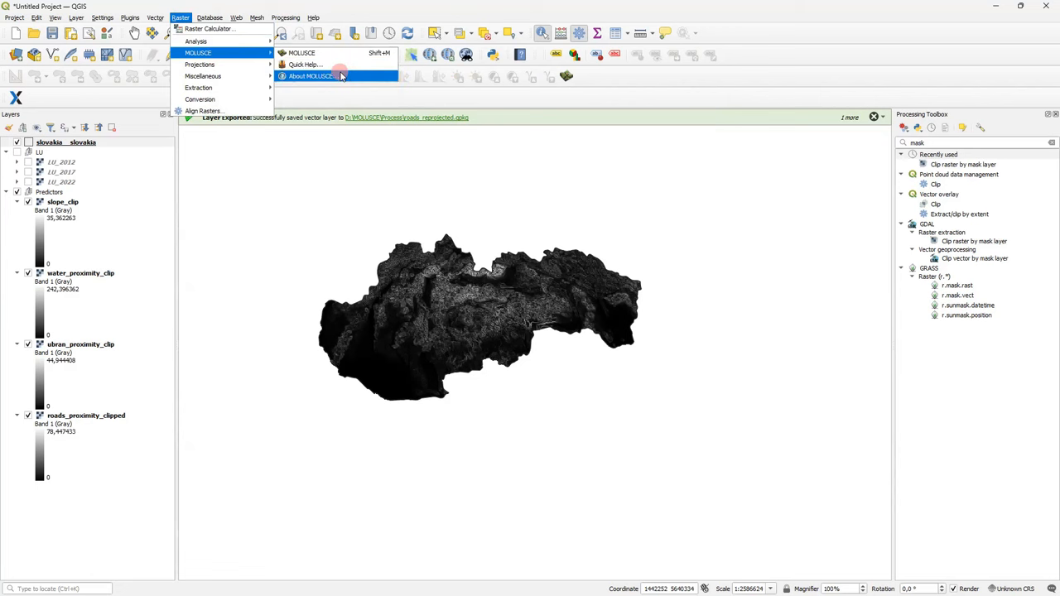
{"action": "mouse_move", "coordinate": [301, 51]}
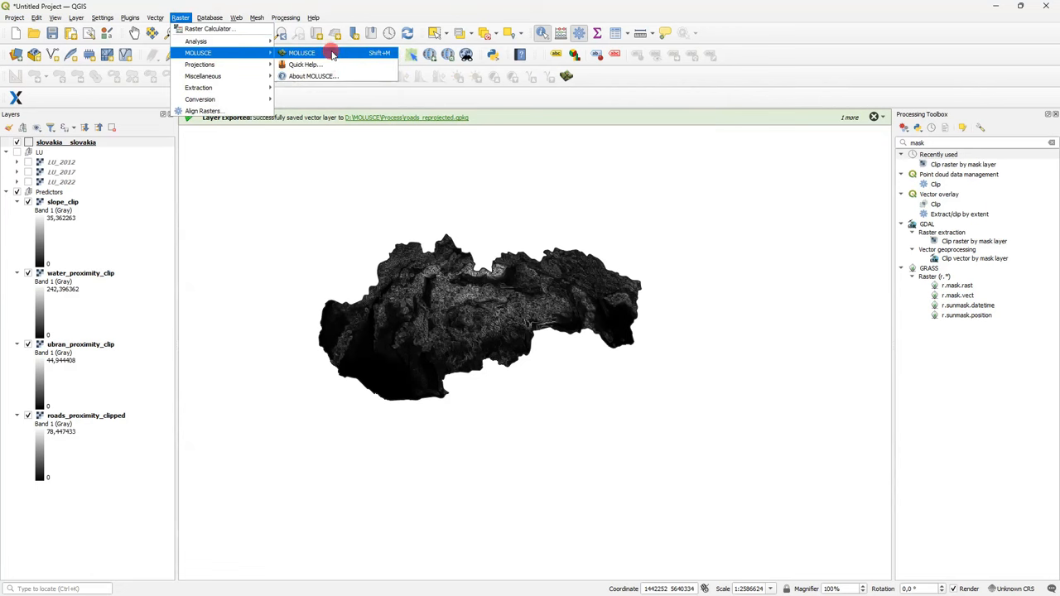
Step: Launch the MOLUSCE land use change tool from the Raster menu
{"action": "left_click", "coordinate": [301, 53]}
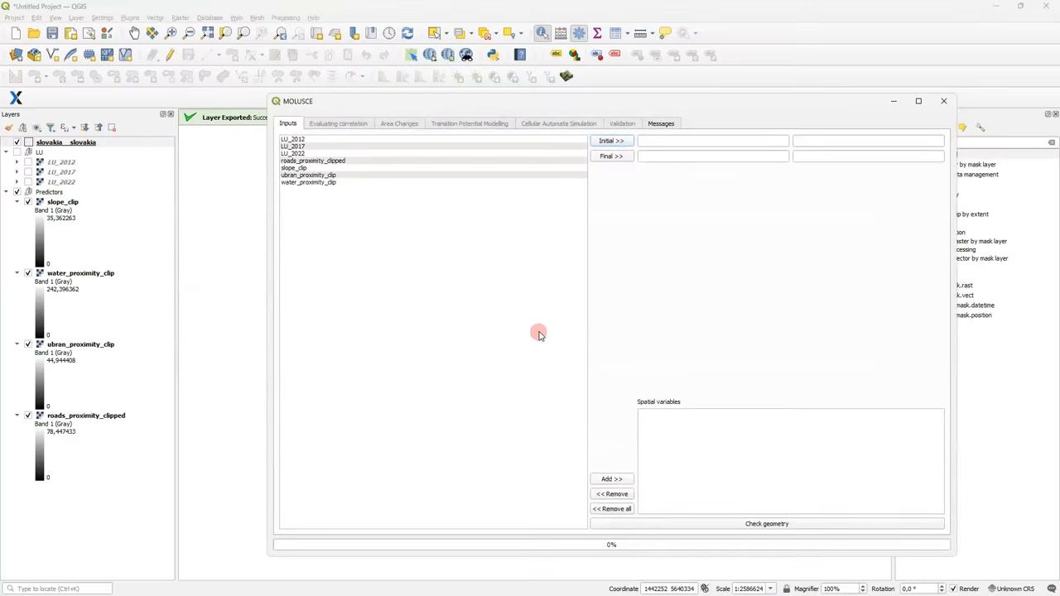
{"action": "mouse_move", "coordinate": [408, 196]}
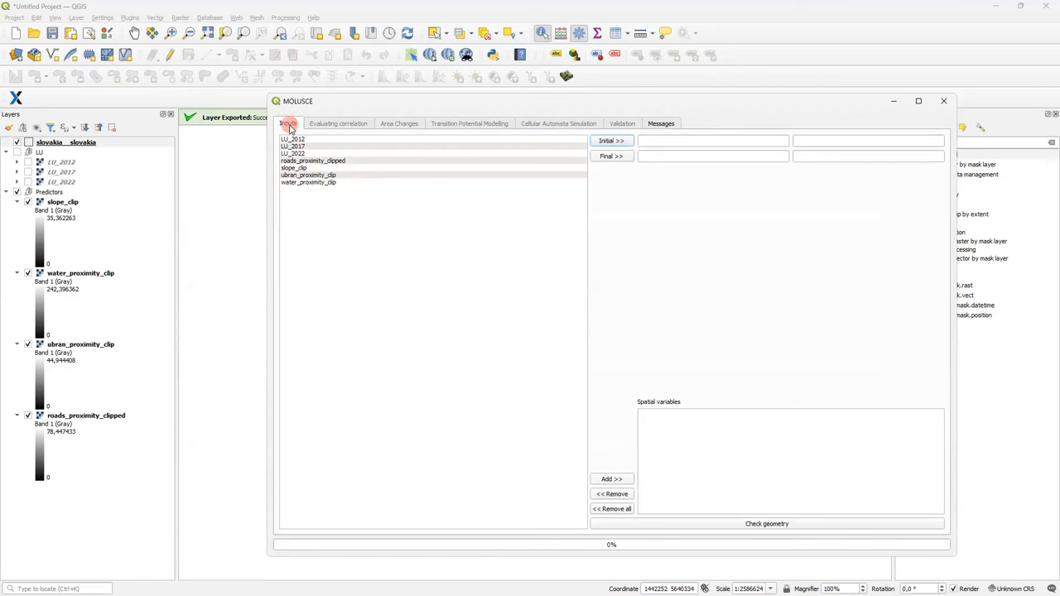
{"action": "mouse_move", "coordinate": [389, 228]}
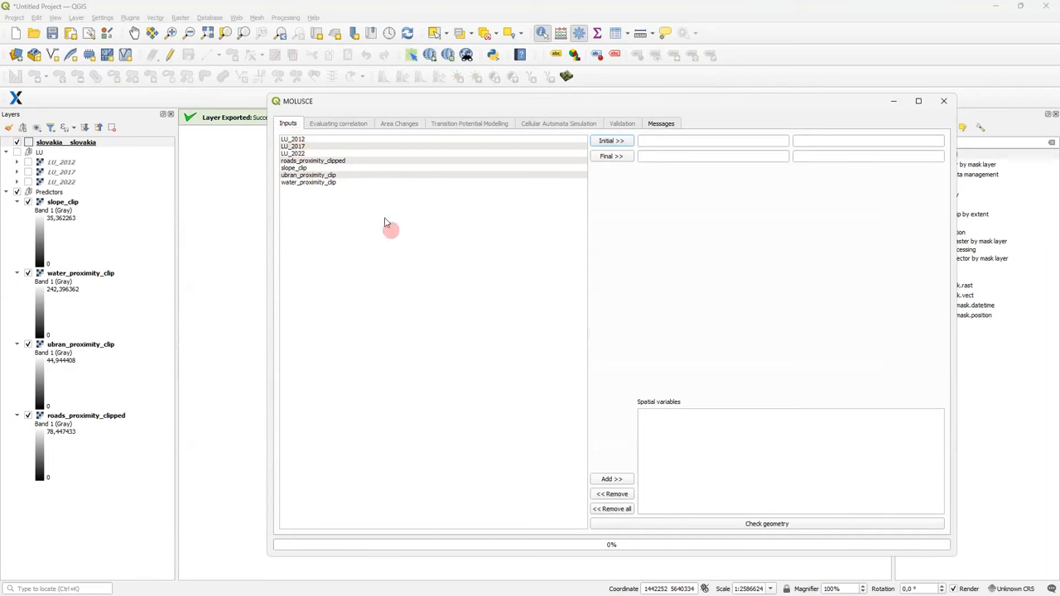
{"action": "mouse_move", "coordinate": [380, 219]}
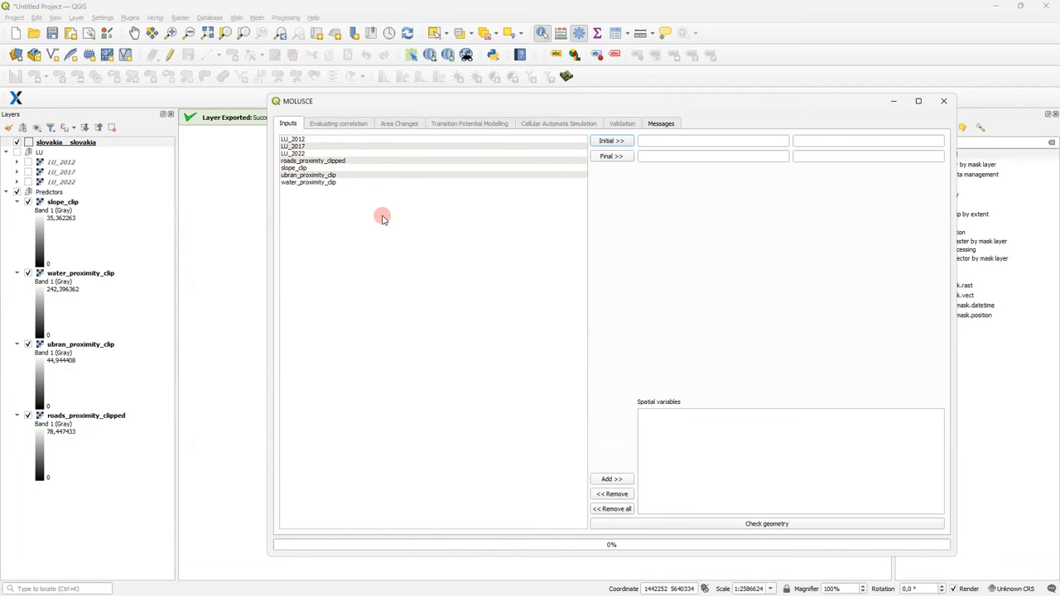
Step: Set LU_2012 as the initial raster (2012) and LU_2017 as the final raster (2017)
{"action": "left_click", "coordinate": [291, 139]}
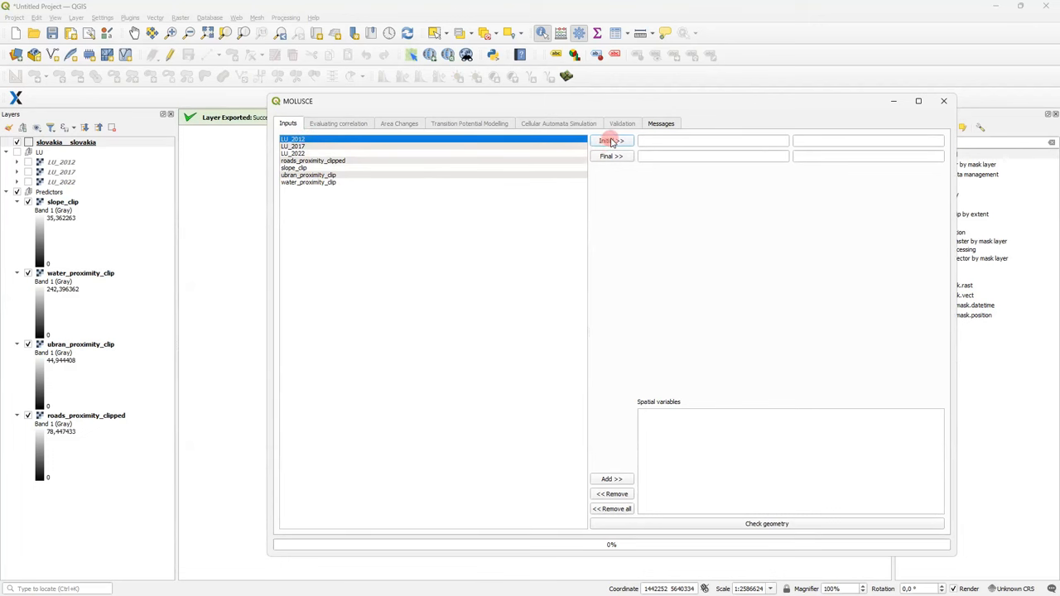
{"action": "left_click", "coordinate": [611, 140]}
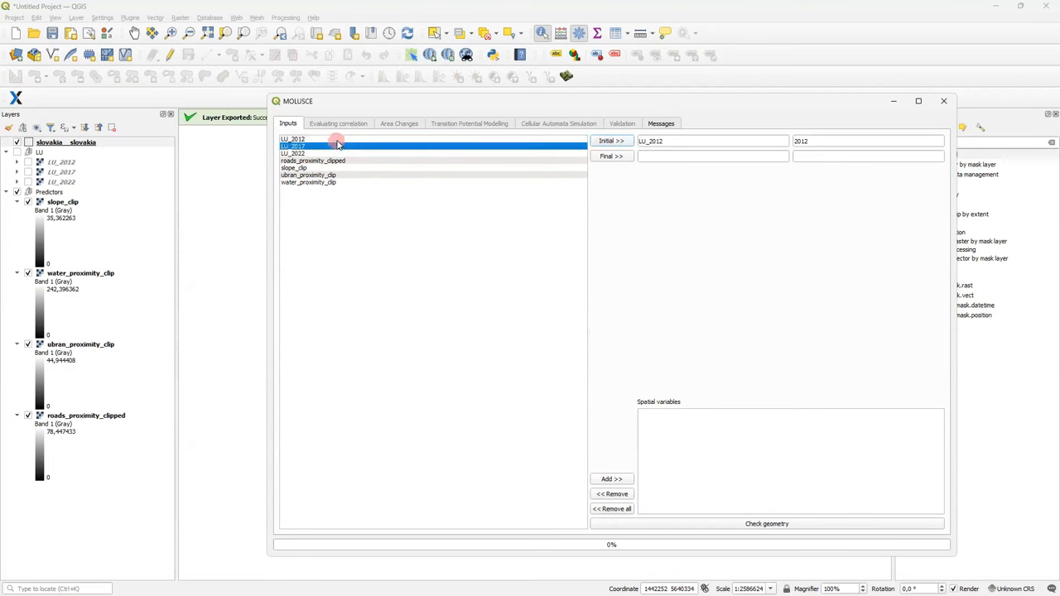
{"action": "left_click", "coordinate": [611, 156]}
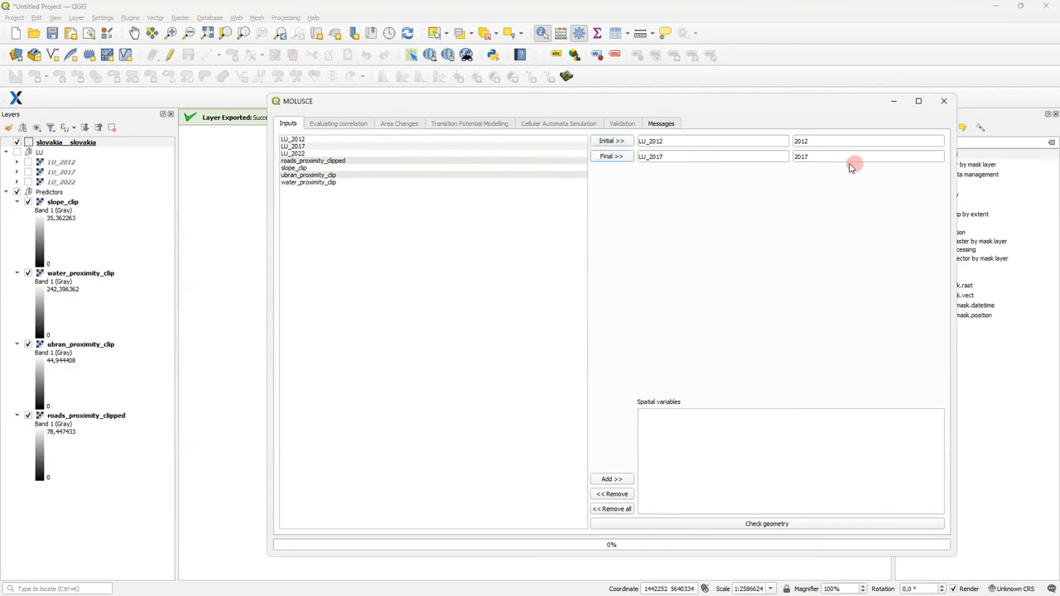
{"action": "left_click", "coordinate": [836, 141]}
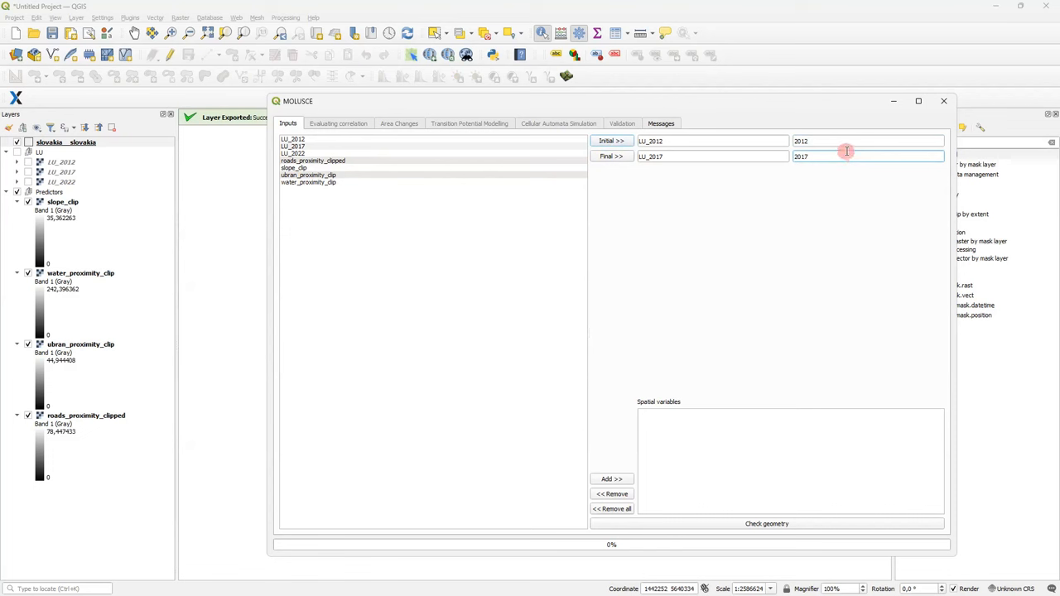
{"action": "mouse_move", "coordinate": [818, 171]}
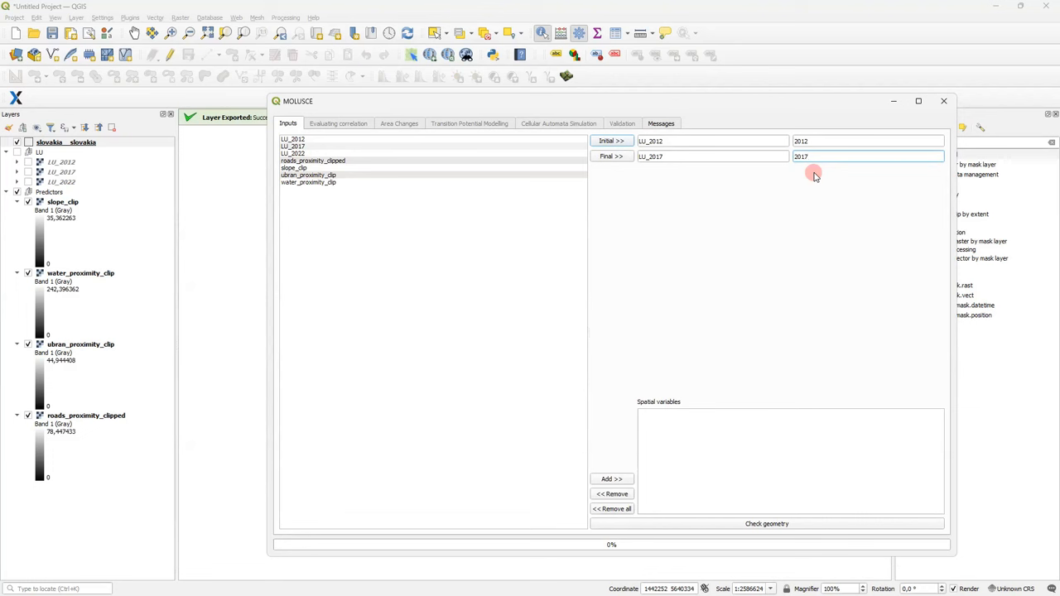
{"action": "left_click", "coordinate": [868, 155]}
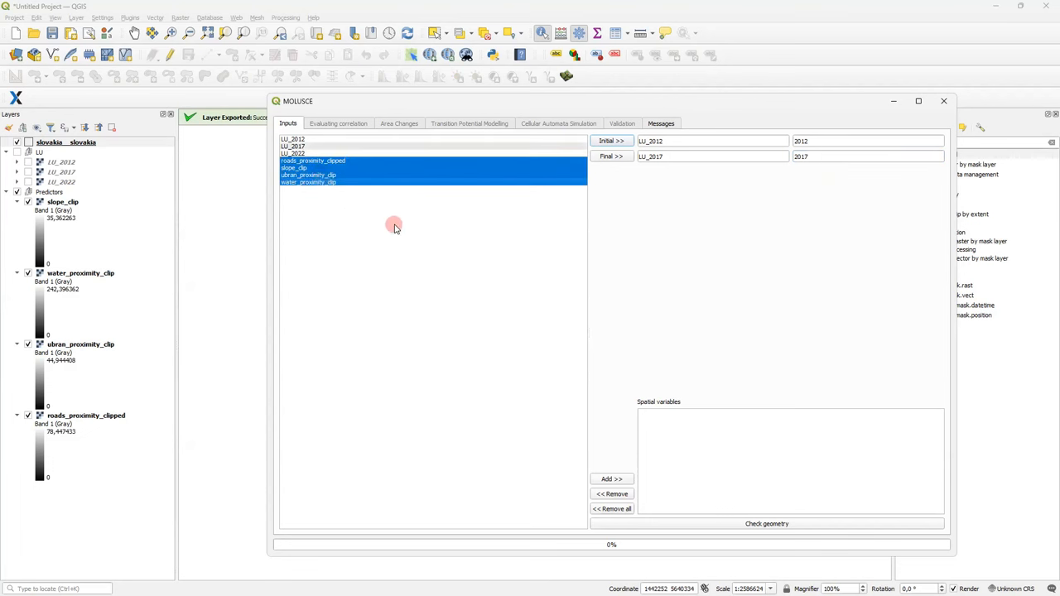
{"action": "mouse_move", "coordinate": [417, 228]}
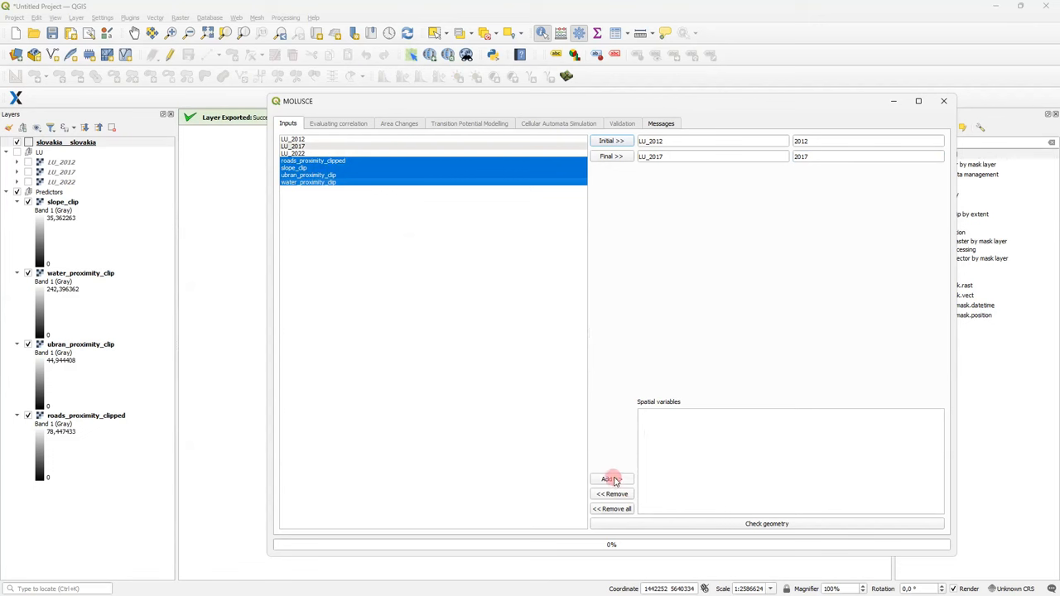
Step: Add the four predictor rasters as spatial variables and confirm their geometry matches
{"action": "left_click", "coordinate": [611, 479]}
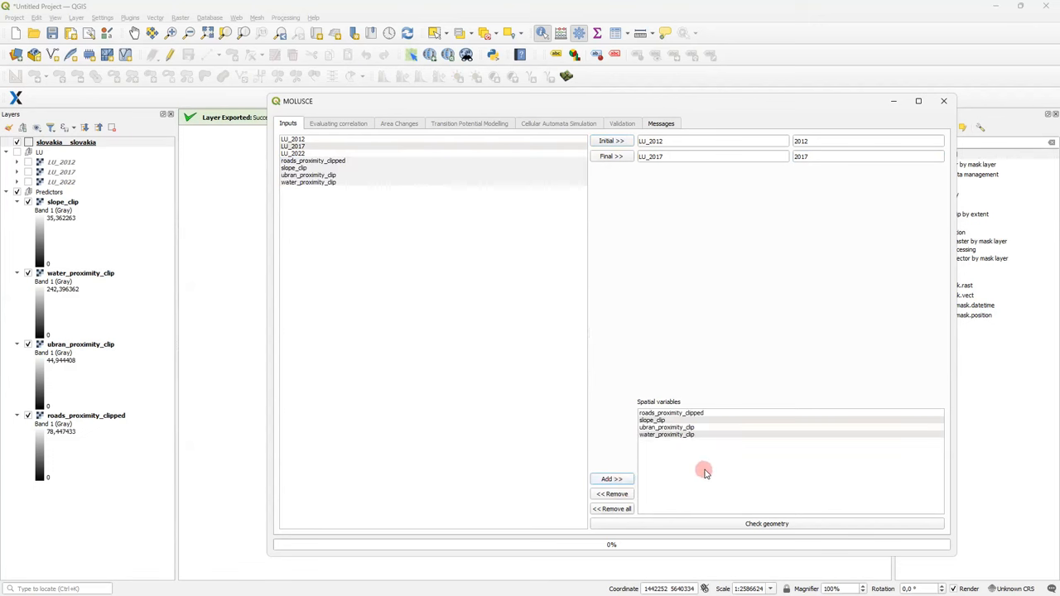
{"action": "mouse_move", "coordinate": [720, 473]}
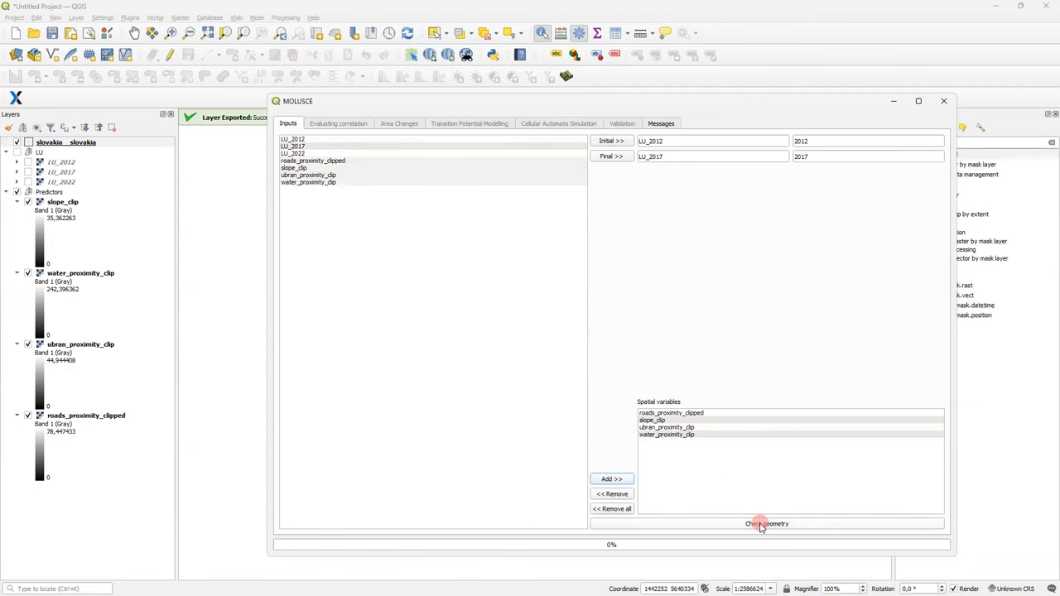
{"action": "left_click", "coordinate": [765, 523]}
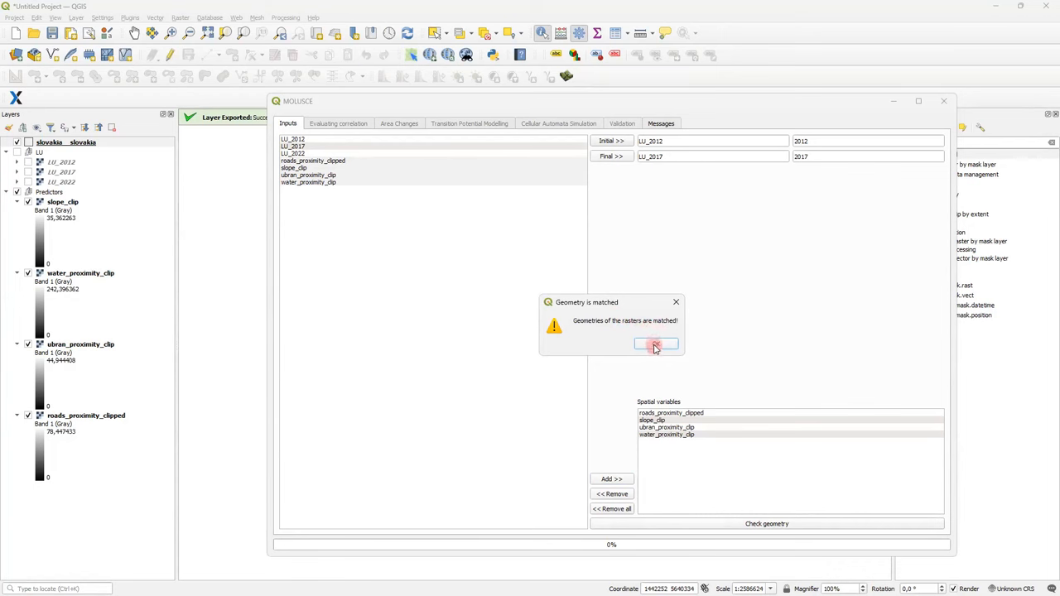
{"action": "left_click", "coordinate": [655, 343]}
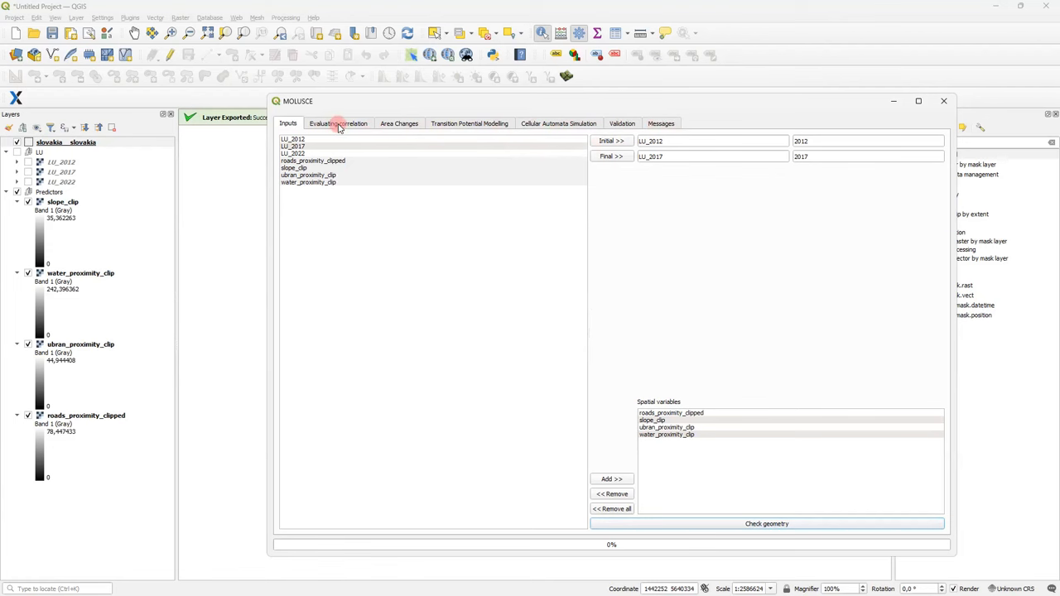
Step: Compute Pearson's correlation for all predictor rasters and inspect the slope versus water proximity value
{"action": "left_click", "coordinate": [338, 122]}
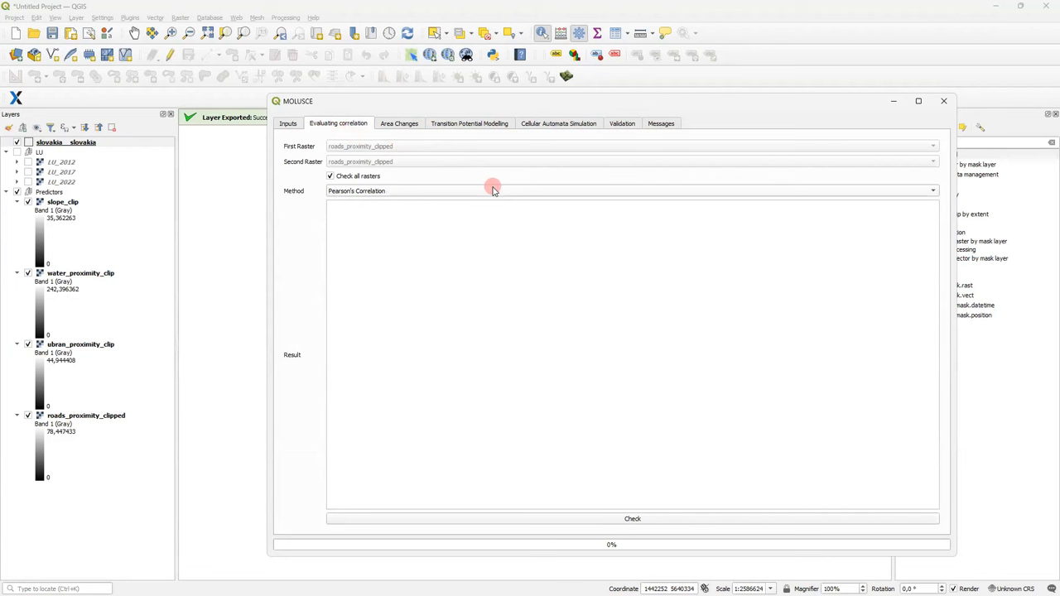
{"action": "mouse_move", "coordinate": [533, 208]}
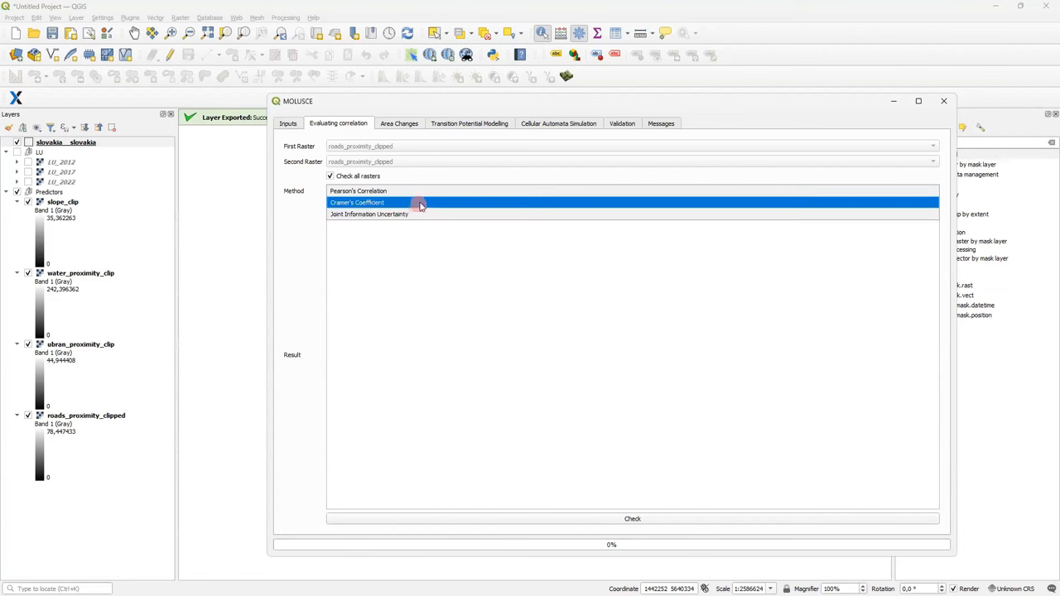
{"action": "left_click", "coordinate": [356, 190]}
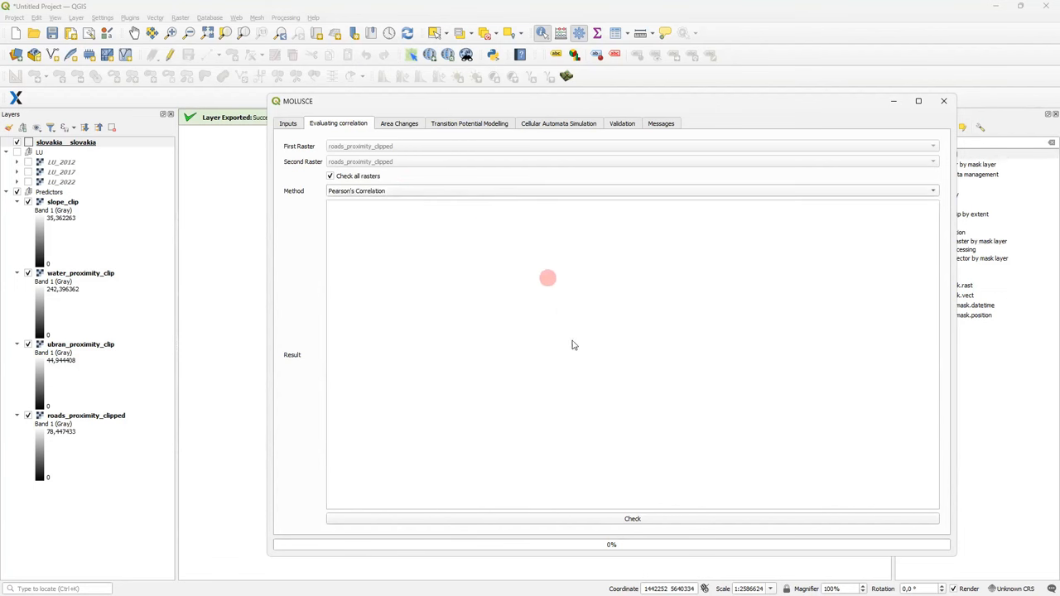
{"action": "left_click", "coordinate": [633, 518]}
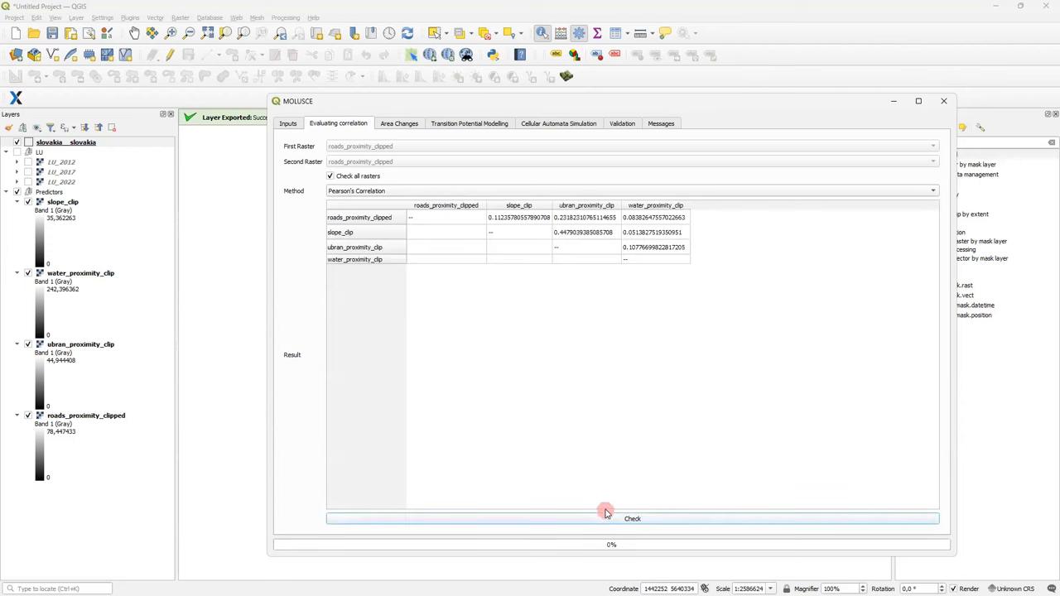
{"action": "mouse_move", "coordinate": [642, 231]}
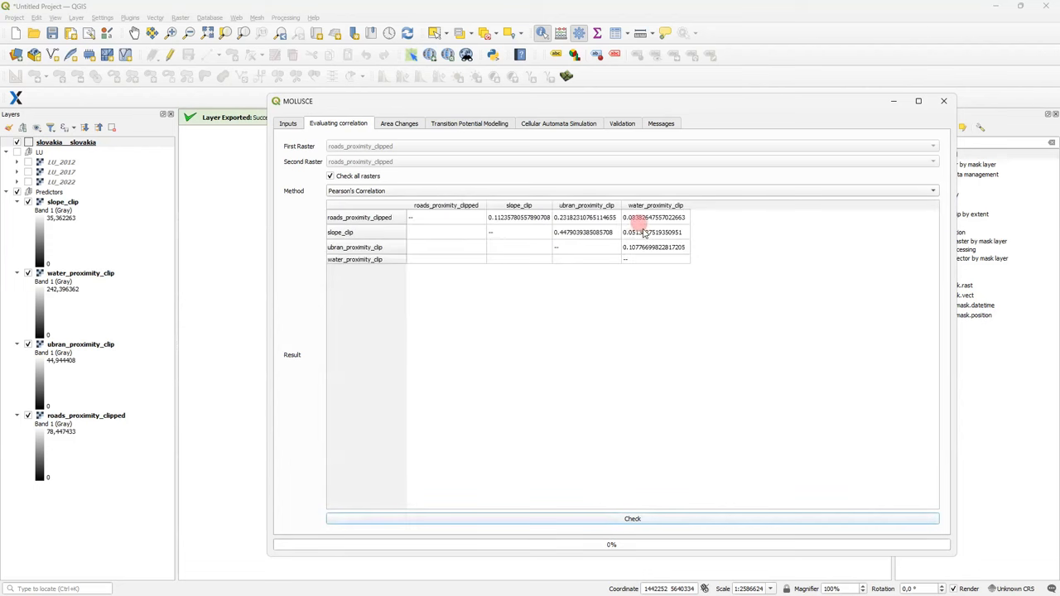
{"action": "left_click", "coordinate": [654, 232]}
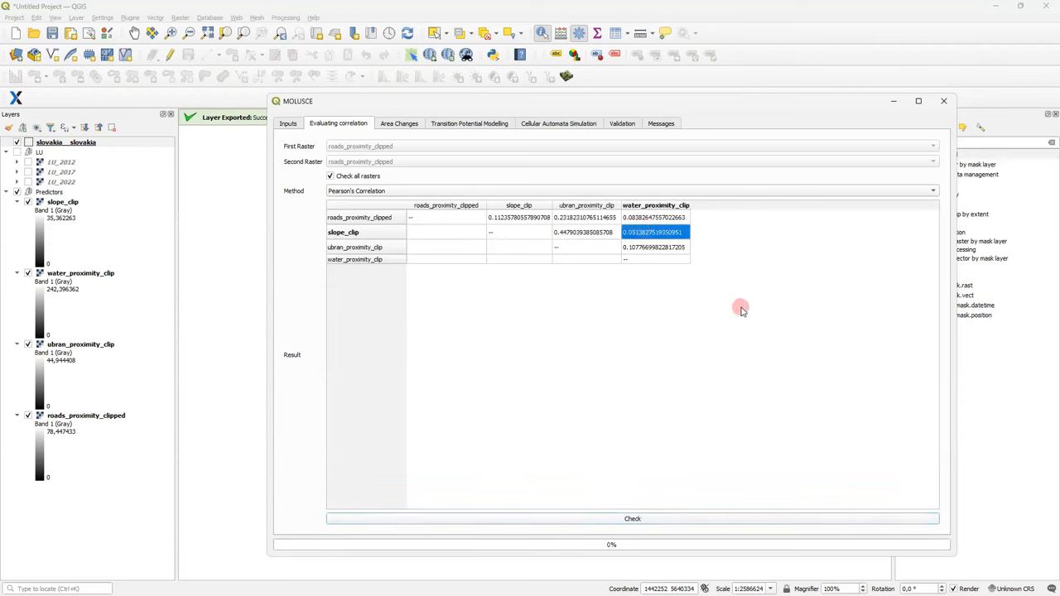
{"action": "mouse_move", "coordinate": [738, 305]}
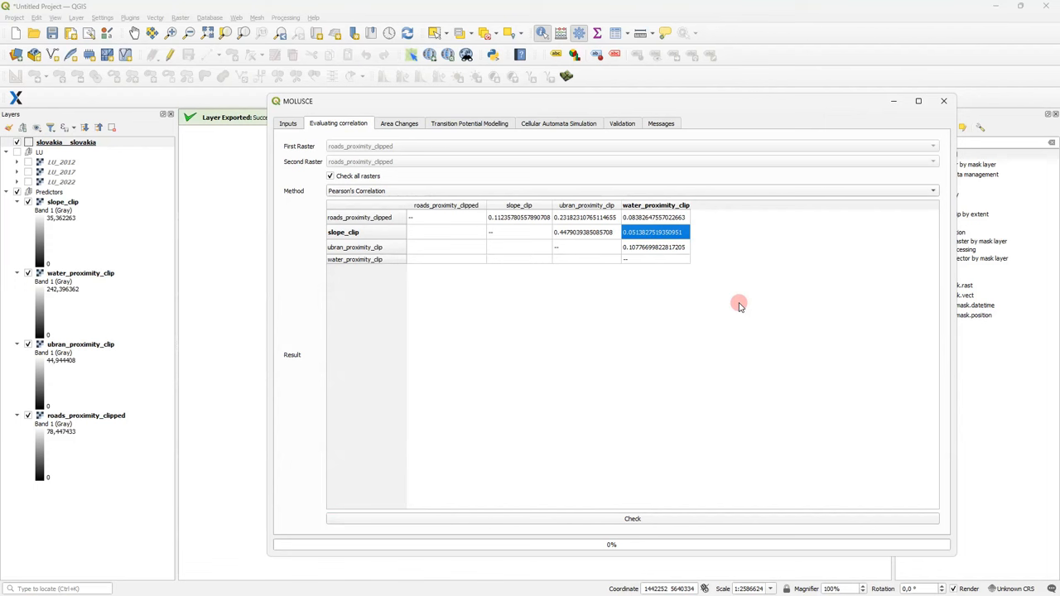
{"action": "mouse_move", "coordinate": [401, 131]}
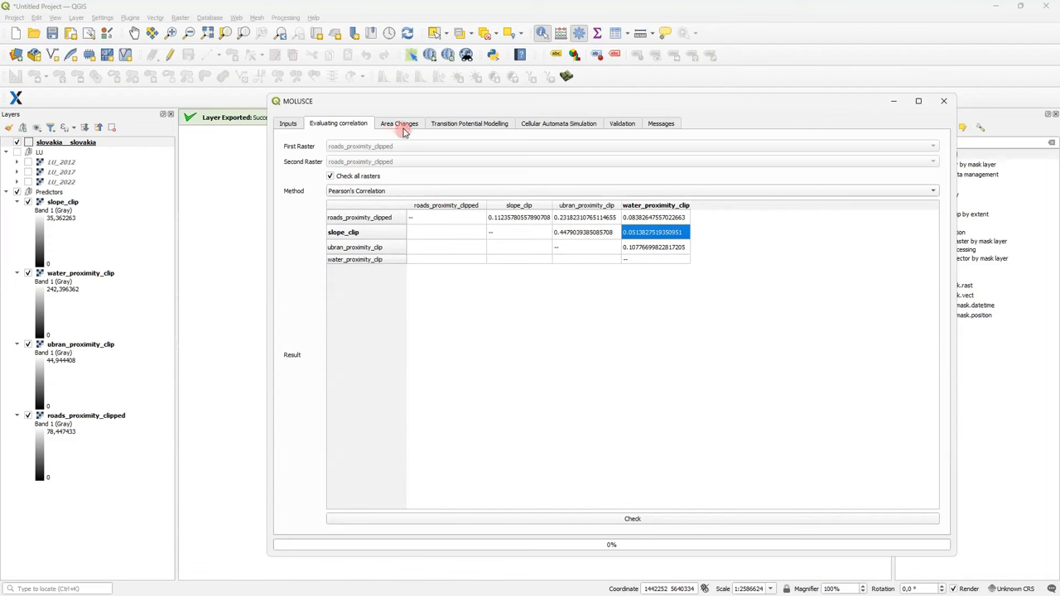
Step: Generate 2012–2017 class statistics and the transition matrix, reported in sq. km
{"action": "left_click", "coordinate": [399, 122]}
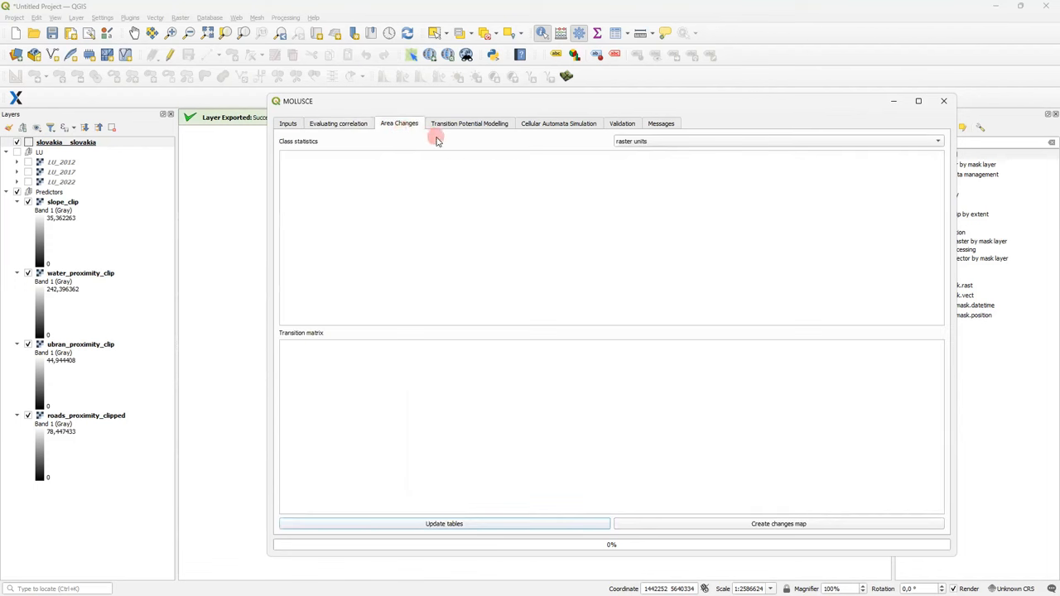
{"action": "mouse_move", "coordinate": [498, 159]}
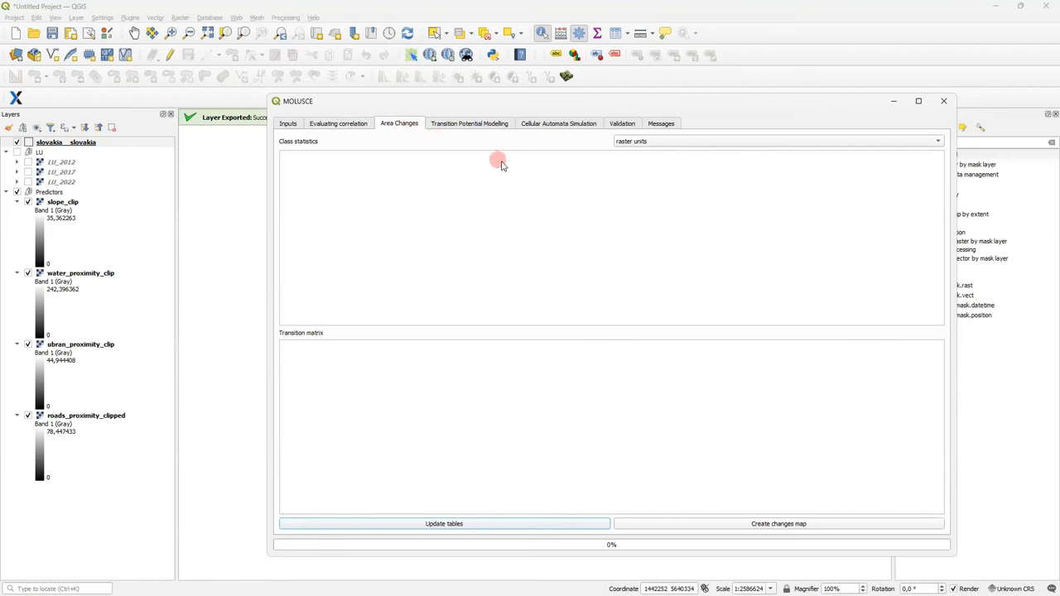
{"action": "mouse_move", "coordinate": [556, 205]}
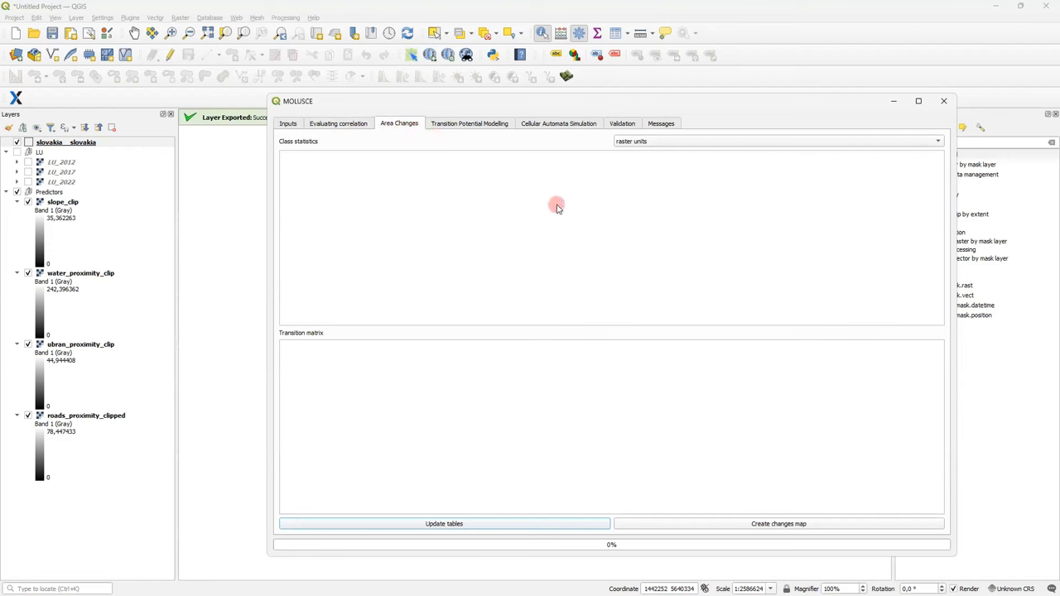
{"action": "mouse_move", "coordinate": [437, 447]}
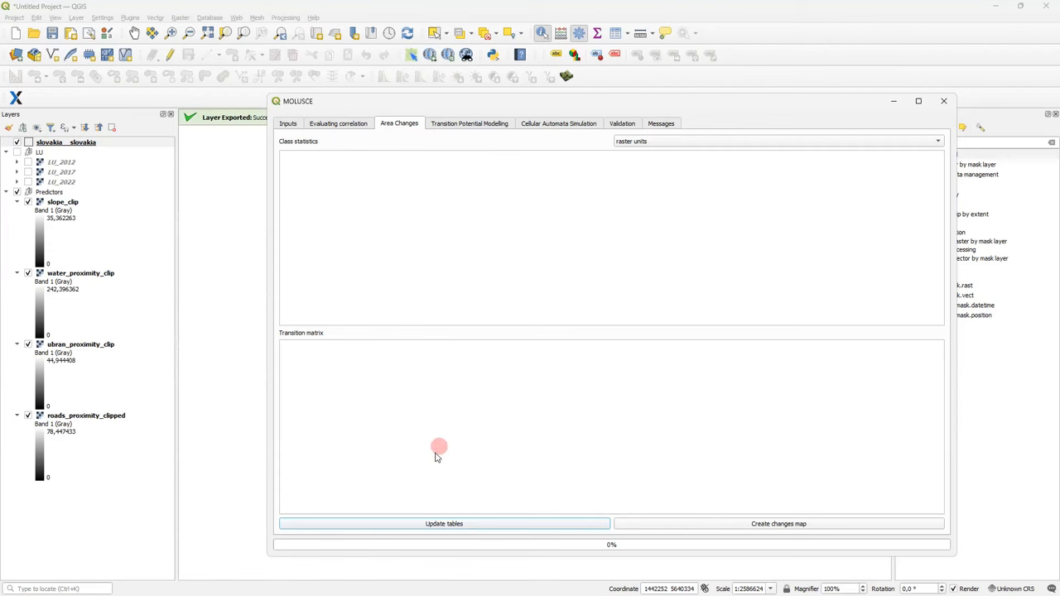
{"action": "left_click", "coordinate": [444, 523]}
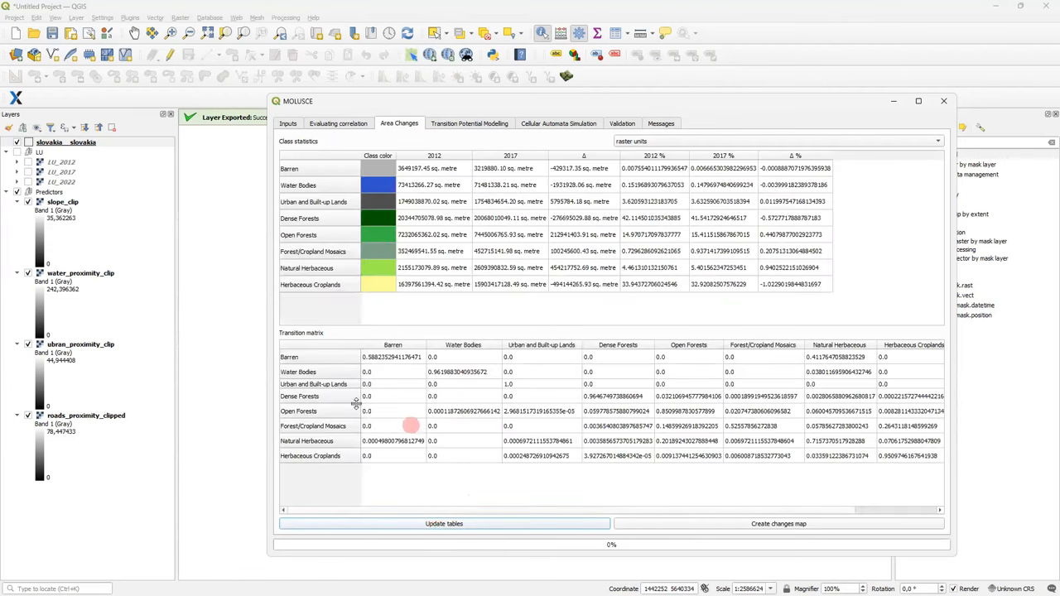
{"action": "mouse_move", "coordinate": [924, 461]}
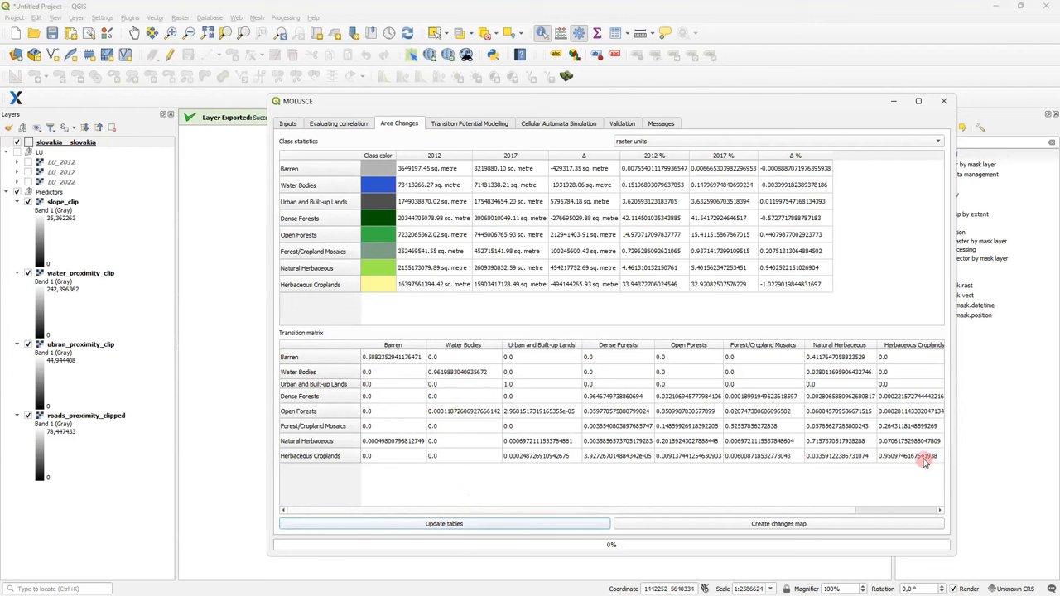
{"action": "mouse_move", "coordinate": [966, 361]}
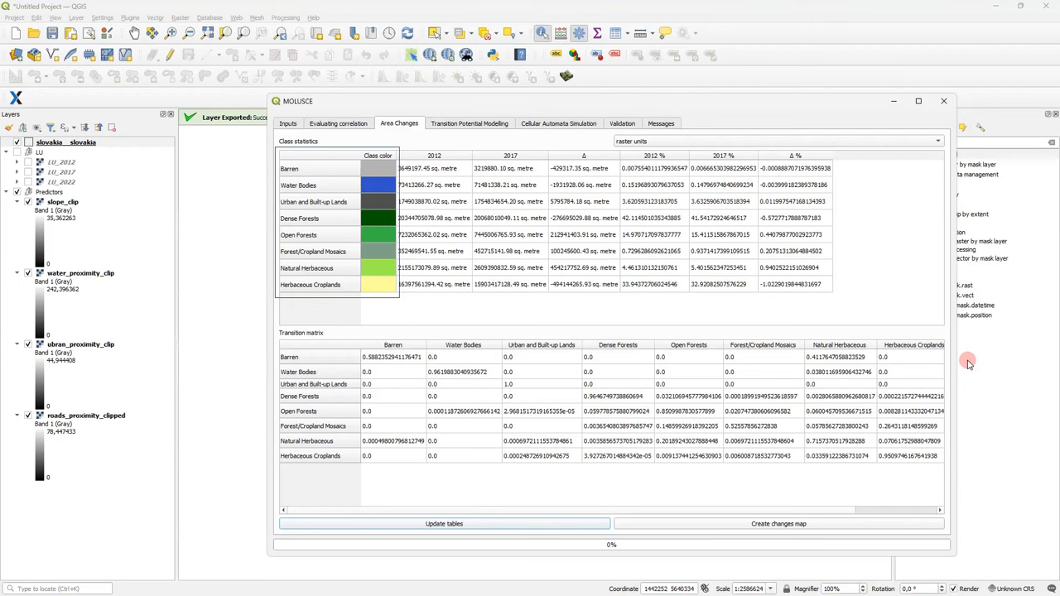
{"action": "left_click", "coordinate": [434, 156]}
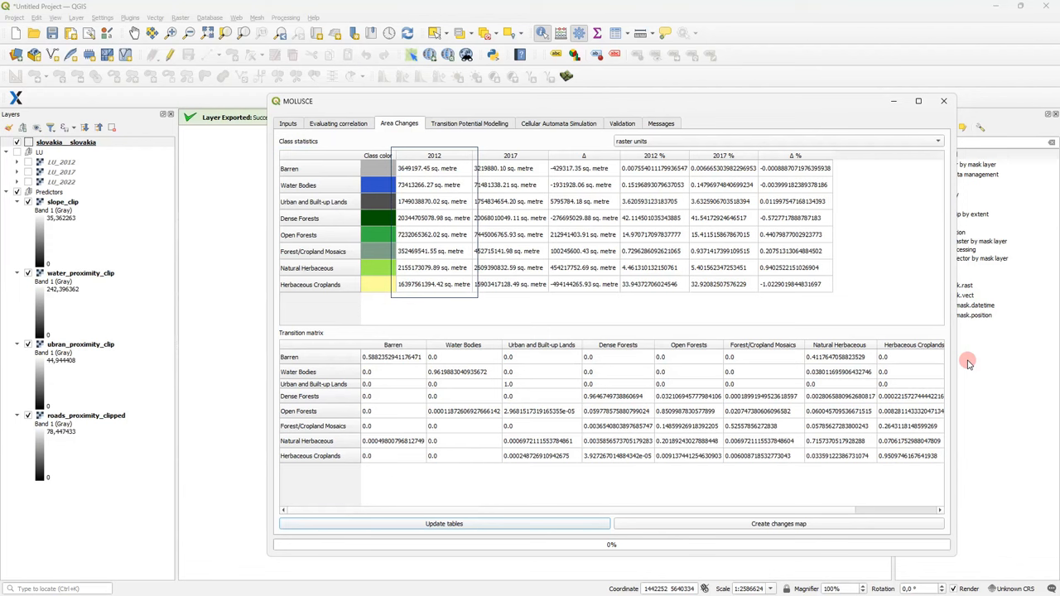
{"action": "left_click", "coordinate": [510, 155]}
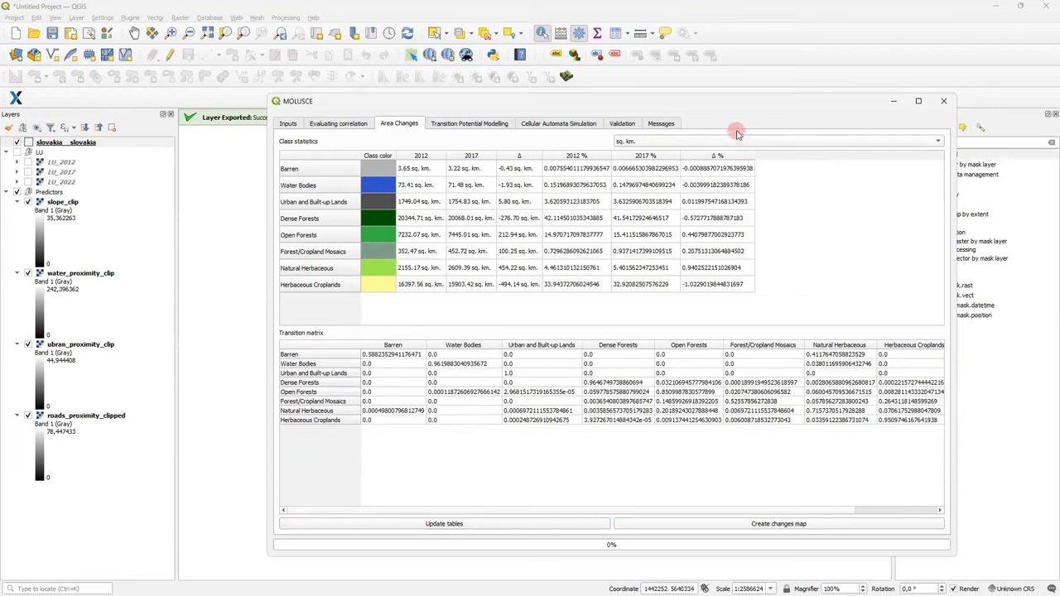
{"action": "mouse_move", "coordinate": [699, 239]}
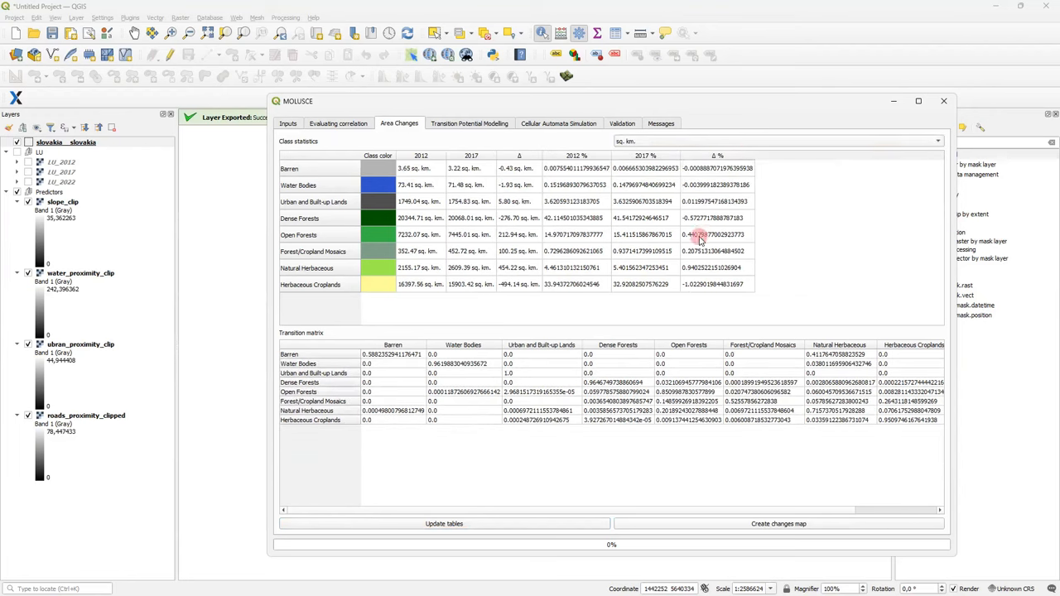
{"action": "mouse_move", "coordinate": [695, 231]}
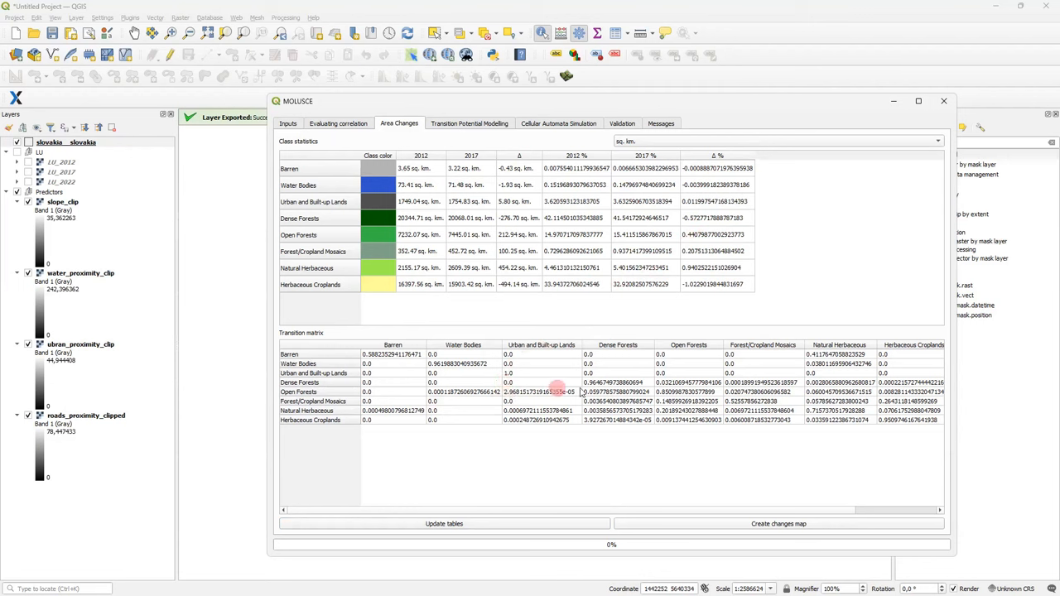
Step: Inspect the Open Forests to Dense Forests and Water Bodies to Natural Herbaceous transitions
{"action": "left_click", "coordinate": [616, 391]}
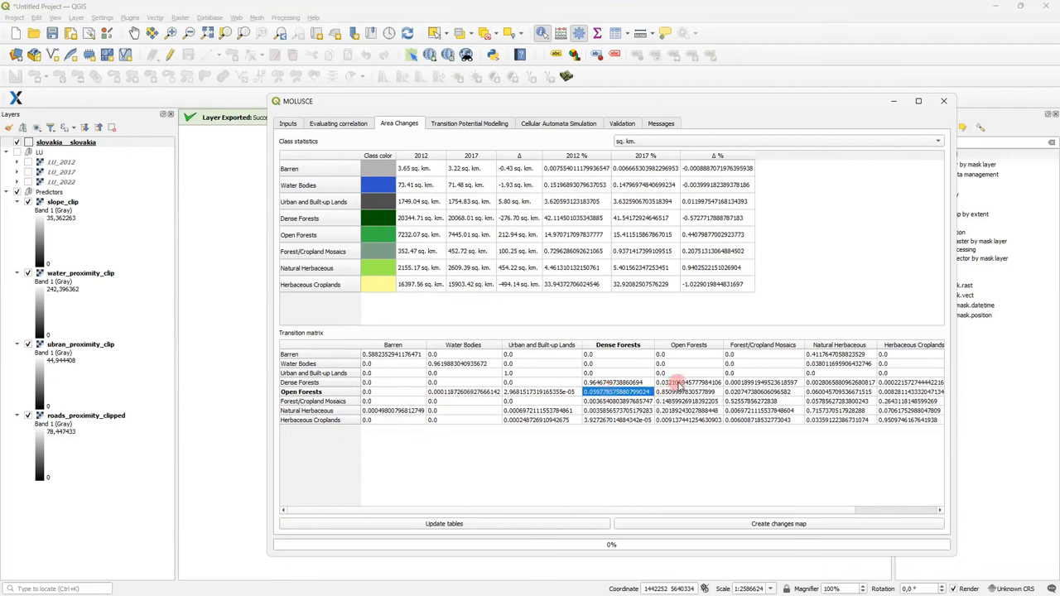
{"action": "left_click", "coordinate": [837, 365]}
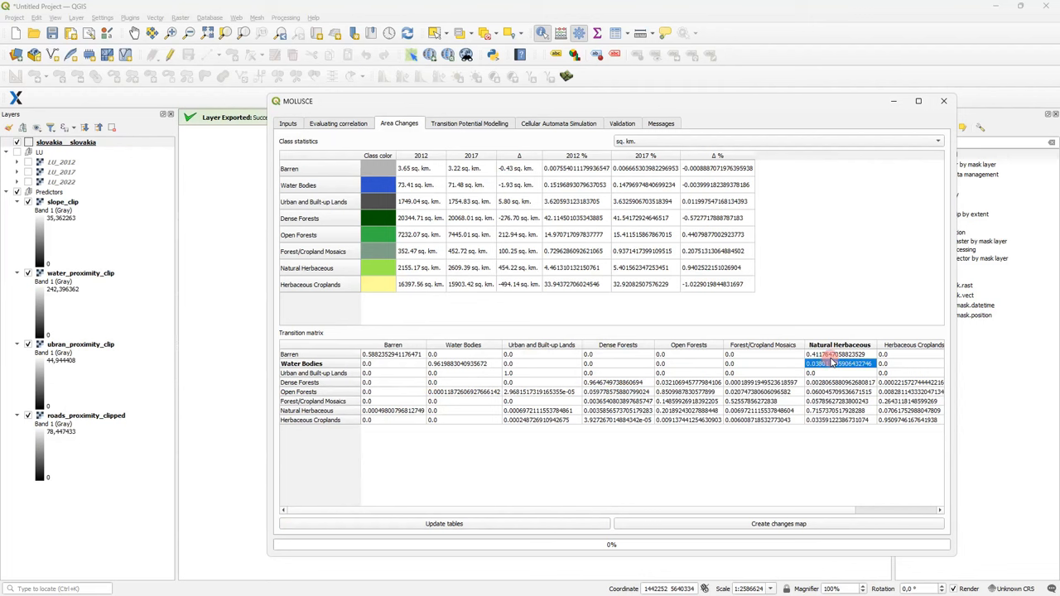
{"action": "mouse_move", "coordinate": [837, 356]}
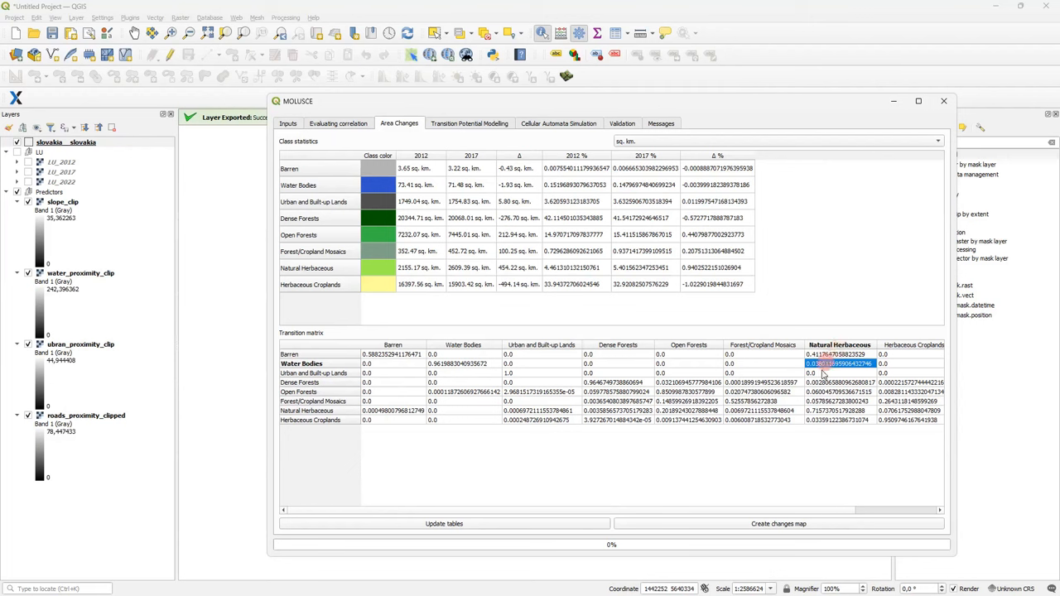
{"action": "left_click", "coordinate": [776, 523]}
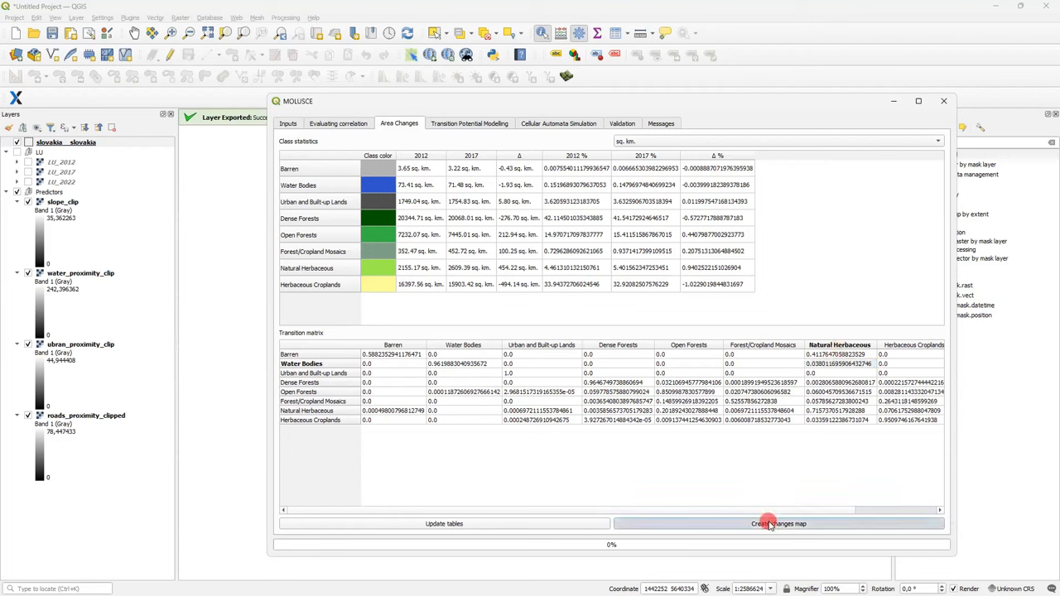
Step: Create the land cover changes map saved as 'changes' in the Process folder
{"action": "left_click", "coordinate": [777, 523]}
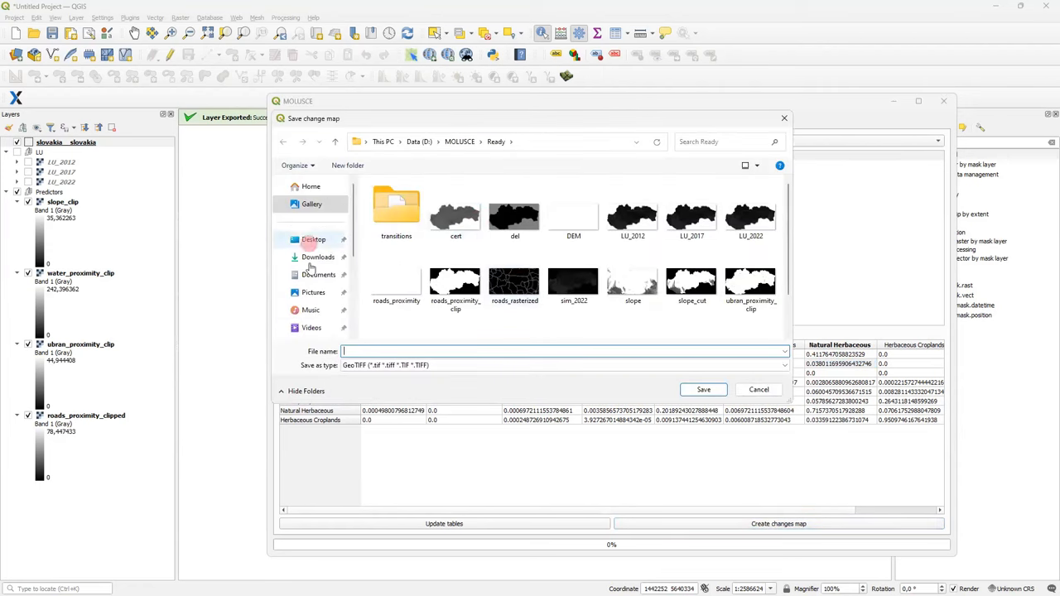
{"action": "left_click", "coordinate": [313, 219]}
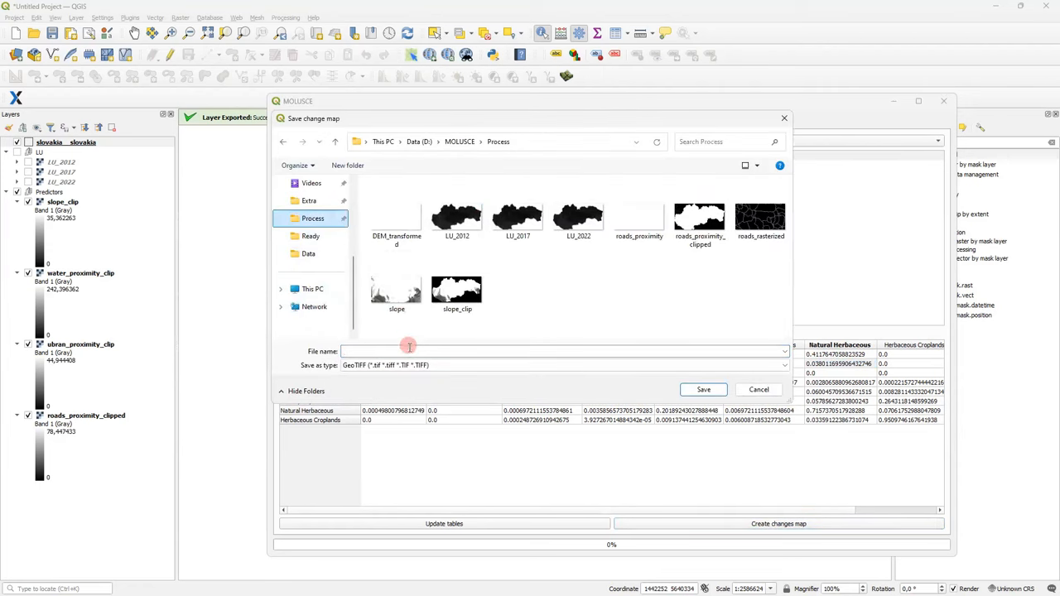
{"action": "type", "text": "changes"}
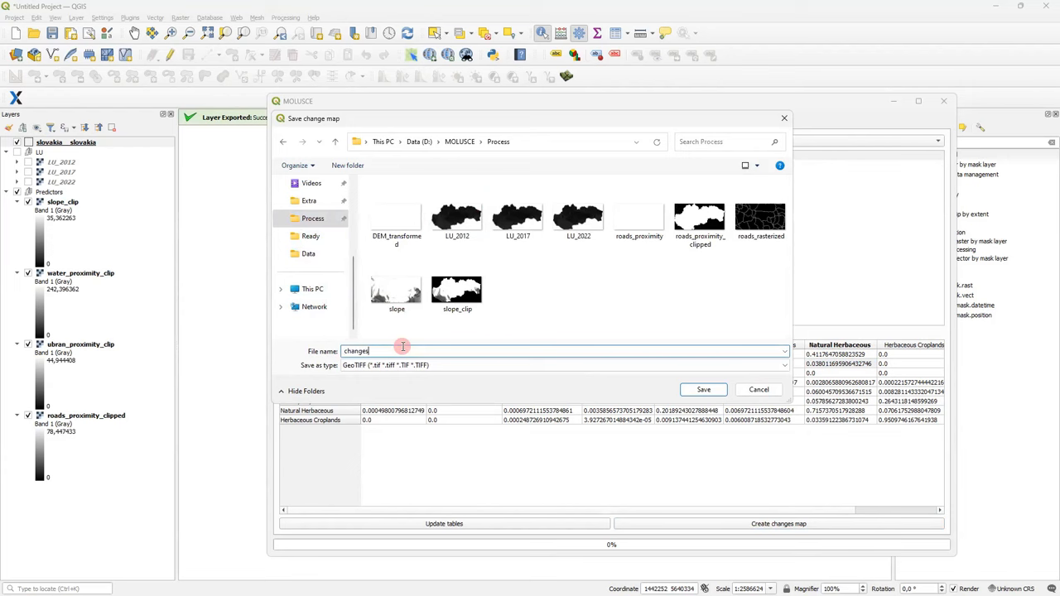
{"action": "left_click", "coordinate": [702, 389]}
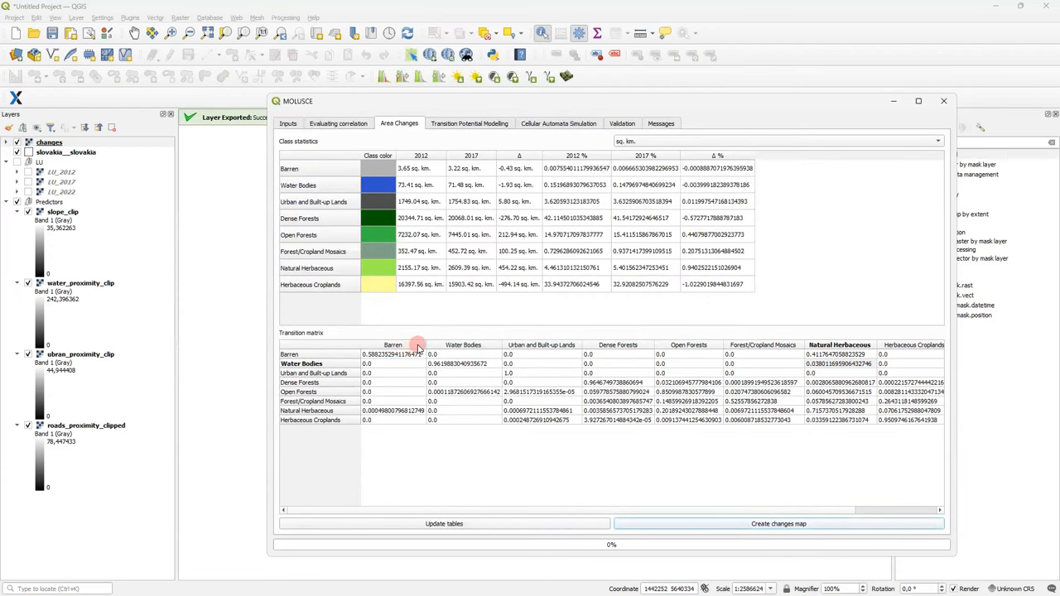
{"action": "mouse_move", "coordinate": [696, 252]}
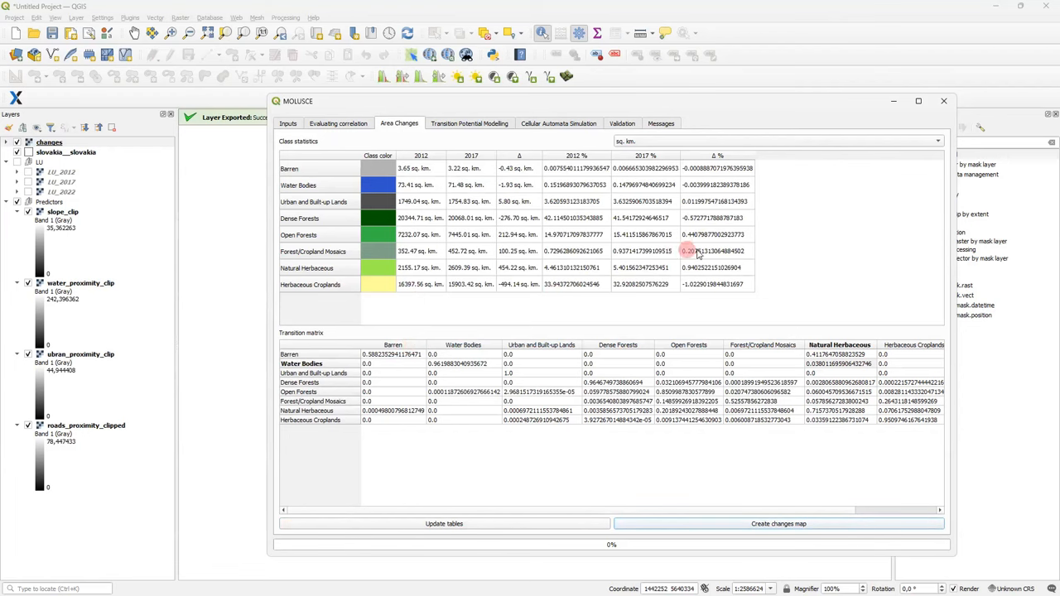
Step: Build a raster attribute table for the changes layer from its current symbology
{"action": "left_click", "coordinate": [944, 101]}
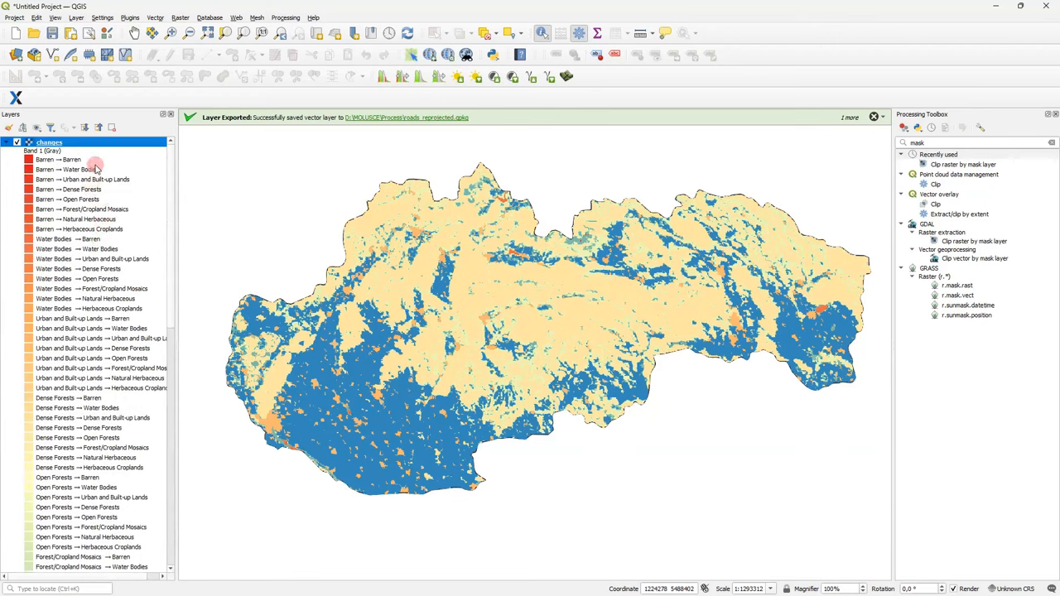
{"action": "double_click", "coordinate": [66, 142]}
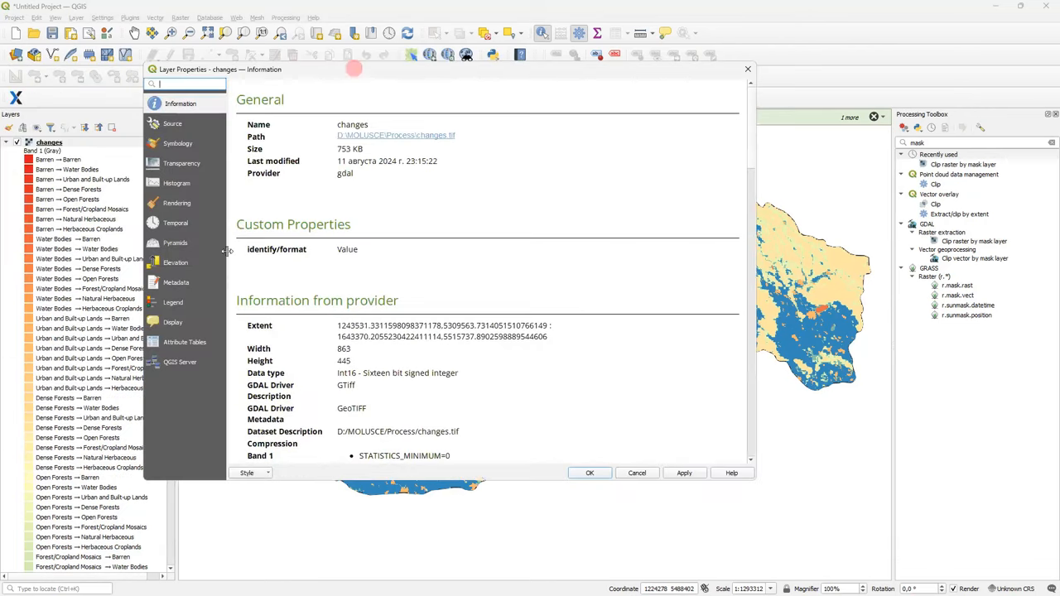
{"action": "left_click", "coordinate": [185, 341]}
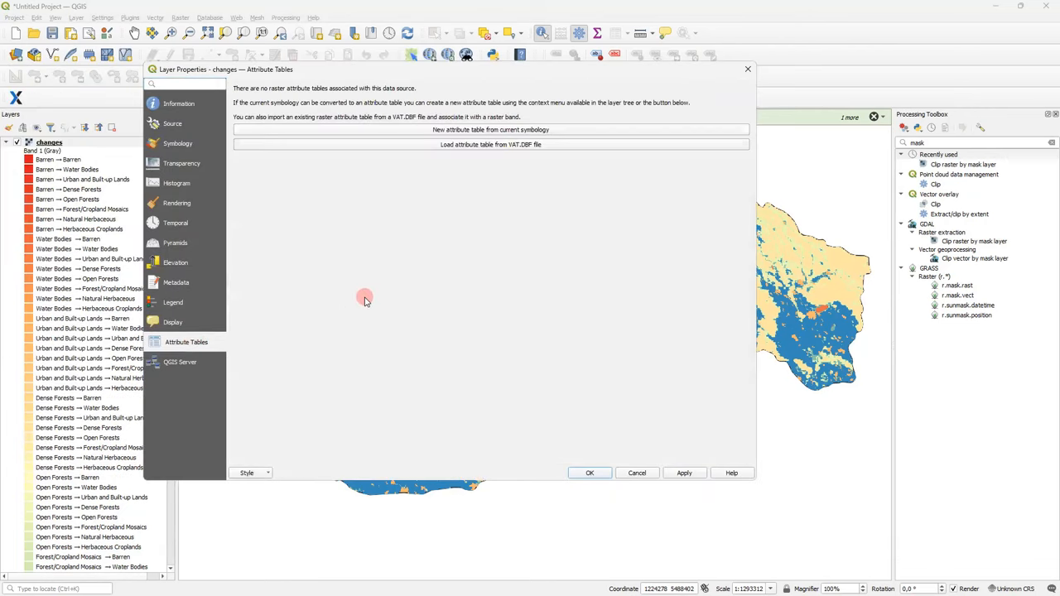
{"action": "mouse_move", "coordinate": [500, 132]}
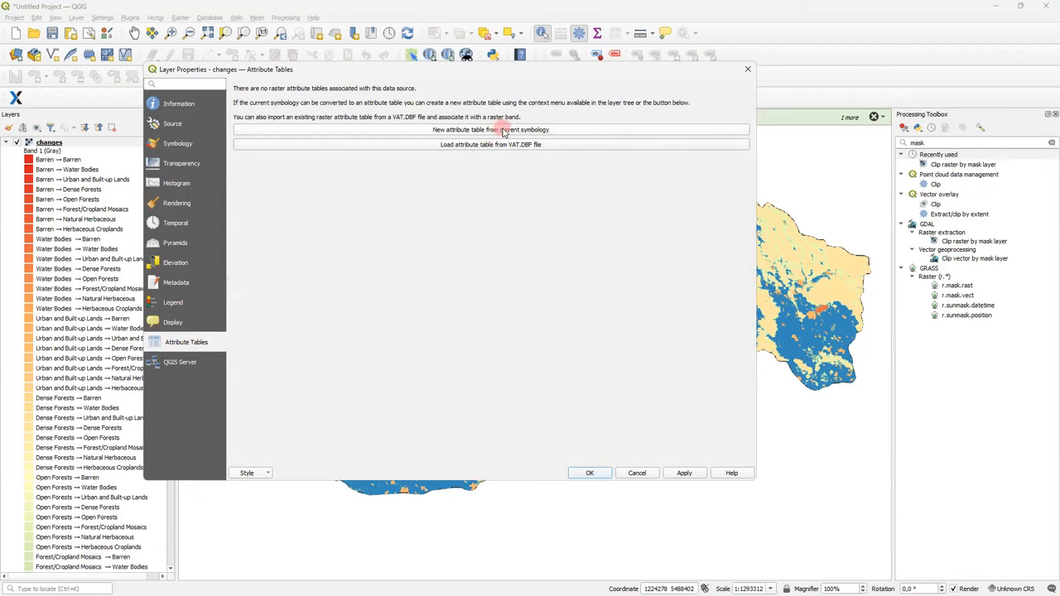
{"action": "left_click", "coordinate": [490, 130]}
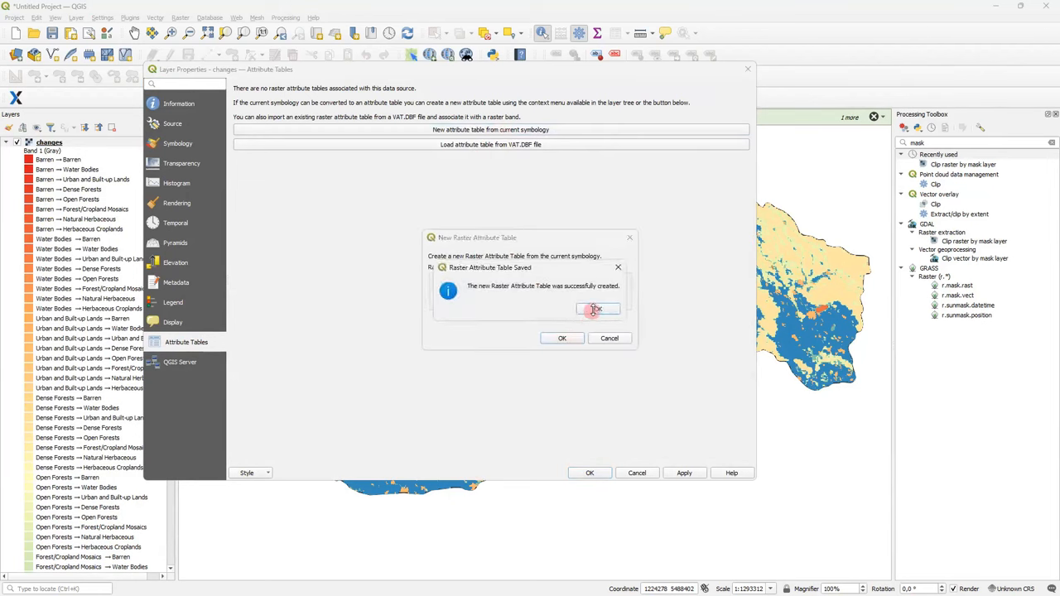
{"action": "left_click", "coordinate": [597, 310]}
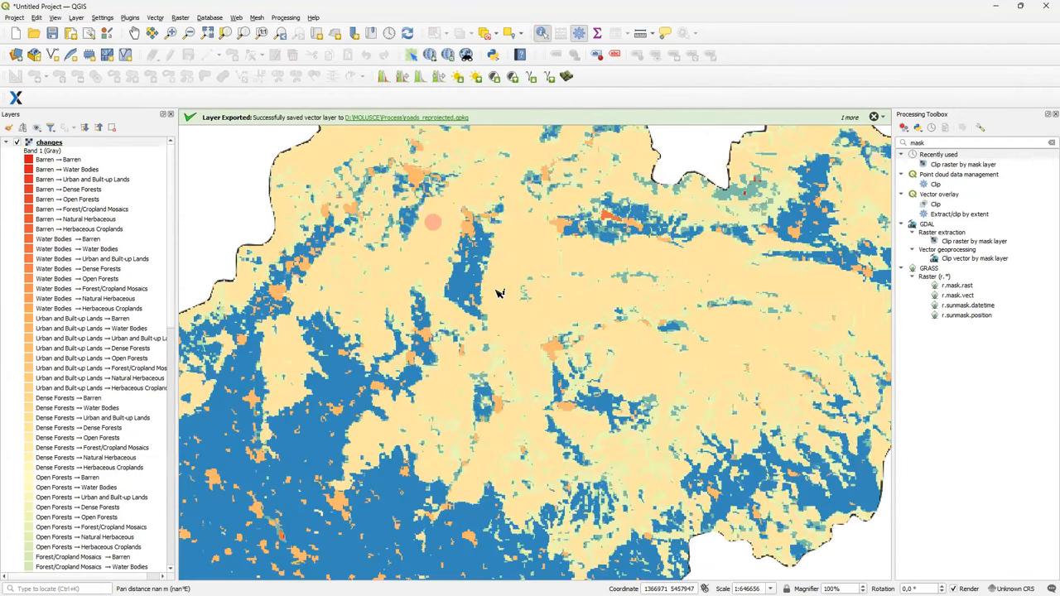
Step: Identify a changes-map pixel (Dense Forests → Dense Forests) and bring the MOLUSCE window back to front
{"action": "left_click", "coordinate": [493, 282]}
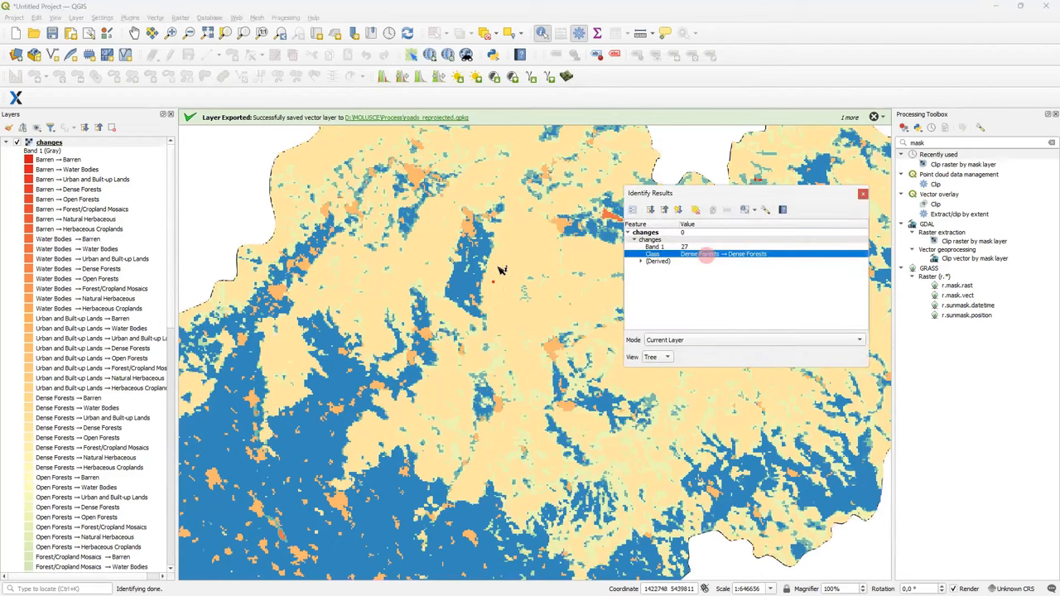
{"action": "left_click", "coordinate": [673, 406]}
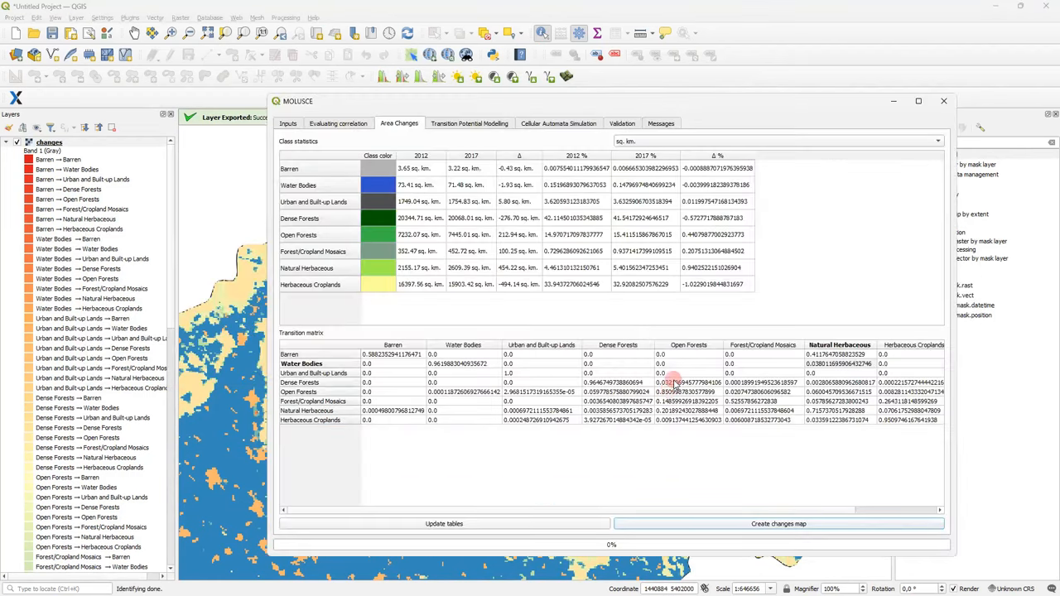
{"action": "mouse_move", "coordinate": [470, 139]}
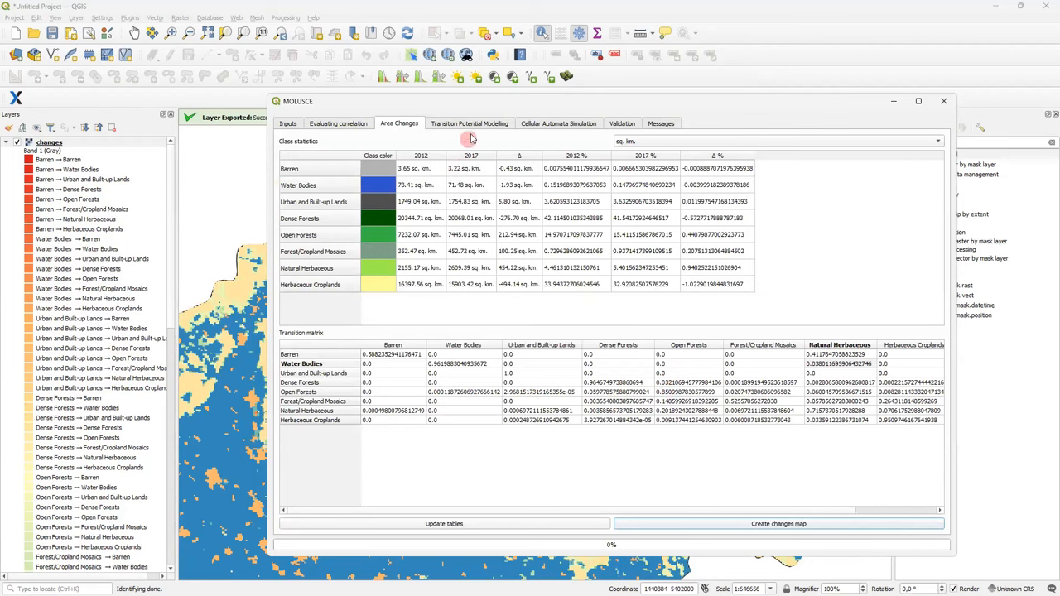
{"action": "mouse_move", "coordinate": [504, 123]}
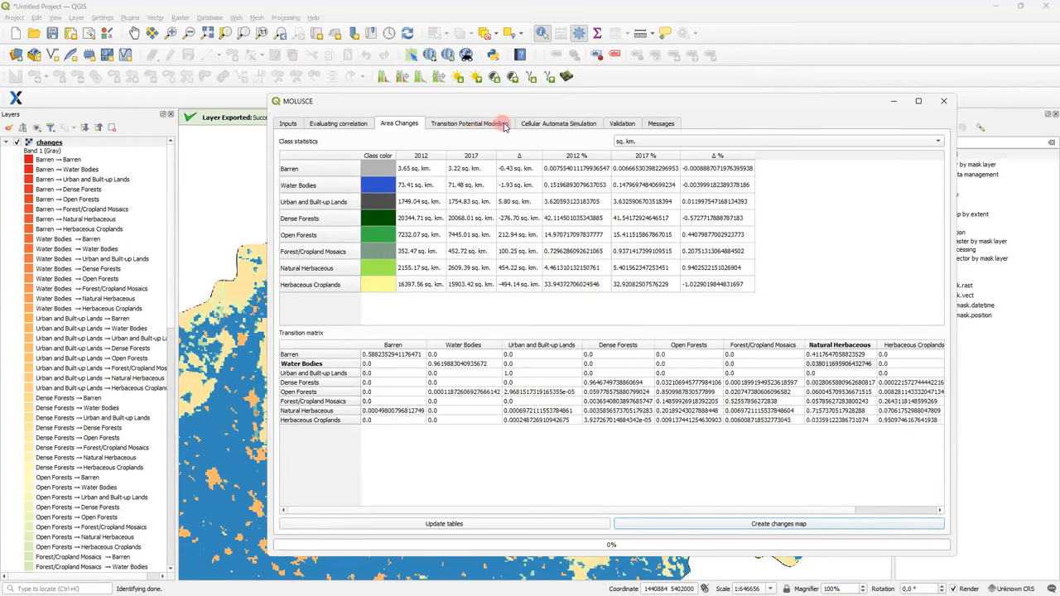
Step: In Transition Potential Modelling, keep the Artificial Neural Network method and draw 1000 samples in Random mode
{"action": "left_click", "coordinate": [470, 122]}
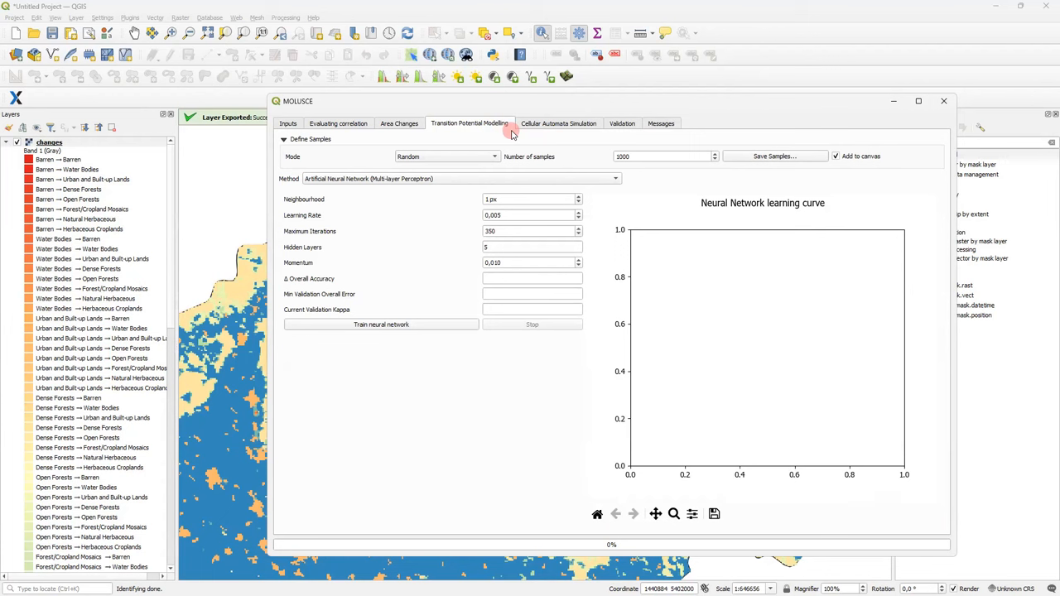
{"action": "left_click", "coordinate": [614, 179]}
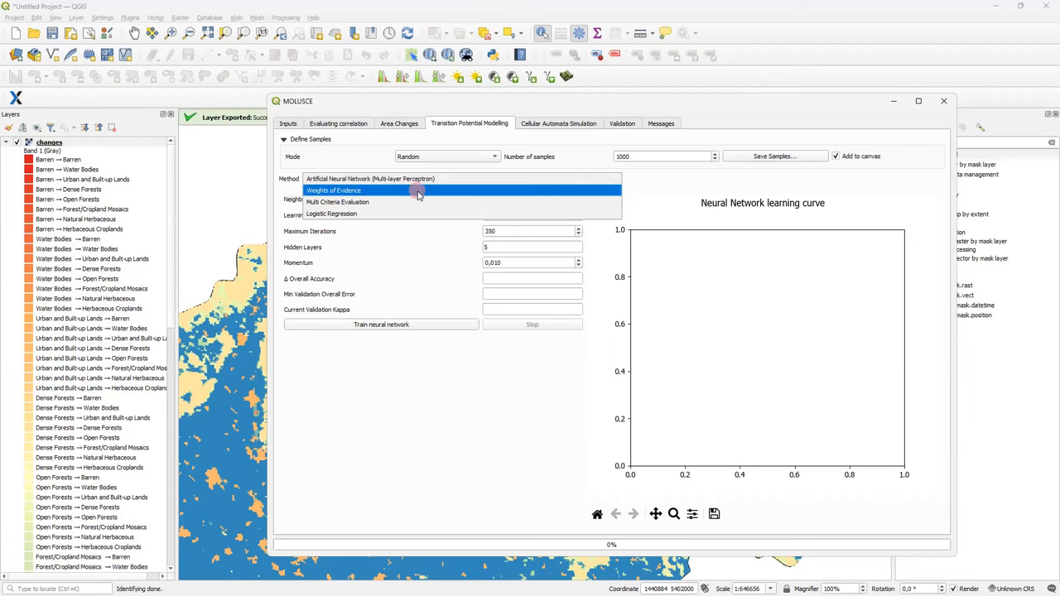
{"action": "mouse_move", "coordinate": [429, 202]}
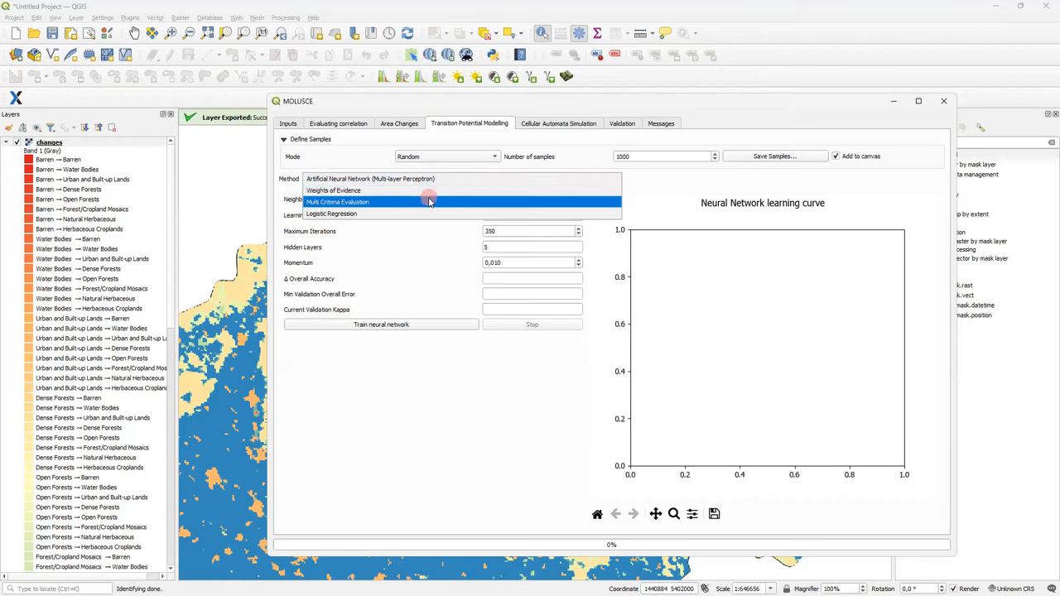
{"action": "mouse_move", "coordinate": [440, 214]}
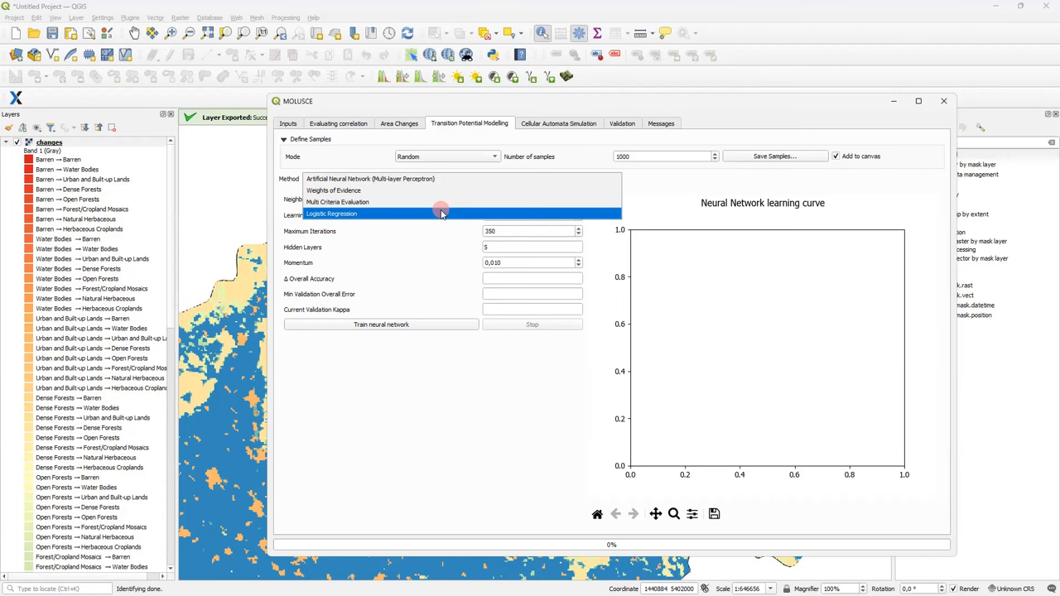
{"action": "mouse_move", "coordinate": [400, 188]}
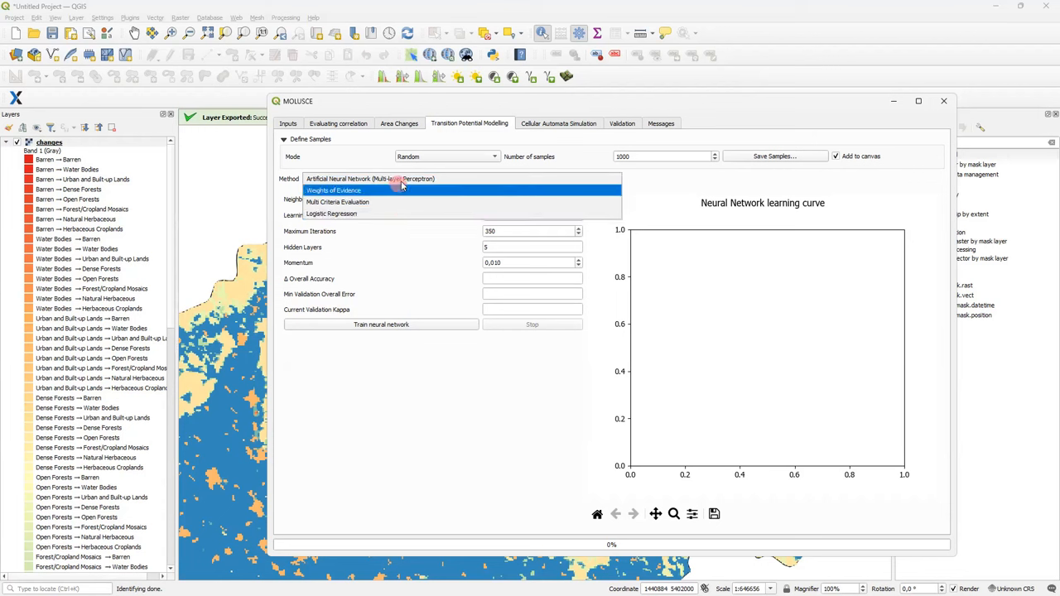
{"action": "left_click", "coordinate": [398, 178]}
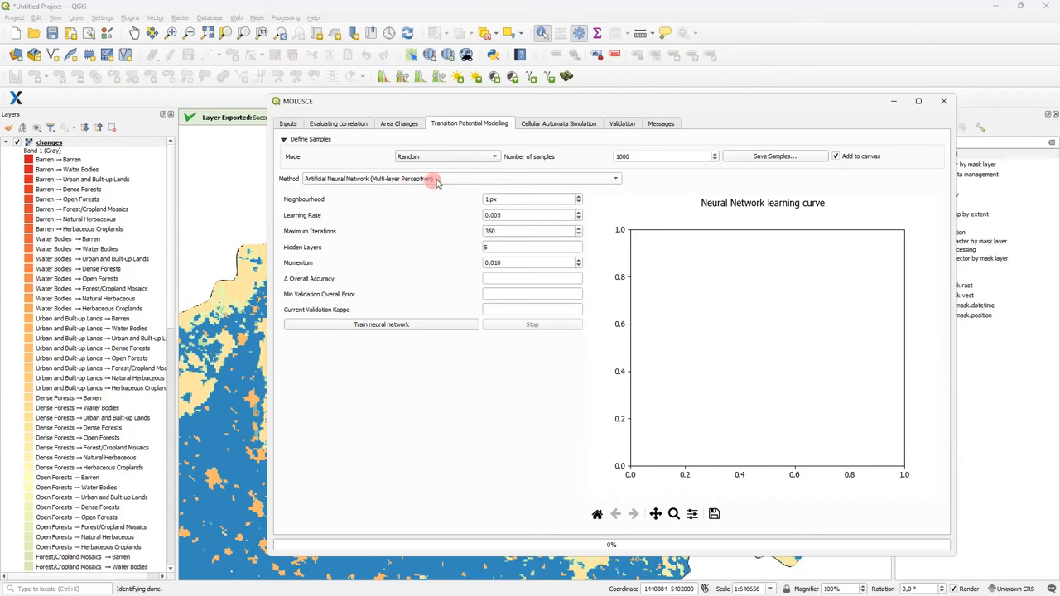
{"action": "left_click", "coordinate": [285, 139]}
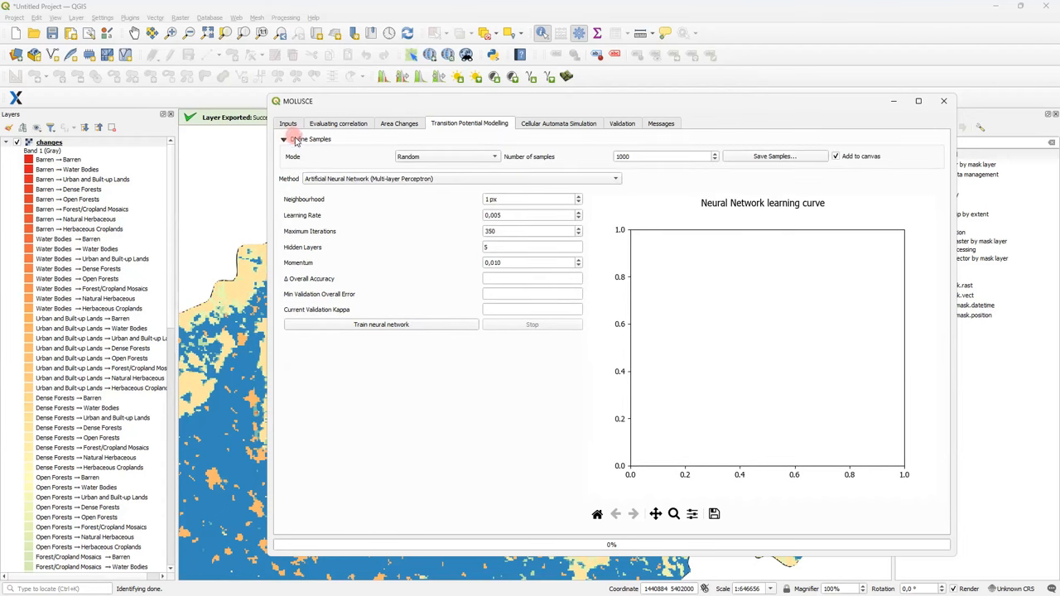
{"action": "triple_click", "coordinate": [662, 156]}
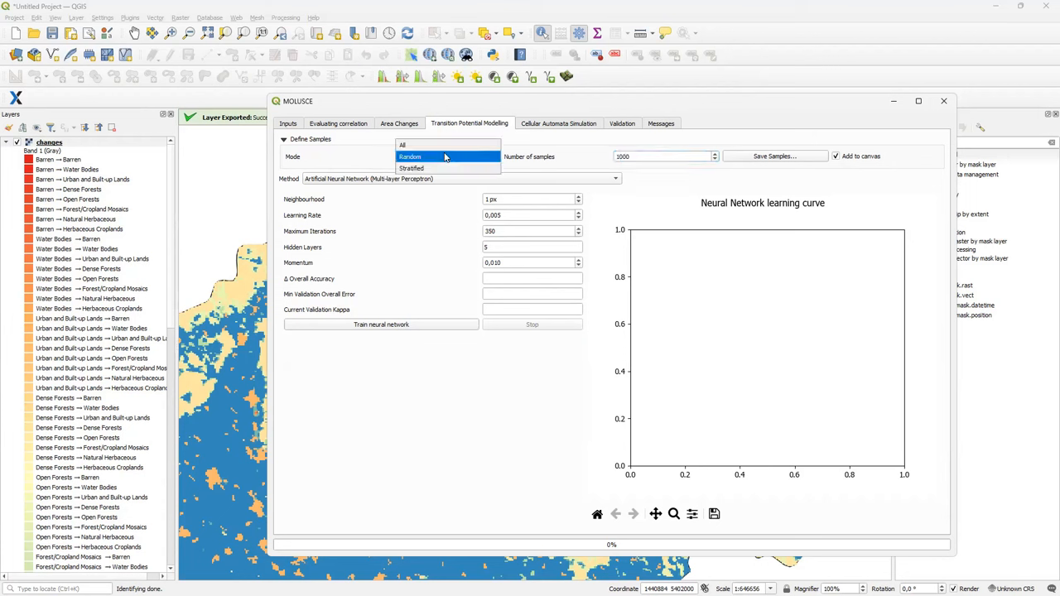
{"action": "mouse_move", "coordinate": [440, 159]}
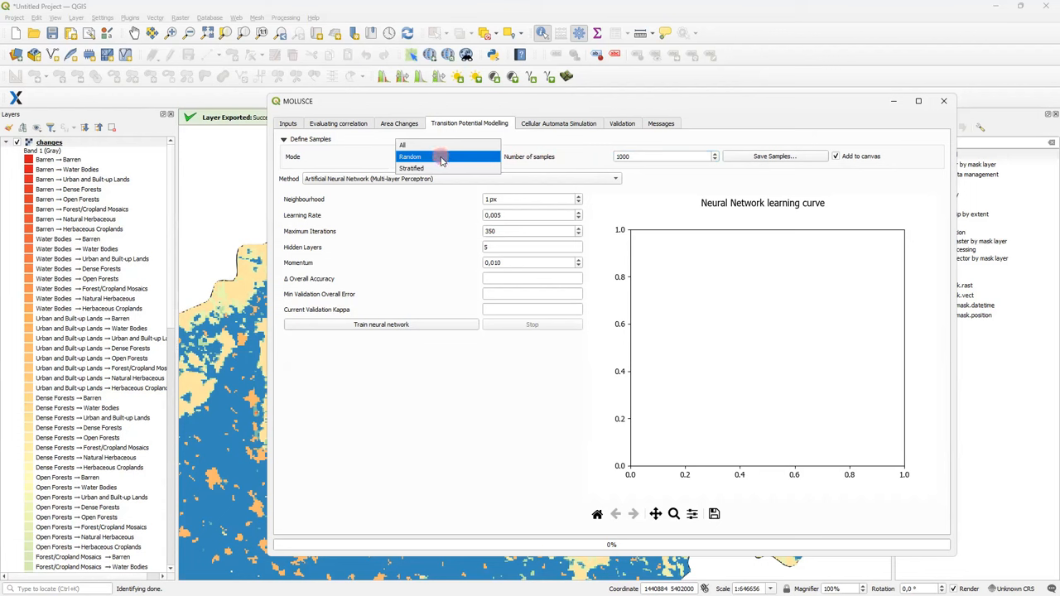
{"action": "mouse_move", "coordinate": [450, 169]}
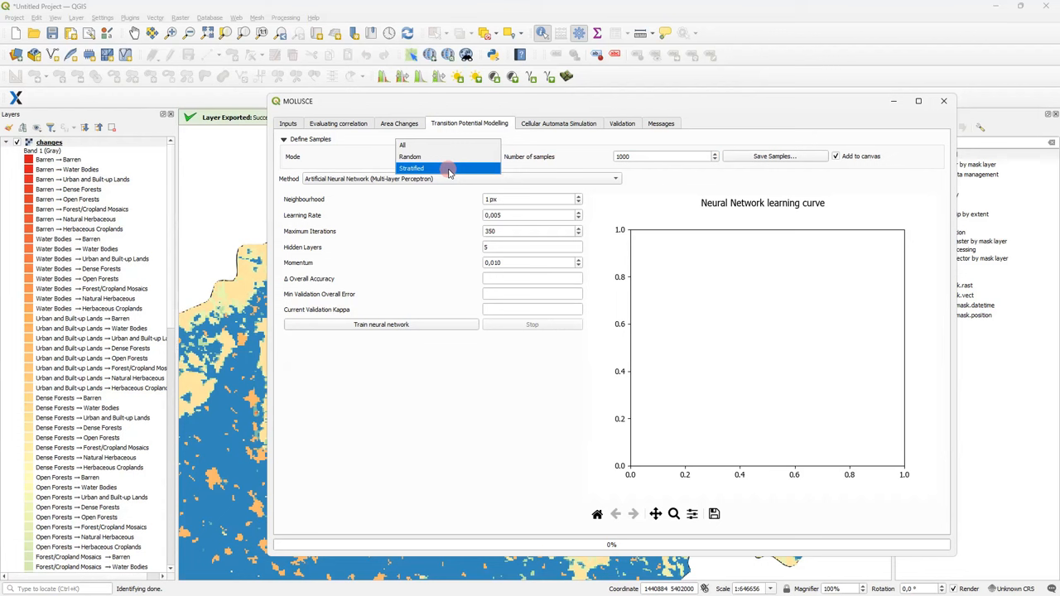
{"action": "mouse_move", "coordinate": [593, 156]}
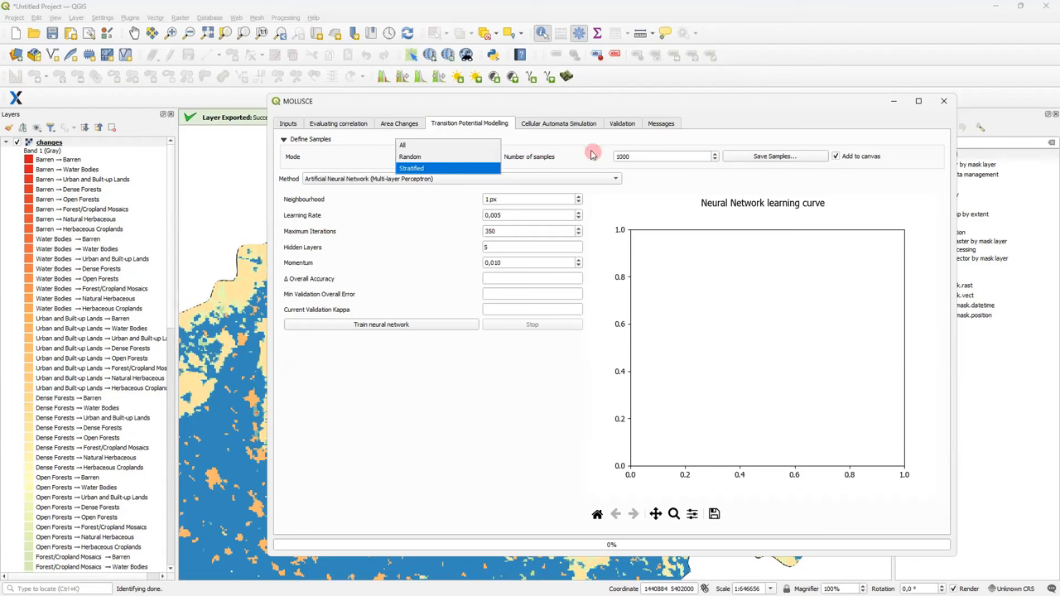
{"action": "left_click", "coordinate": [409, 156]}
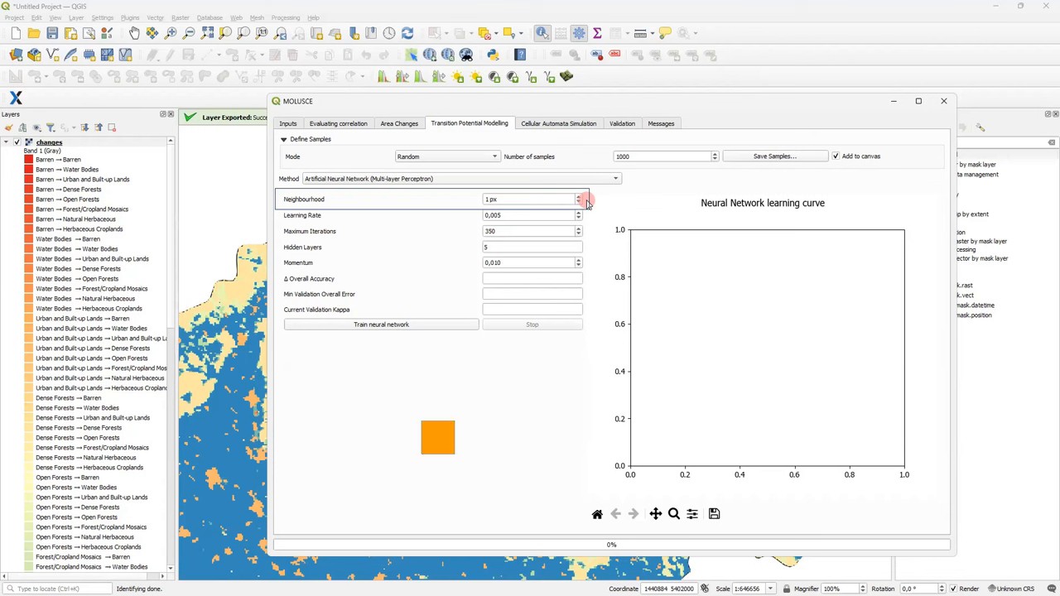
{"action": "left_click", "coordinate": [586, 196]}
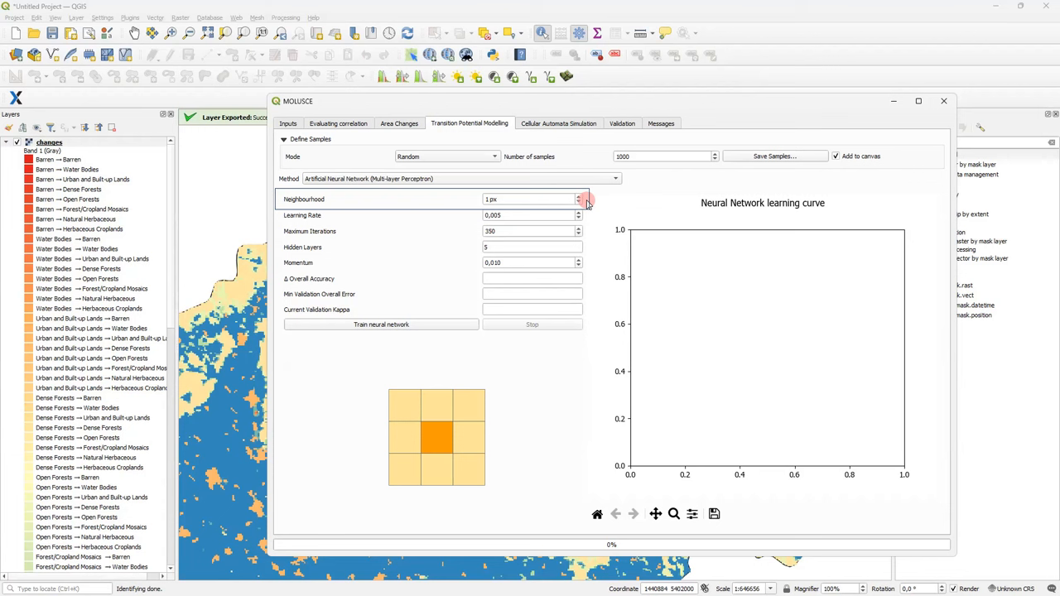
{"action": "left_click", "coordinate": [587, 196]}
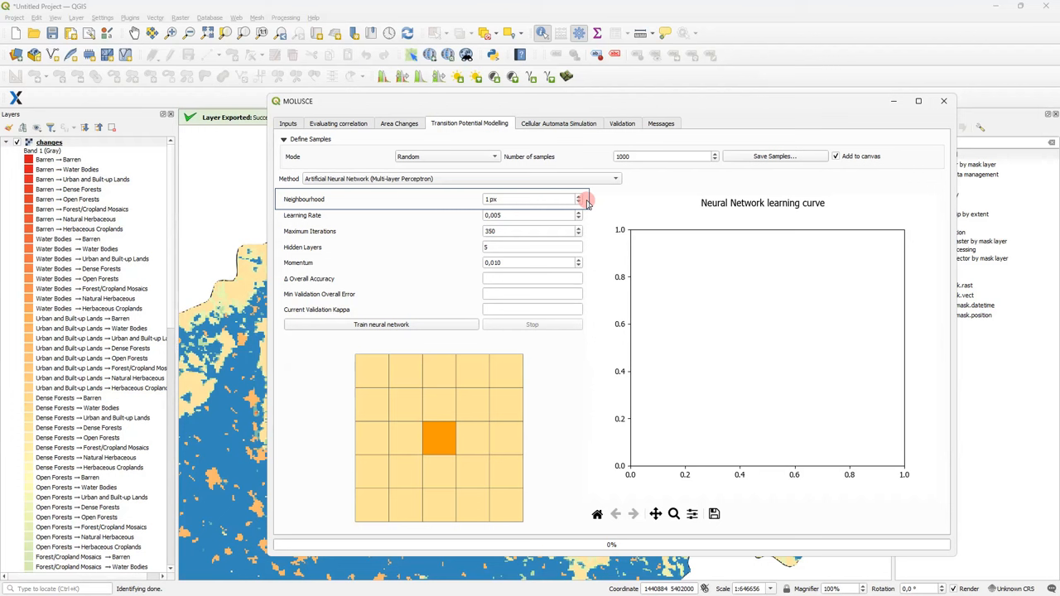
{"action": "left_click", "coordinate": [586, 202]}
{"action": "type", "text": "5000"}
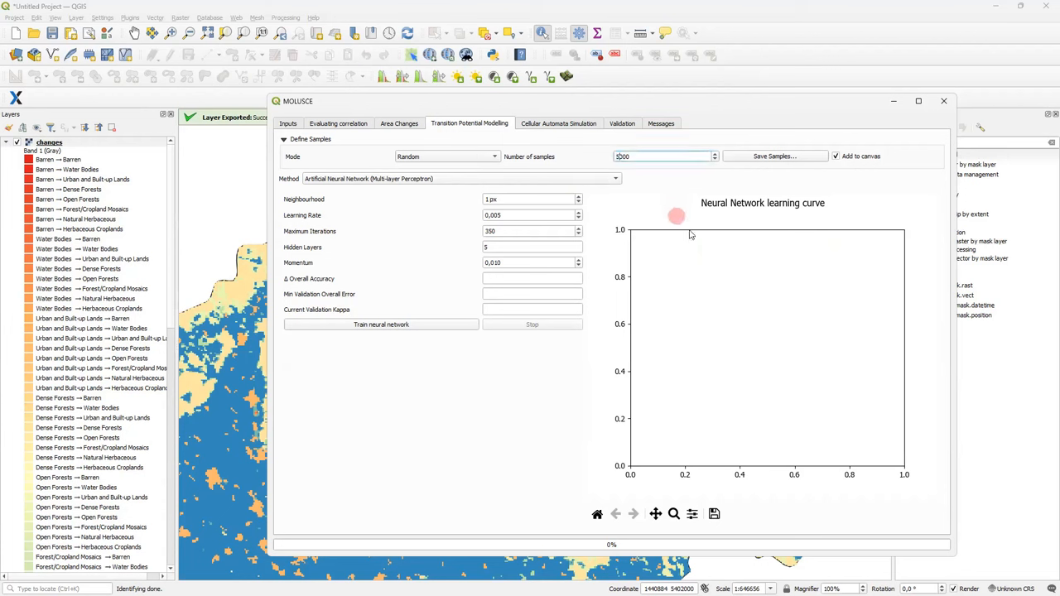
{"action": "mouse_move", "coordinate": [670, 235]}
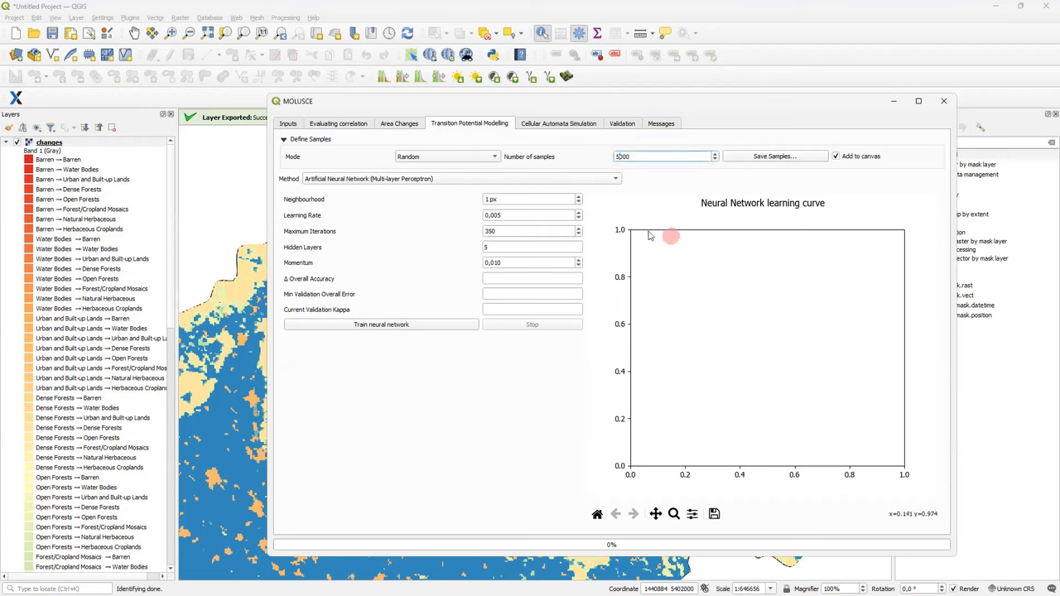
Step: Change the neural network's number of samples from 1000 to 5000
{"action": "left_click", "coordinate": [530, 215]}
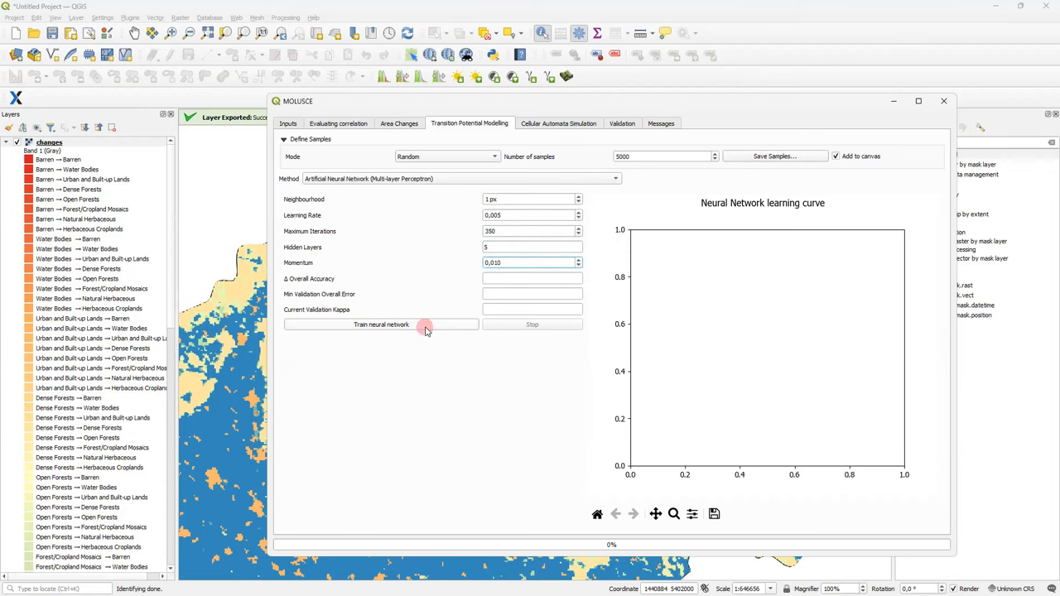
Step: Train the neural network until the learning curve, accuracy and kappa are reported
{"action": "left_click", "coordinate": [380, 323]}
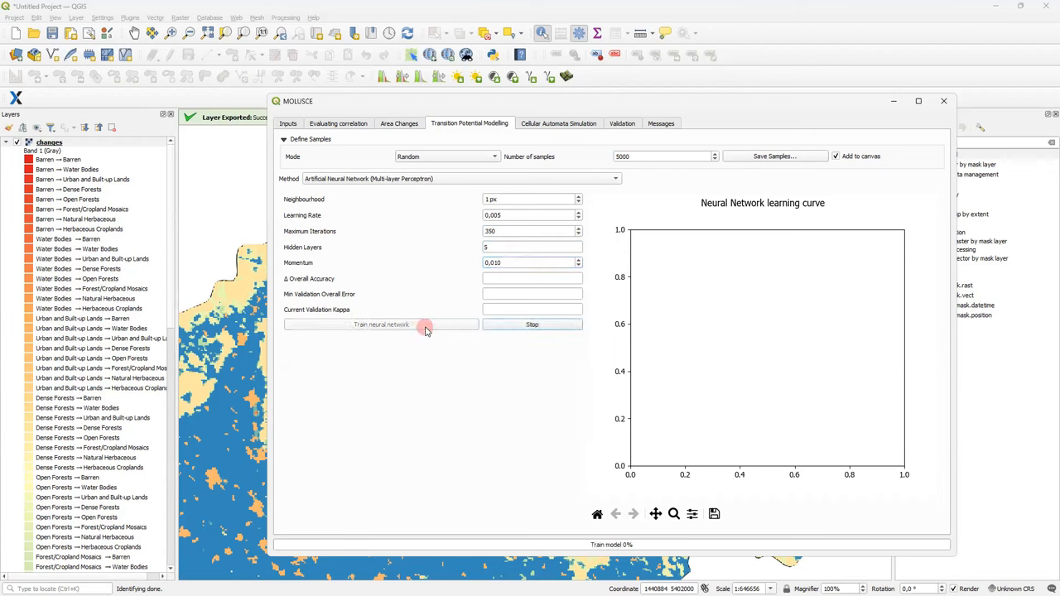
{"action": "left_click", "coordinate": [380, 323]}
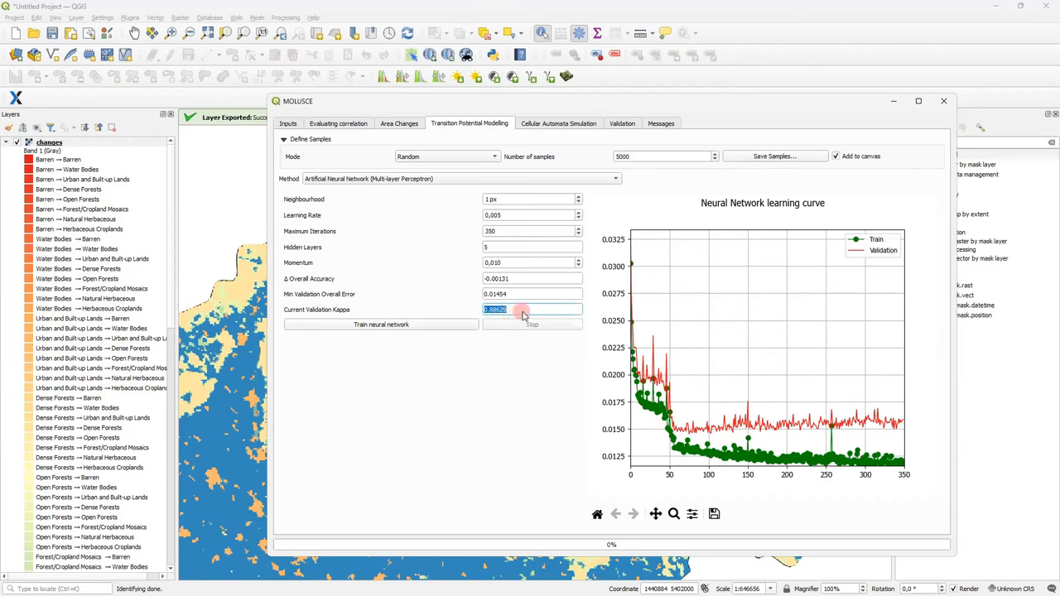
{"action": "mouse_move", "coordinate": [538, 320]}
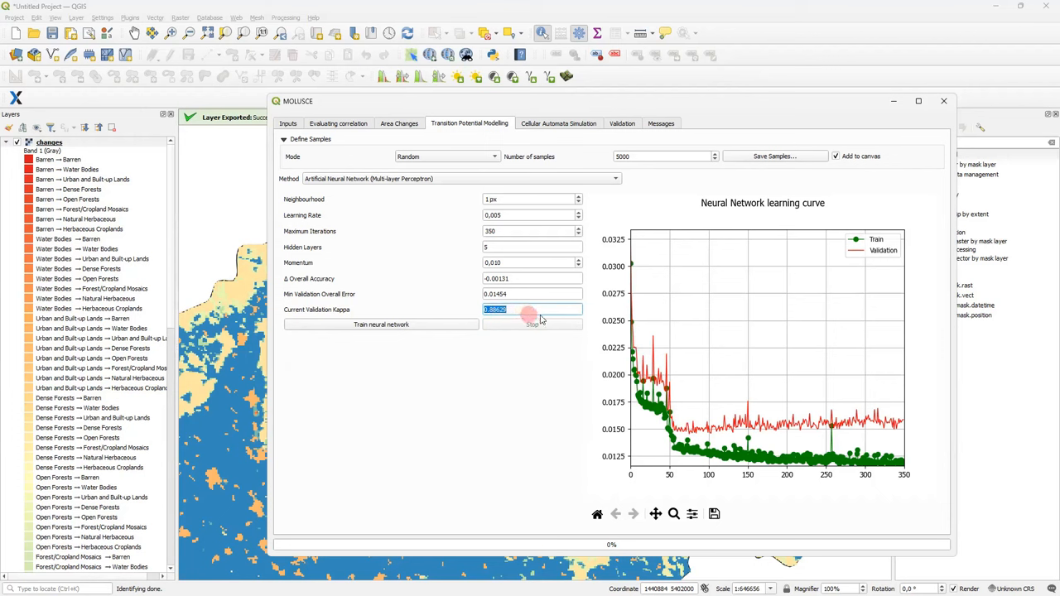
{"action": "mouse_move", "coordinate": [670, 306]}
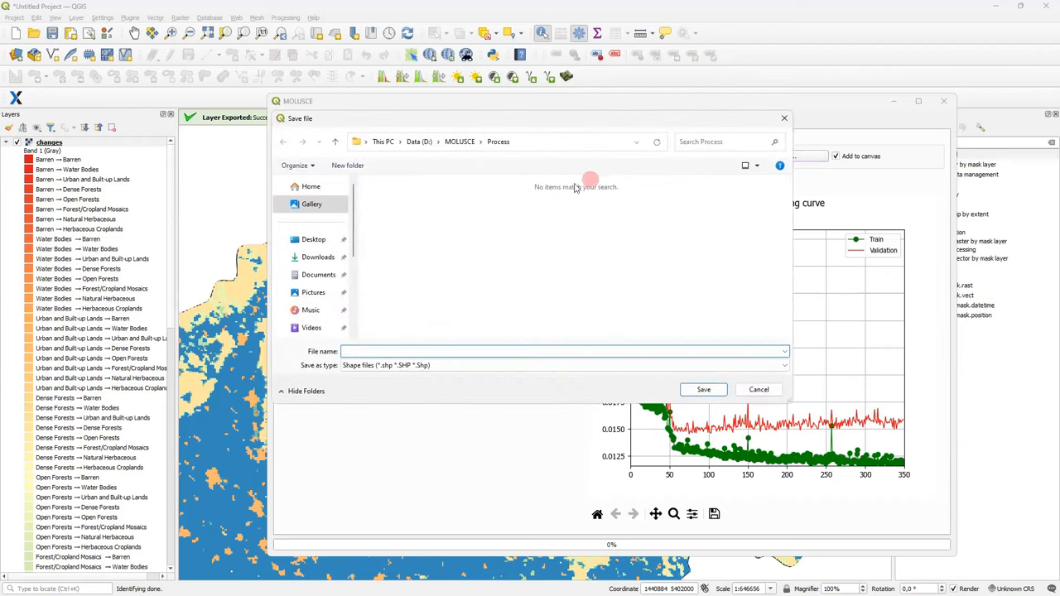
Step: Save the training samples as a shapefile named samples in the Process folder
{"action": "type", "text": "samples"}
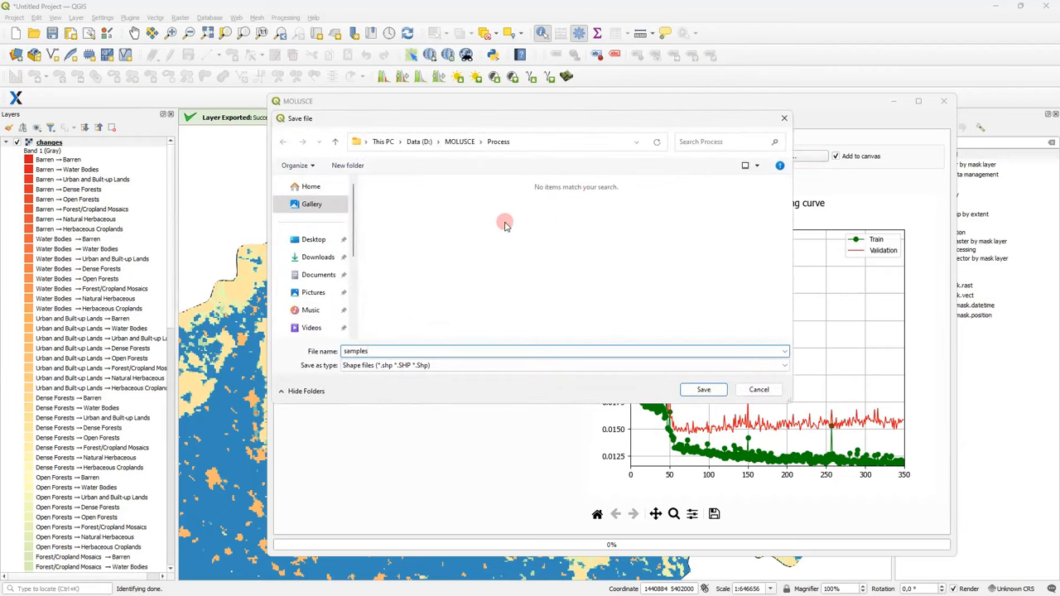
{"action": "left_click", "coordinate": [758, 389]}
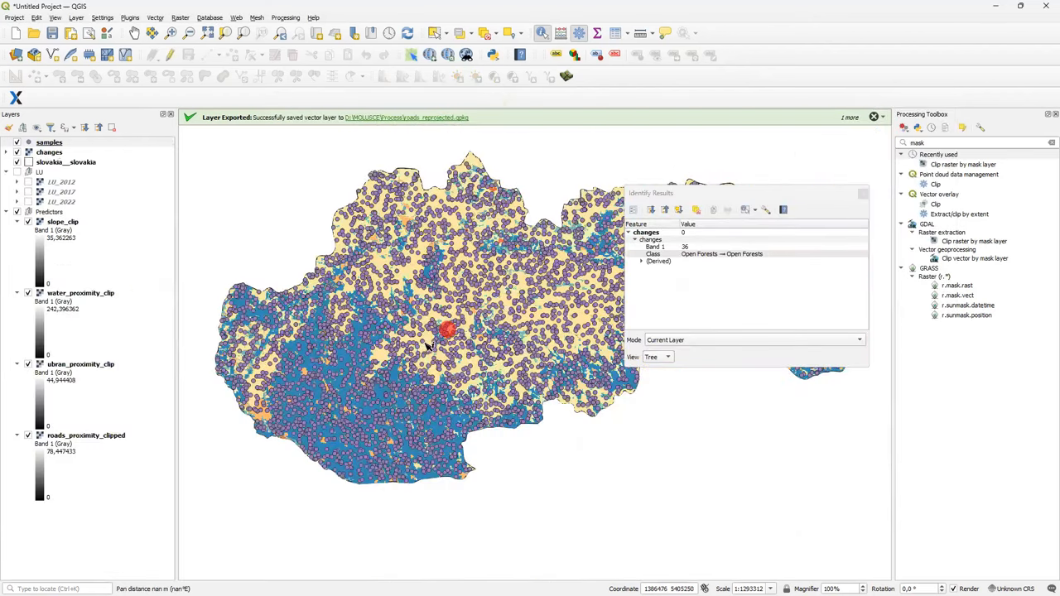
Step: Inspect the samples point layer on the map, then return to the MOLUSCE window
{"action": "left_click_drag", "start_coordinate": [431, 339], "coordinate": [414, 315]}
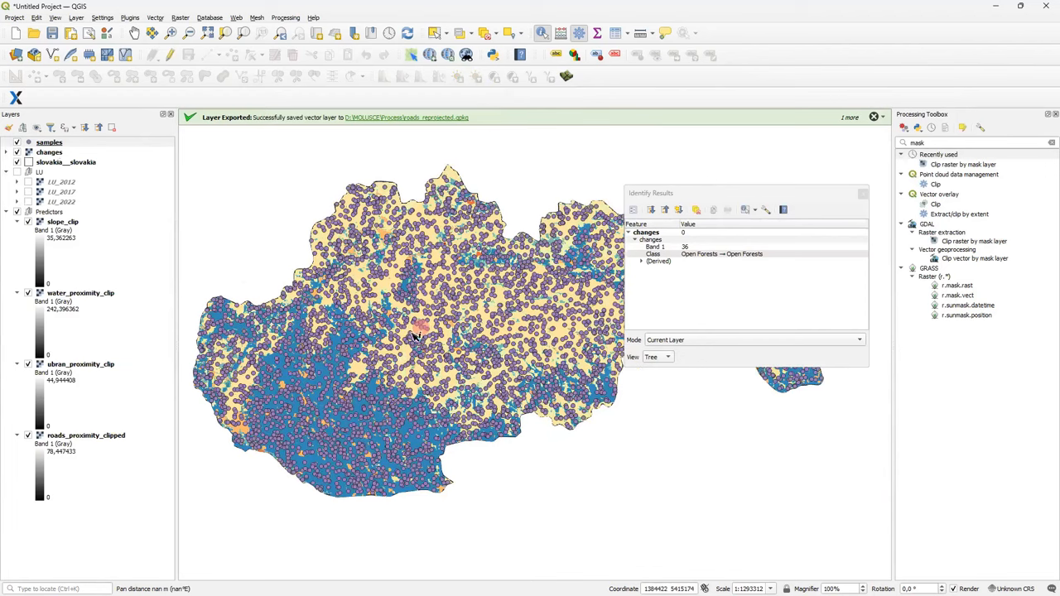
{"action": "scroll", "scroll_direction": "up", "scroll_amount": 3}
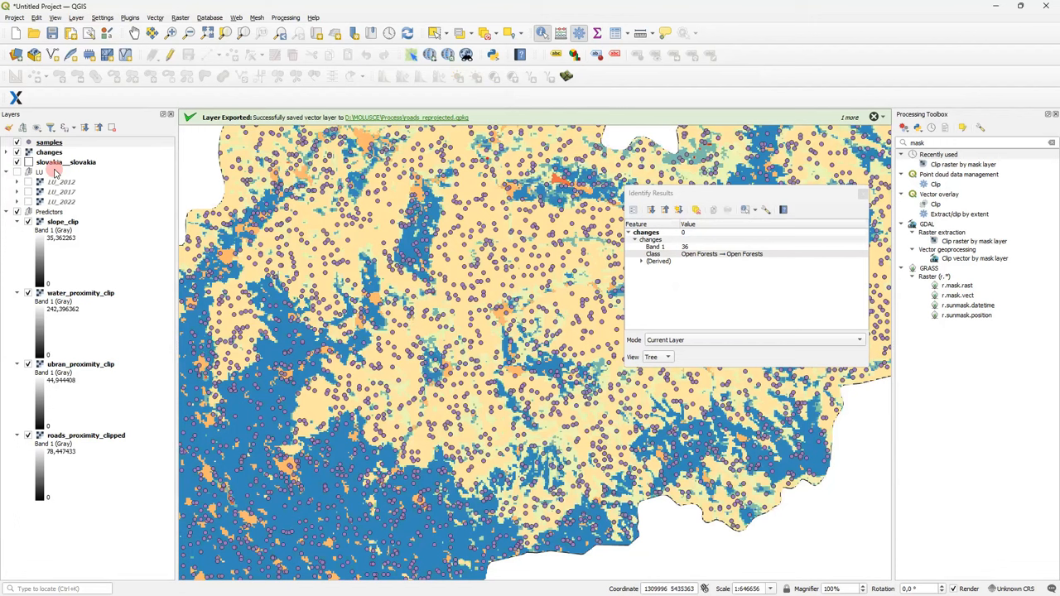
{"action": "left_click", "coordinate": [19, 162]}
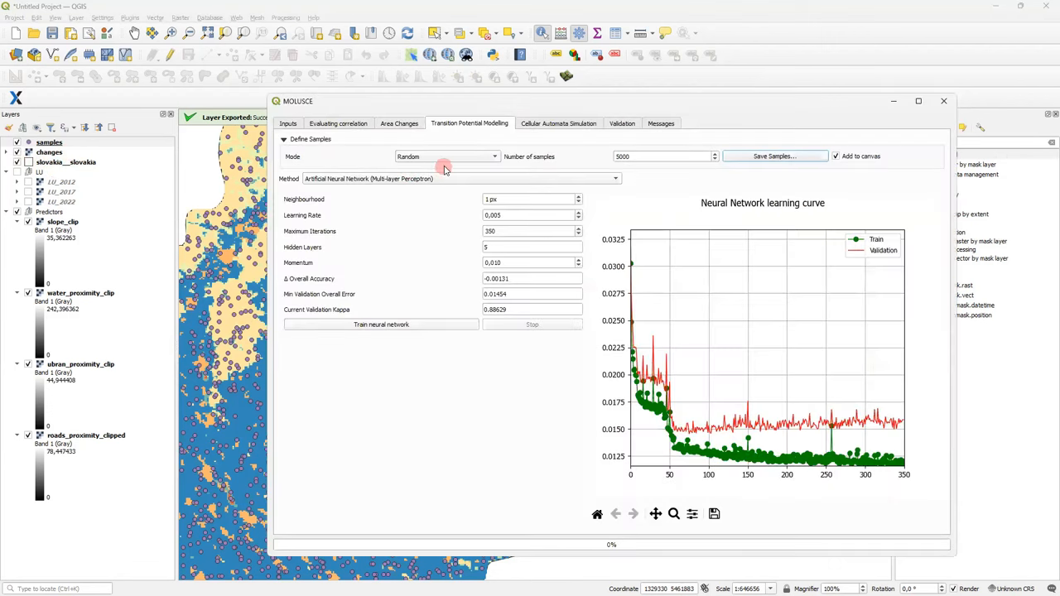
{"action": "mouse_move", "coordinate": [488, 141]}
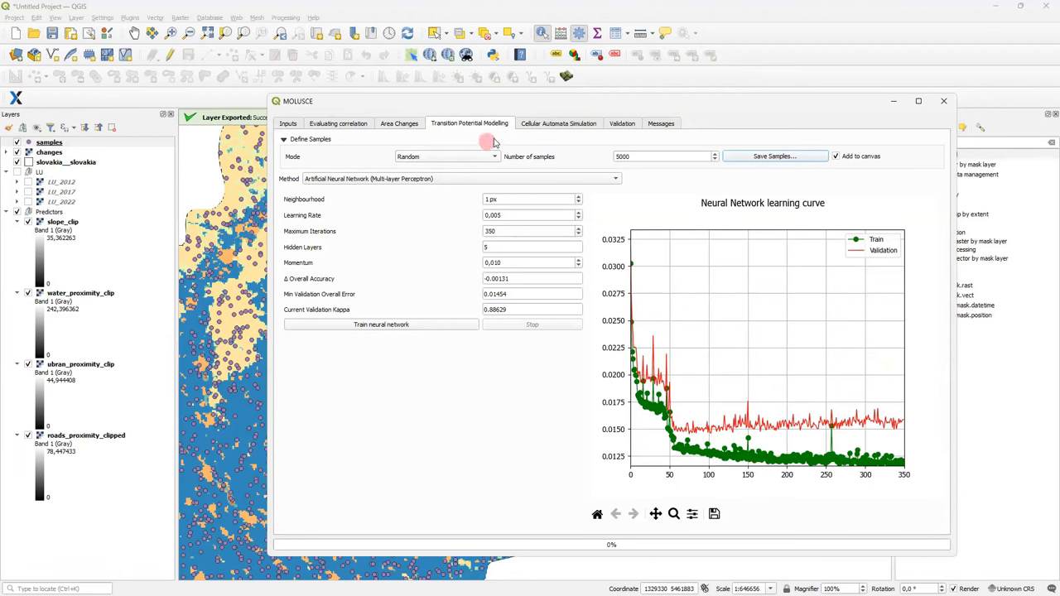
Step: In Cellular Automata Simulation, set transition potential maps to a new Process/transitions folder
{"action": "left_click", "coordinate": [558, 122]}
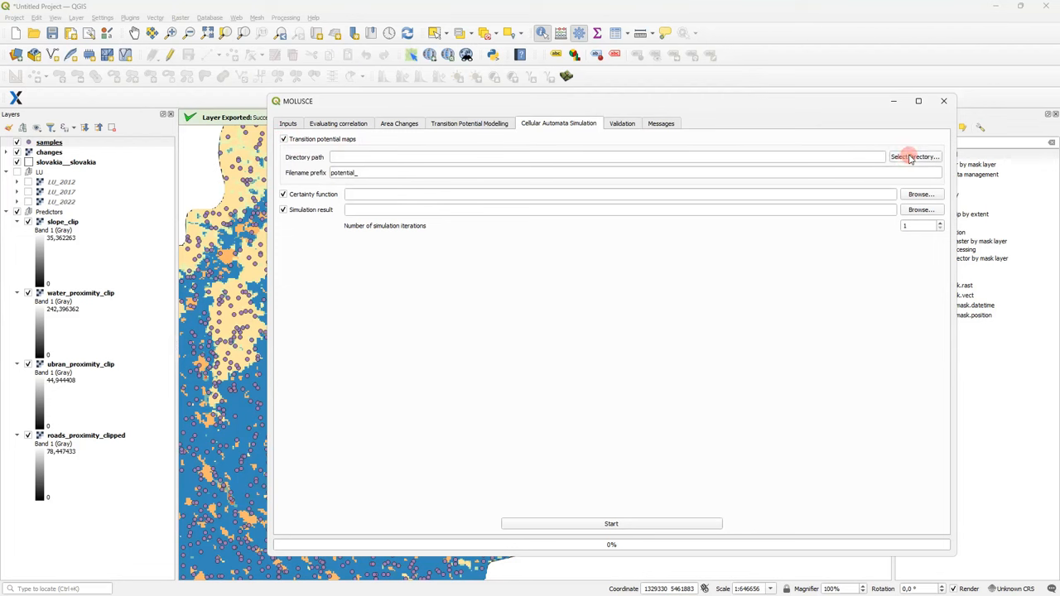
{"action": "left_click", "coordinate": [914, 156]}
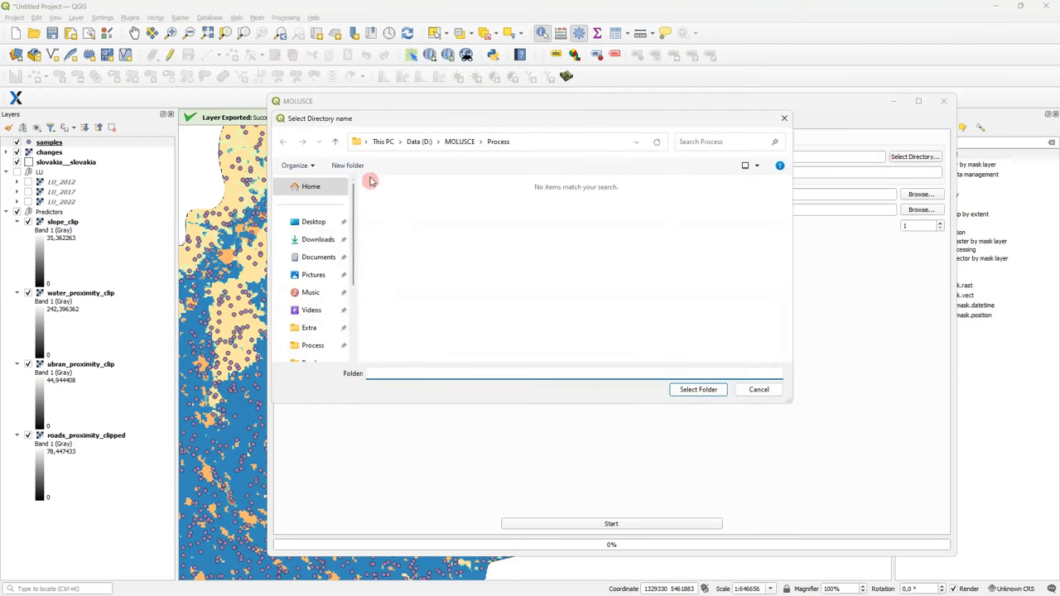
{"action": "left_click", "coordinate": [347, 166]}
{"action": "type", "text": "transitions"}
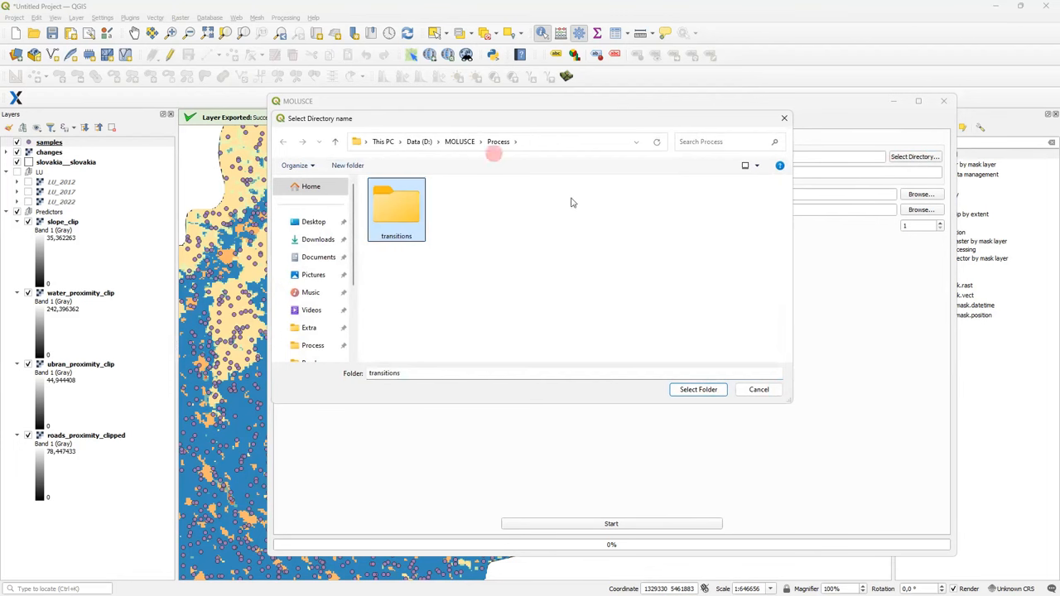
{"action": "left_click", "coordinate": [697, 389]}
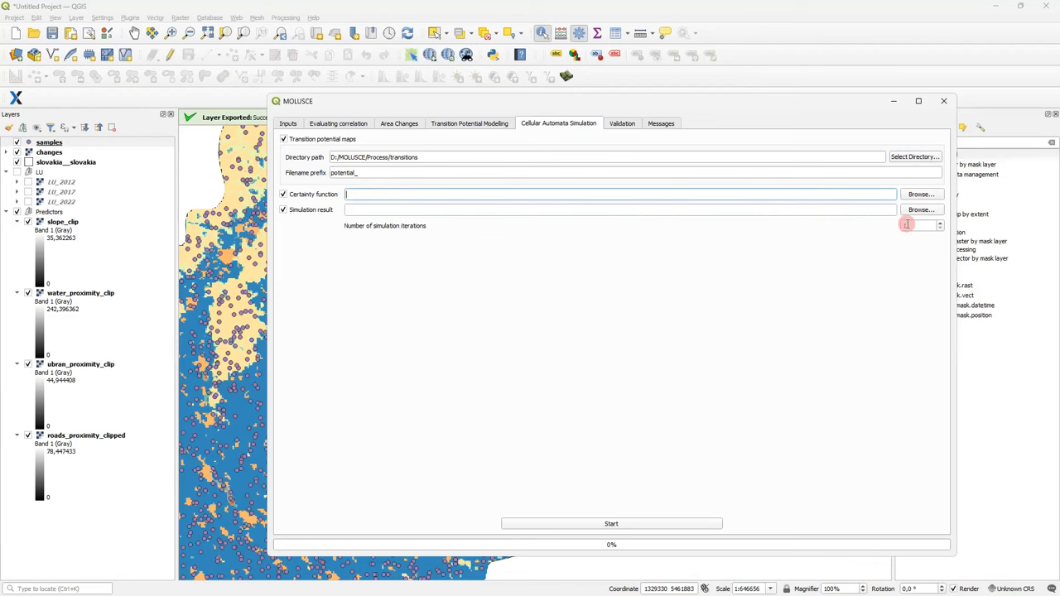
Step: Save the certainty function as cert and keep 1 simulation iteration
{"action": "left_click", "coordinate": [920, 194]}
{"action": "type", "text": "cert"}
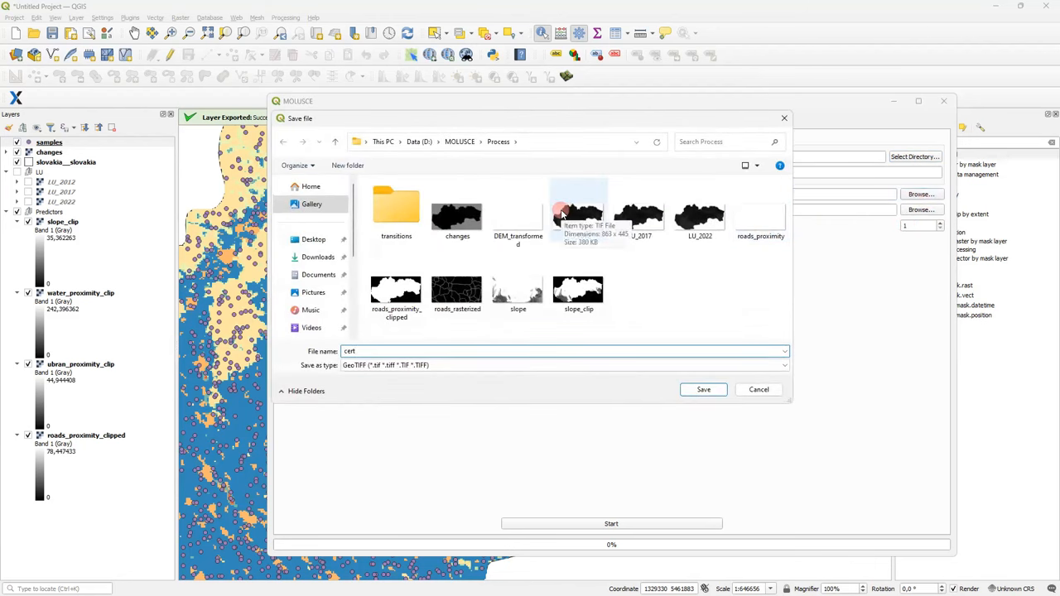
{"action": "left_click", "coordinate": [702, 389]}
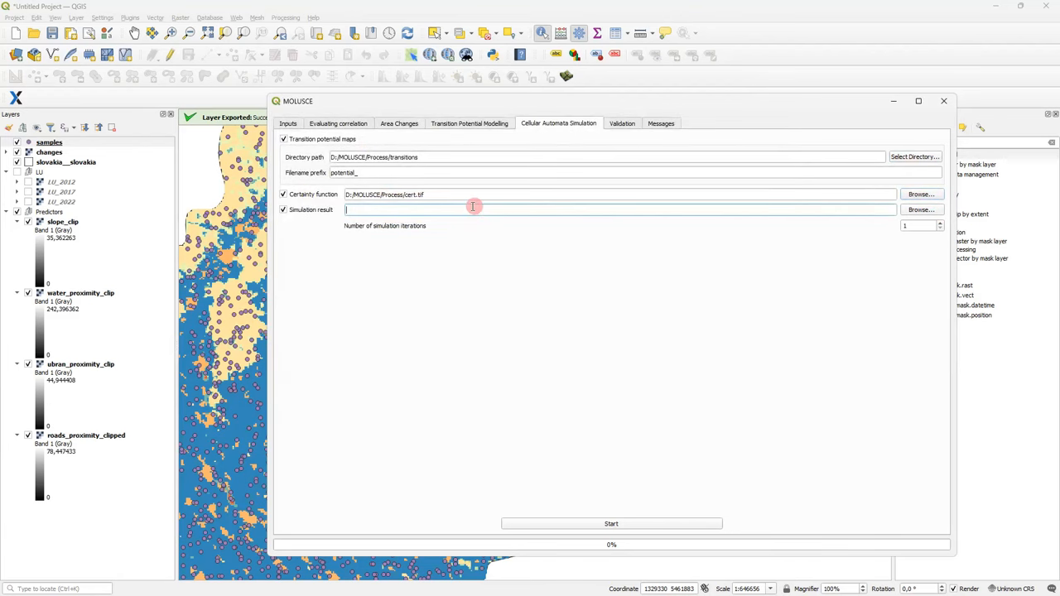
{"action": "mouse_move", "coordinate": [401, 209]}
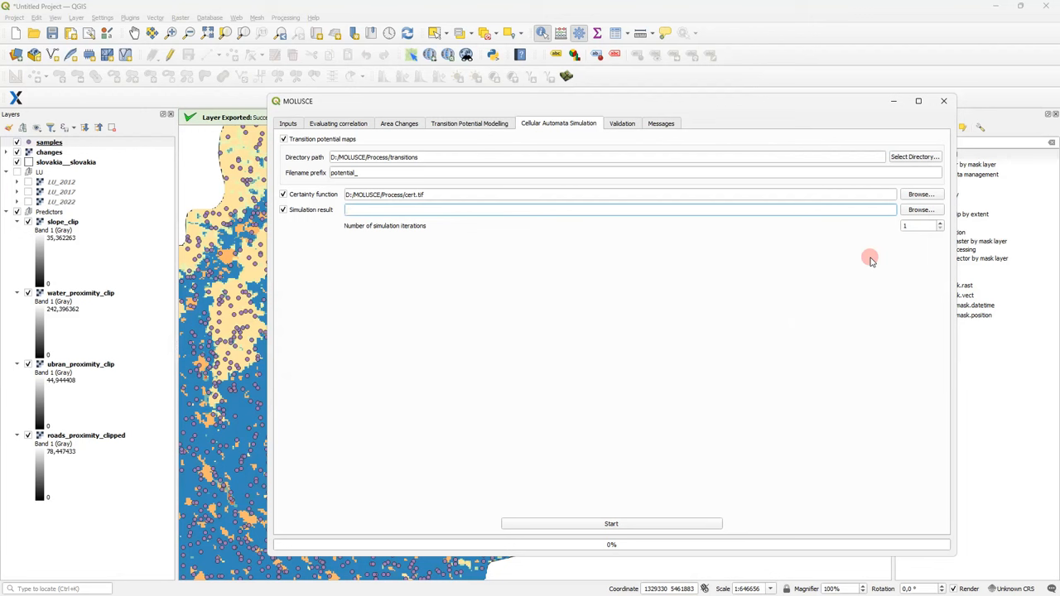
{"action": "left_click", "coordinate": [619, 209]}
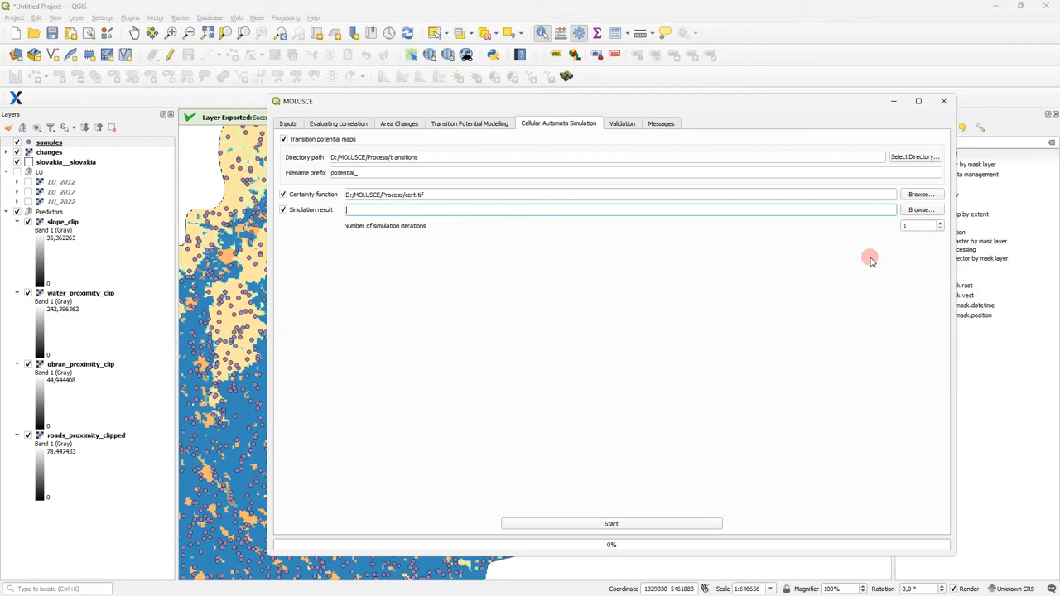
{"action": "mouse_move", "coordinate": [918, 258]}
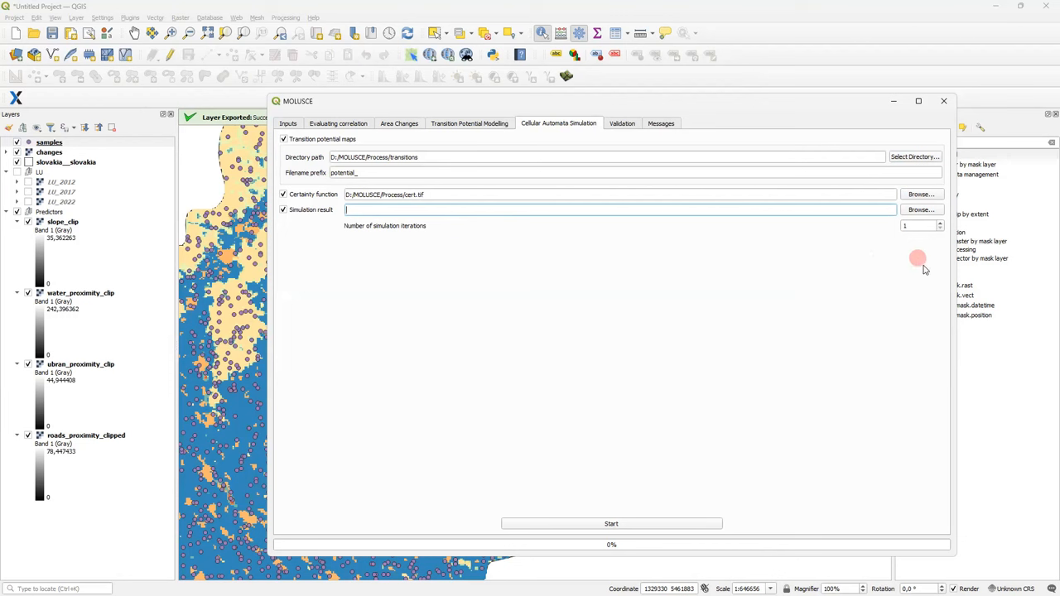
{"action": "mouse_move", "coordinate": [935, 221]}
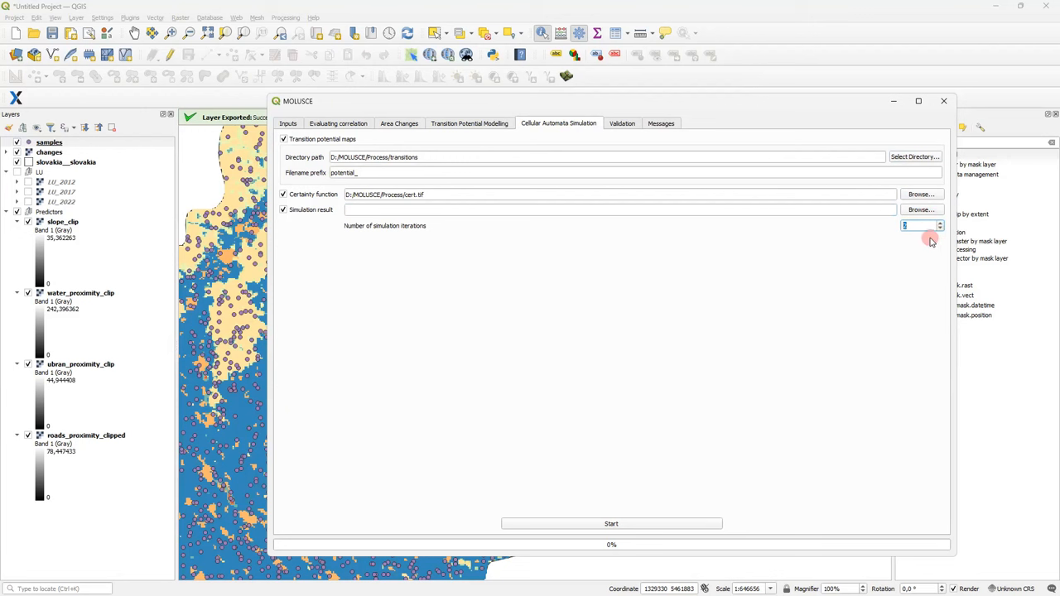
{"action": "mouse_move", "coordinate": [924, 265]}
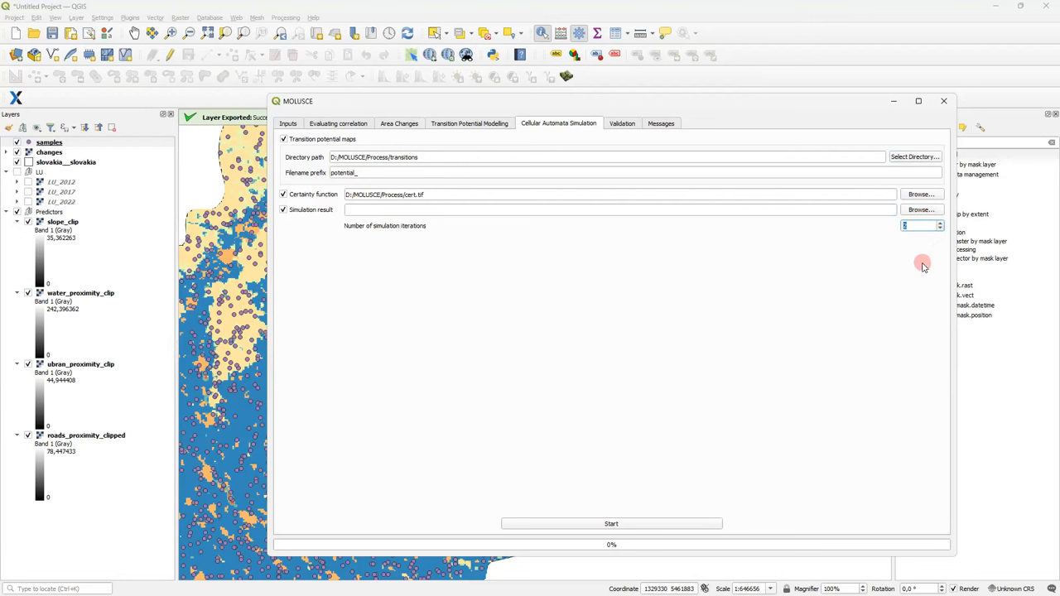
{"action": "mouse_move", "coordinate": [891, 258]}
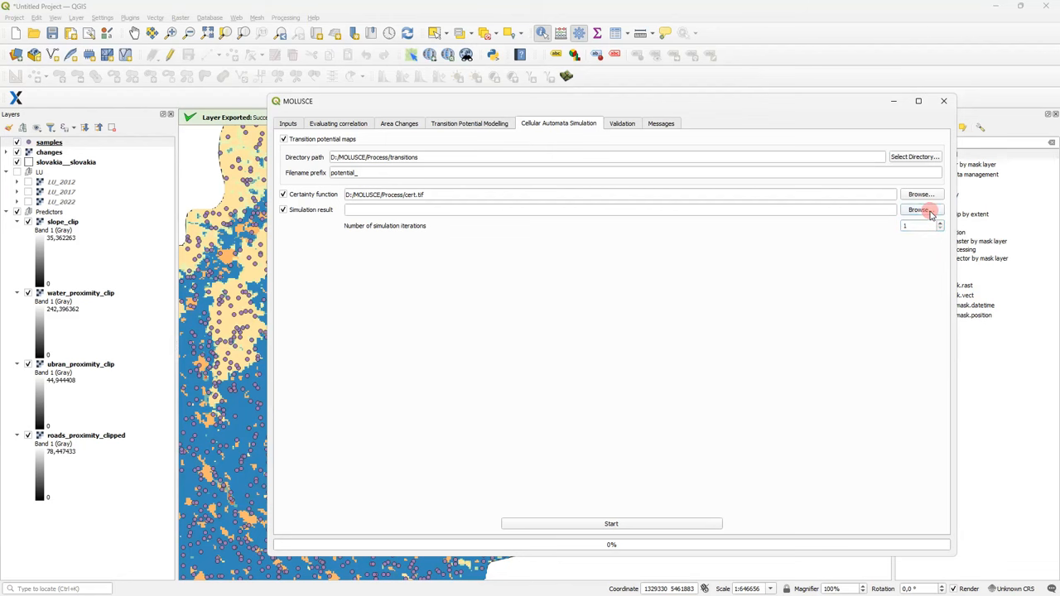
Step: Set the simulation result to sim_2022.tif and run the cellular automata simulation
{"action": "left_click", "coordinate": [919, 209]}
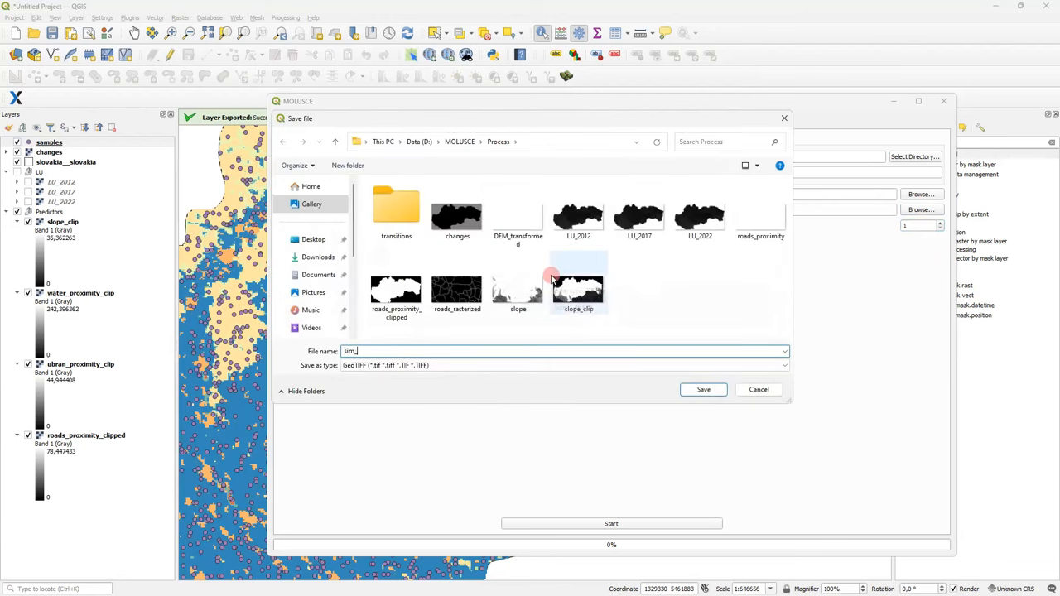
{"action": "left_click", "coordinate": [702, 389]}
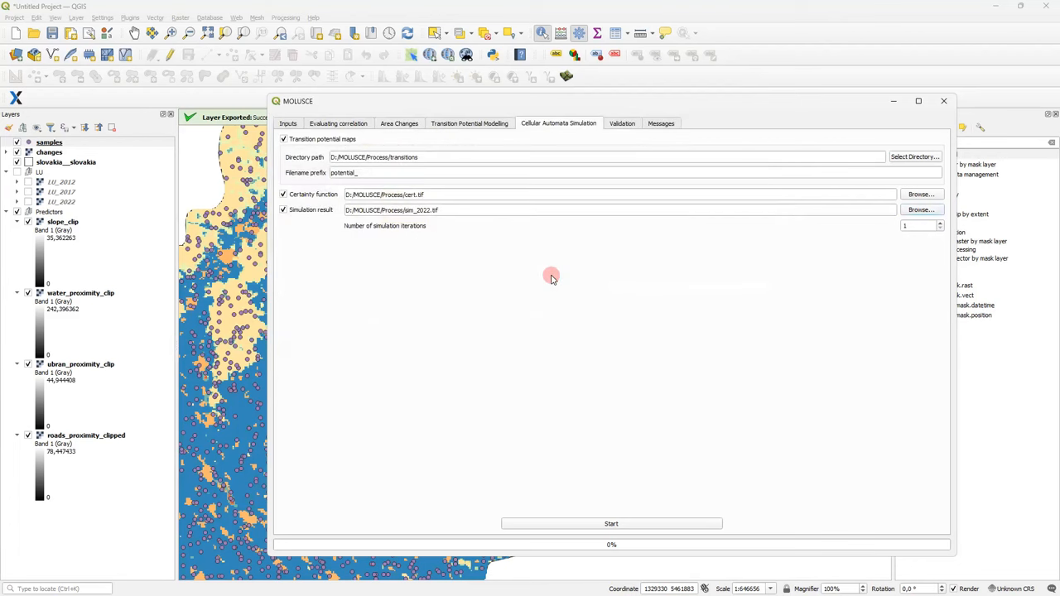
{"action": "mouse_move", "coordinate": [557, 275]}
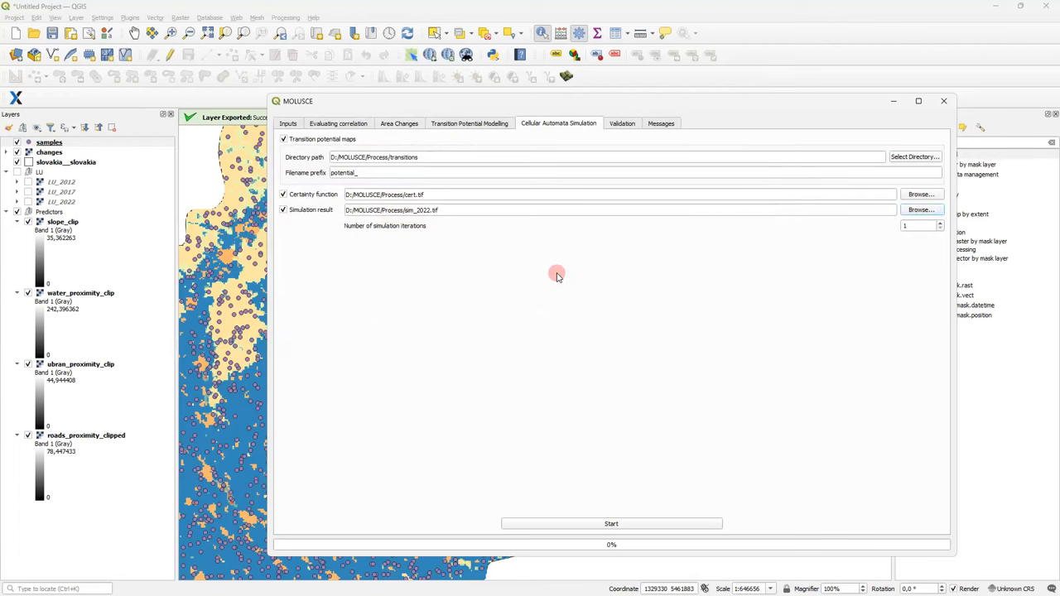
{"action": "left_click", "coordinate": [611, 523]}
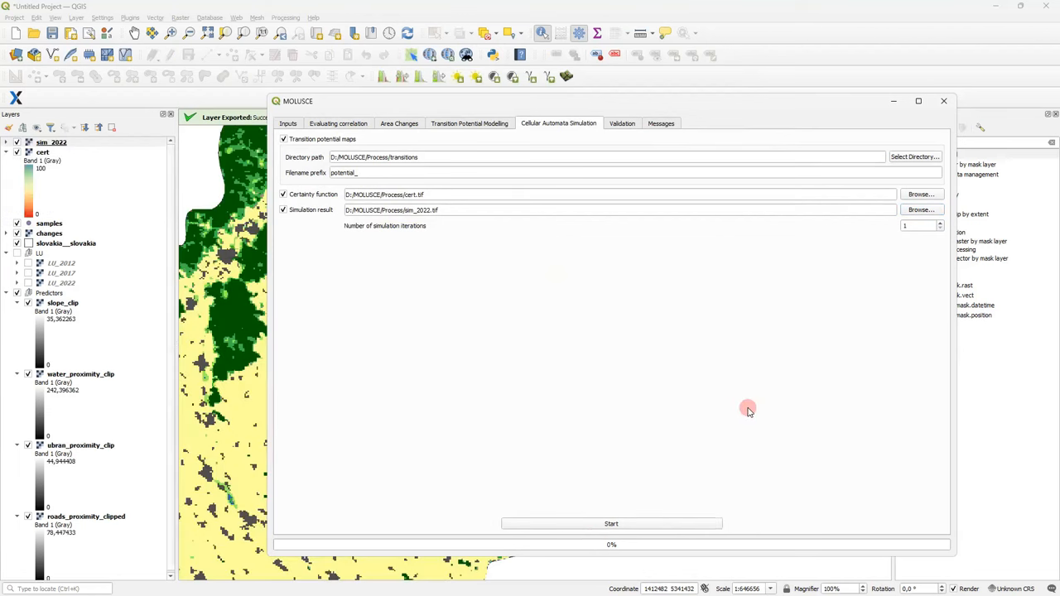
{"action": "mouse_move", "coordinate": [447, 182]}
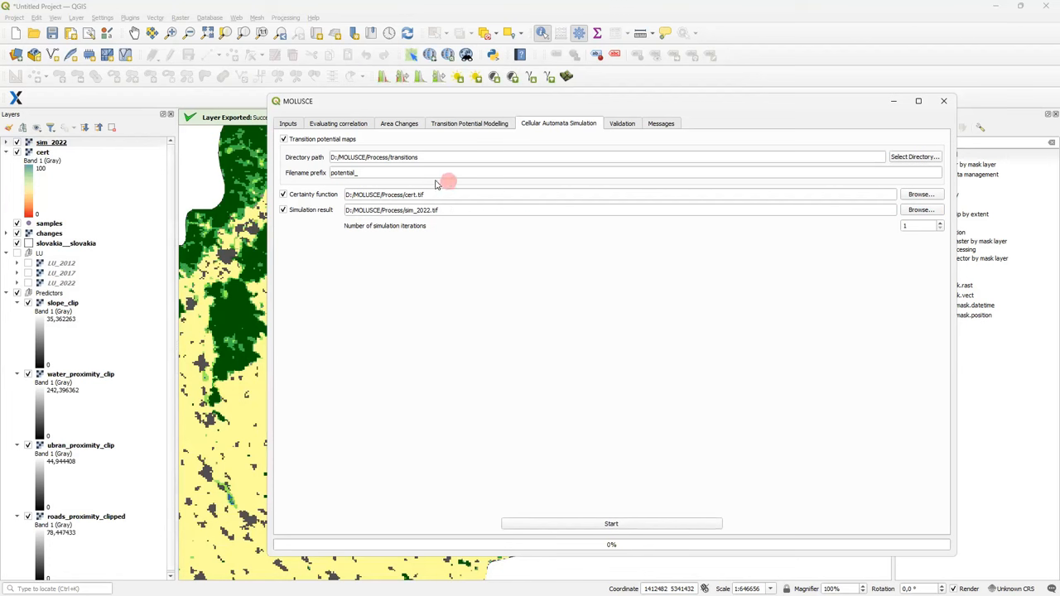
Step: Run a second 2-iteration simulation to sim_2027.tif without potential maps or certainty output
{"action": "left_click", "coordinate": [285, 140]}
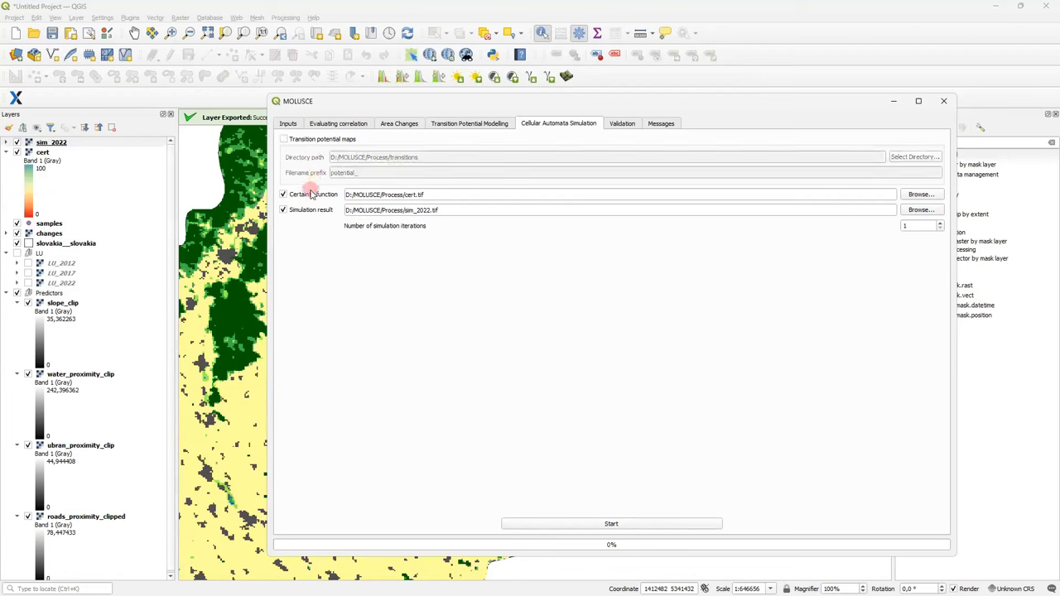
{"action": "left_click", "coordinate": [284, 194]}
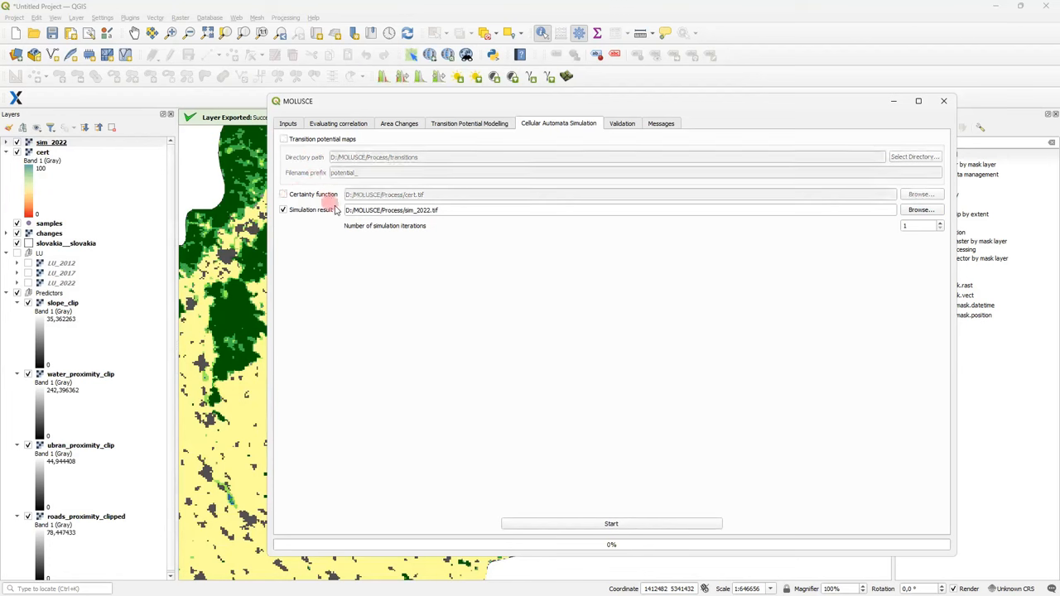
{"action": "left_click", "coordinate": [487, 213]}
{"action": "type", "text": "7"}
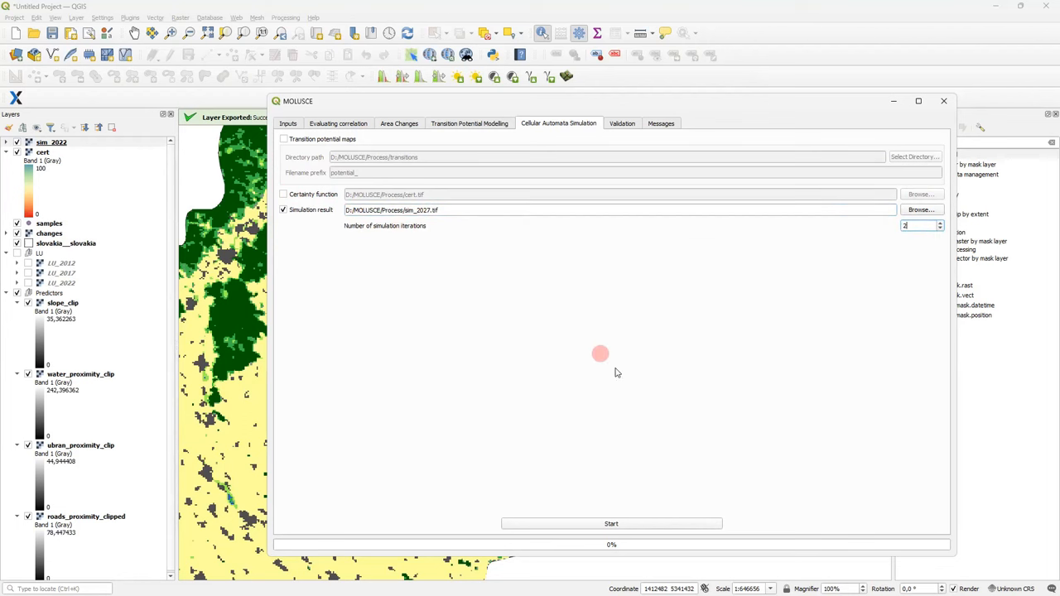
{"action": "mouse_move", "coordinate": [611, 523]}
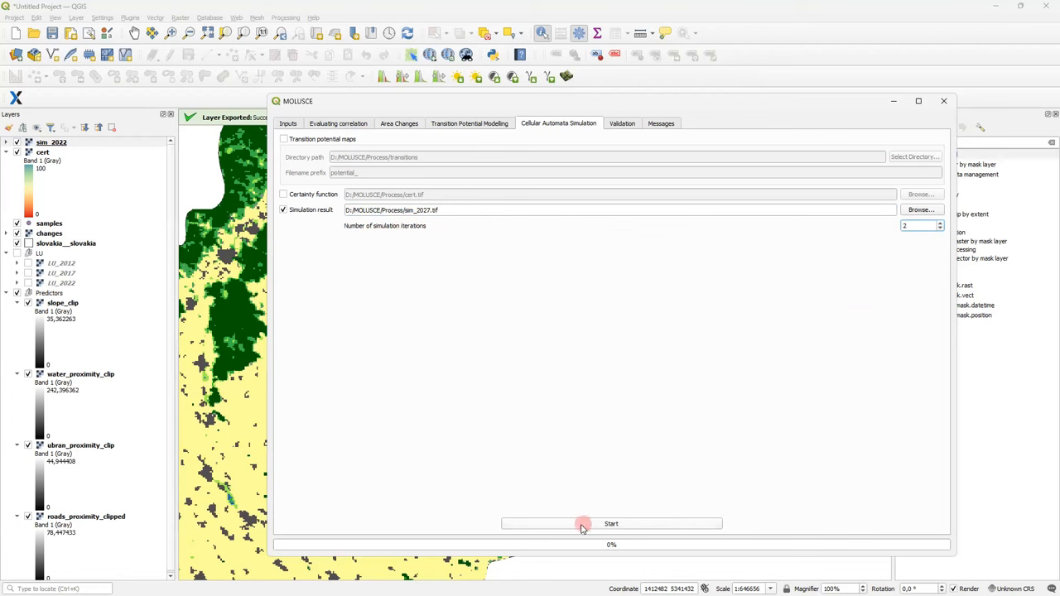
{"action": "left_click", "coordinate": [611, 524]}
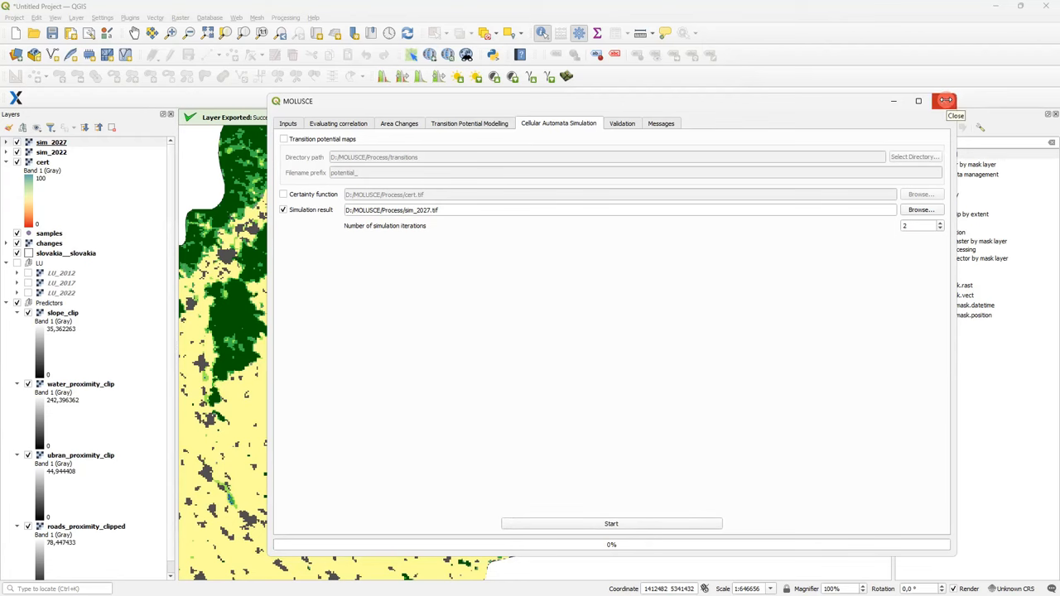
Step: Close MOLUSCE and compare cert, sim_2022 and sim_2027, leaving sim_2027 visible
{"action": "left_click", "coordinate": [944, 101]}
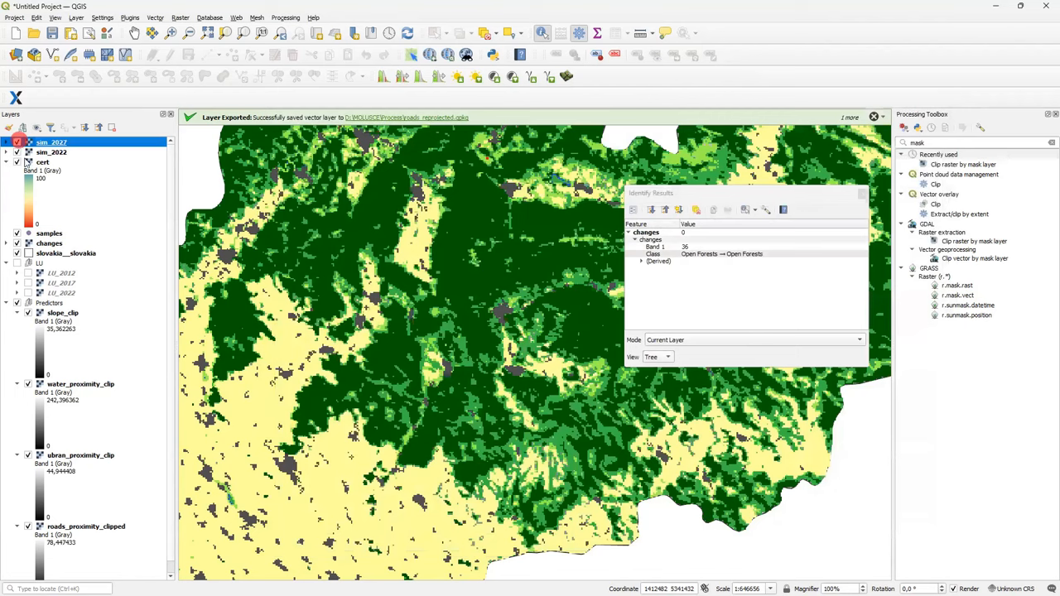
{"action": "left_click", "coordinate": [51, 152]}
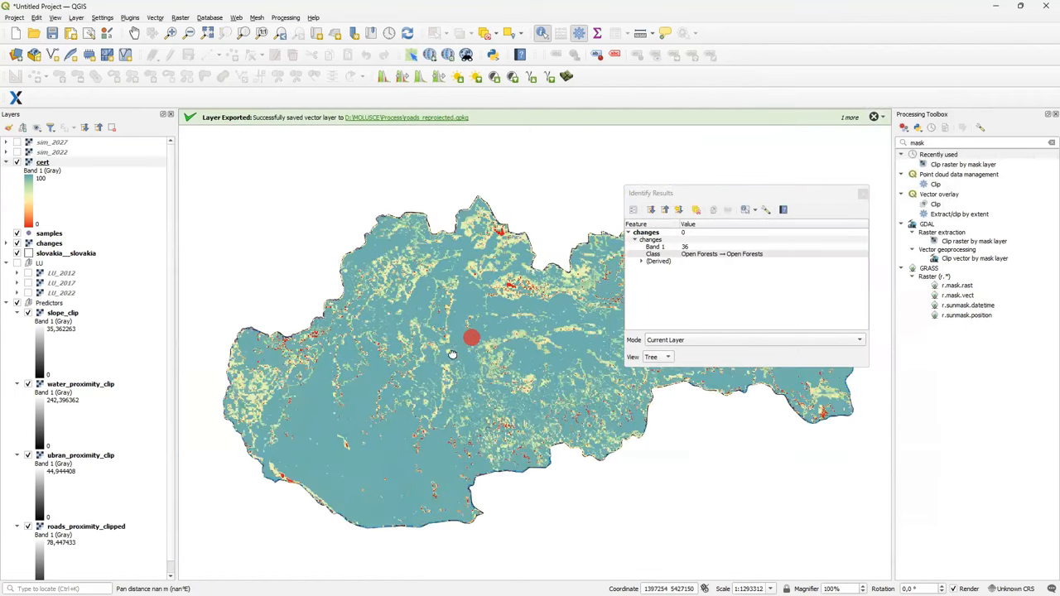
{"action": "left_click_drag", "start_coordinate": [472, 337], "coordinate": [434, 335]}
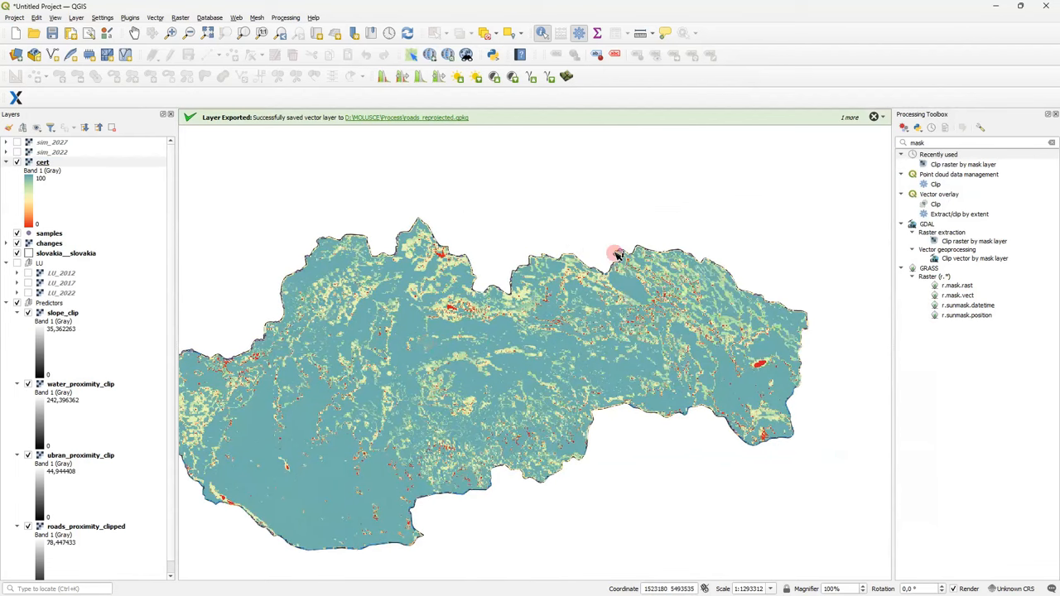
{"action": "mouse_move", "coordinate": [517, 264]}
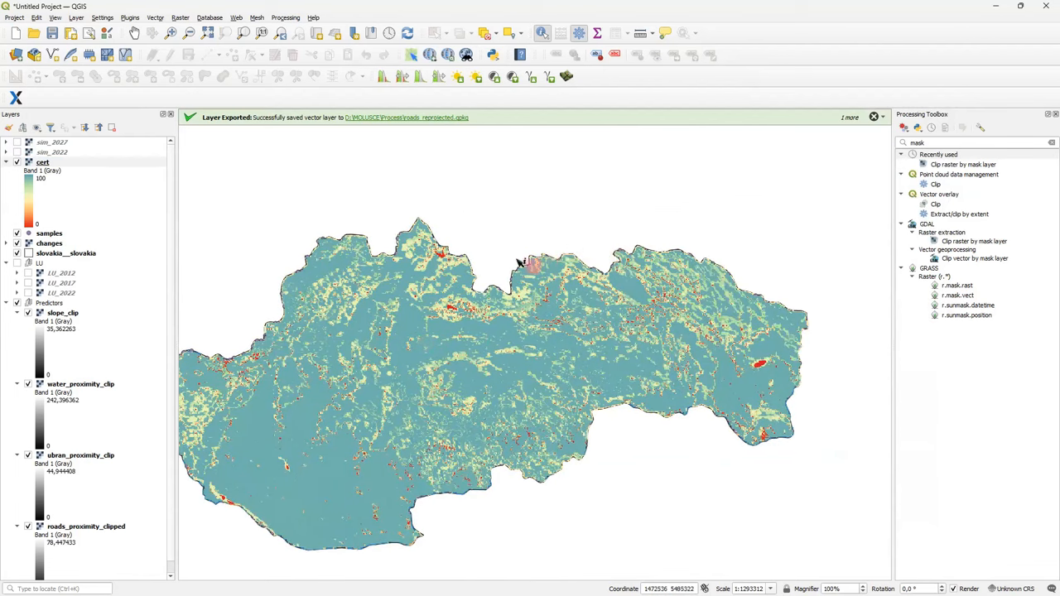
{"action": "mouse_move", "coordinate": [512, 252]}
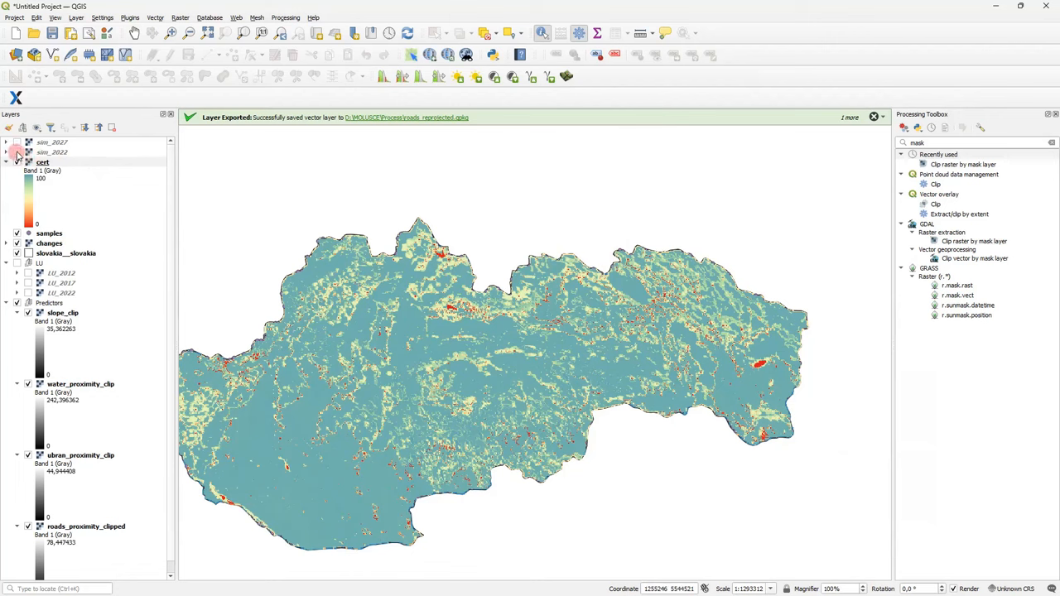
{"action": "mouse_move", "coordinate": [52, 152]}
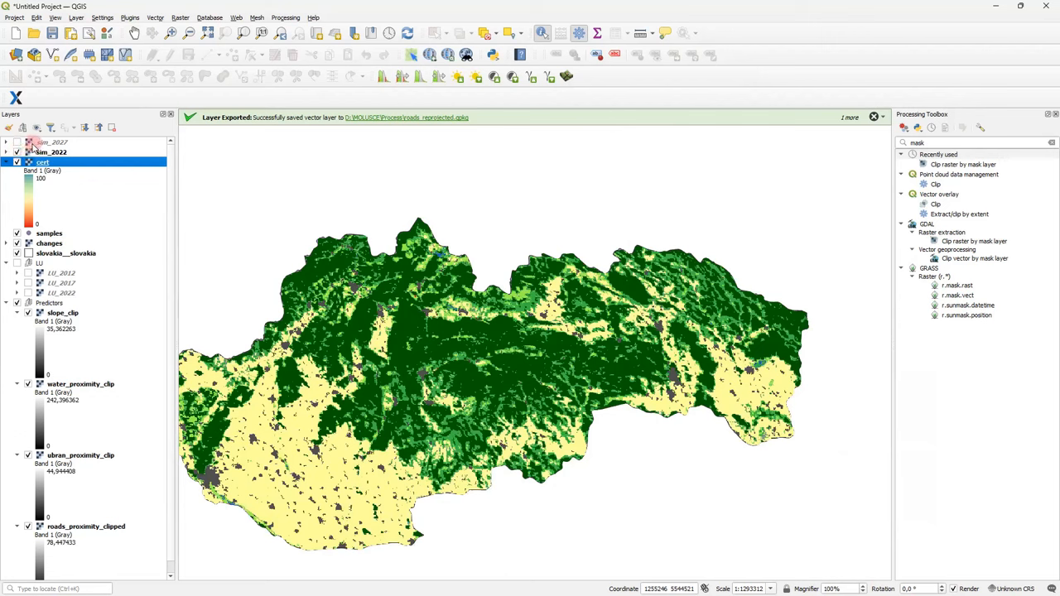
{"action": "left_click", "coordinate": [51, 142]}
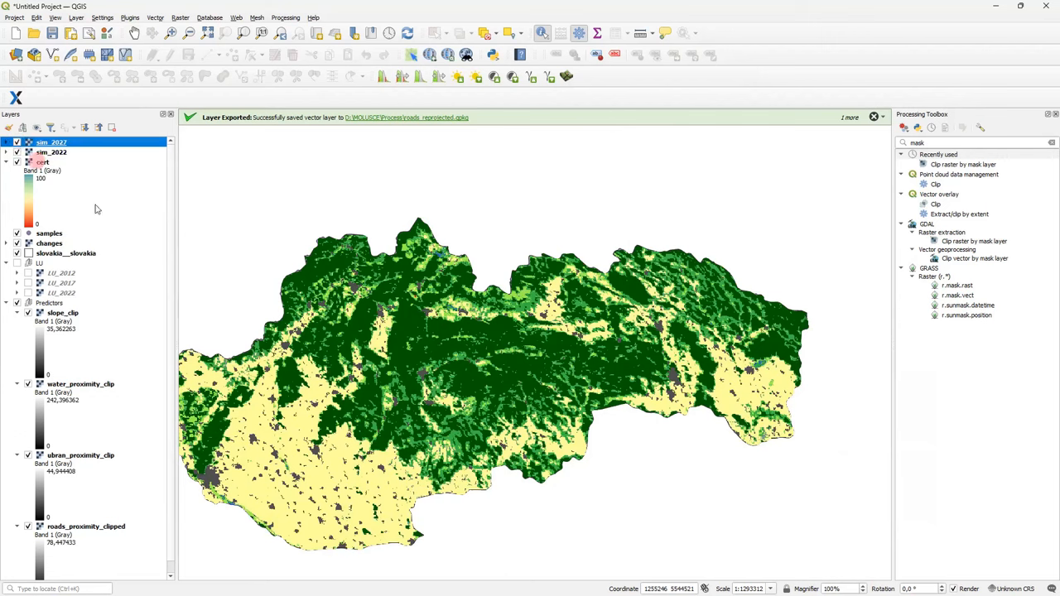
{"action": "scroll", "scroll_direction": "up", "scroll_amount": 3}
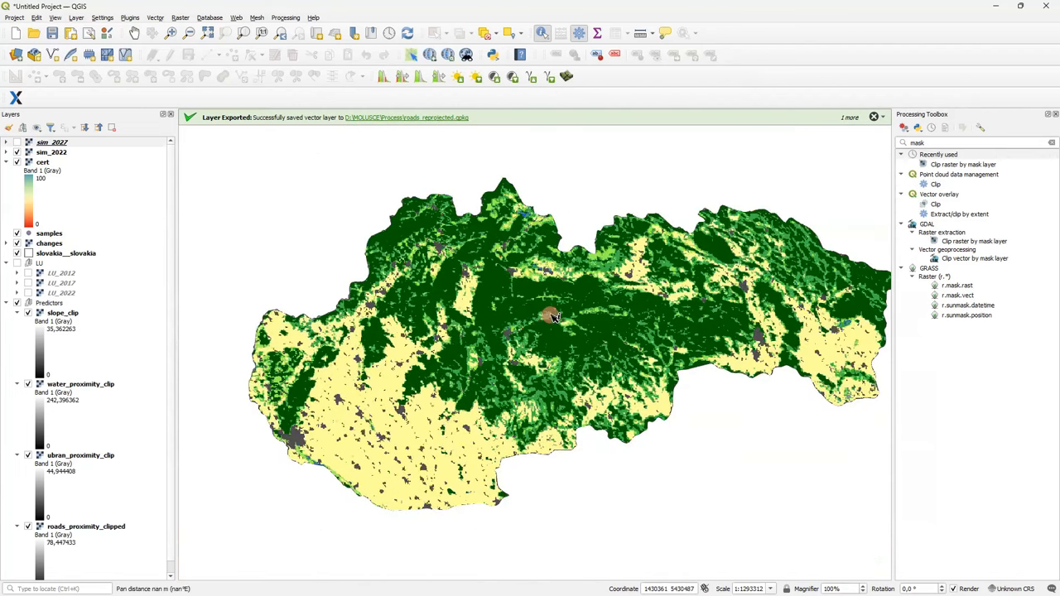
Step: Switch to File Explorer and select a potential_from transition TIF in the Process transitions folder
{"action": "key", "text": "alt+tab"}
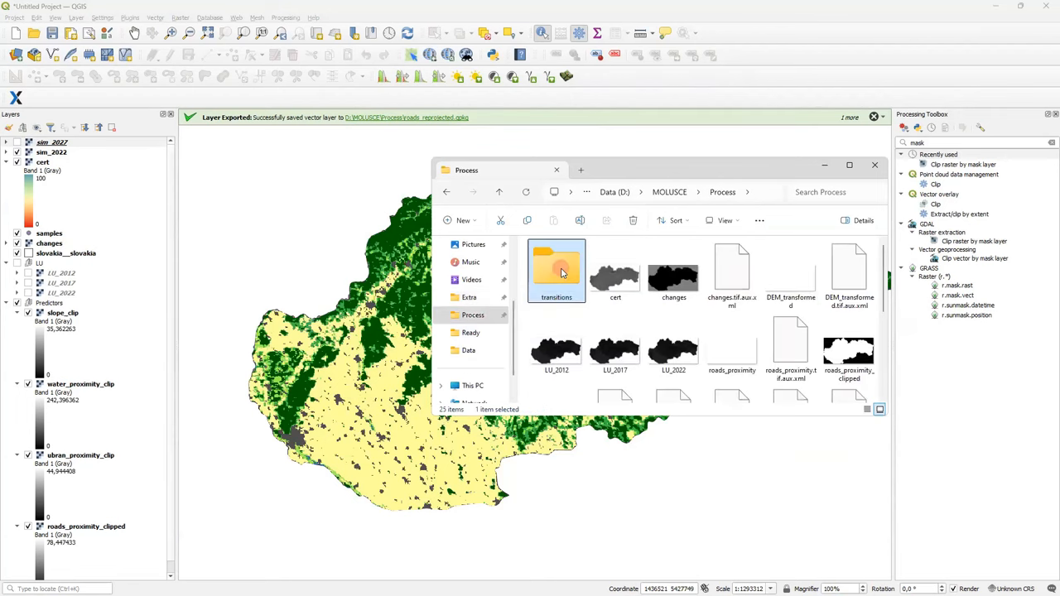
{"action": "double_click", "coordinate": [556, 265]}
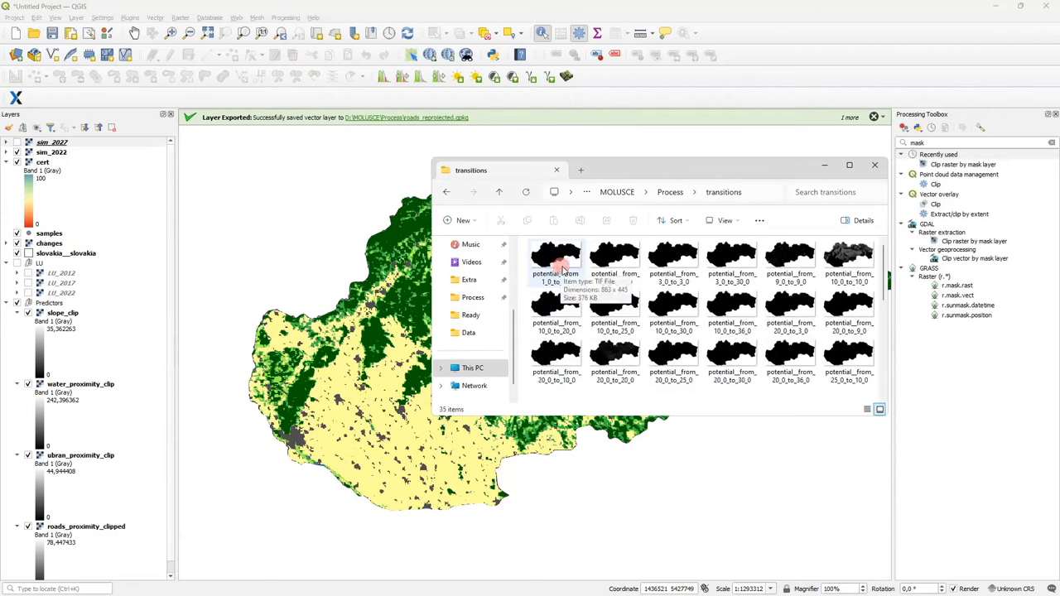
{"action": "left_click", "coordinate": [732, 306]}
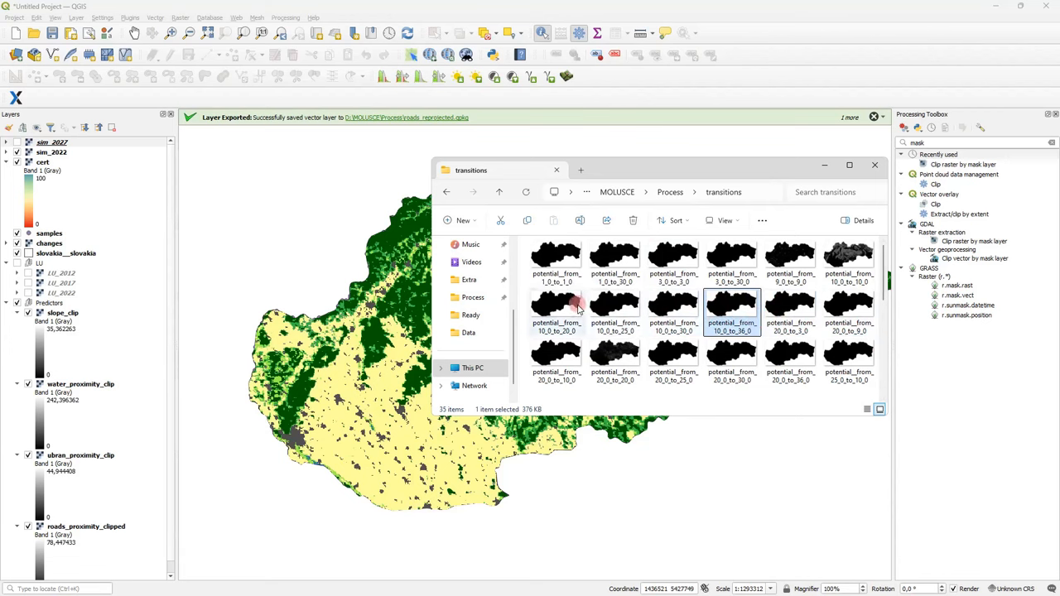
Step: Load potential_from_10_0_to_20_0 into QGIS and inspect it over Slovakia
{"action": "double_click", "coordinate": [556, 306]}
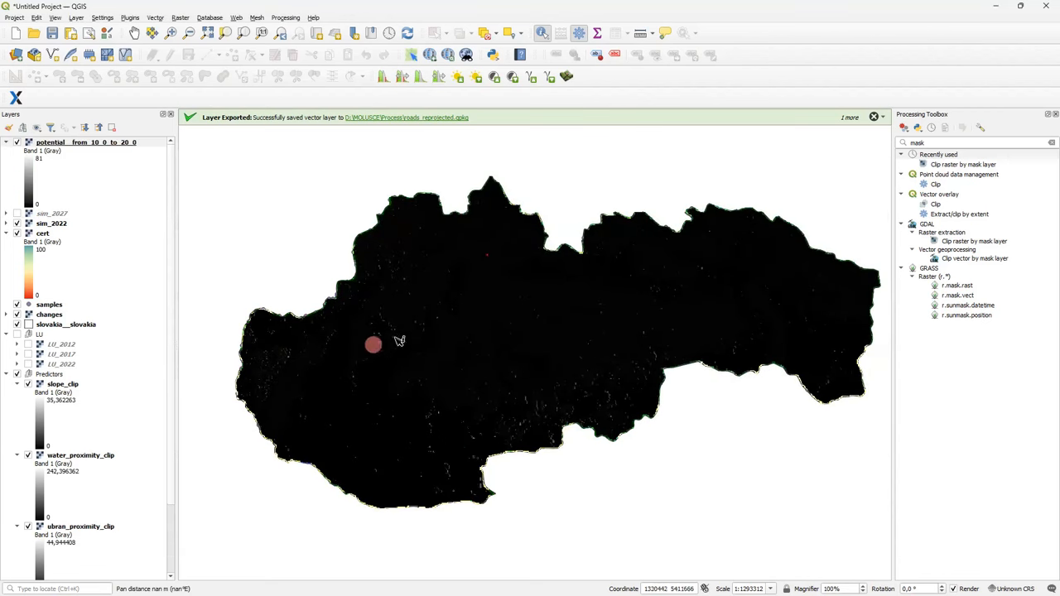
{"action": "scroll", "scroll_direction": "up", "scroll_amount": 3}
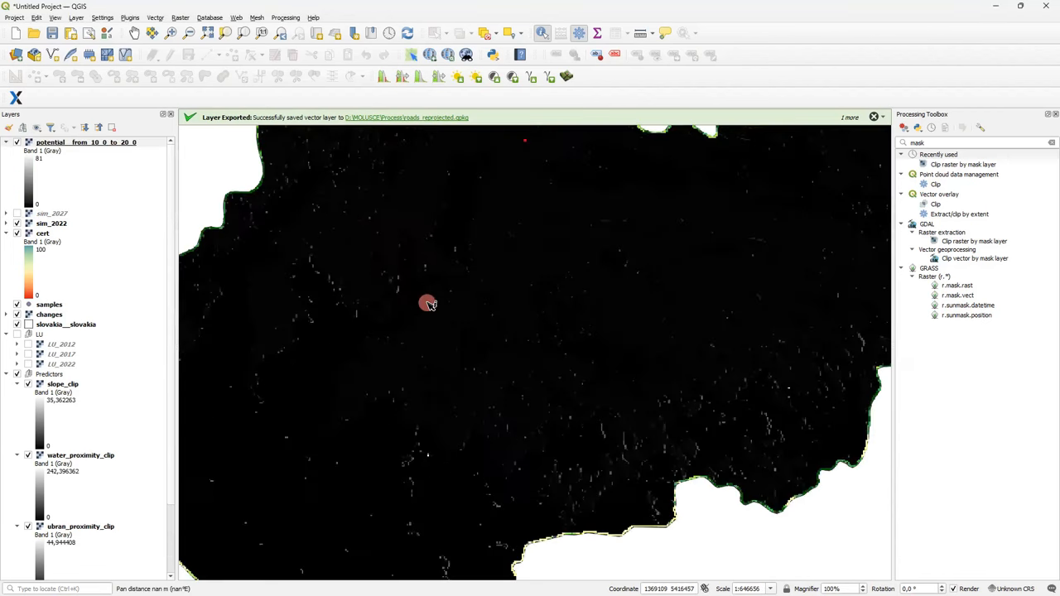
{"action": "left_click_drag", "start_coordinate": [427, 301], "coordinate": [497, 329]}
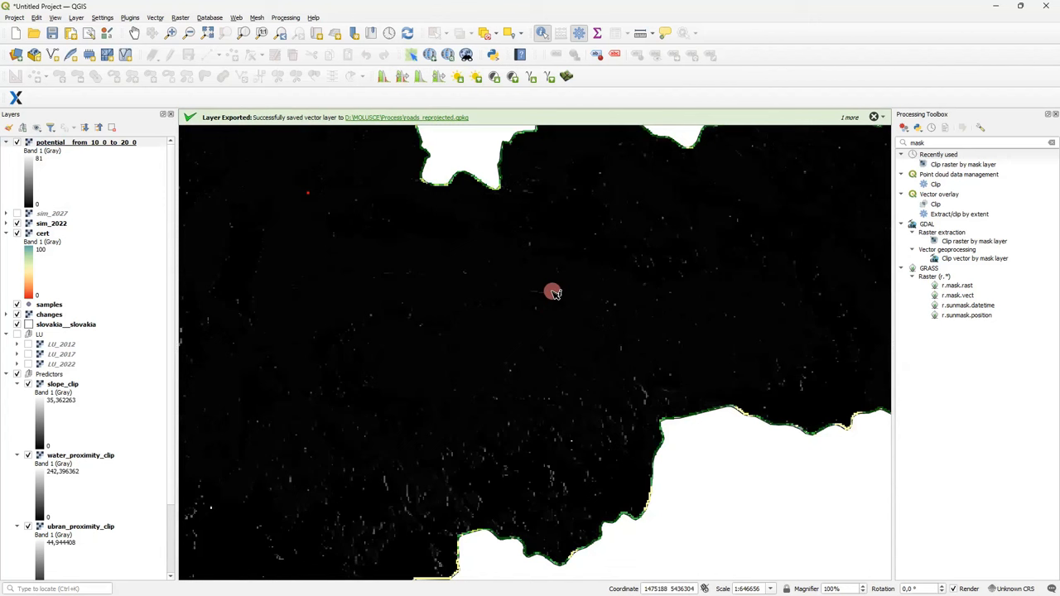
{"action": "mouse_move", "coordinate": [579, 333]}
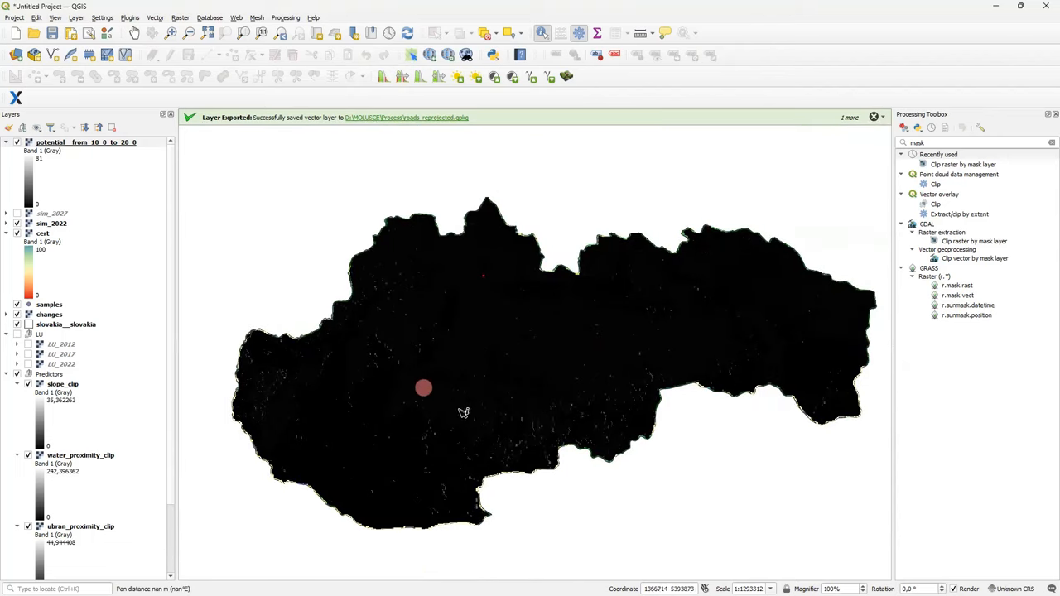
{"action": "mouse_move", "coordinate": [616, 347]}
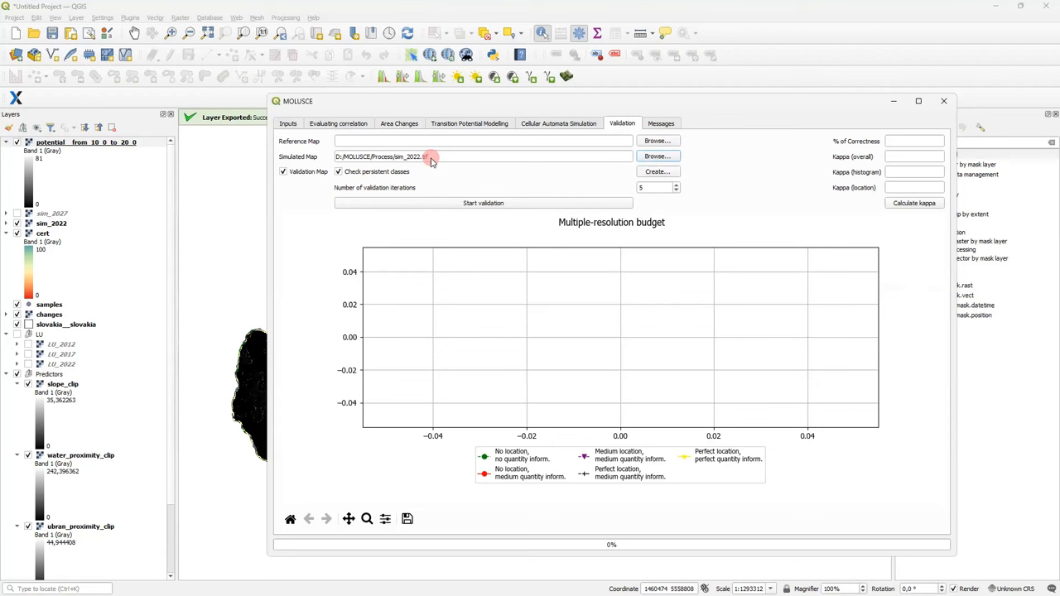
{"action": "mouse_move", "coordinate": [434, 162]}
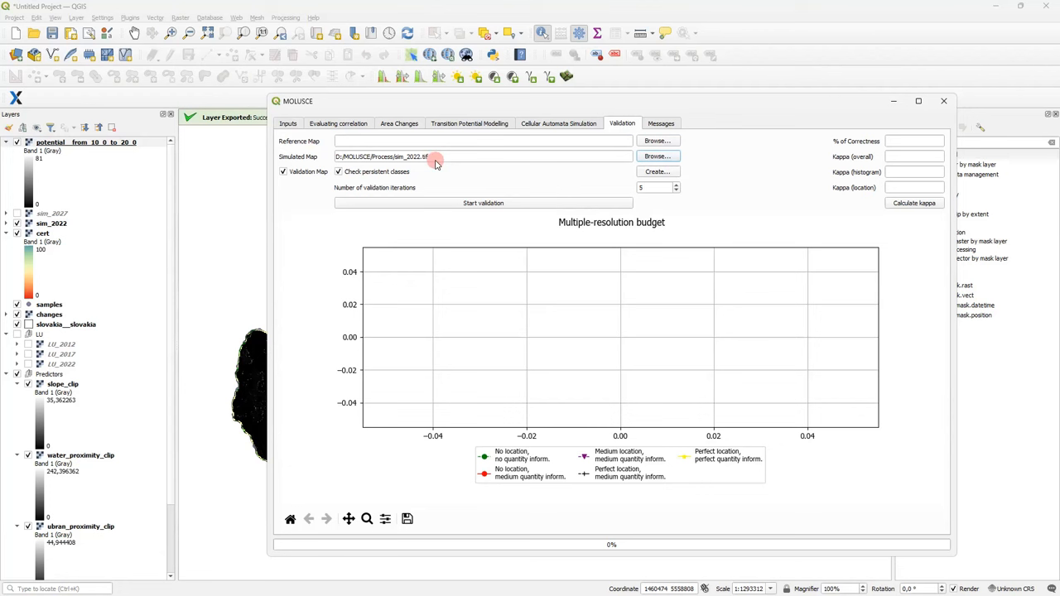
{"action": "mouse_move", "coordinate": [463, 159]}
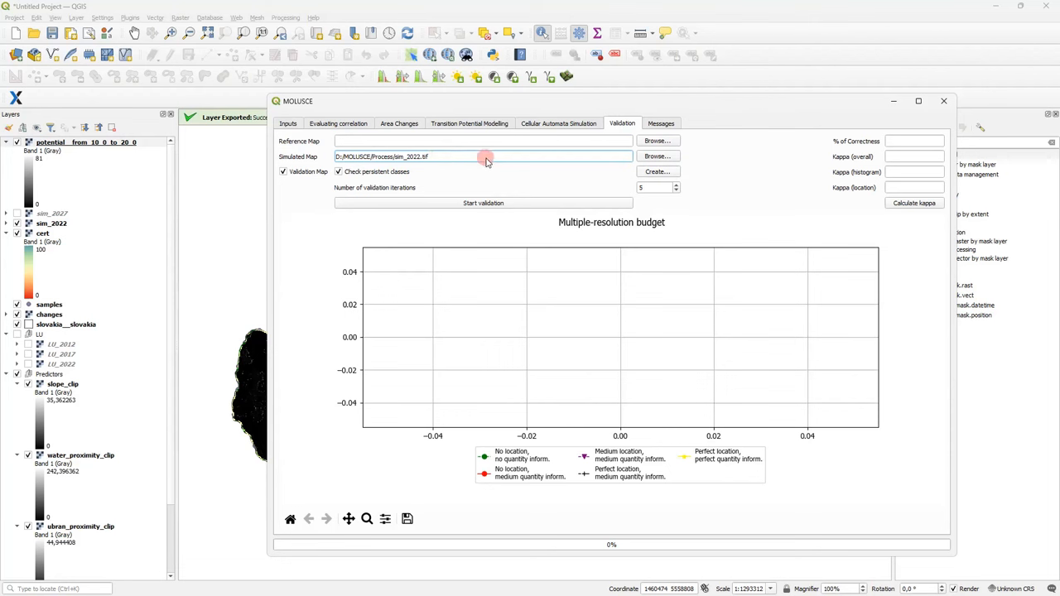
{"action": "mouse_move", "coordinate": [596, 171]}
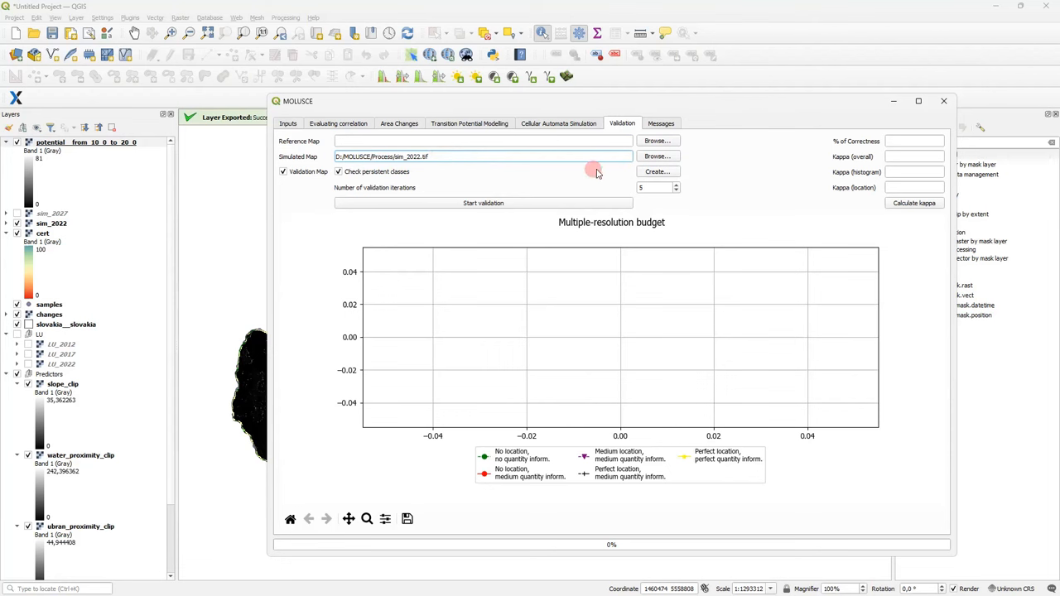
Step: Set LU_2022.tif from the Process folder as reference map and start validation against sim_2022
{"action": "left_click", "coordinate": [656, 141]}
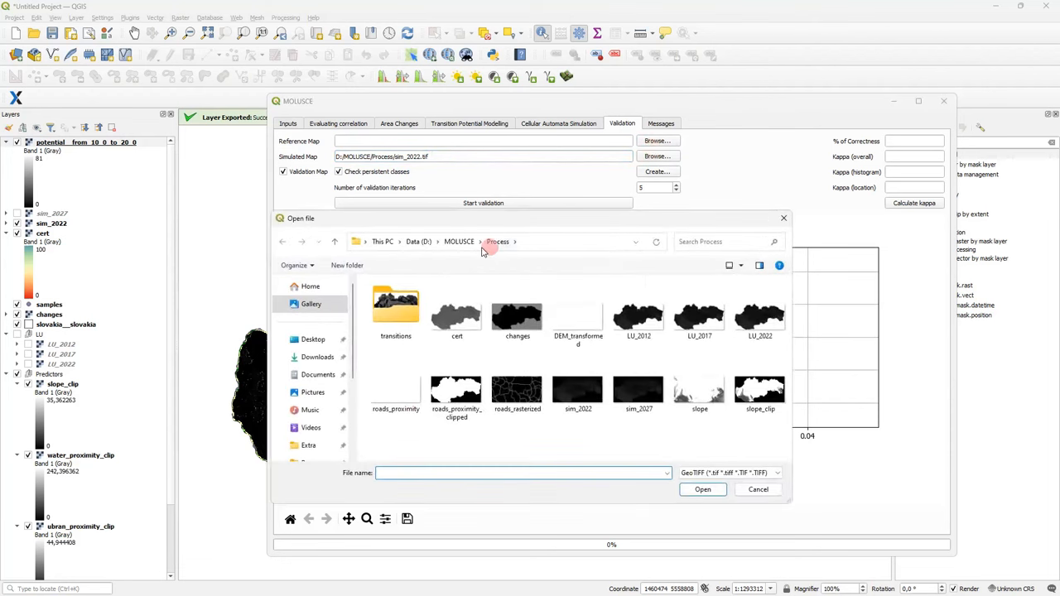
{"action": "left_click", "coordinate": [459, 242]}
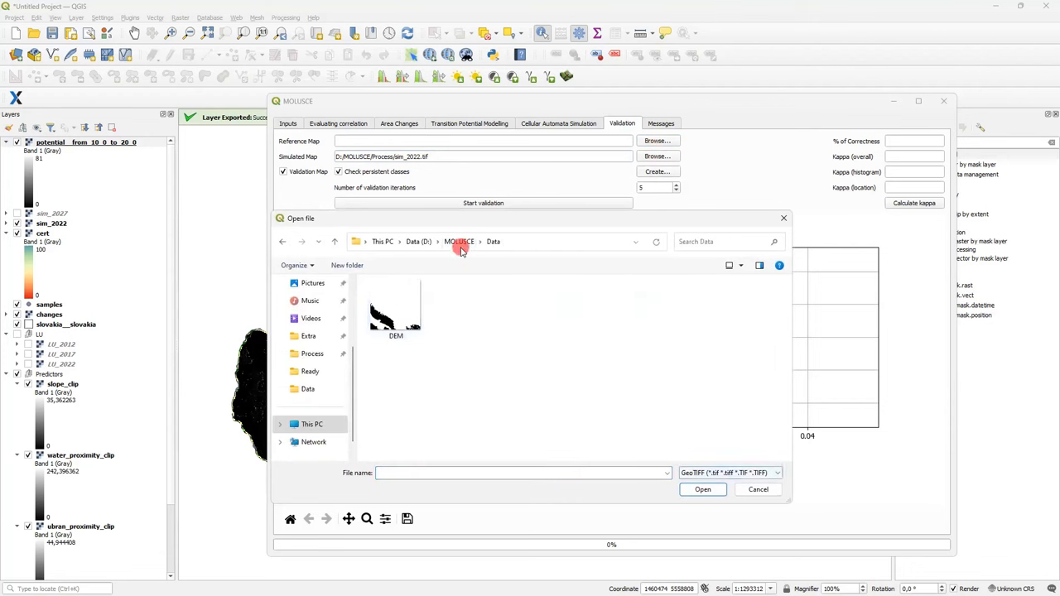
{"action": "double_click", "coordinate": [312, 355]}
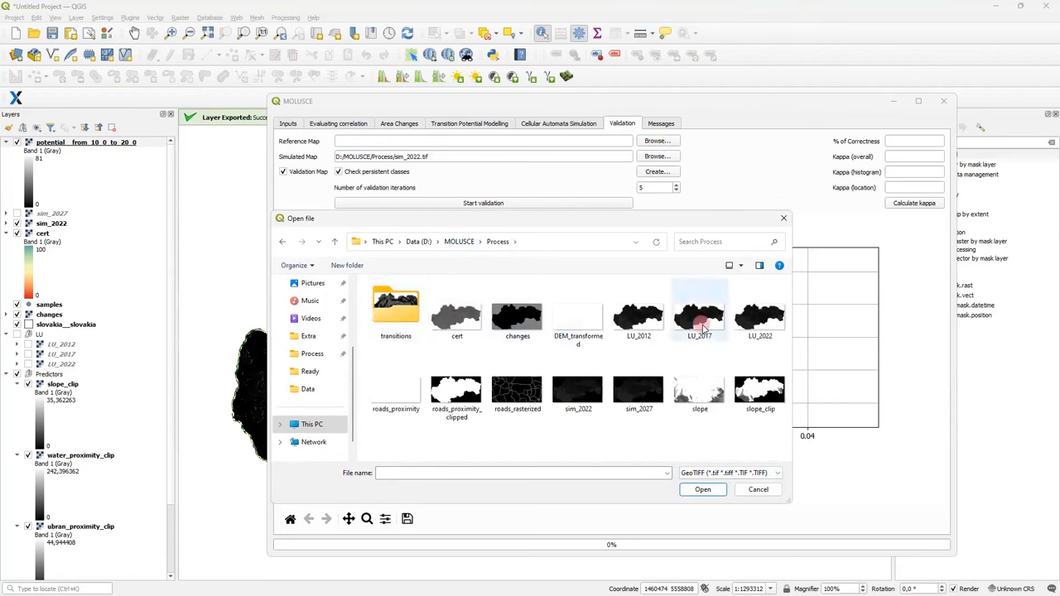
{"action": "left_click", "coordinate": [759, 315]}
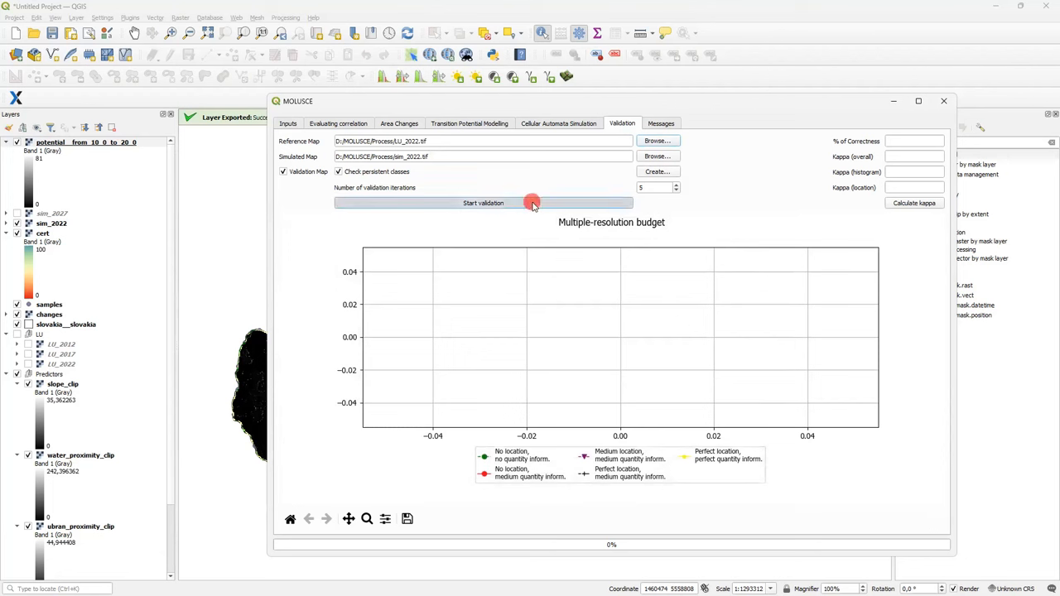
{"action": "left_click", "coordinate": [483, 202]}
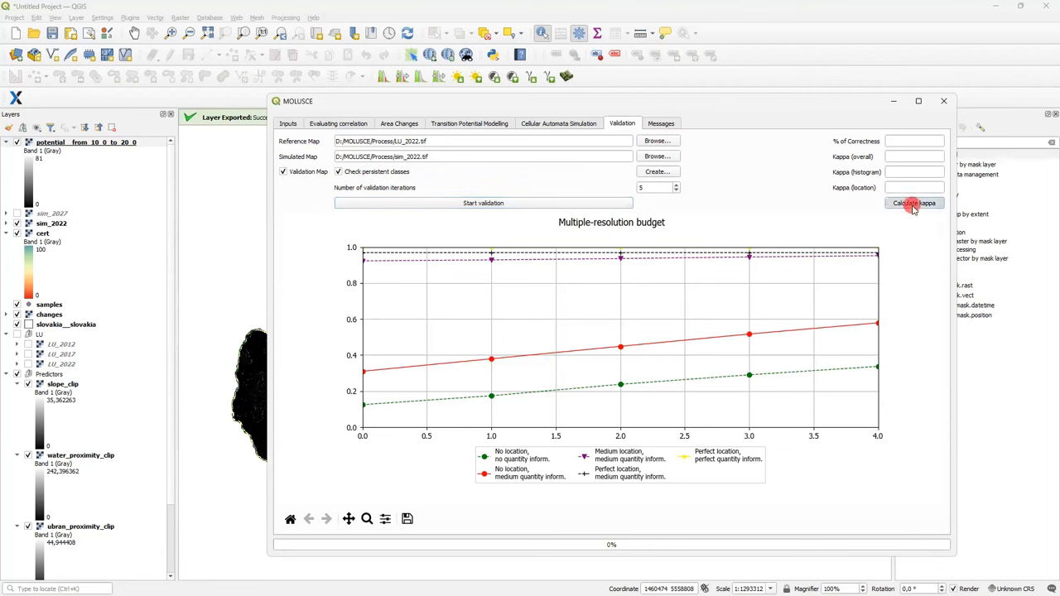
Step: Calculate kappa statistics and save the validation map as val in the Process folder
{"action": "left_click", "coordinate": [914, 202]}
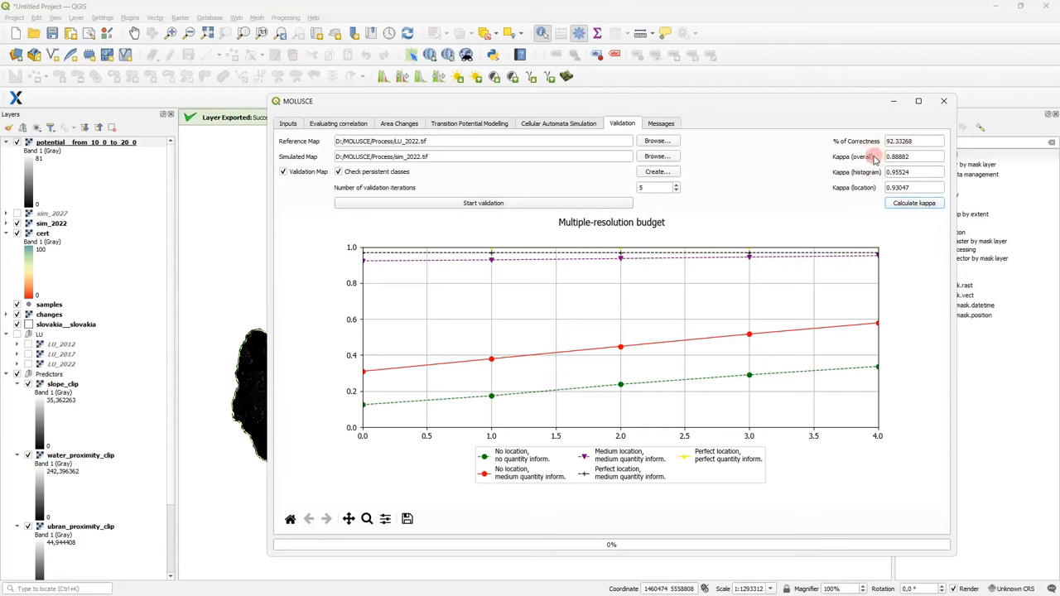
{"action": "mouse_move", "coordinate": [861, 171]}
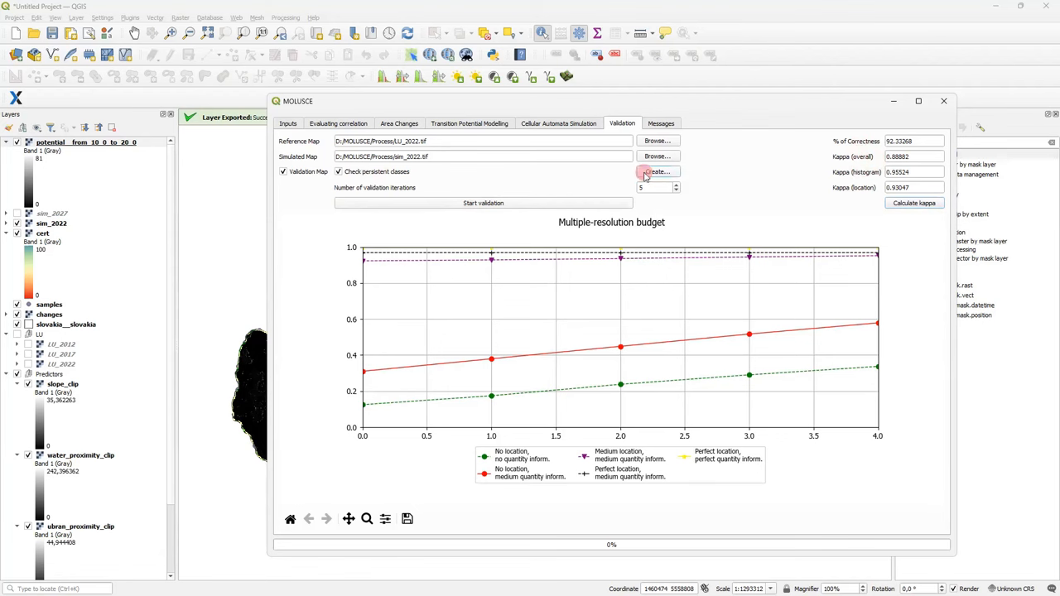
{"action": "left_click", "coordinate": [655, 171]}
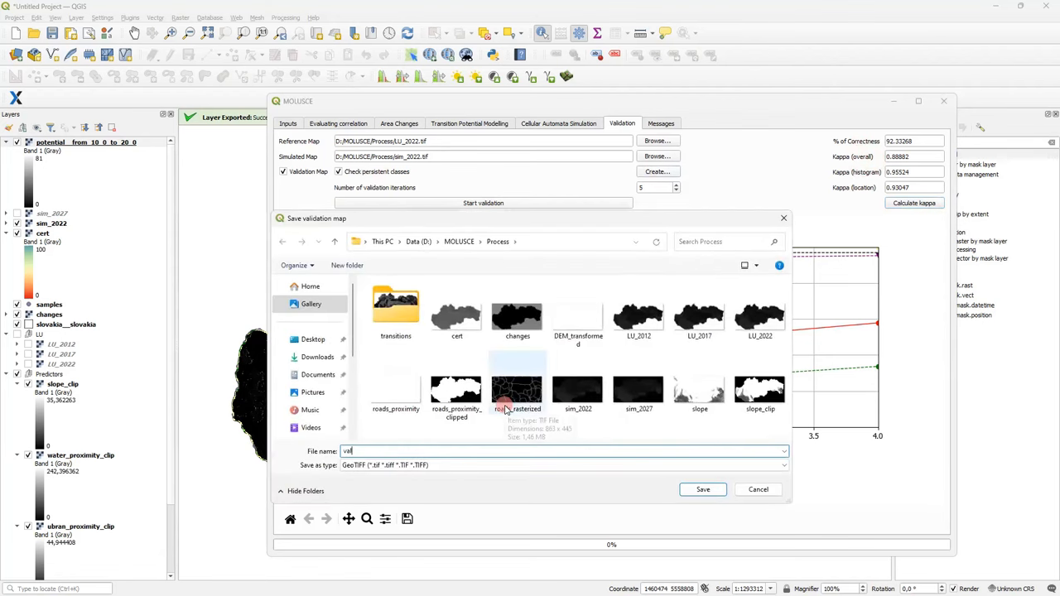
{"action": "left_click", "coordinate": [702, 490]}
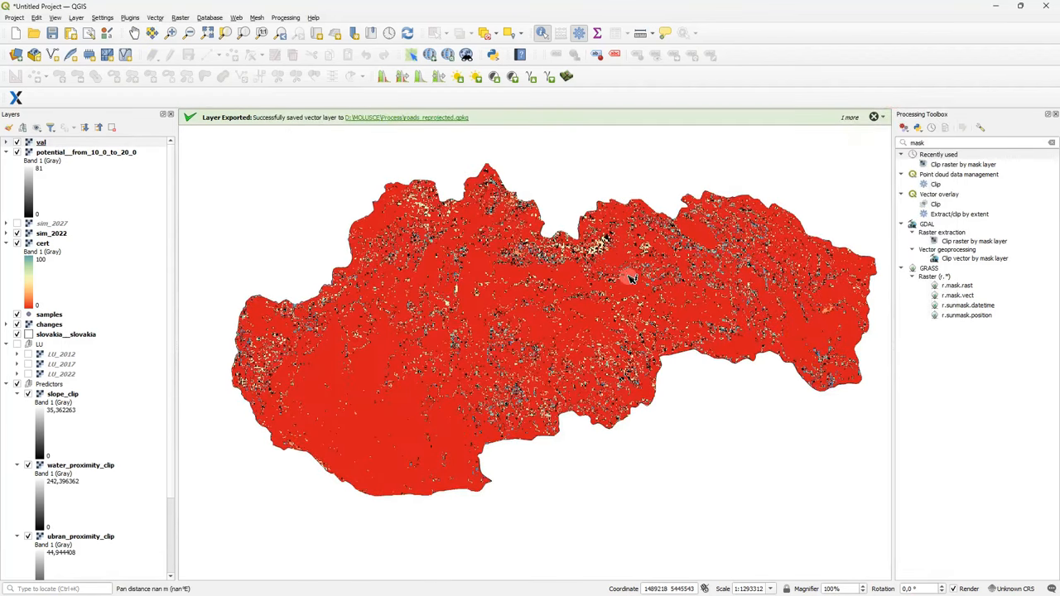
Step: Expand val's legend and build a raster attribute table from its current symbology
{"action": "left_click", "coordinate": [15, 152]}
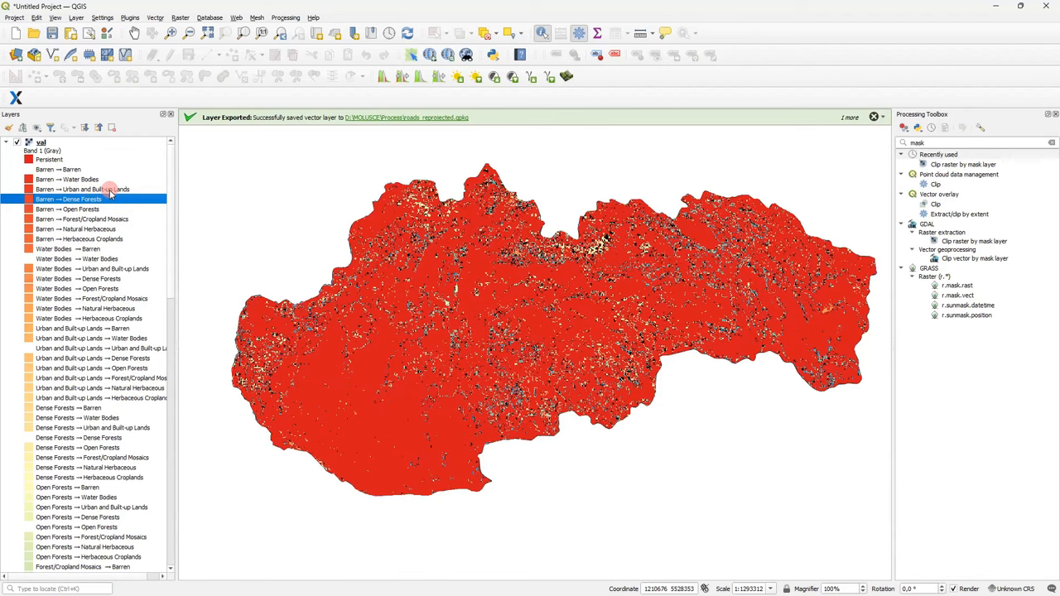
{"action": "left_click", "coordinate": [42, 142]}
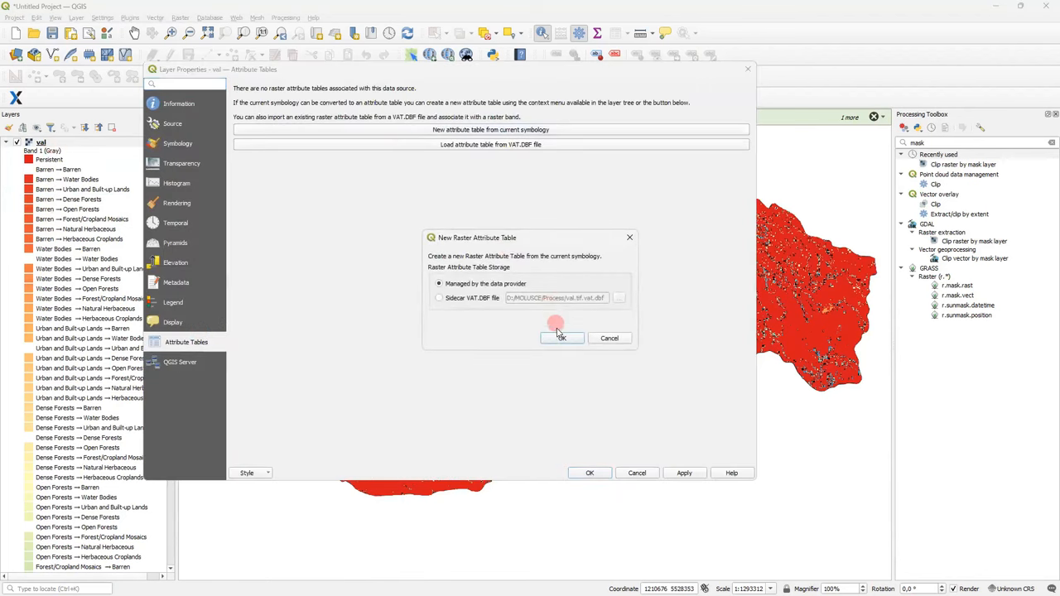
{"action": "left_click", "coordinate": [559, 338]}
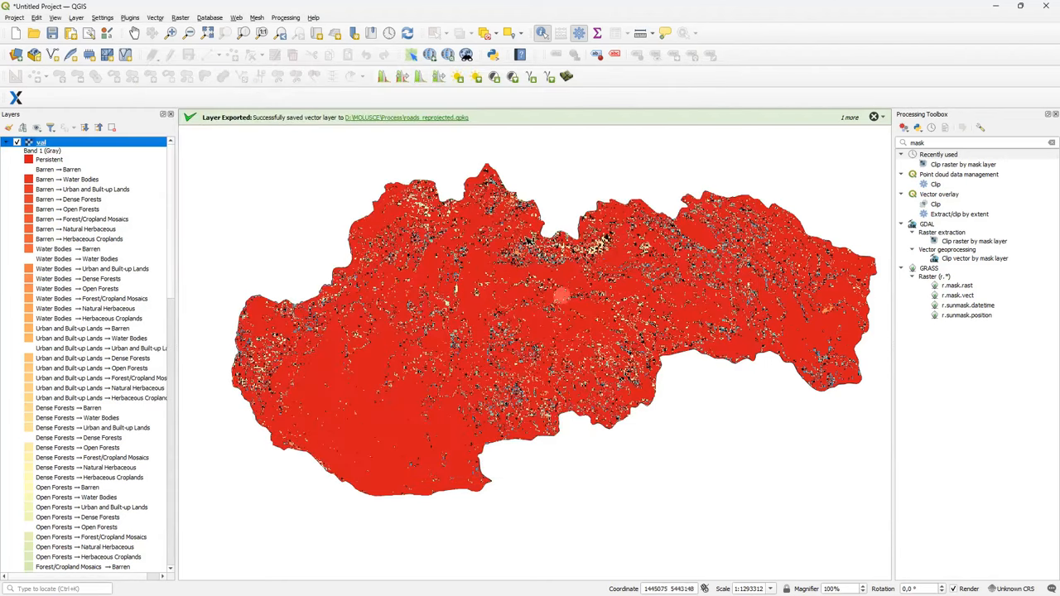
{"action": "scroll", "scroll_direction": "up", "scroll_amount": 3}
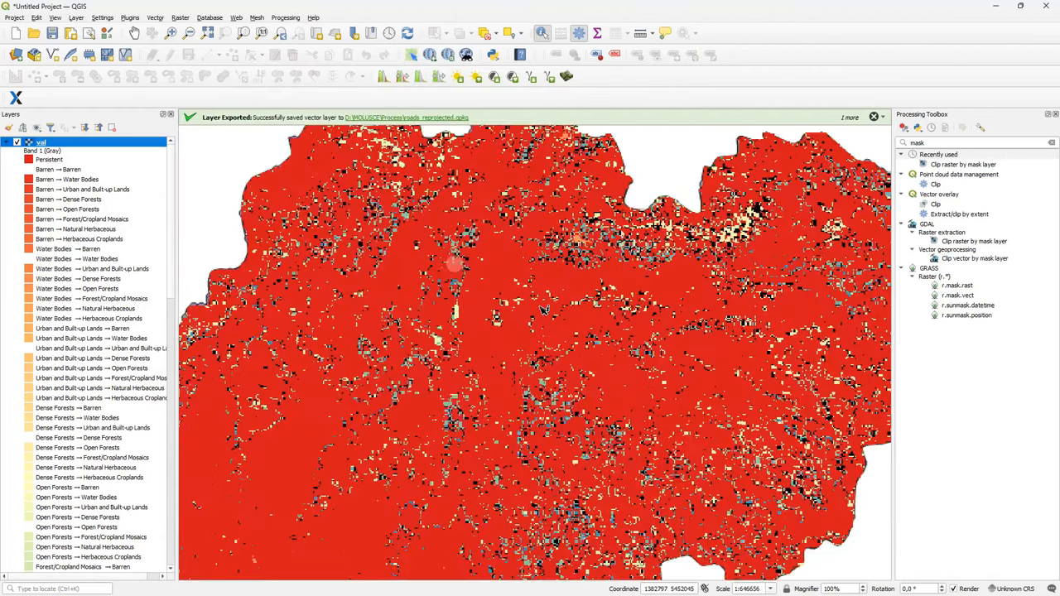
Step: Identify val pixels, reading classes Persistent and Open Forests → Dense Forests (value 16)
{"action": "left_click", "coordinate": [550, 313]}
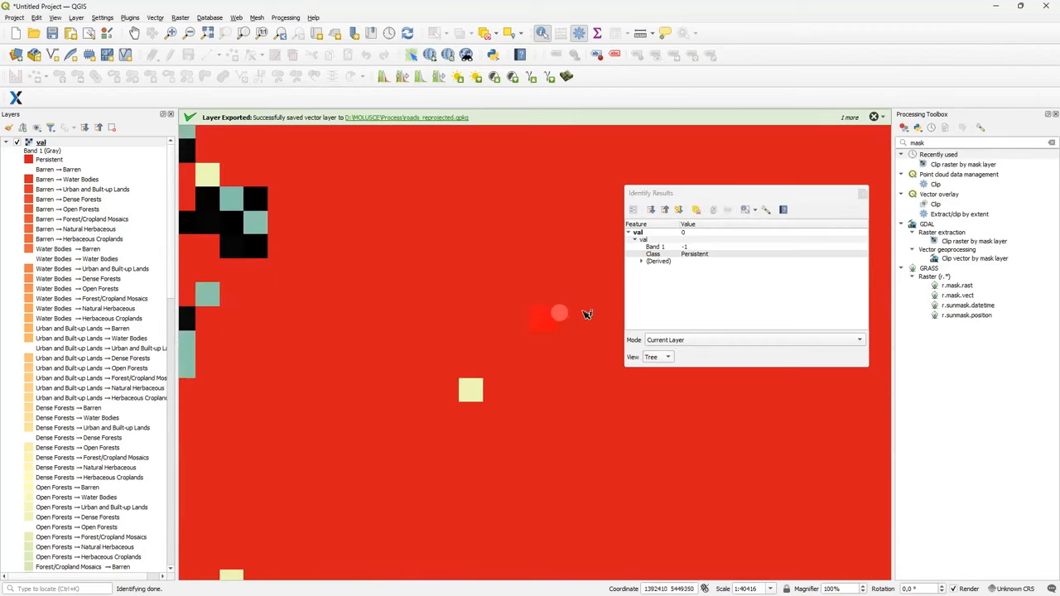
{"action": "left_click", "coordinate": [693, 255]}
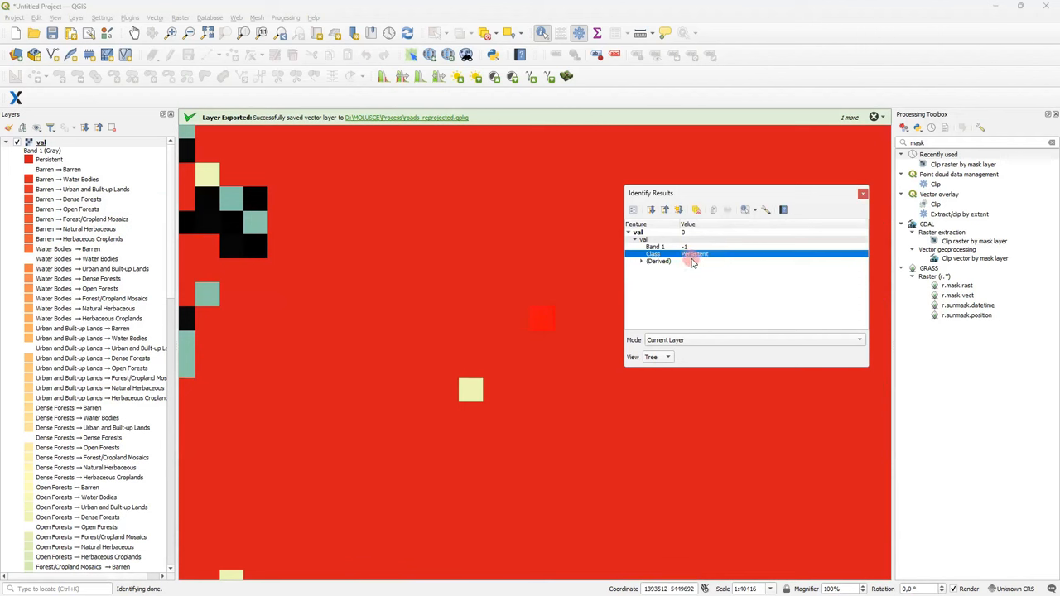
{"action": "mouse_move", "coordinate": [688, 262]}
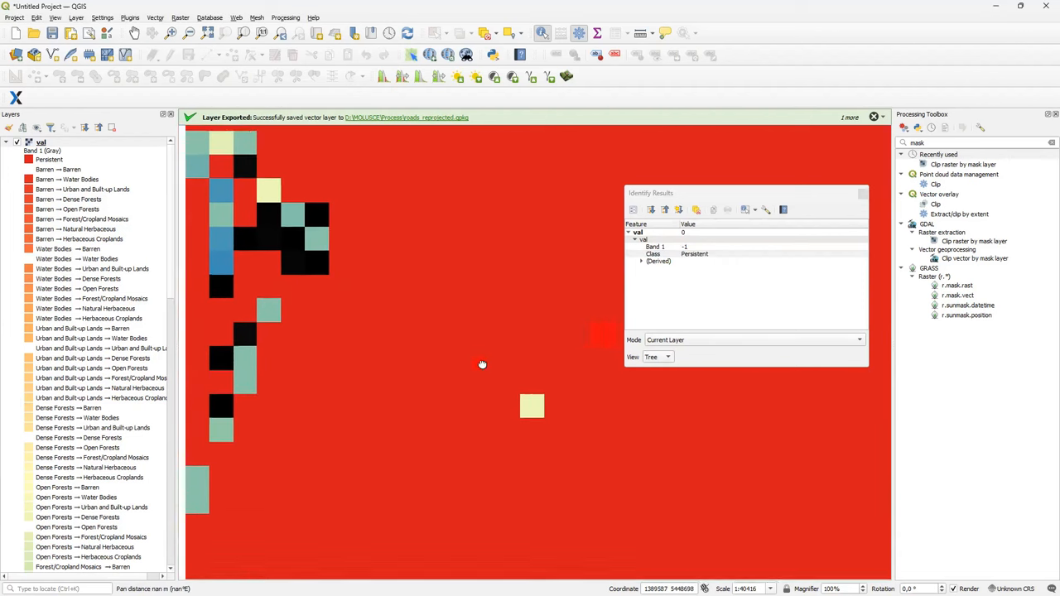
{"action": "left_click", "coordinate": [550, 408]}
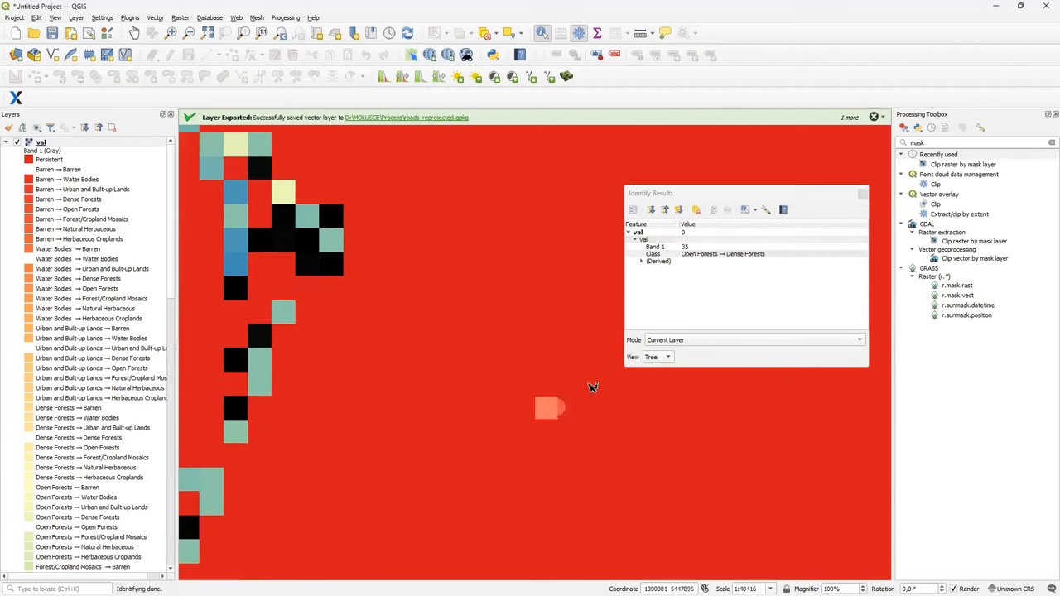
{"action": "left_click", "coordinate": [716, 255]}
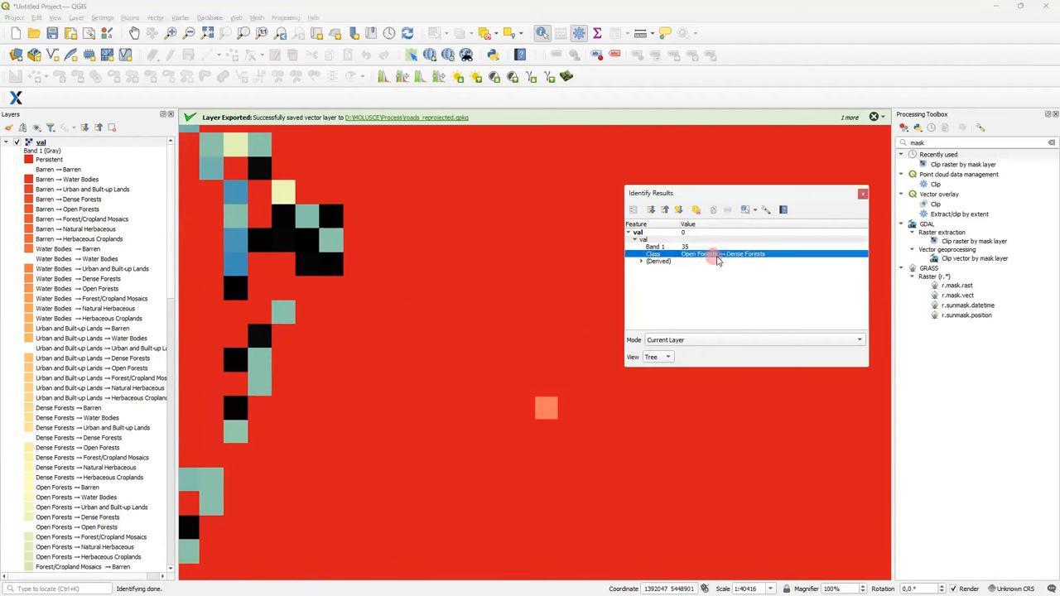
{"action": "mouse_move", "coordinate": [739, 264]}
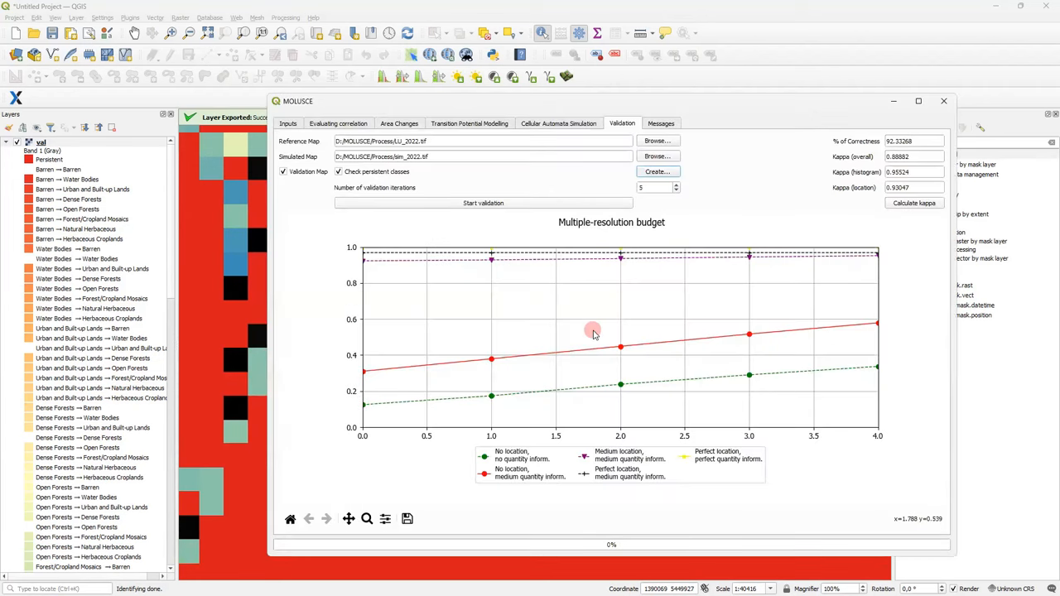
{"action": "mouse_move", "coordinate": [554, 433]}
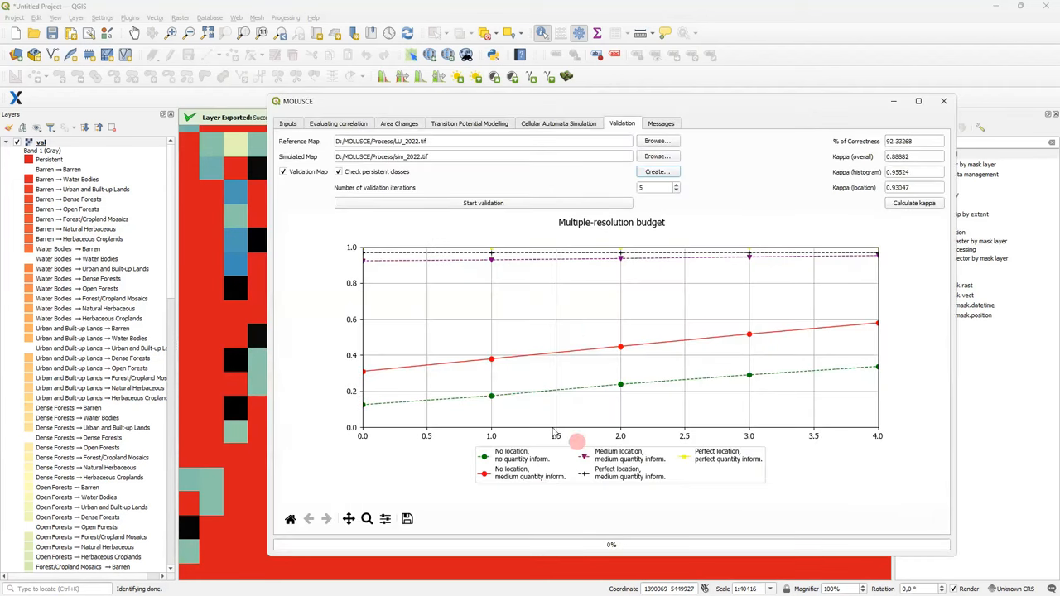
{"action": "mouse_move", "coordinate": [356, 318]}
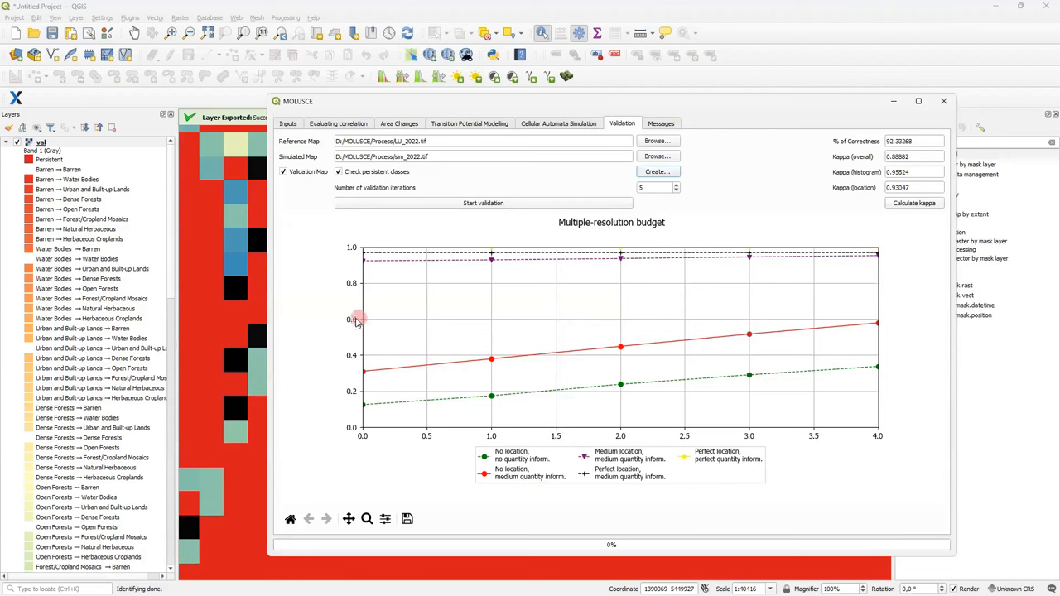
{"action": "mouse_move", "coordinate": [364, 264]}
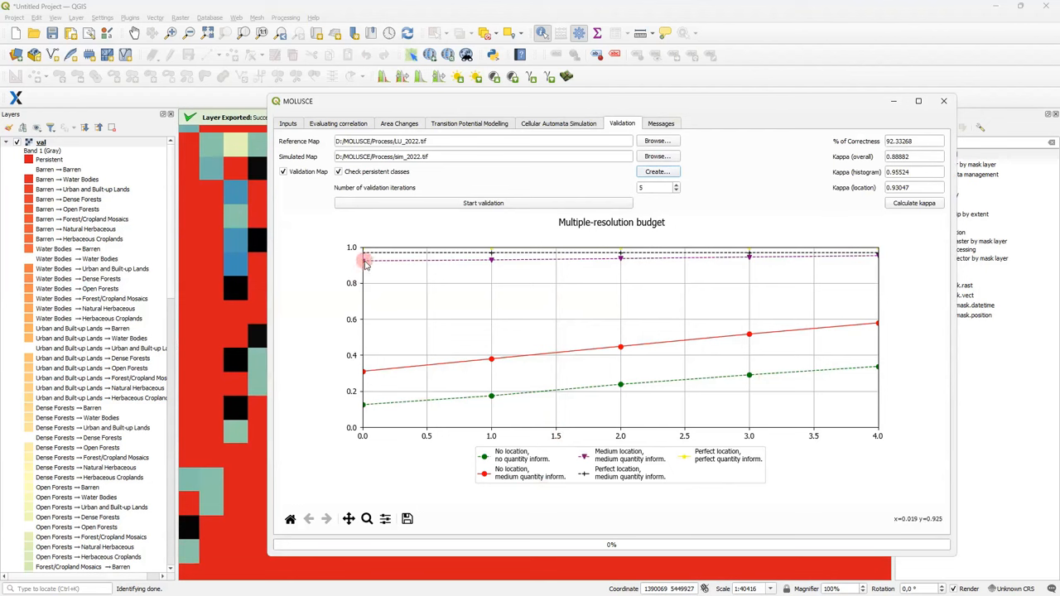
{"action": "mouse_move", "coordinate": [654, 265]}
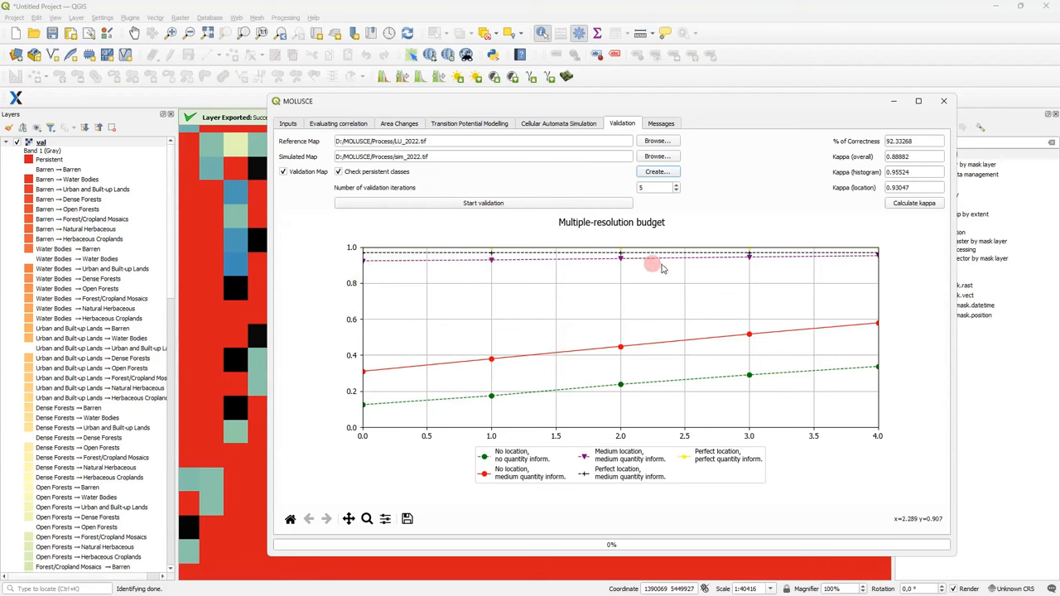
{"action": "mouse_move", "coordinate": [671, 275]}
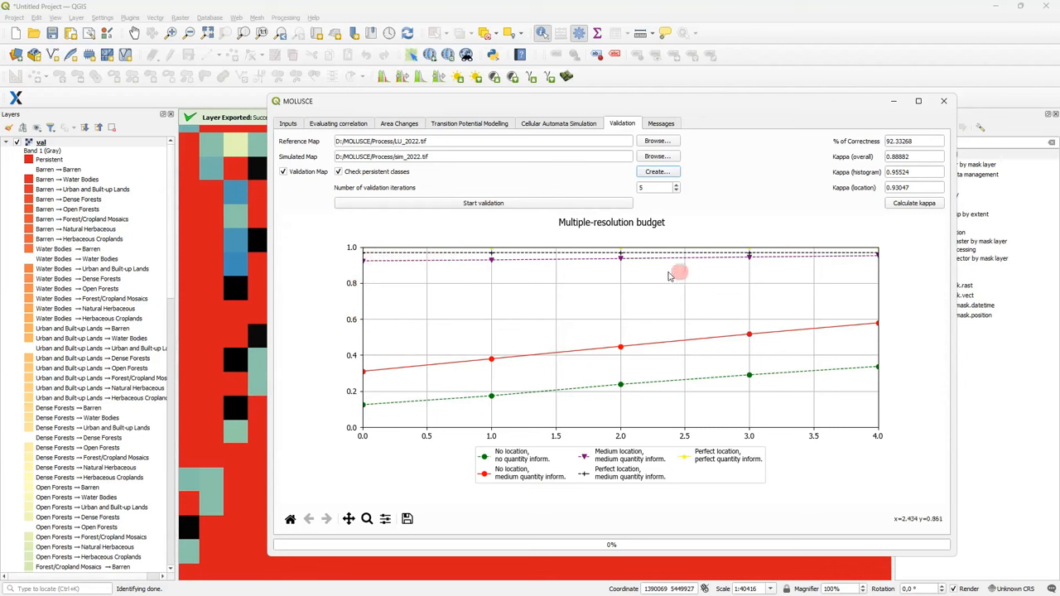
{"action": "mouse_move", "coordinate": [343, 266]}
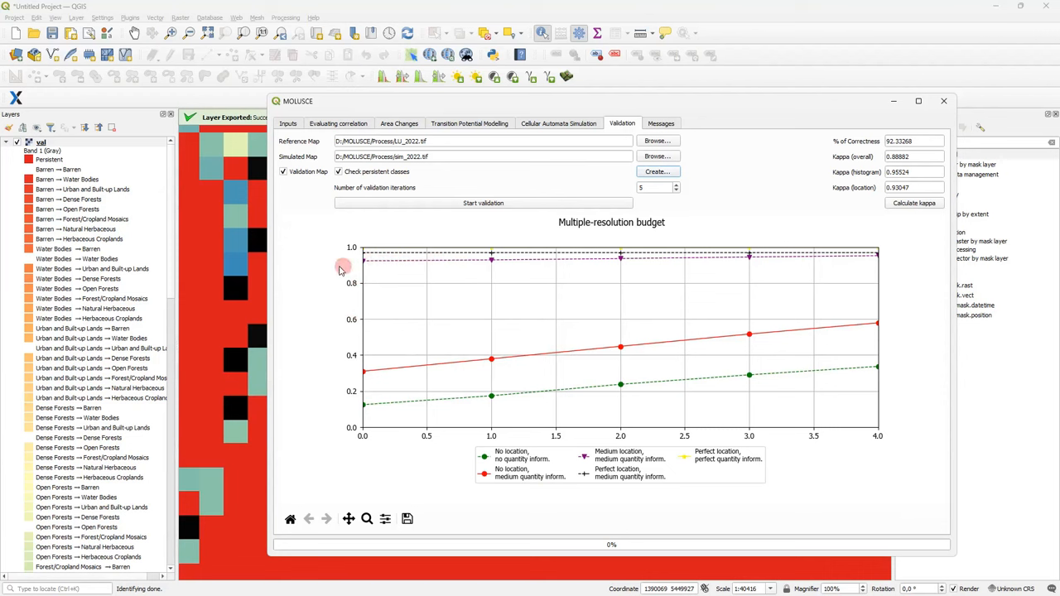
{"action": "mouse_move", "coordinate": [305, 268]}
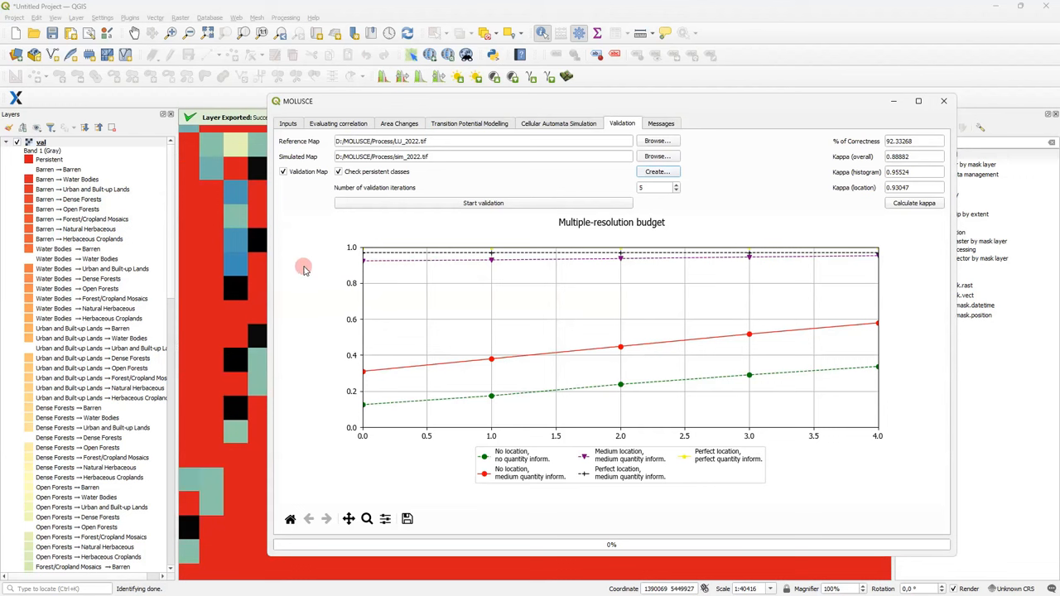
{"action": "mouse_move", "coordinate": [510, 428]}
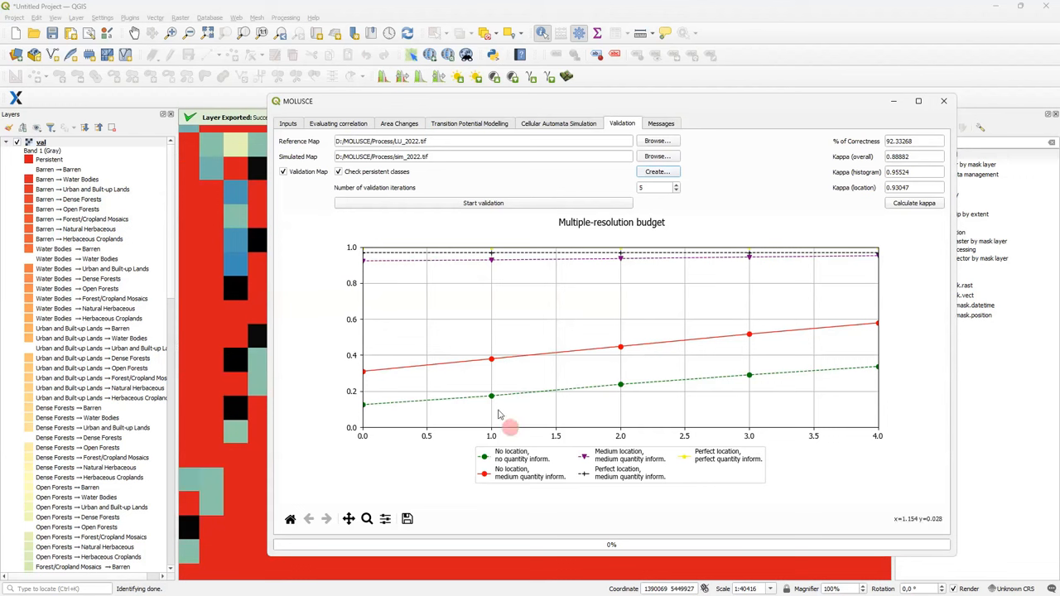
{"action": "mouse_move", "coordinate": [553, 414]}
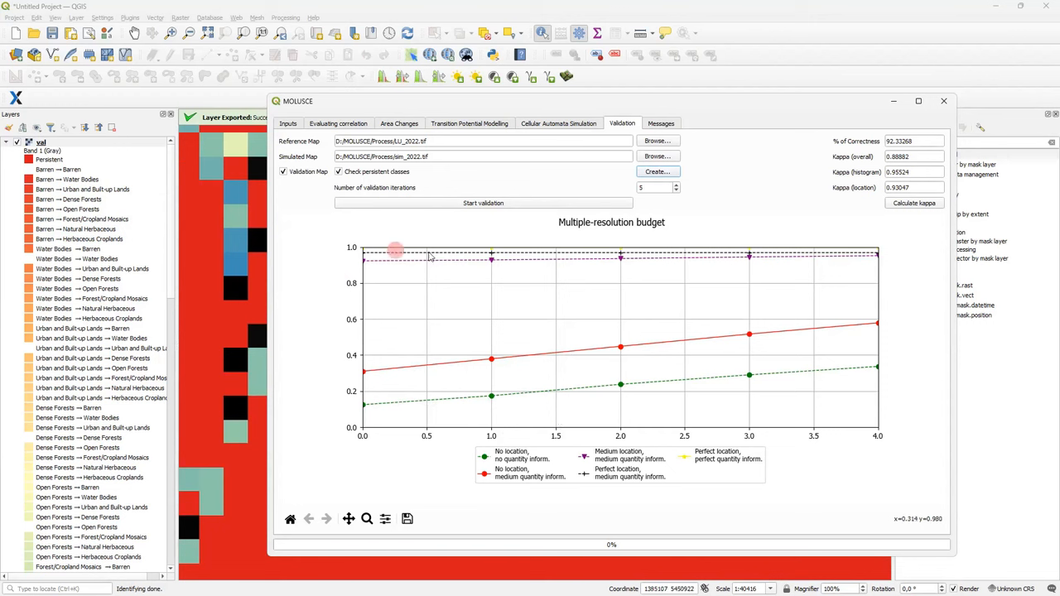
{"action": "mouse_move", "coordinate": [715, 253]}
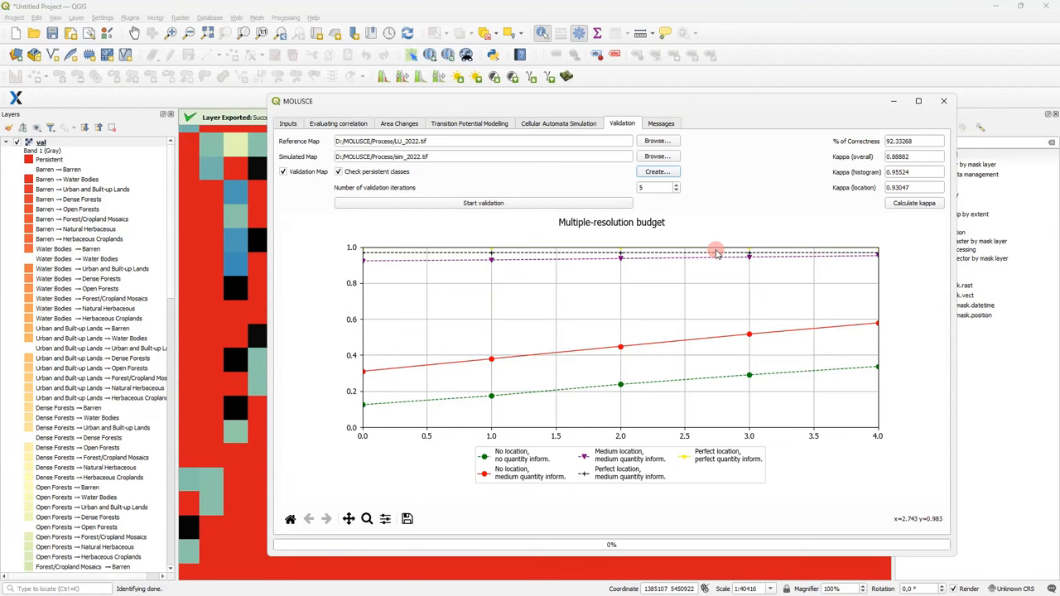
{"action": "mouse_move", "coordinate": [976, 139]}
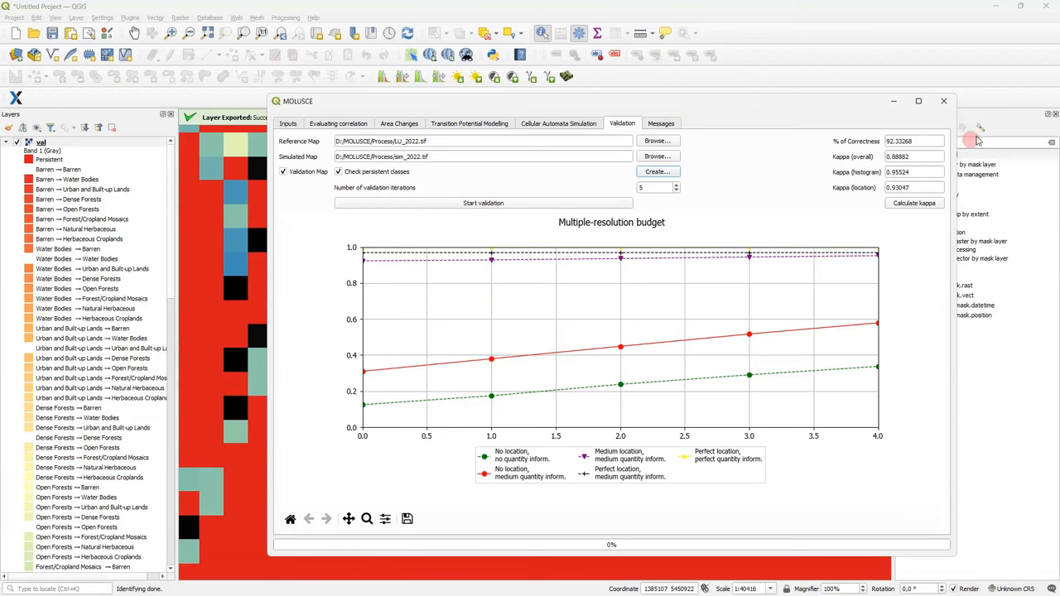
{"action": "mouse_move", "coordinate": [969, 108]}
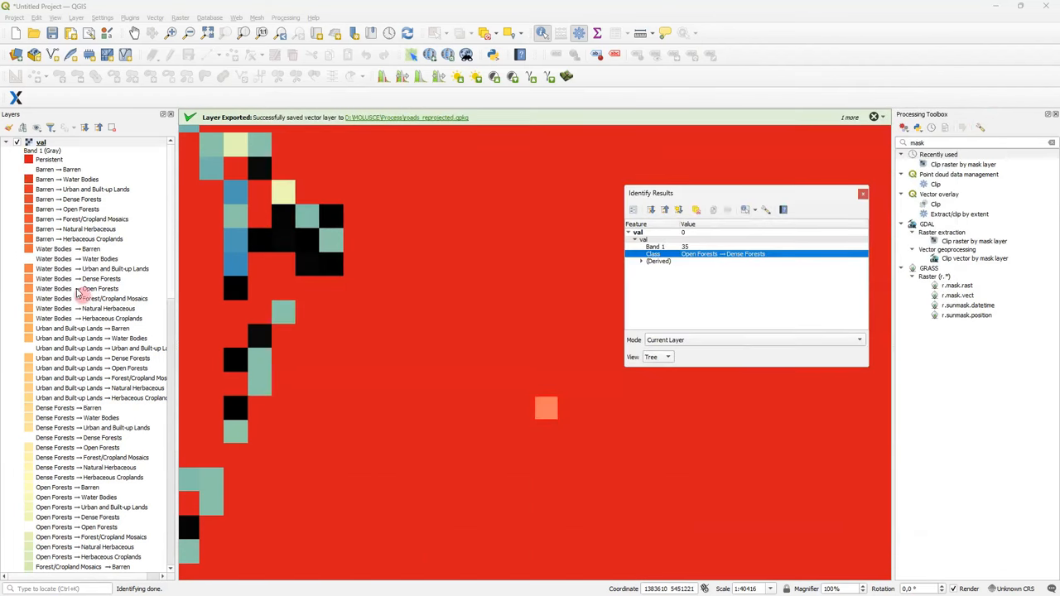
Step: Remove the potential transition layer and name the new group Simulations
{"action": "left_click", "coordinate": [39, 142]}
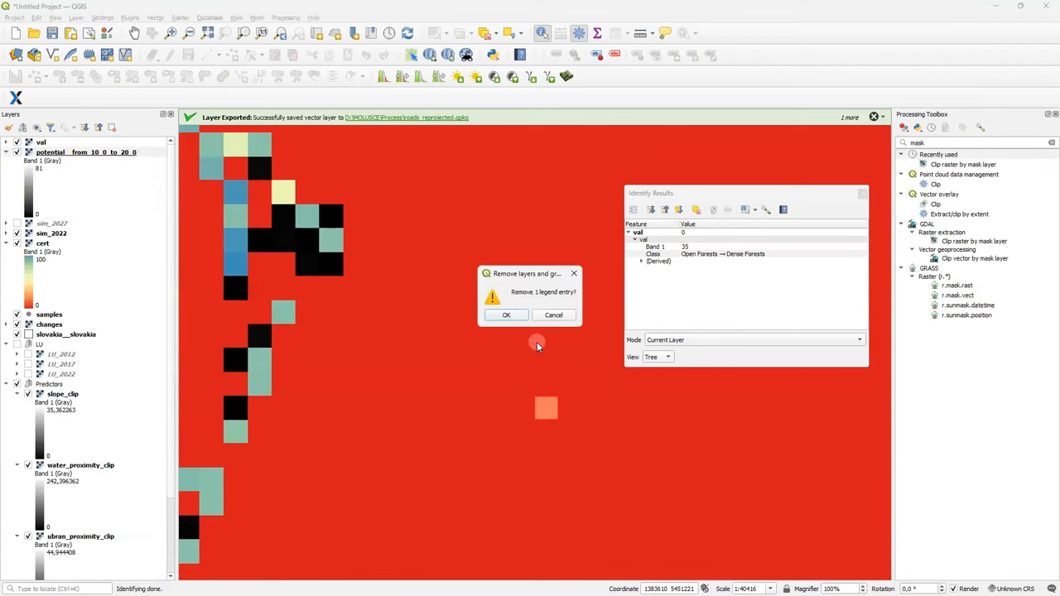
{"action": "left_click", "coordinate": [507, 314]}
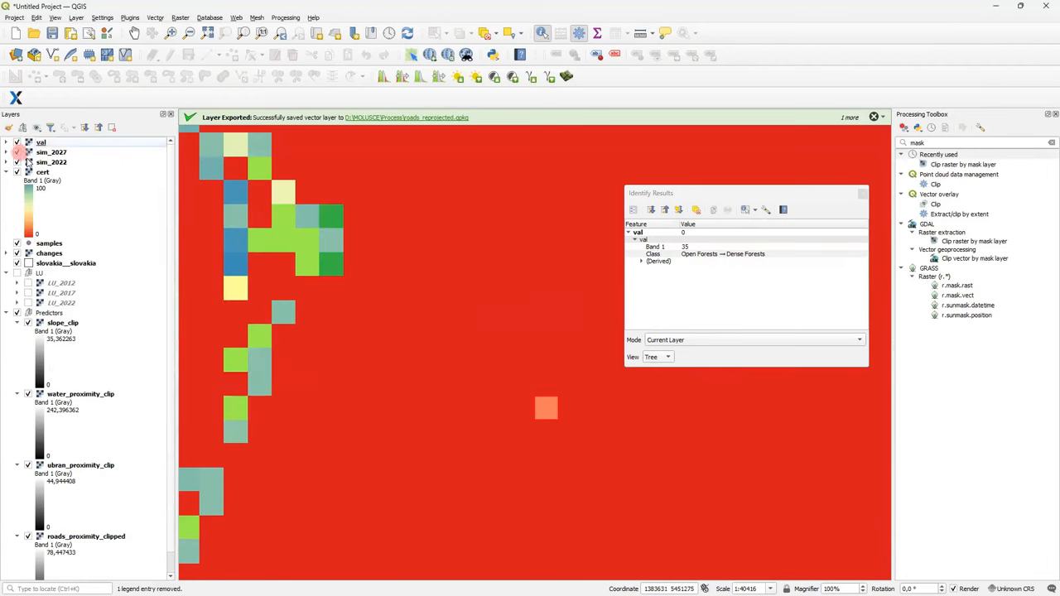
{"action": "scroll", "scroll_direction": "down", "scroll_amount": 3}
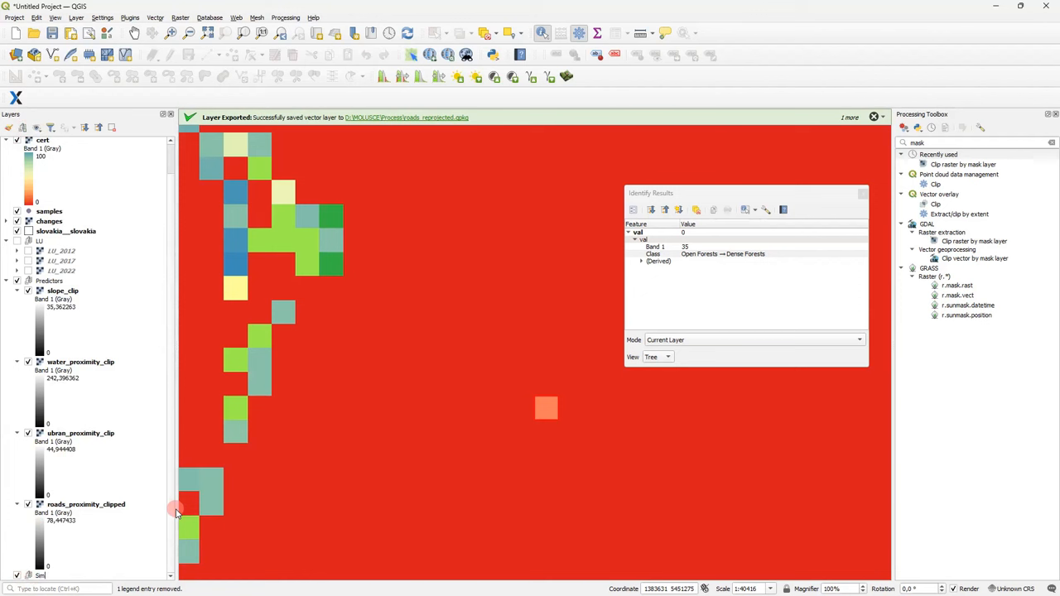
{"action": "mouse_move", "coordinate": [119, 434]}
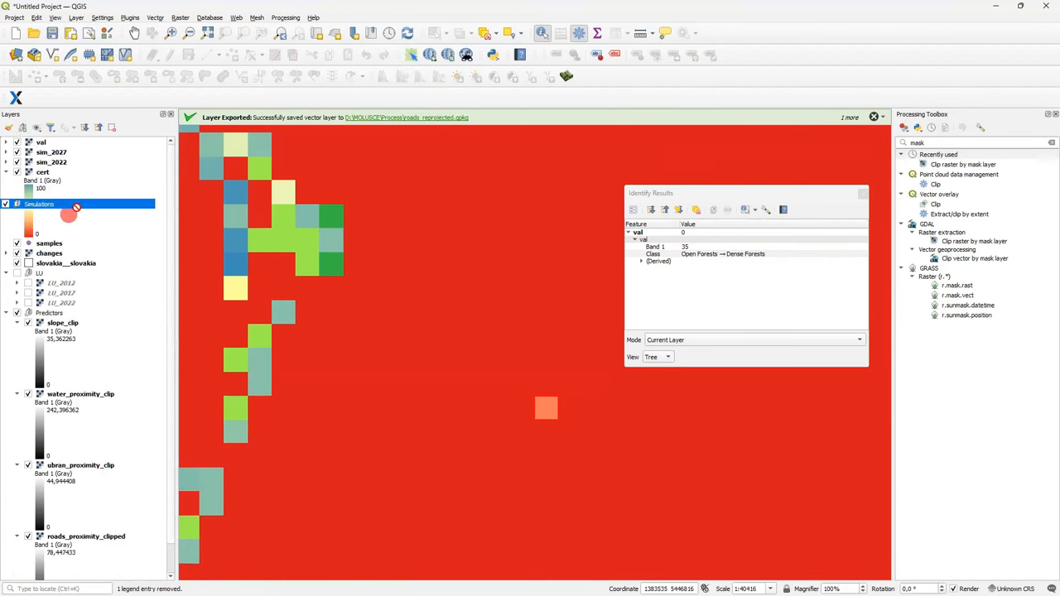
{"action": "left_click", "coordinate": [51, 171]}
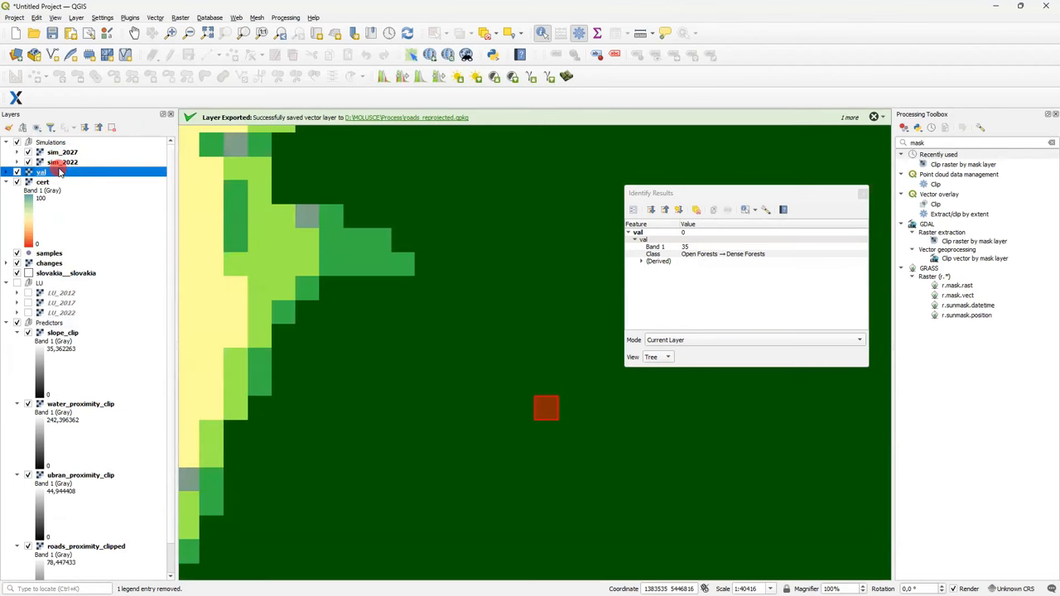
Step: Remove the val and cost layers, leaving sim_2027 and sim_2022 in Simulations
{"action": "right_click", "coordinate": [43, 180]}
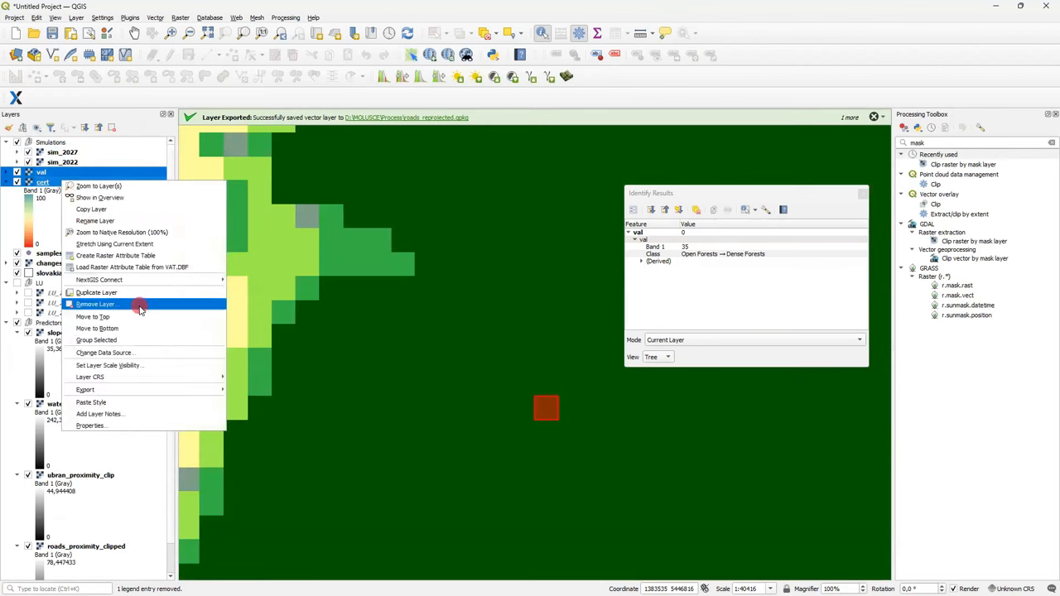
{"action": "left_click", "coordinate": [96, 305]}
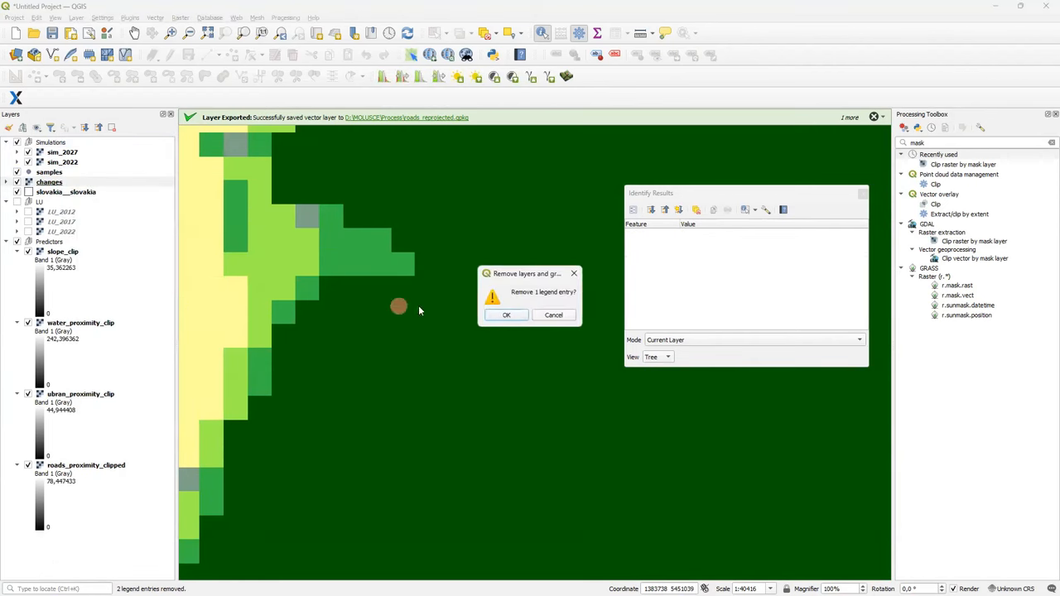
{"action": "left_click", "coordinate": [507, 314]}
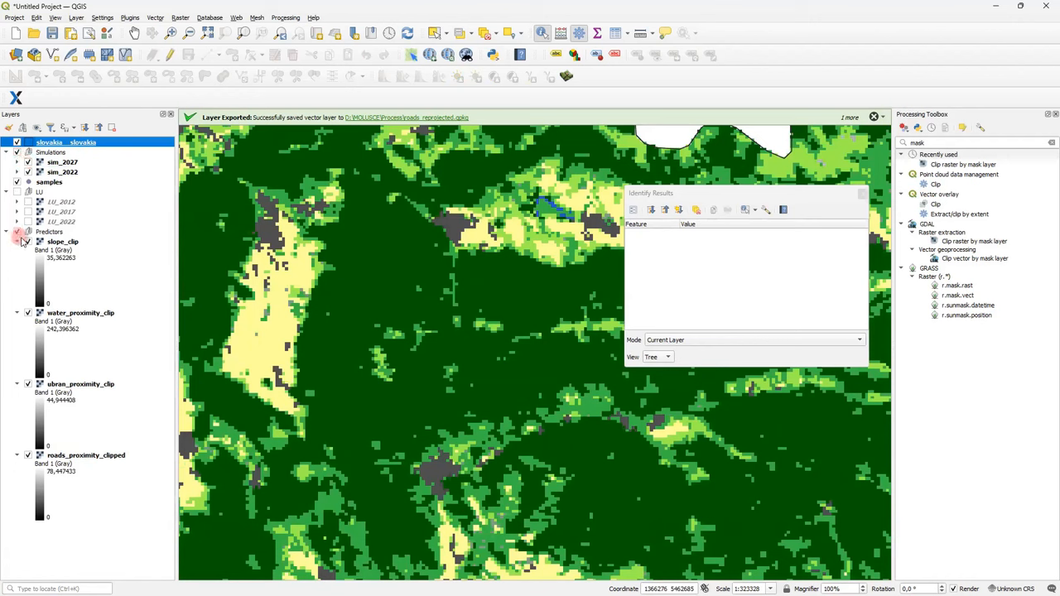
{"action": "left_click", "coordinate": [17, 242]}
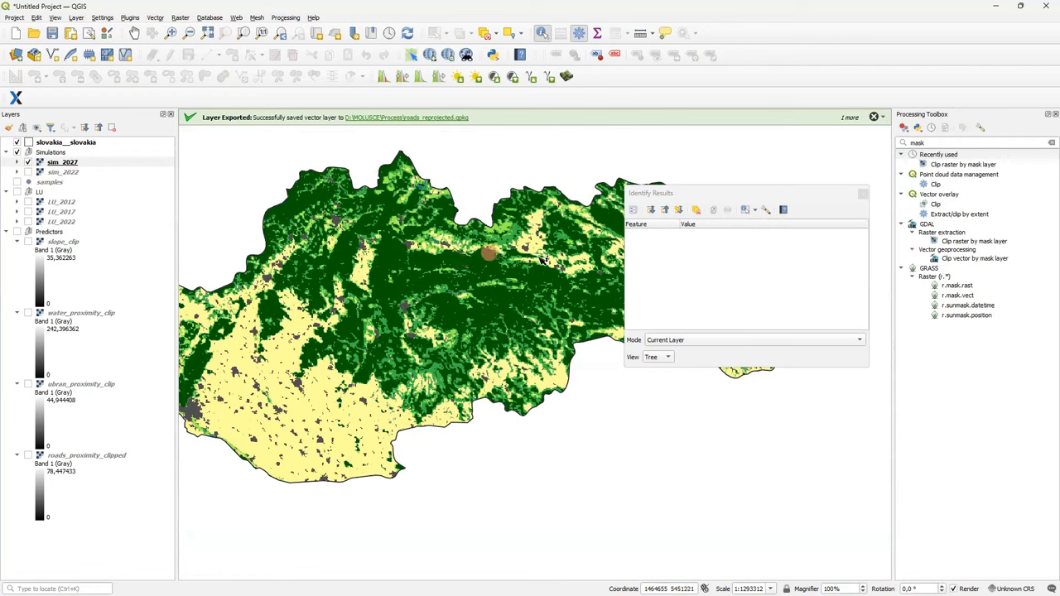
Step: Enable the NextGIS Connect plugin and accept its demo-event connection settings
{"action": "left_click", "coordinate": [130, 16]}
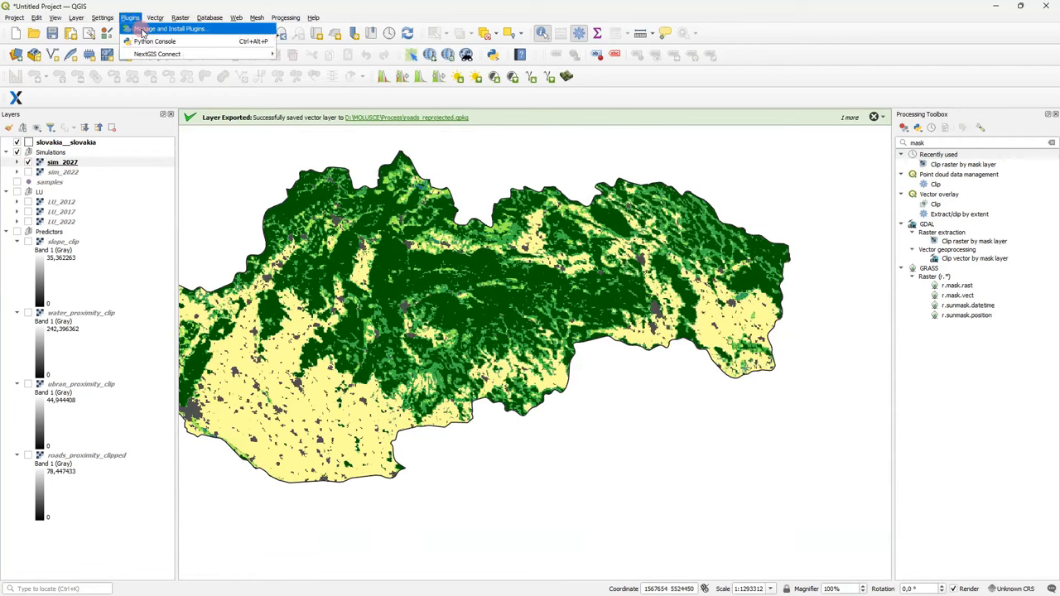
{"action": "left_click", "coordinate": [154, 41]}
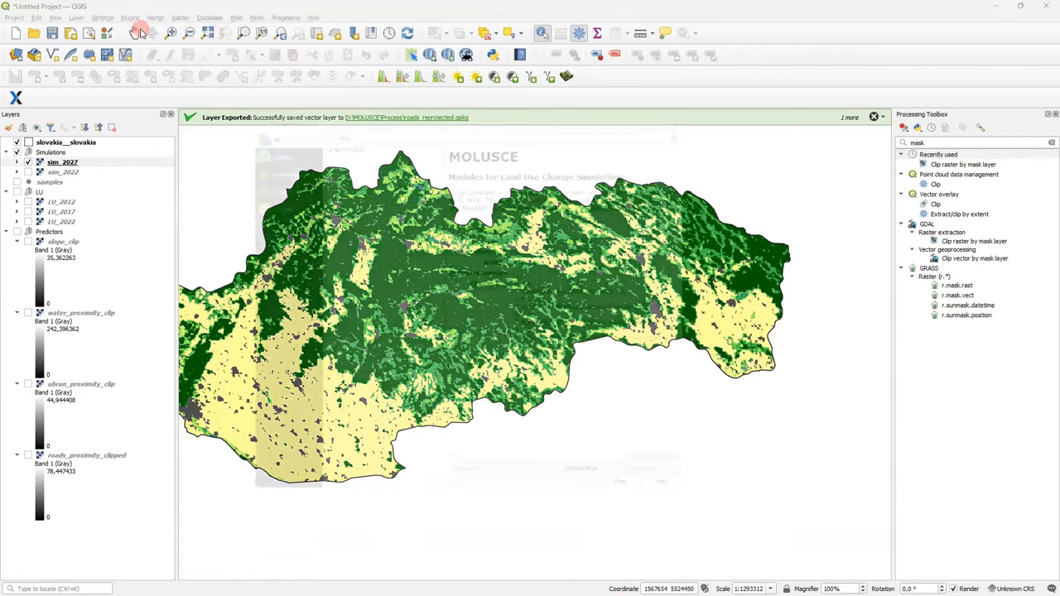
{"action": "left_click", "coordinate": [129, 17]}
{"action": "type", "text": "connec"}
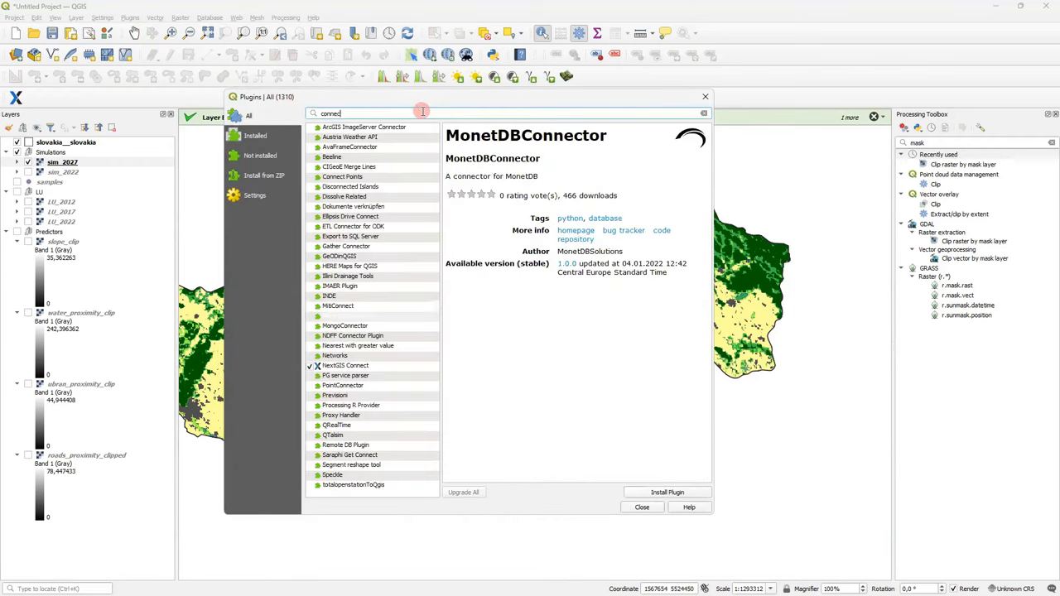
{"action": "left_click", "coordinate": [344, 365]}
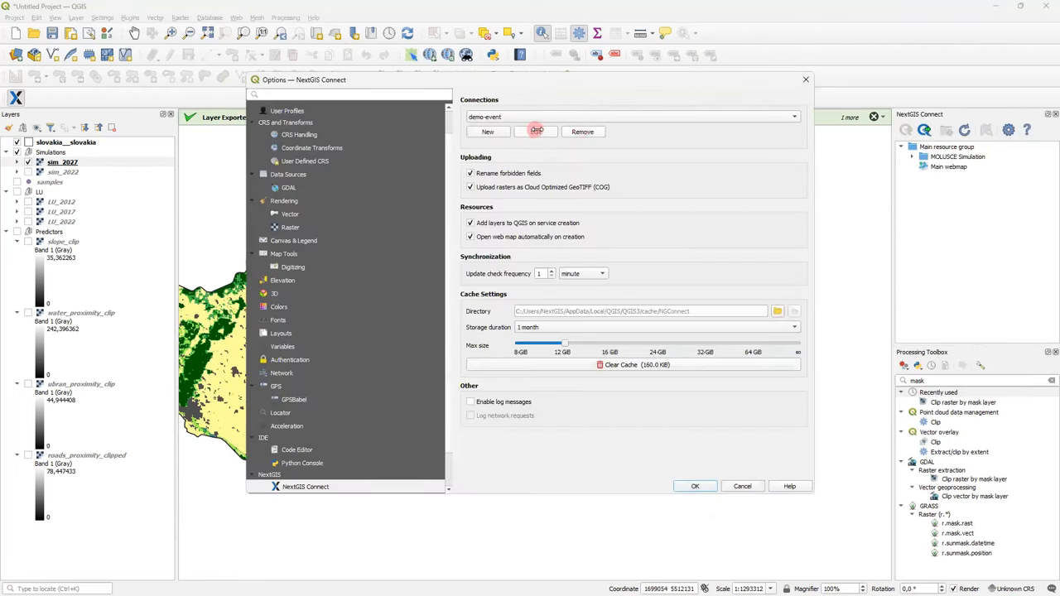
{"action": "left_click", "coordinate": [535, 133]}
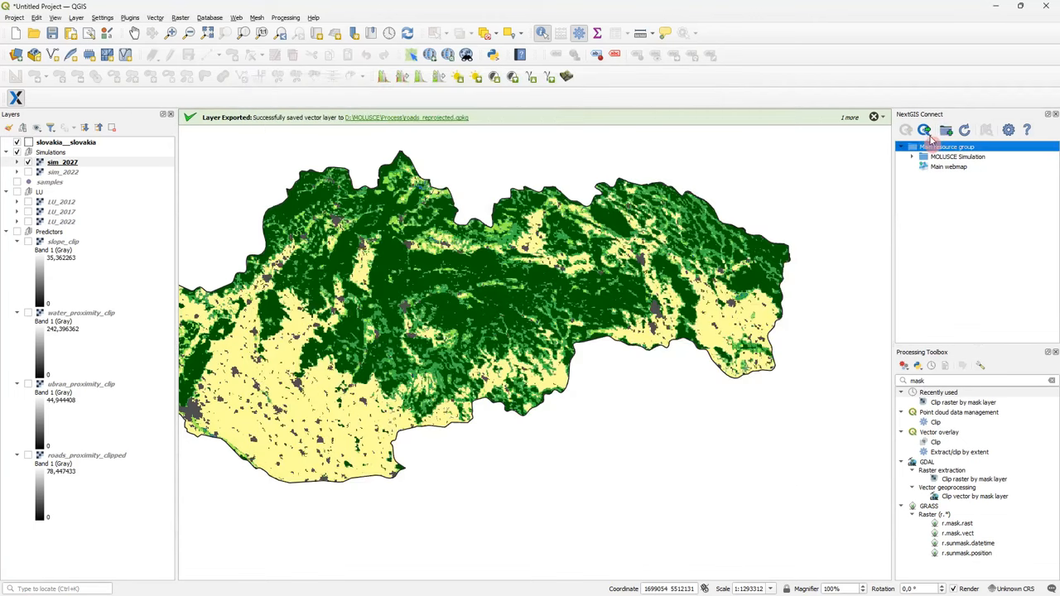
Step: Upload the project to NextGIS Web as a new resource group named MOLUSCE Case
{"action": "left_click", "coordinate": [946, 129]}
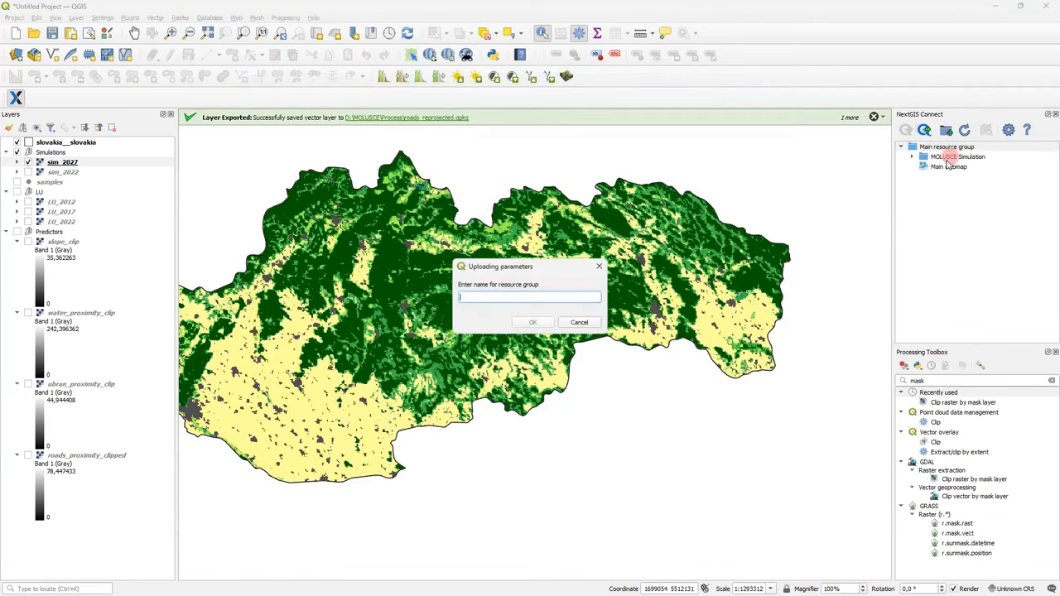
{"action": "type", "text": "MOLUSCE Case"}
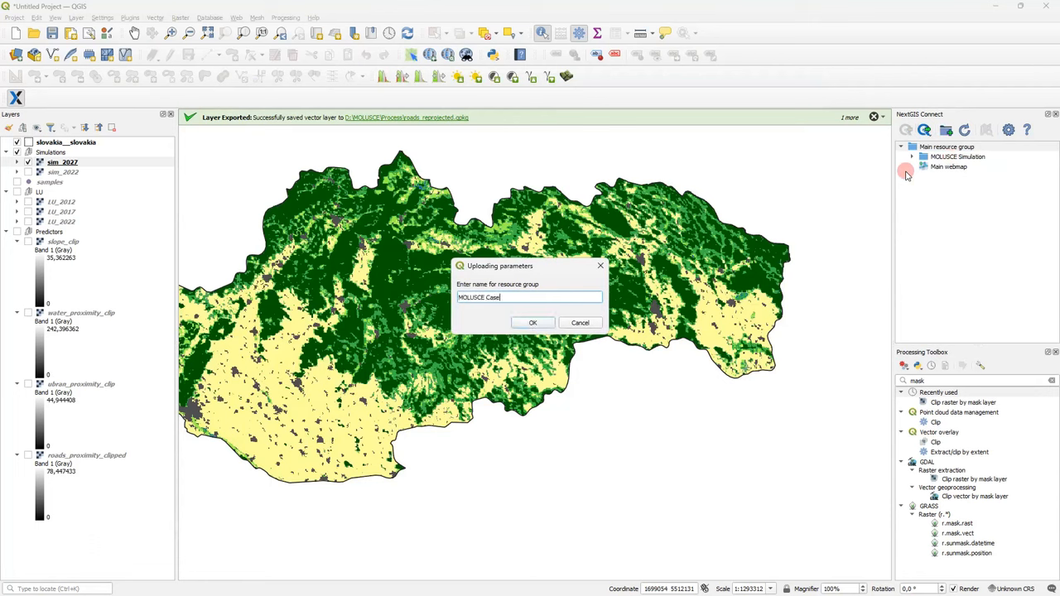
{"action": "left_click", "coordinate": [533, 321]}
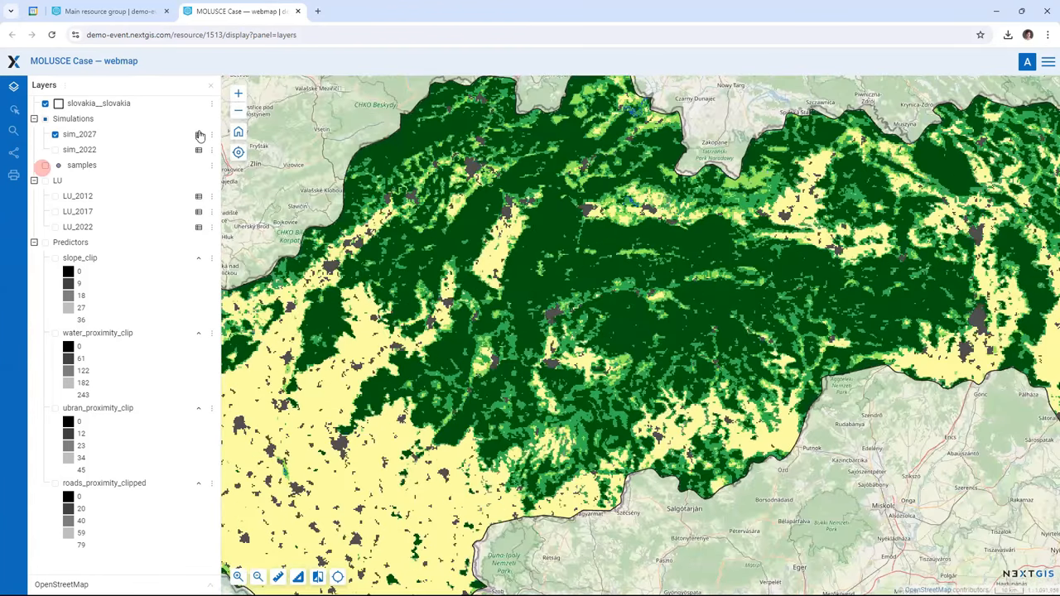
Step: Expand the sim_2027 legend, show the samples attribute table and the share panel with link and embed code
{"action": "left_click", "coordinate": [189, 134]}
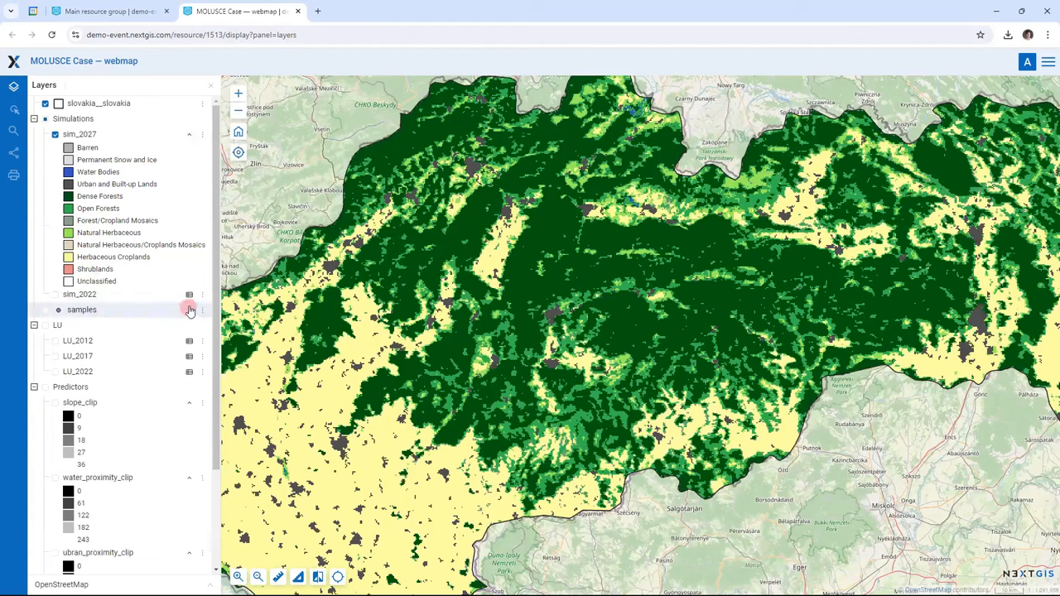
{"action": "left_click", "coordinate": [188, 309]}
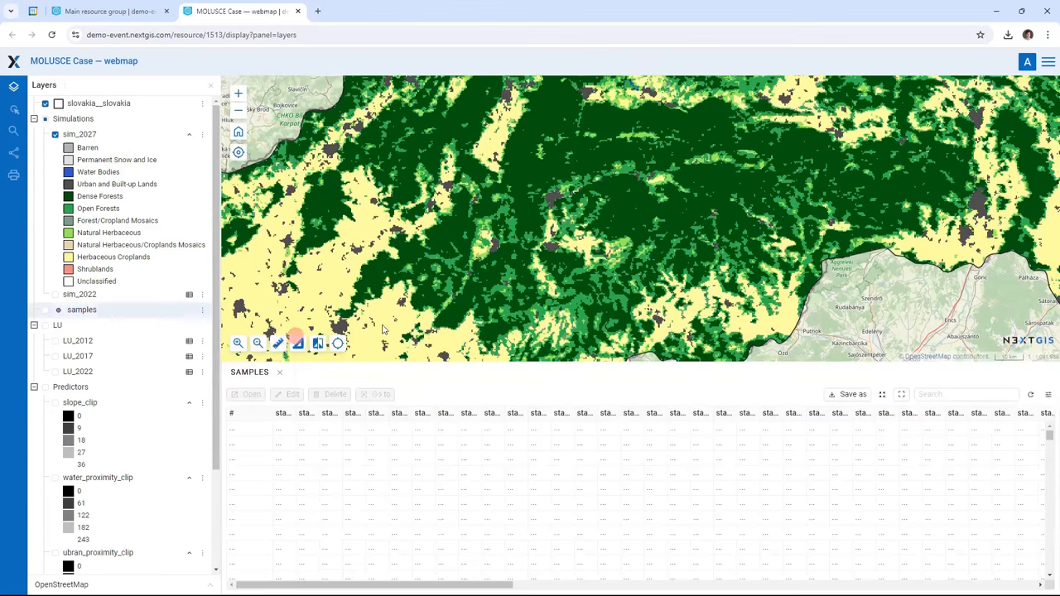
{"action": "left_click", "coordinate": [13, 157]}
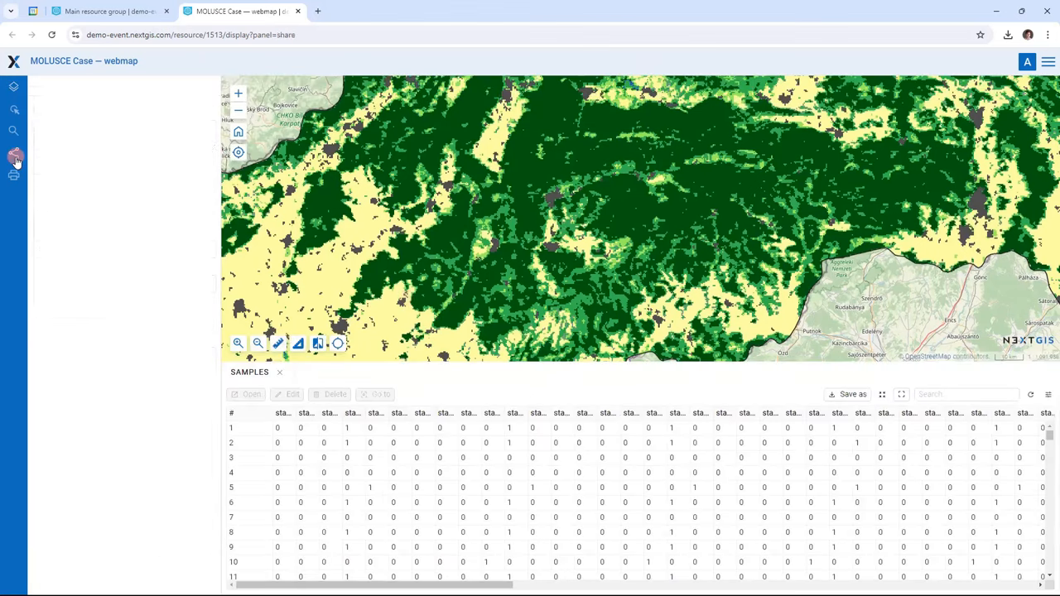
{"action": "left_click", "coordinate": [13, 157]}
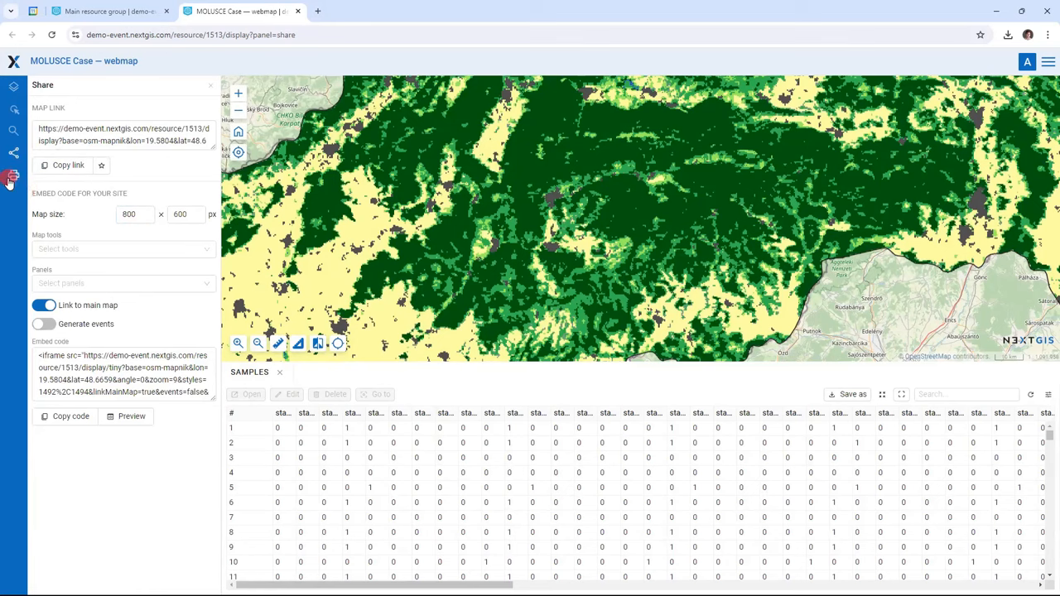
Step: Configure the print map as A4 landscape with a legend for the slovakia and sim_2027 layers
{"action": "left_click", "coordinate": [13, 175]}
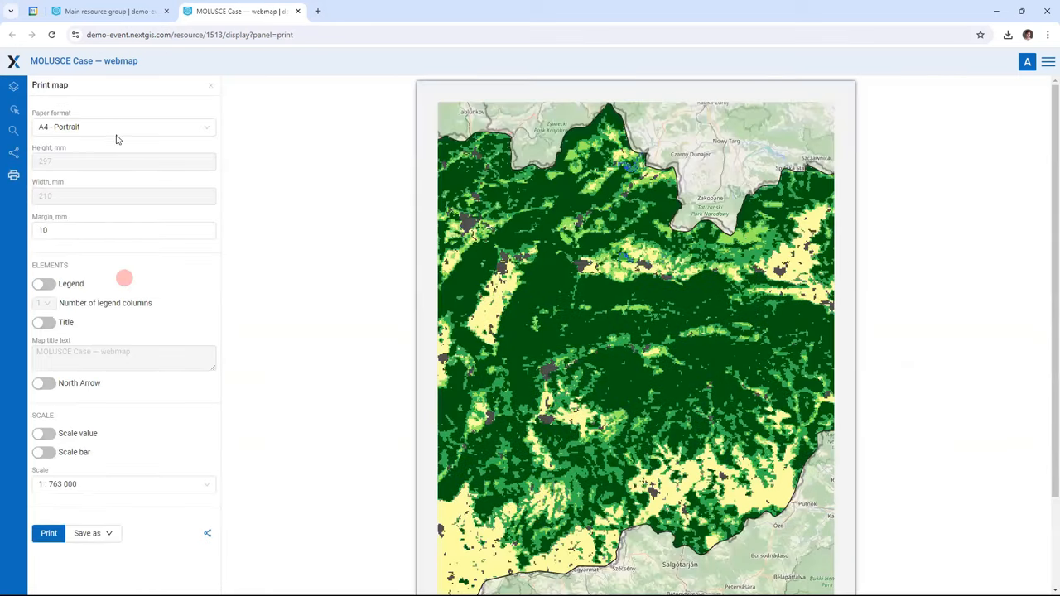
{"action": "left_click", "coordinate": [123, 125]}
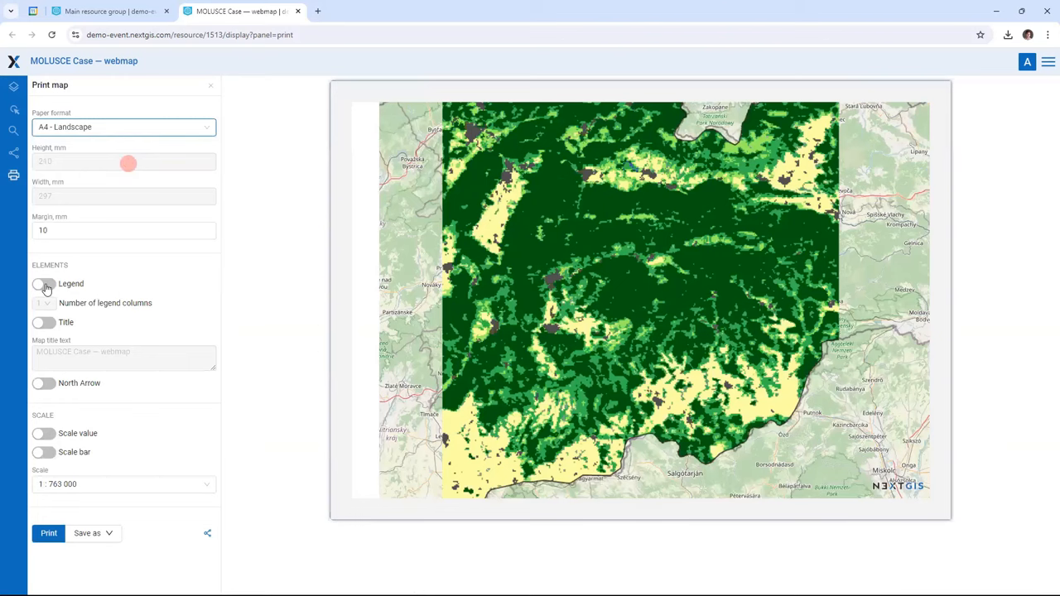
{"action": "left_click", "coordinate": [43, 283]}
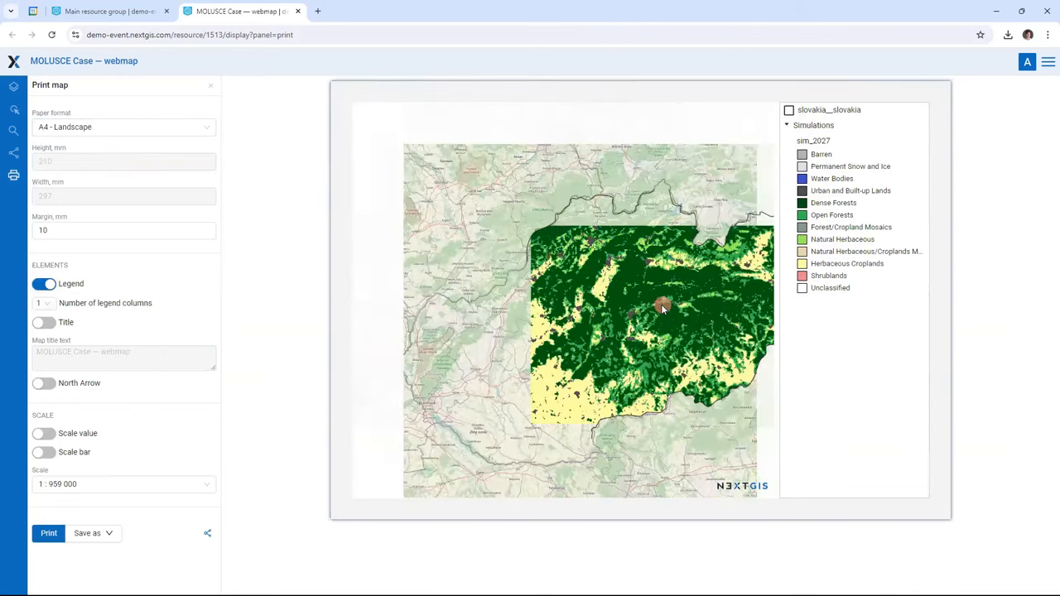
{"action": "scroll", "scroll_direction": "down", "scroll_amount": 3}
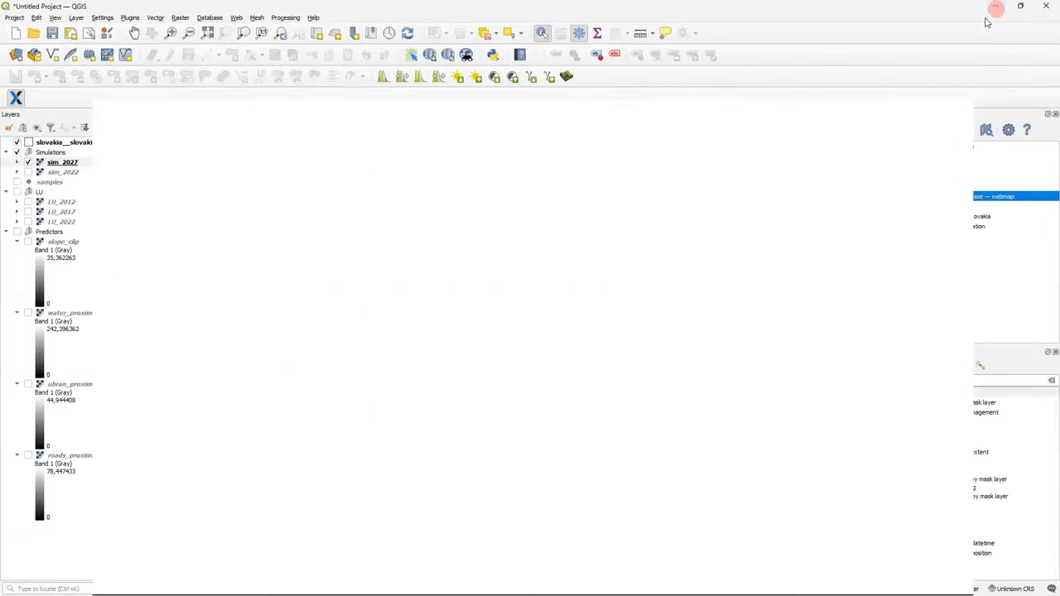
Step: Show the resource options for the uploaded webmap in the NextGIS Connect tree
{"action": "right_click", "coordinate": [957, 195]}
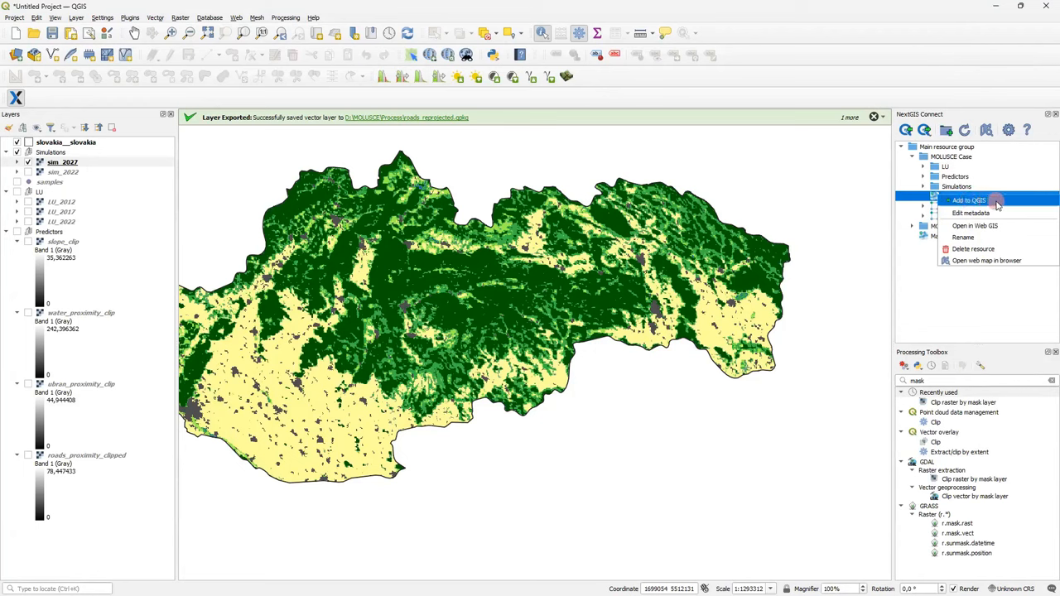
{"action": "mouse_move", "coordinate": [980, 200]}
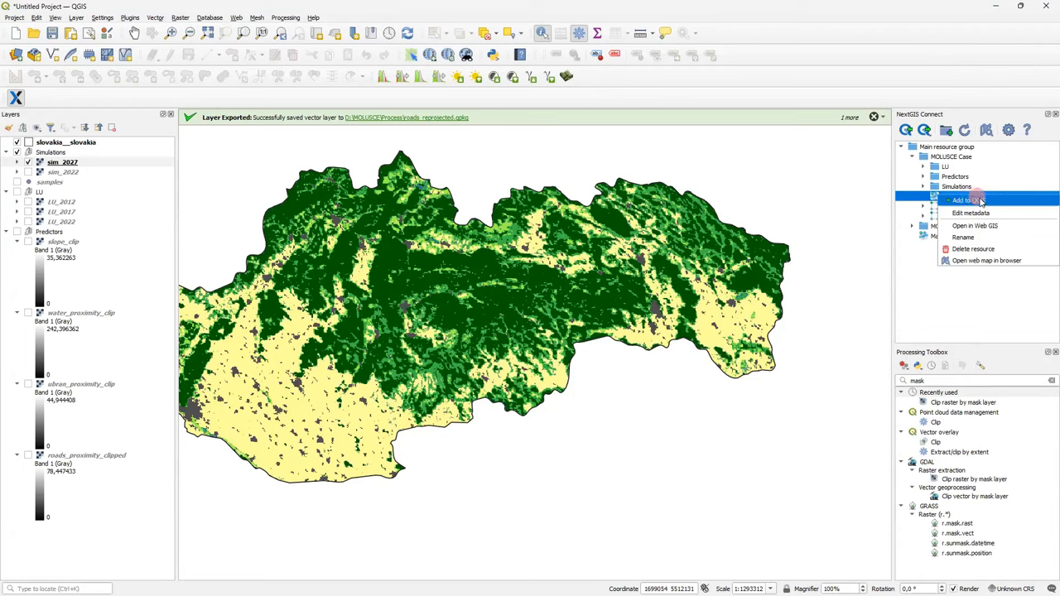